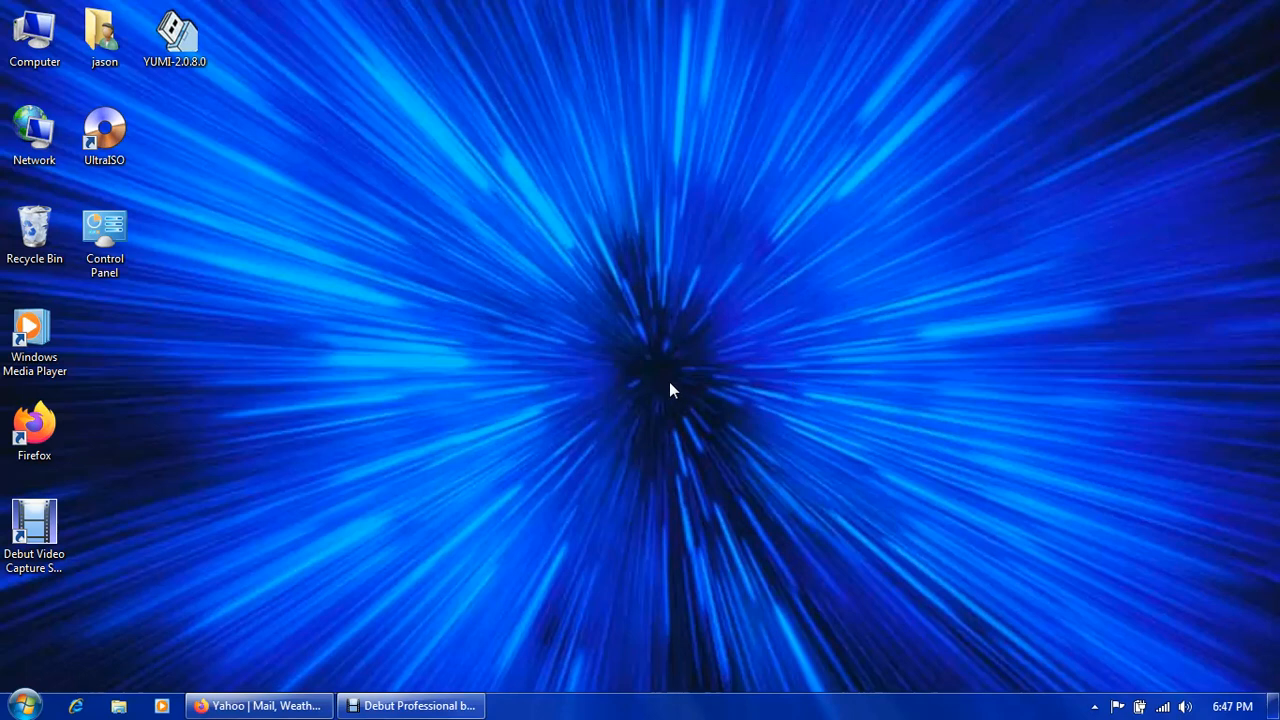
pyautogui.moveTo(610, 414)
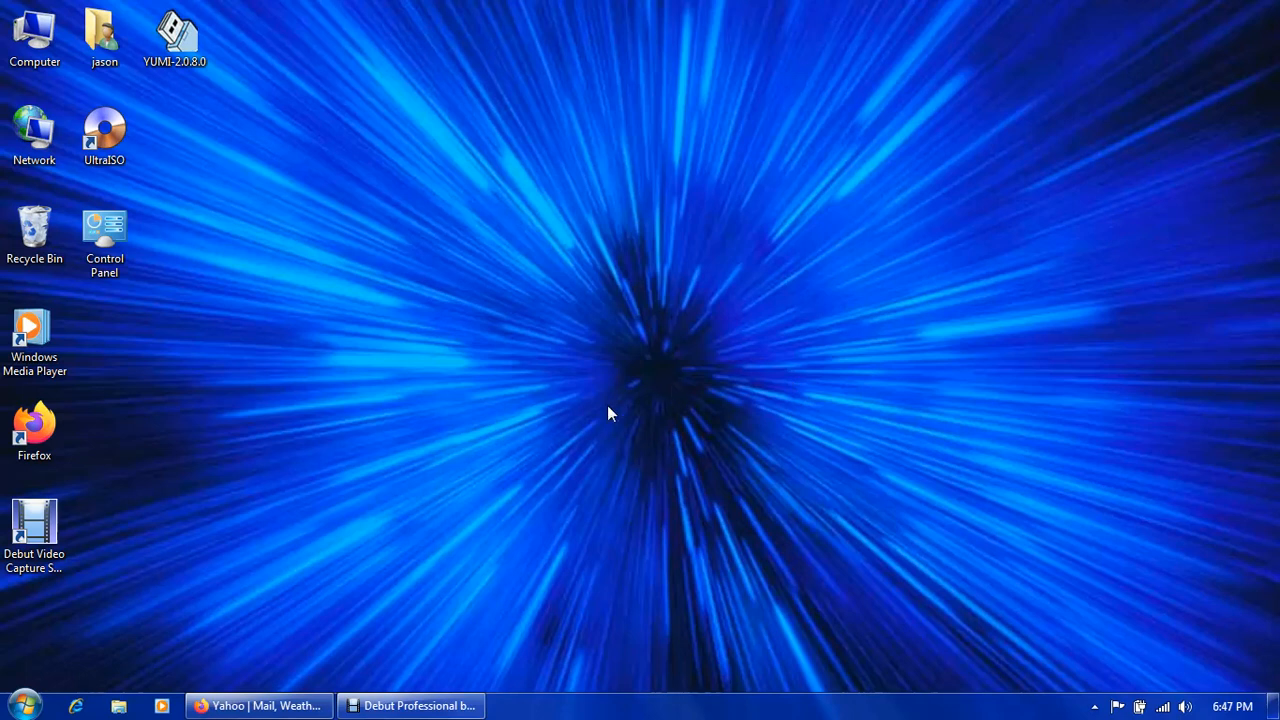
pyautogui.moveTo(576, 420)
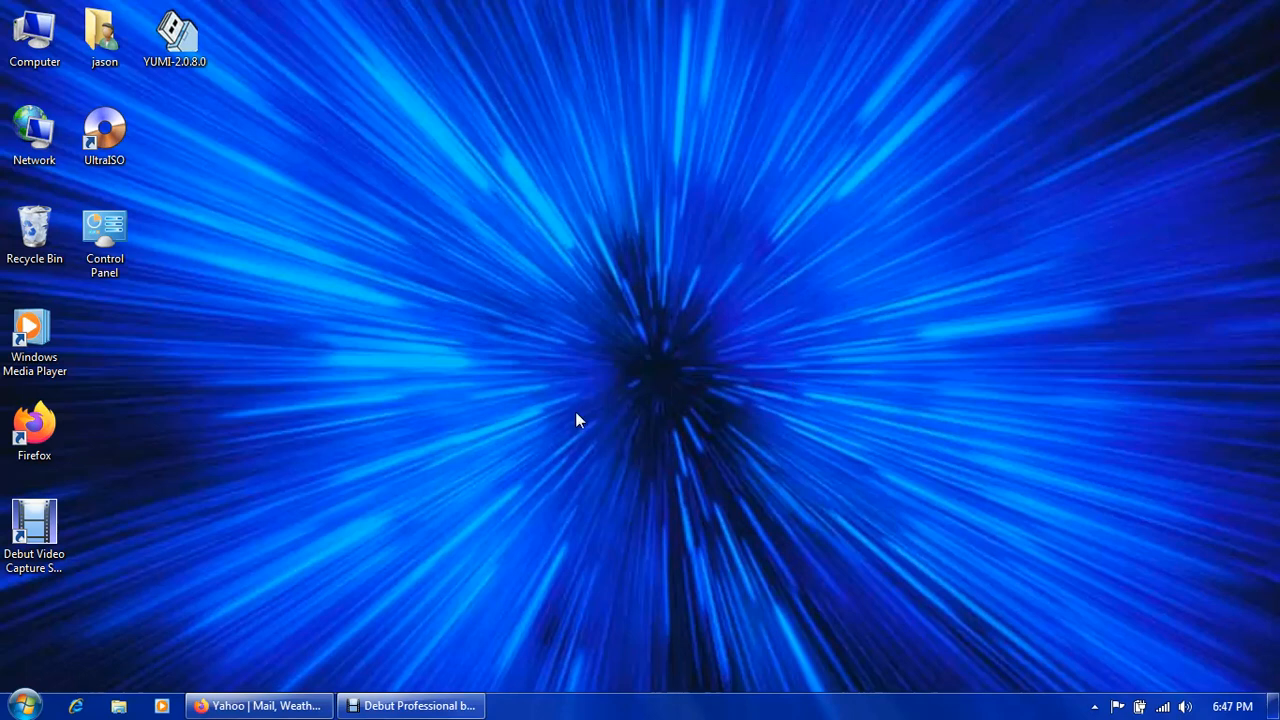
pyautogui.moveTo(490, 410)
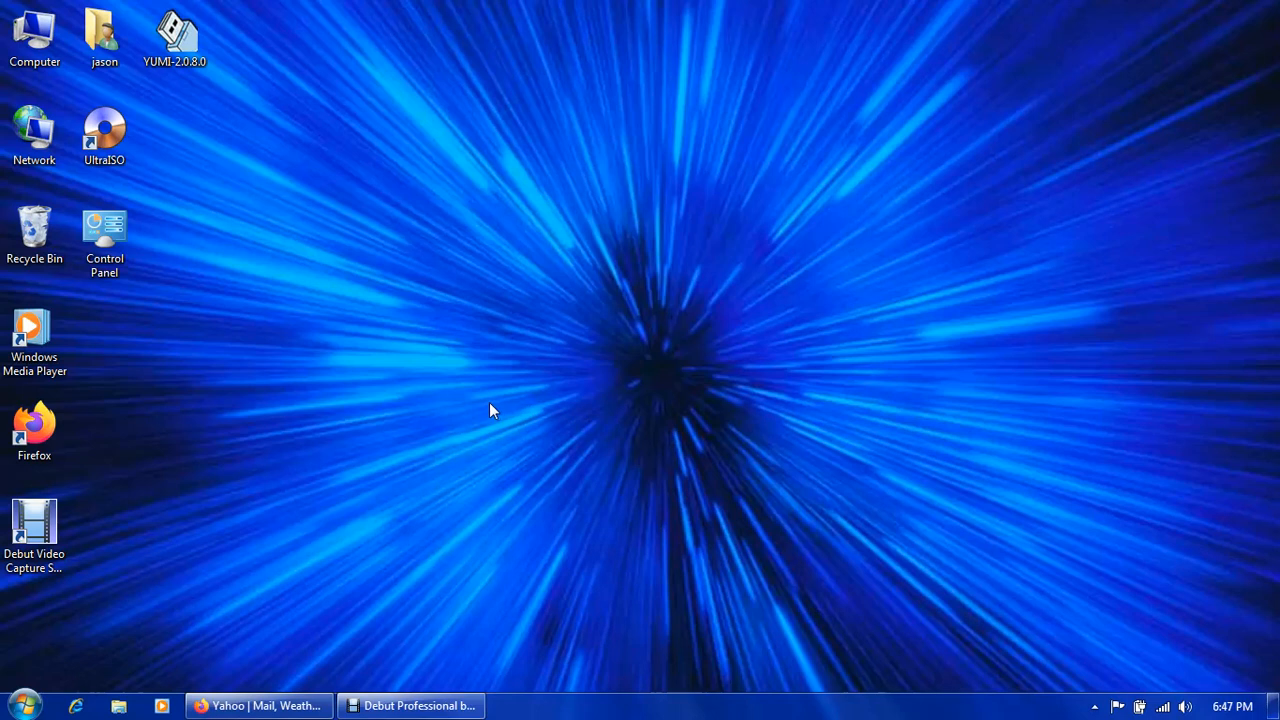
pyautogui.moveTo(492, 408)
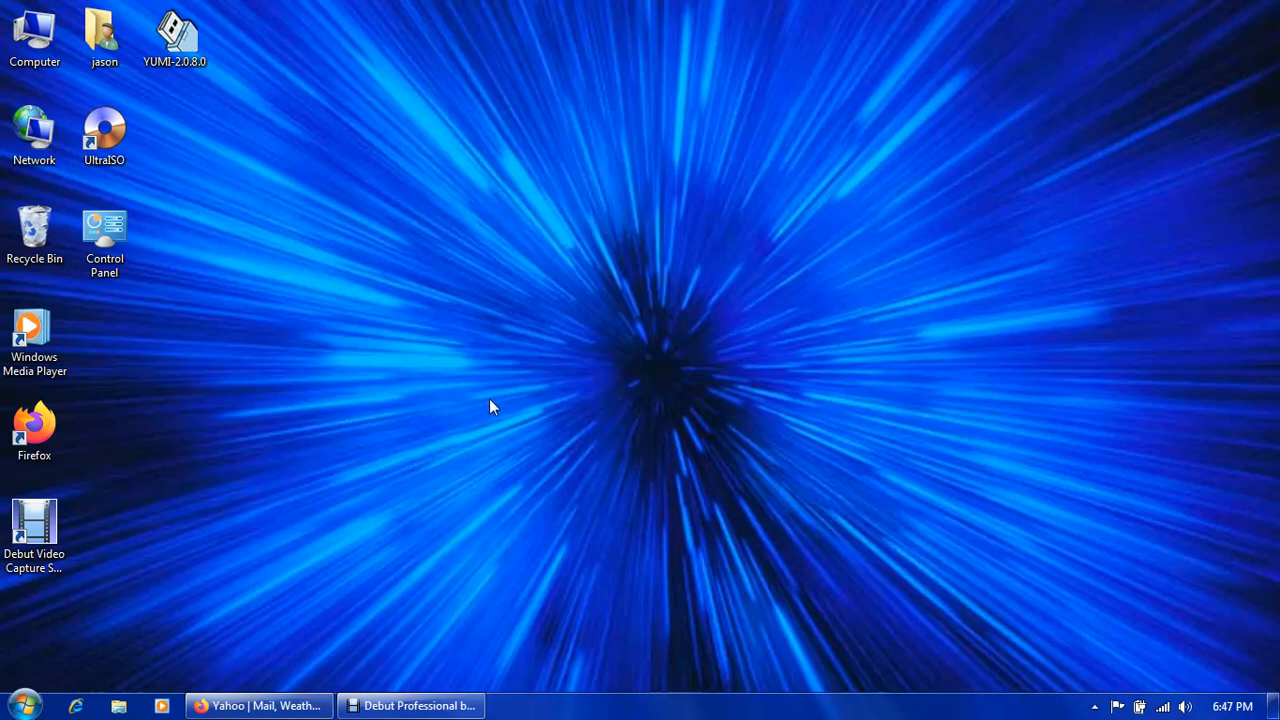
pyautogui.moveTo(500, 400)
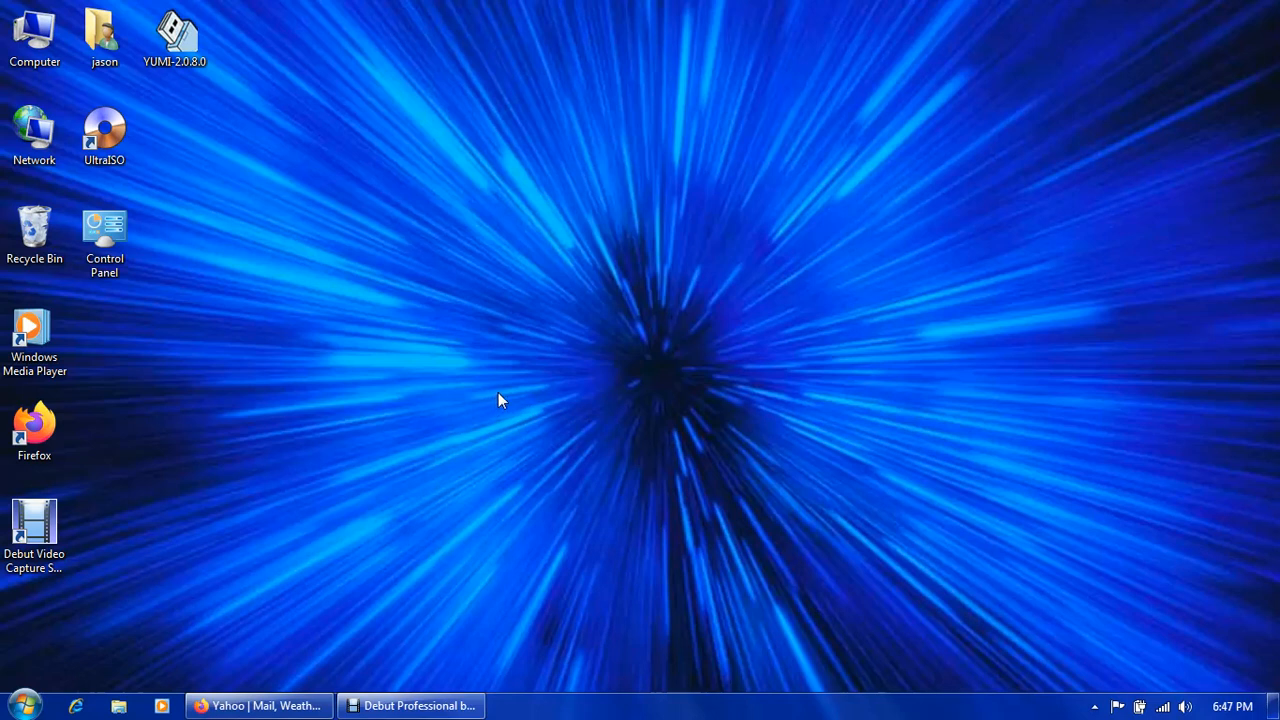
pyautogui.moveTo(492, 400)
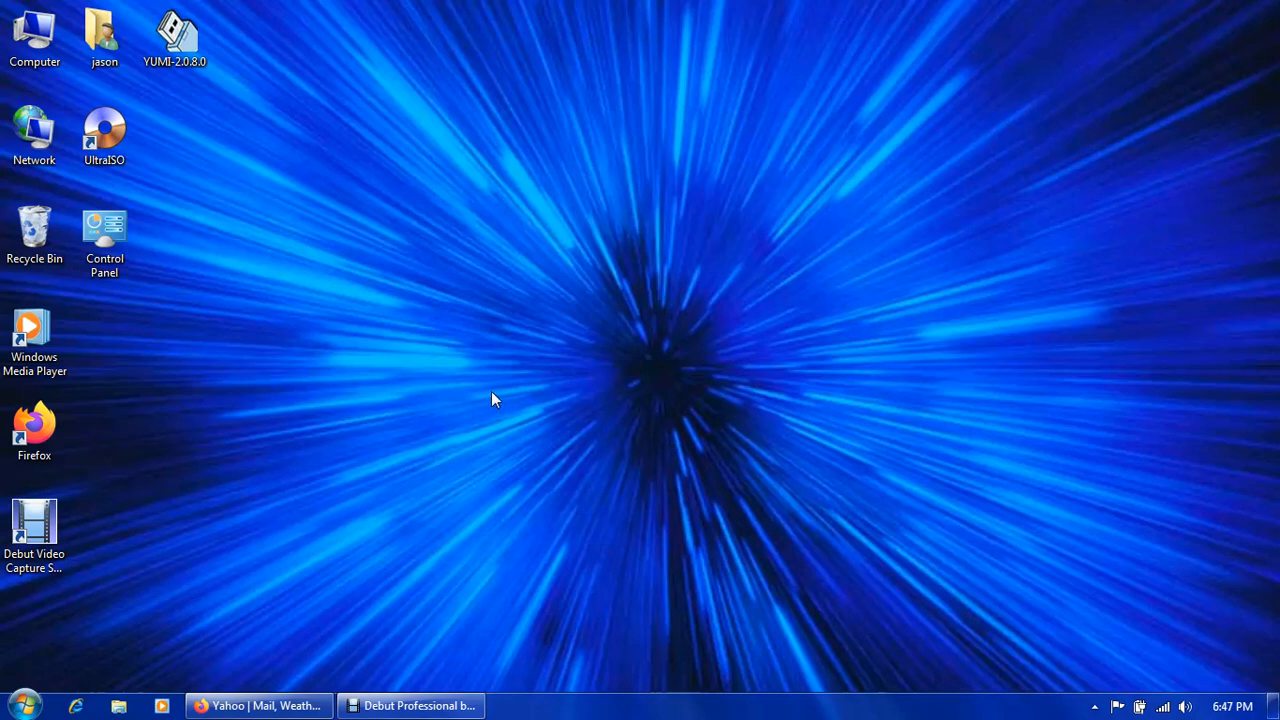
pyautogui.moveTo(414, 418)
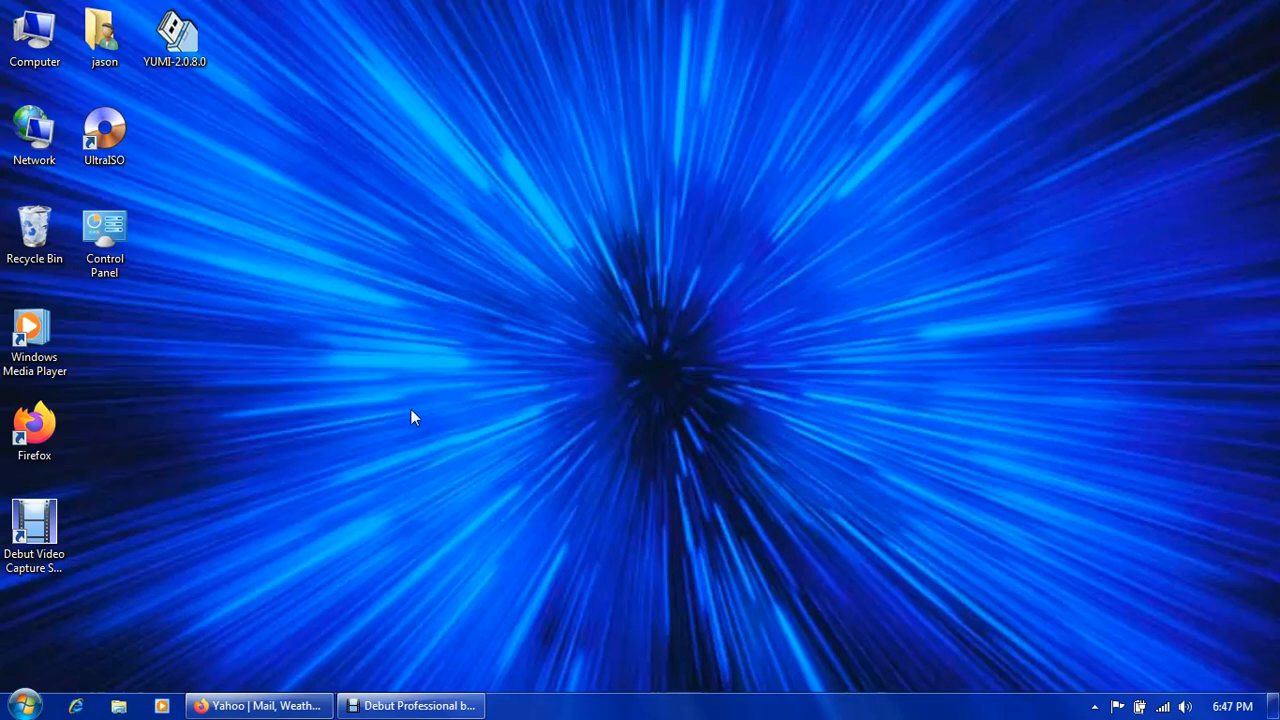
# Create two empty folders, 'New folder' and 'New folder (2)', on the desktop.
pyautogui.rightClick(416, 414)
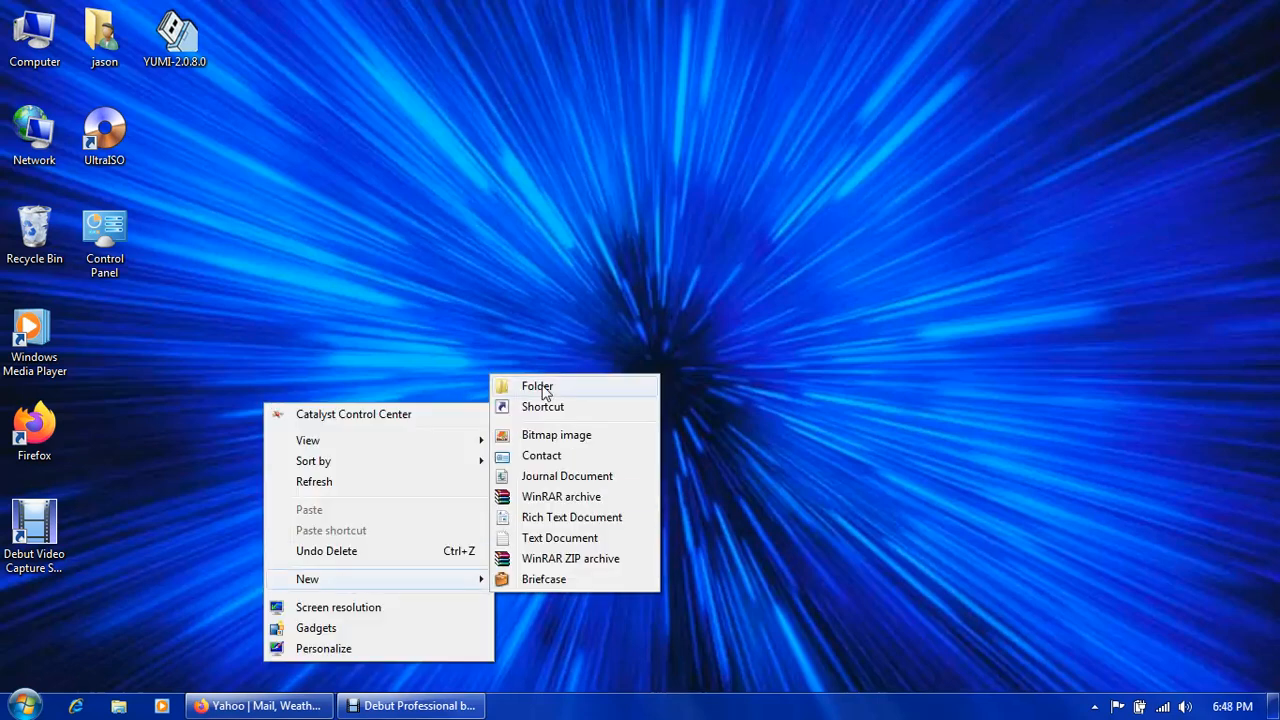
pyautogui.click(536, 386)
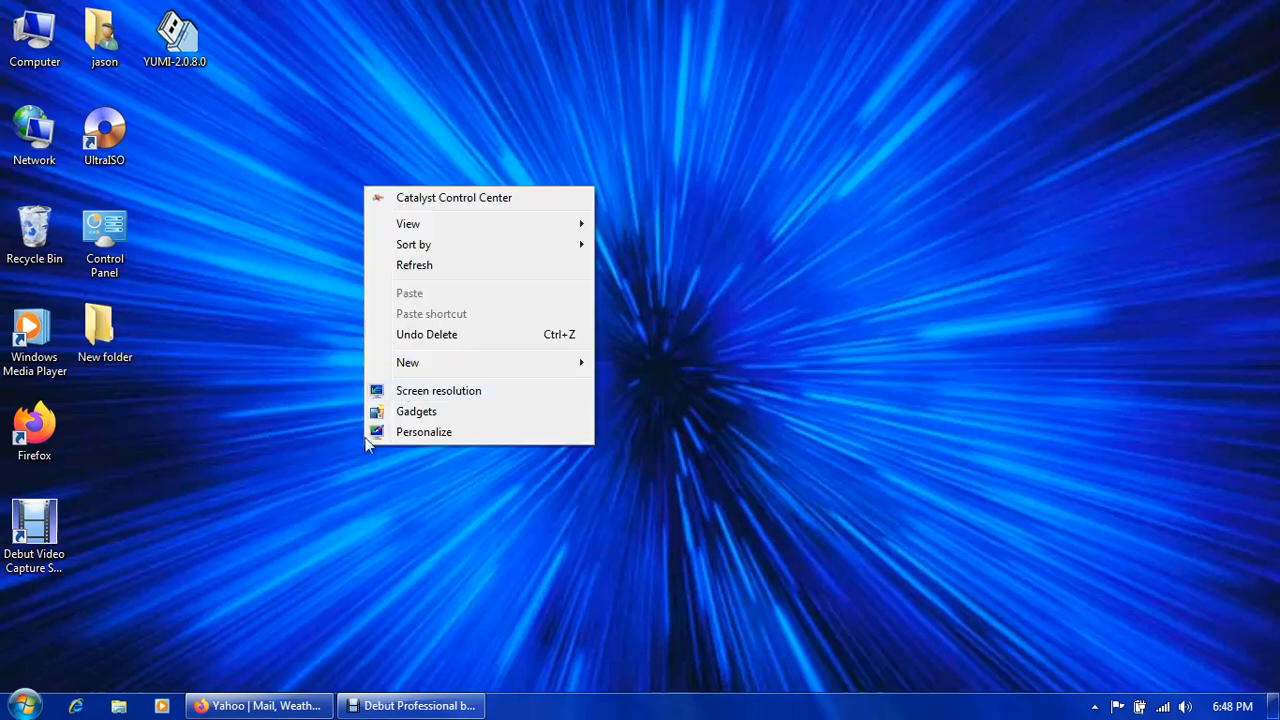
pyautogui.moveTo(408, 362)
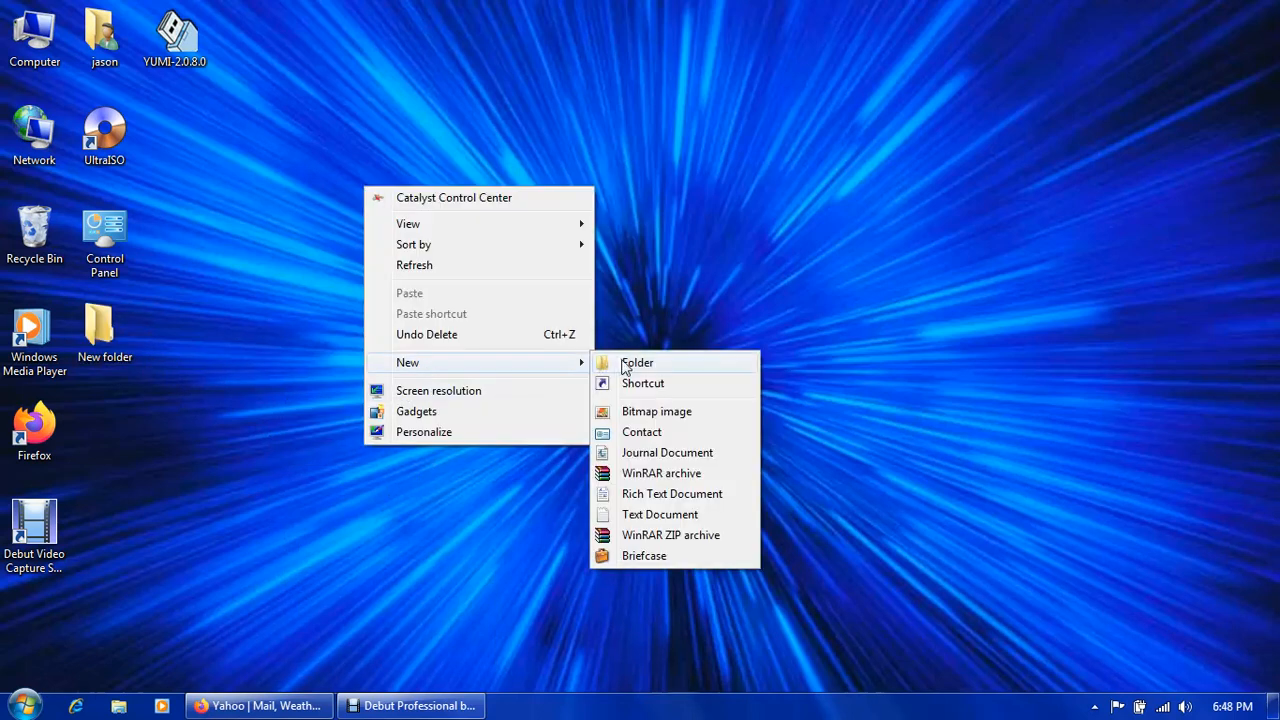
pyautogui.click(636, 362)
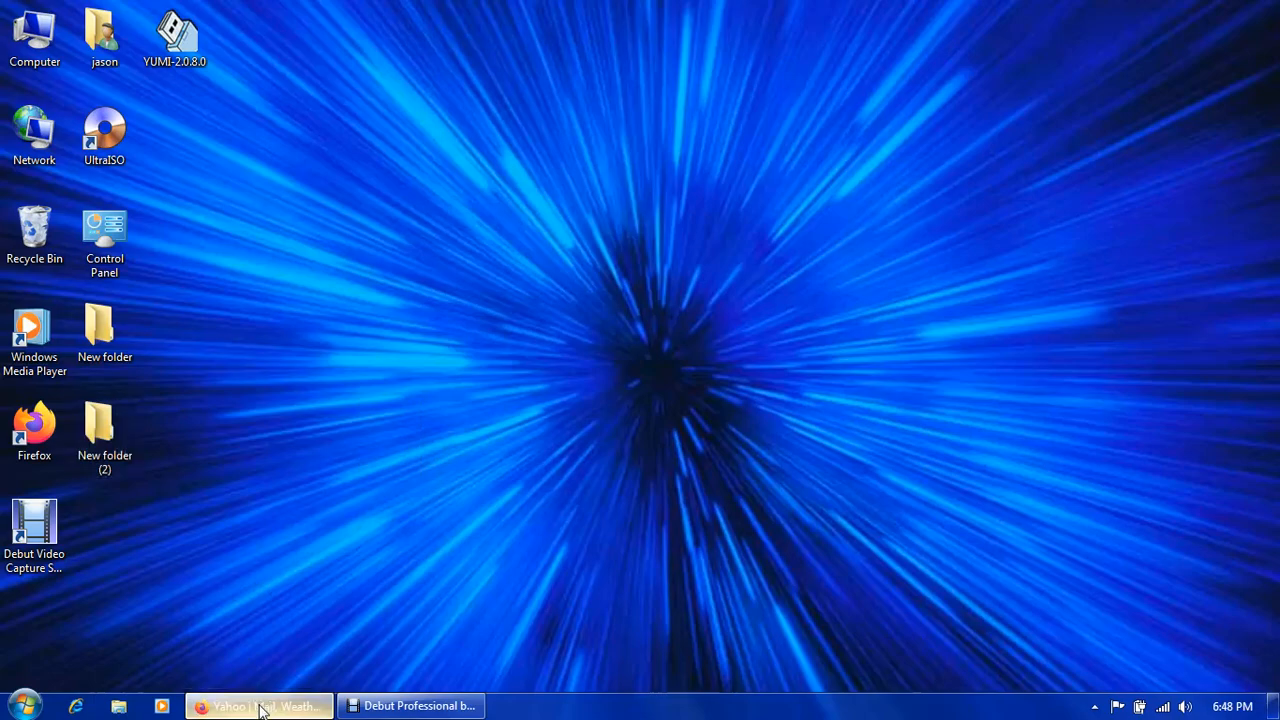
# Search Yahoo for 'freedos' and open the FreeDOS Project site in a new tab.
pyautogui.click(258, 706)
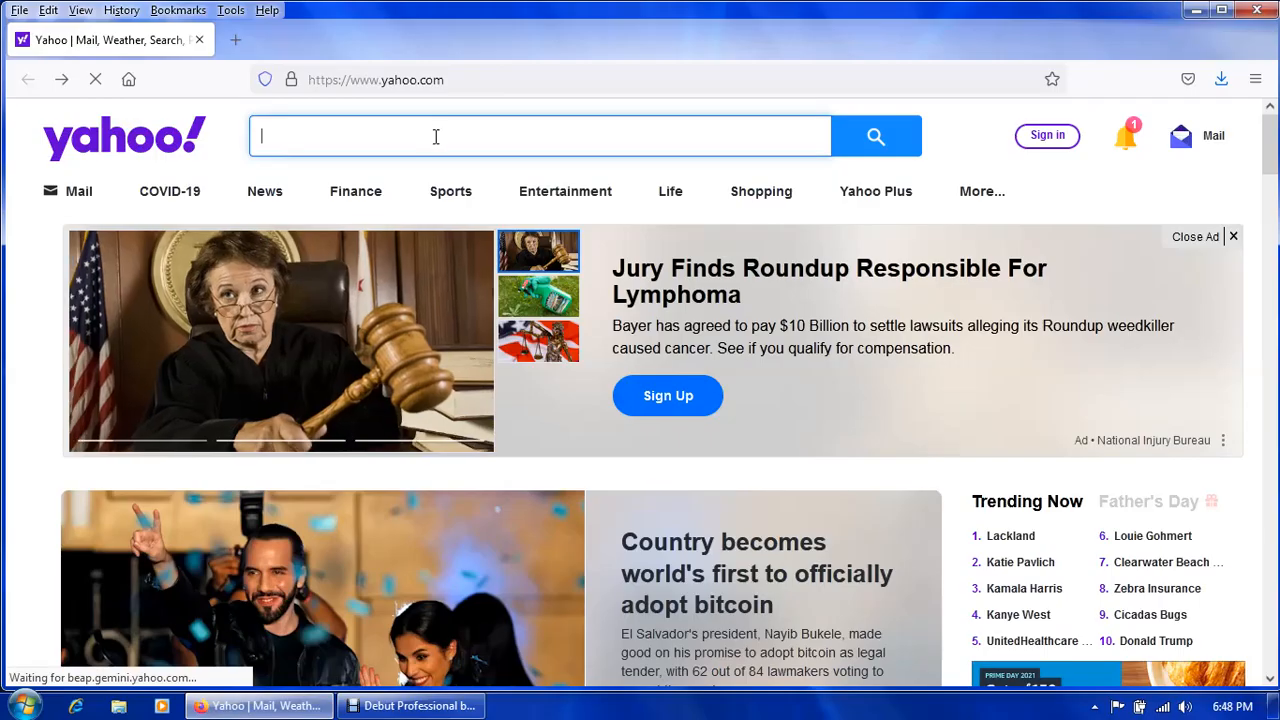
pyautogui.write('freed')
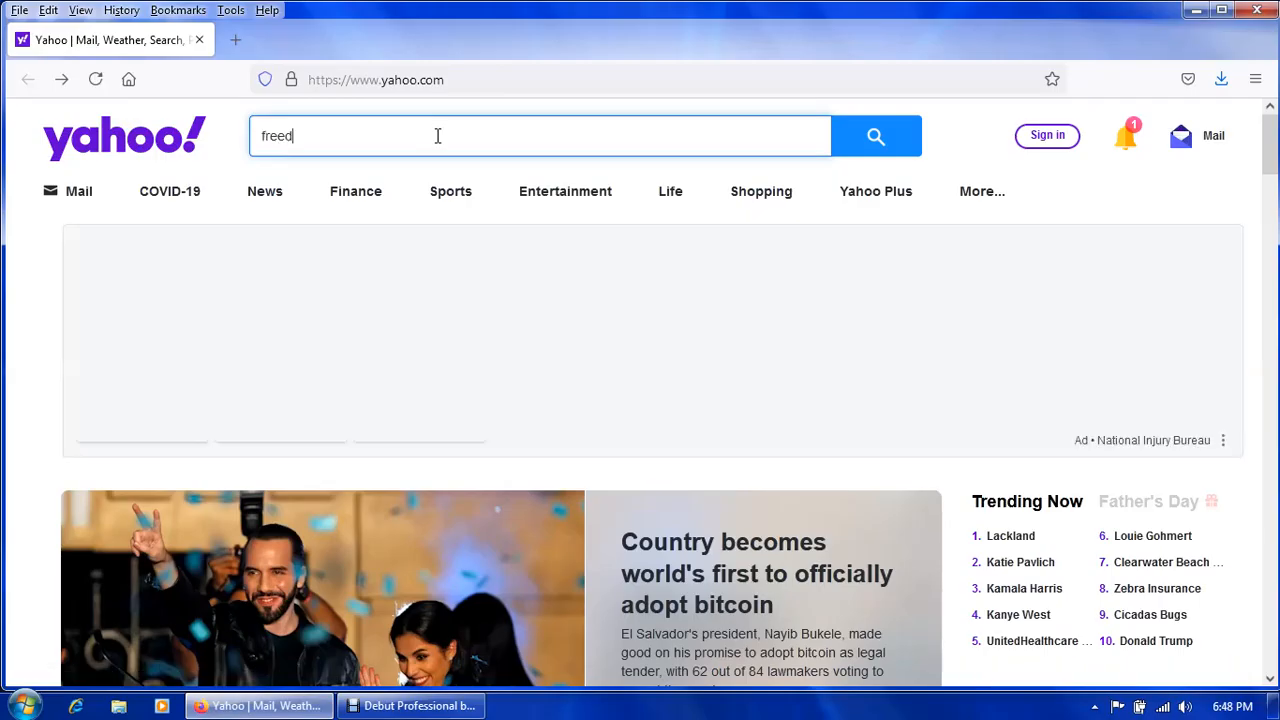
pyautogui.write('s')
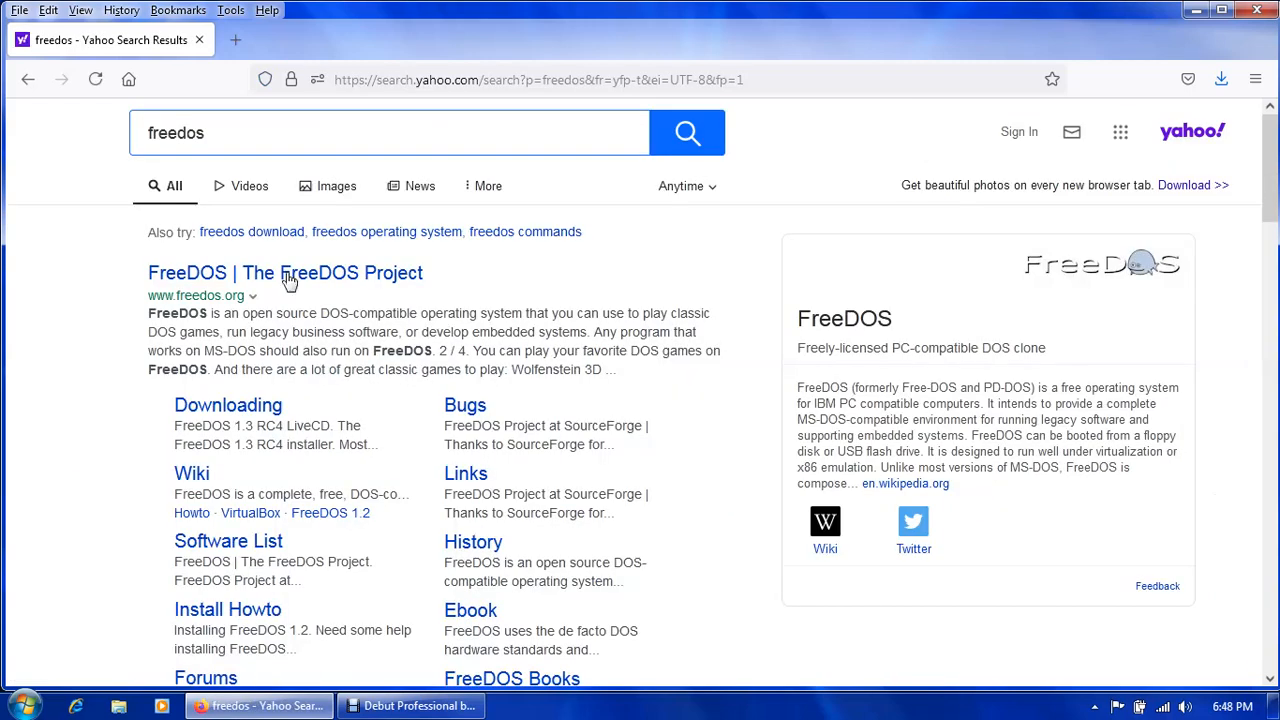
pyautogui.middleClick(284, 272)
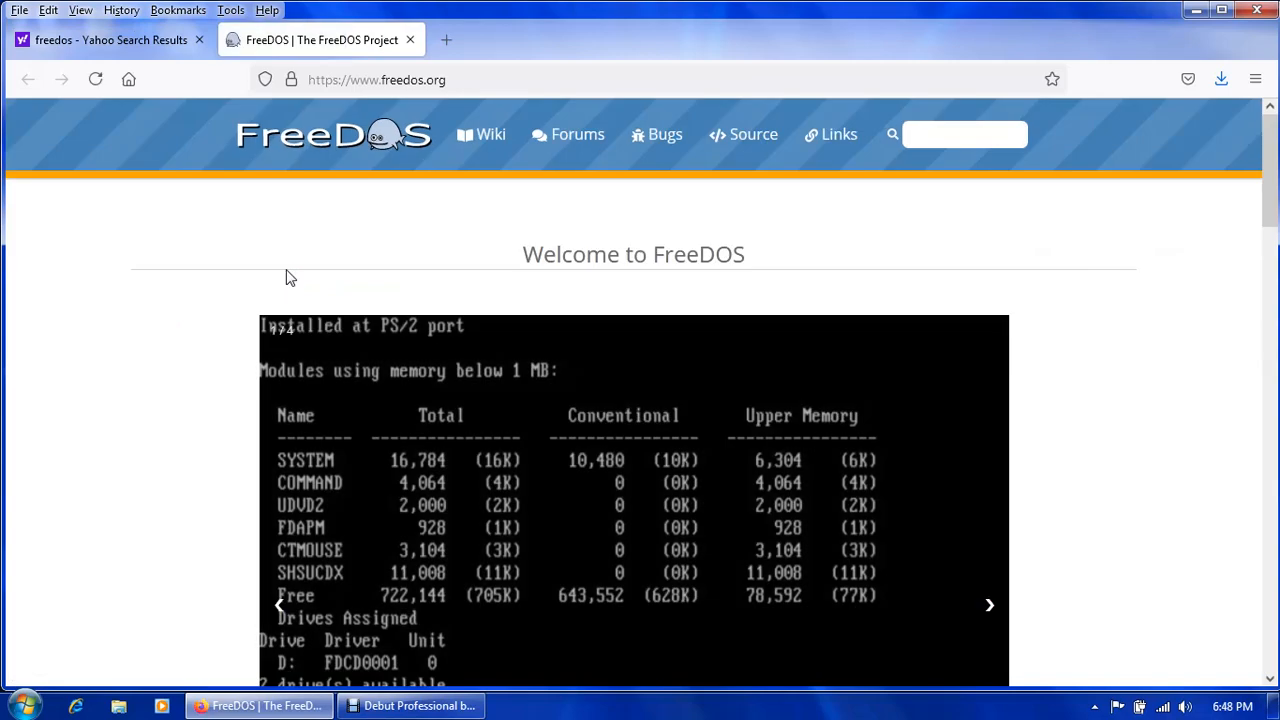
# Navigate to the FreeDOS download page and choose the FreeDOS 1.2 download.
pyautogui.scroll(-3)
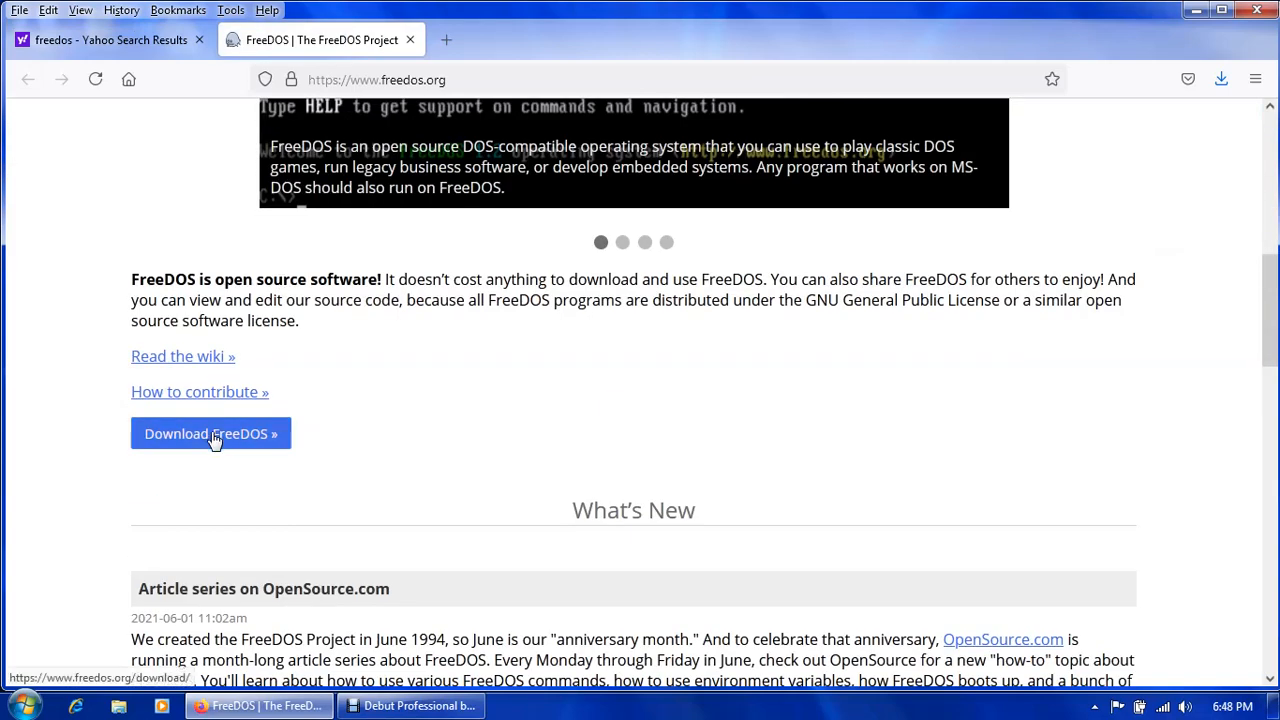
pyautogui.click(212, 432)
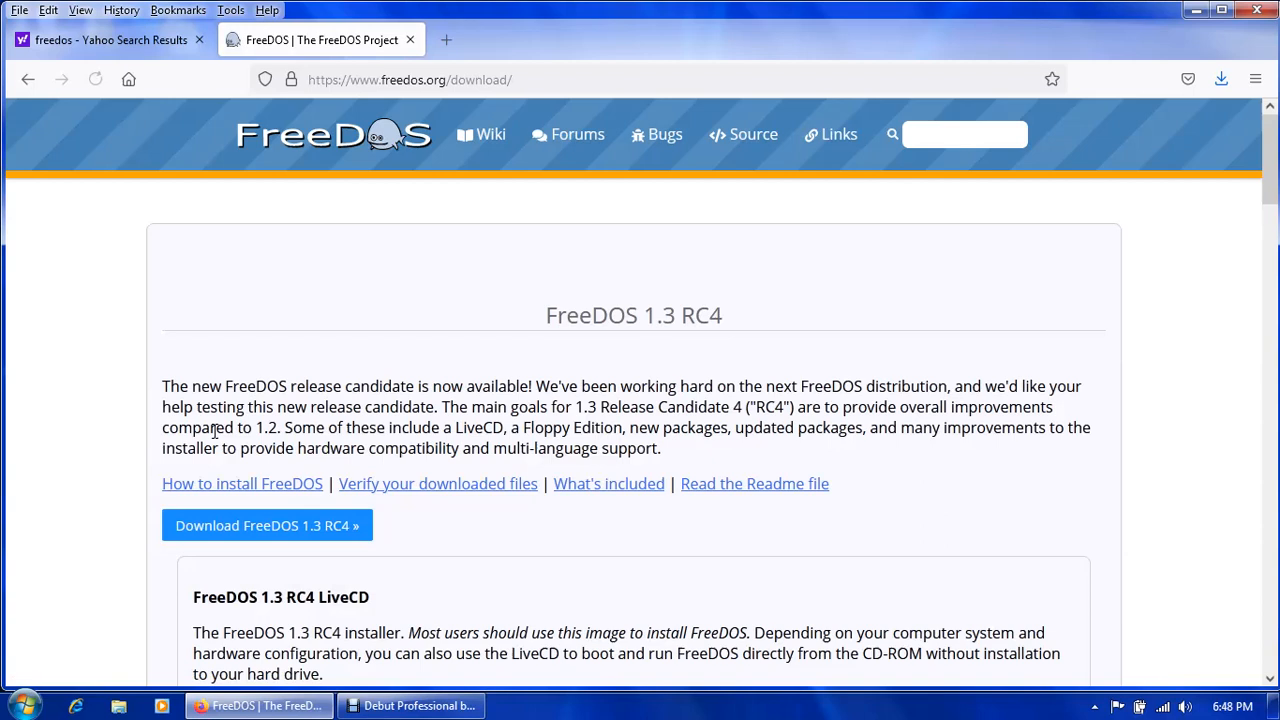
pyautogui.scroll(-3)
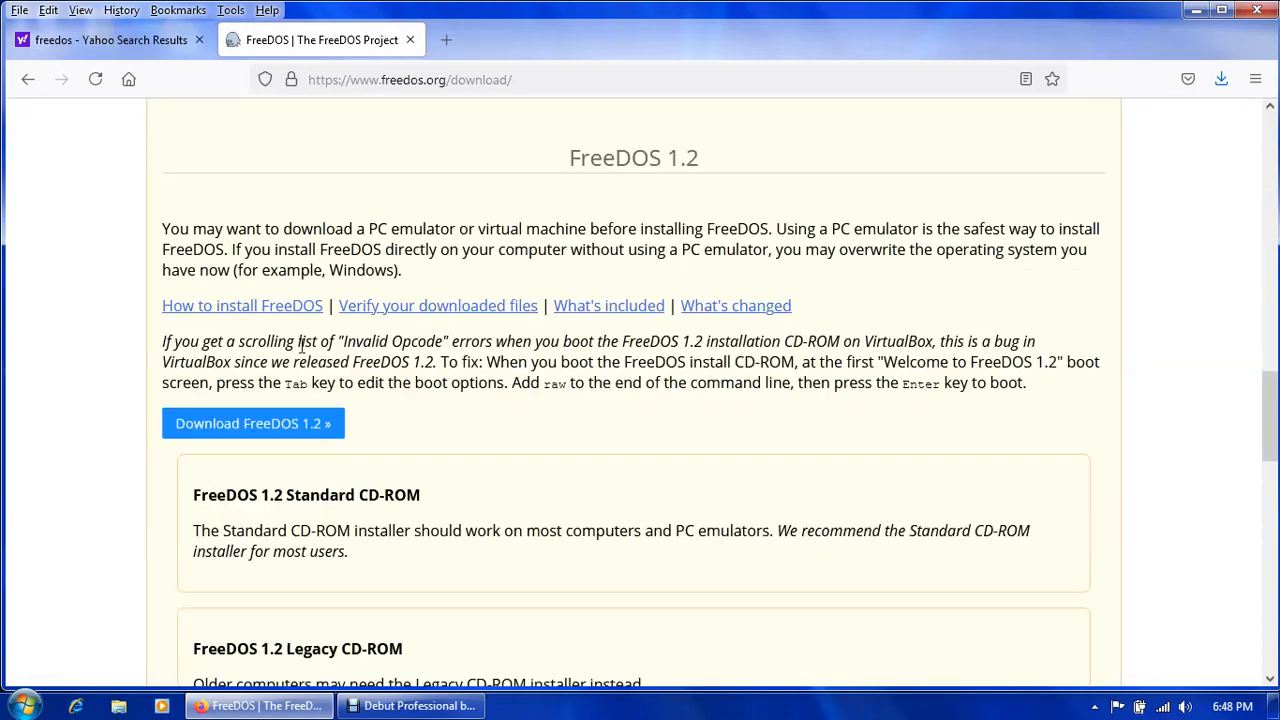
pyautogui.click(252, 424)
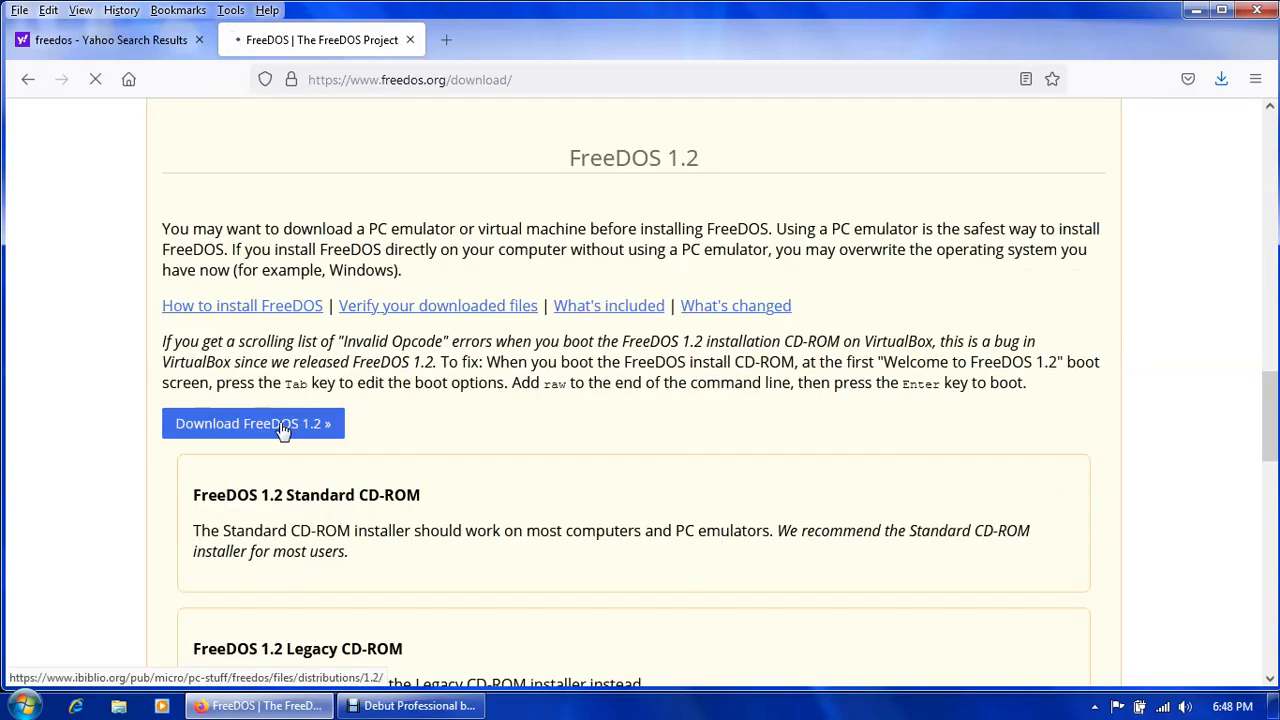
# Download FD12FLOPPY.zip and save it into the desktop's New folder.
pyautogui.click(252, 424)
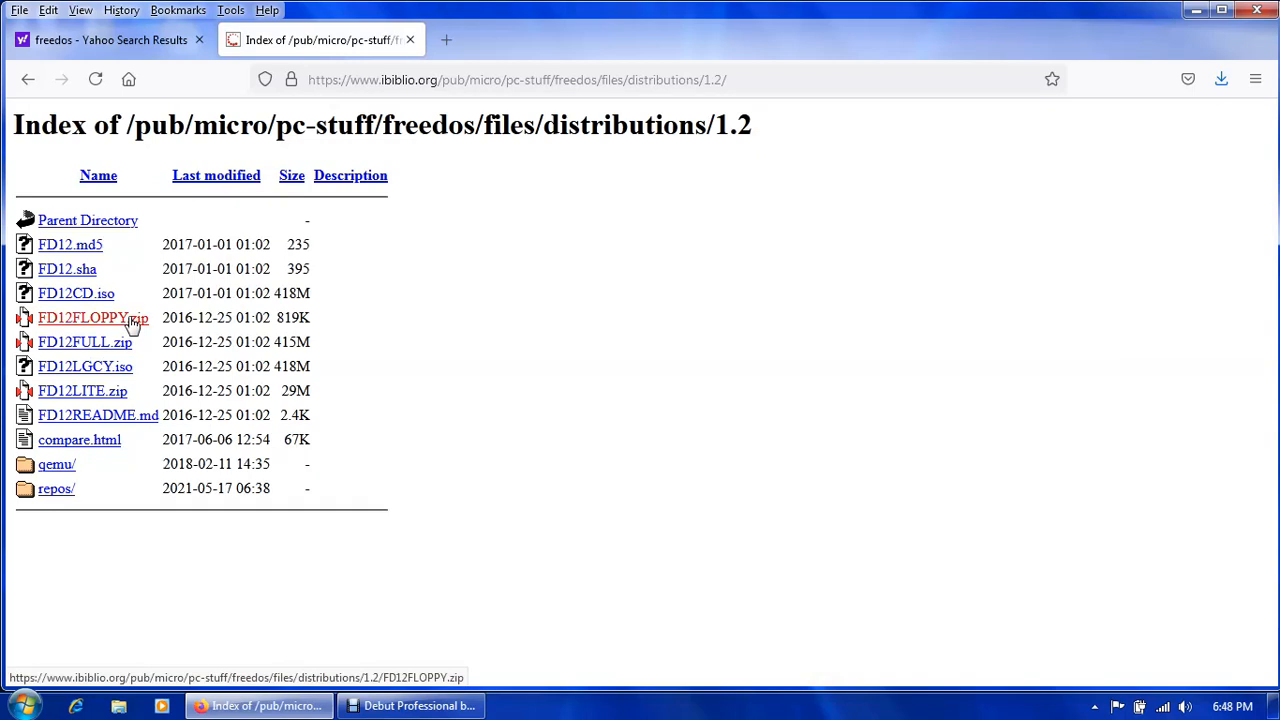
pyautogui.click(92, 316)
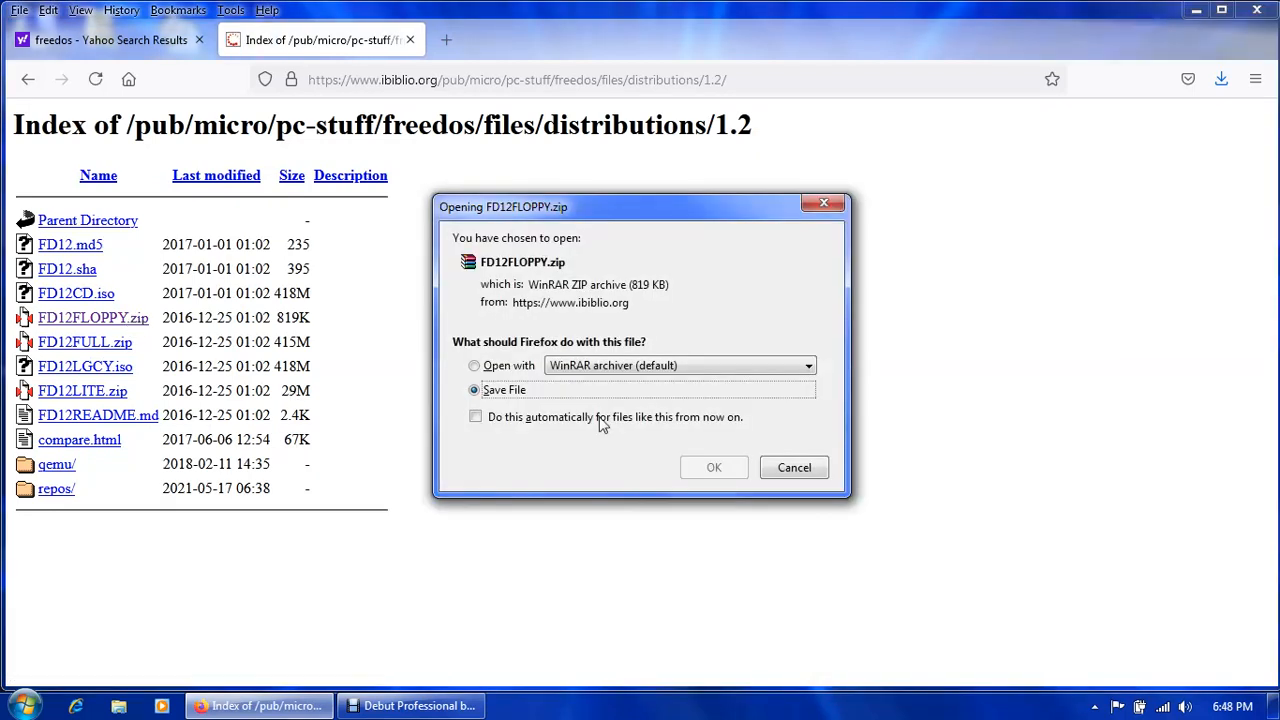
pyautogui.click(714, 468)
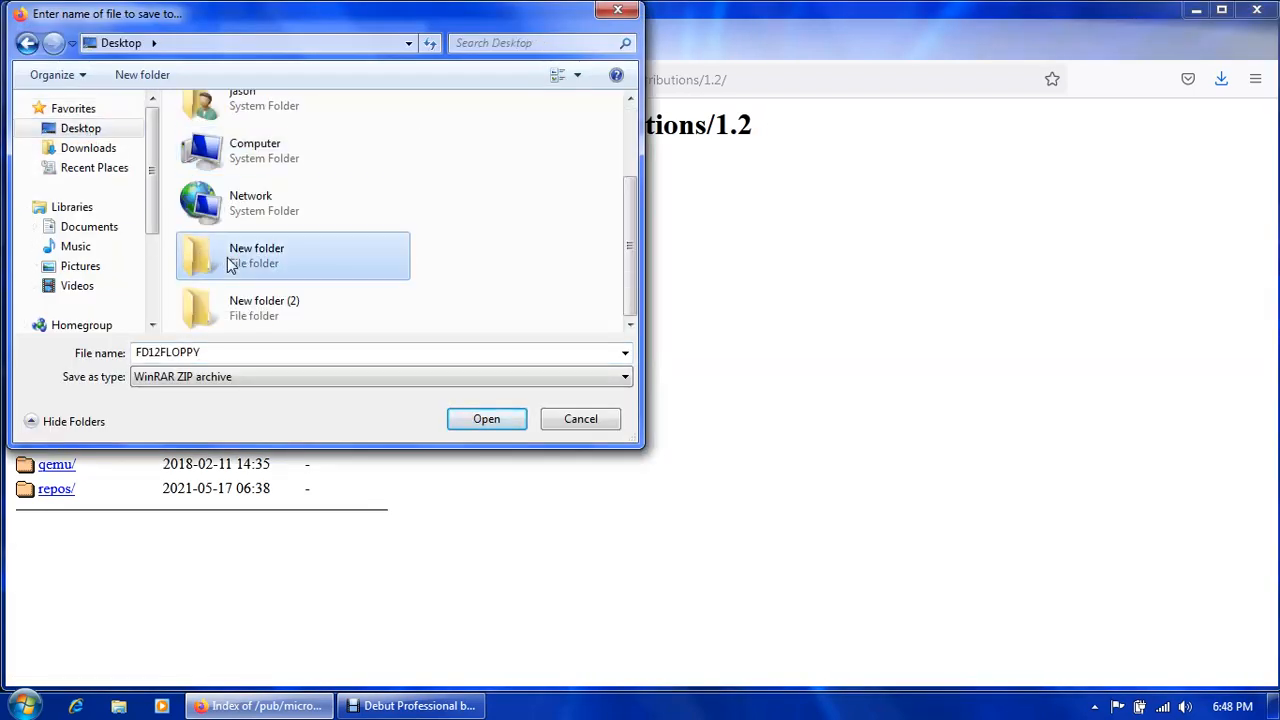
pyautogui.doubleClick(256, 256)
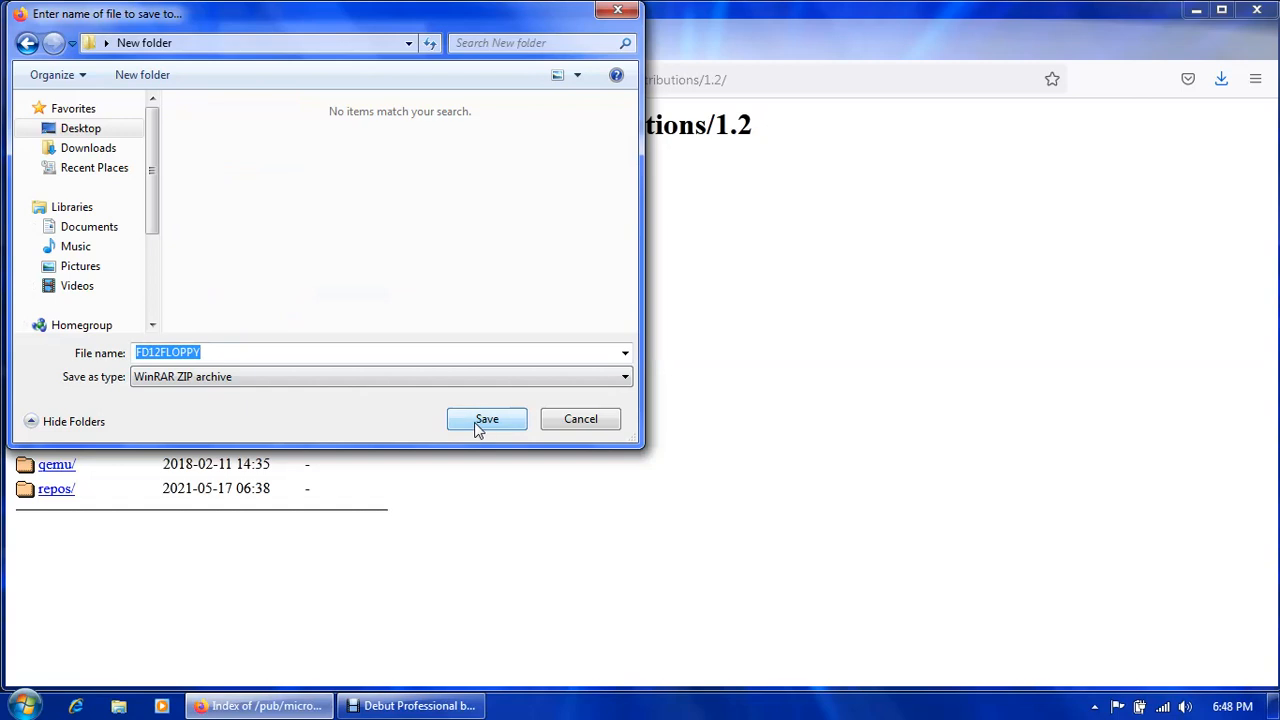
pyautogui.click(488, 418)
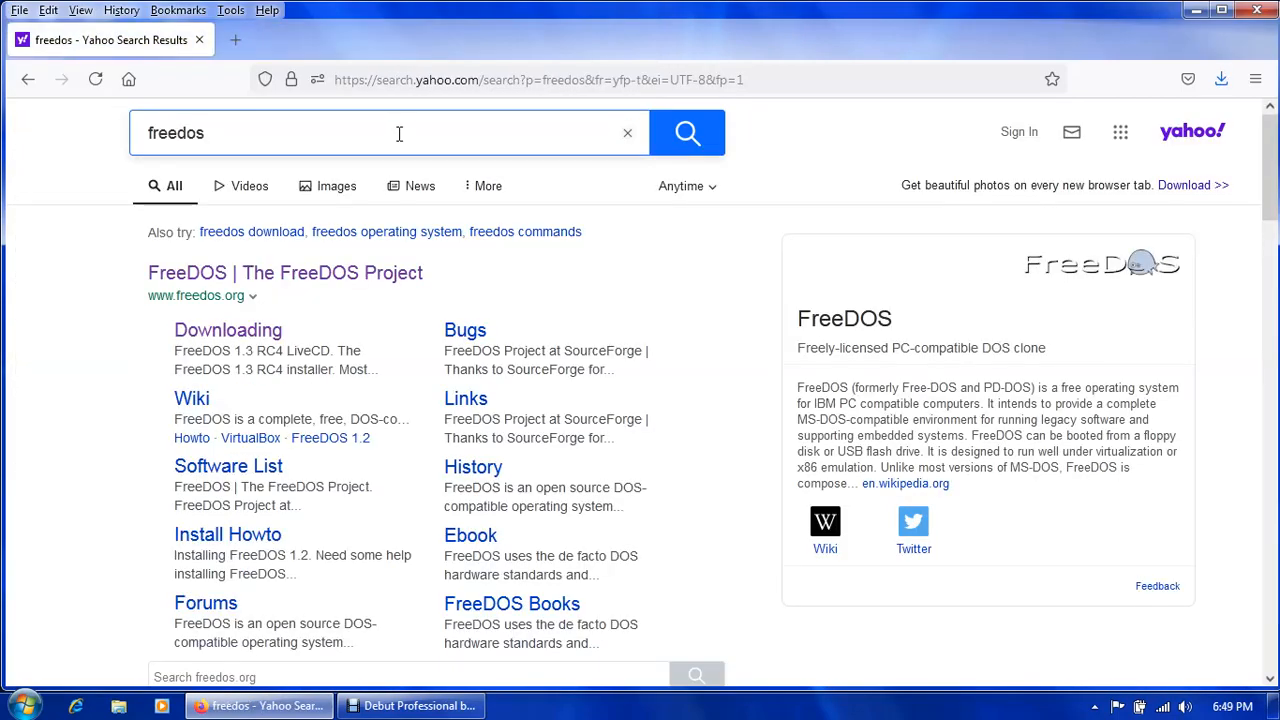
# Search Yahoo for 'western digital life diagnostics' and head to WD's Software & Downloads page.
pyautogui.click(400, 132)
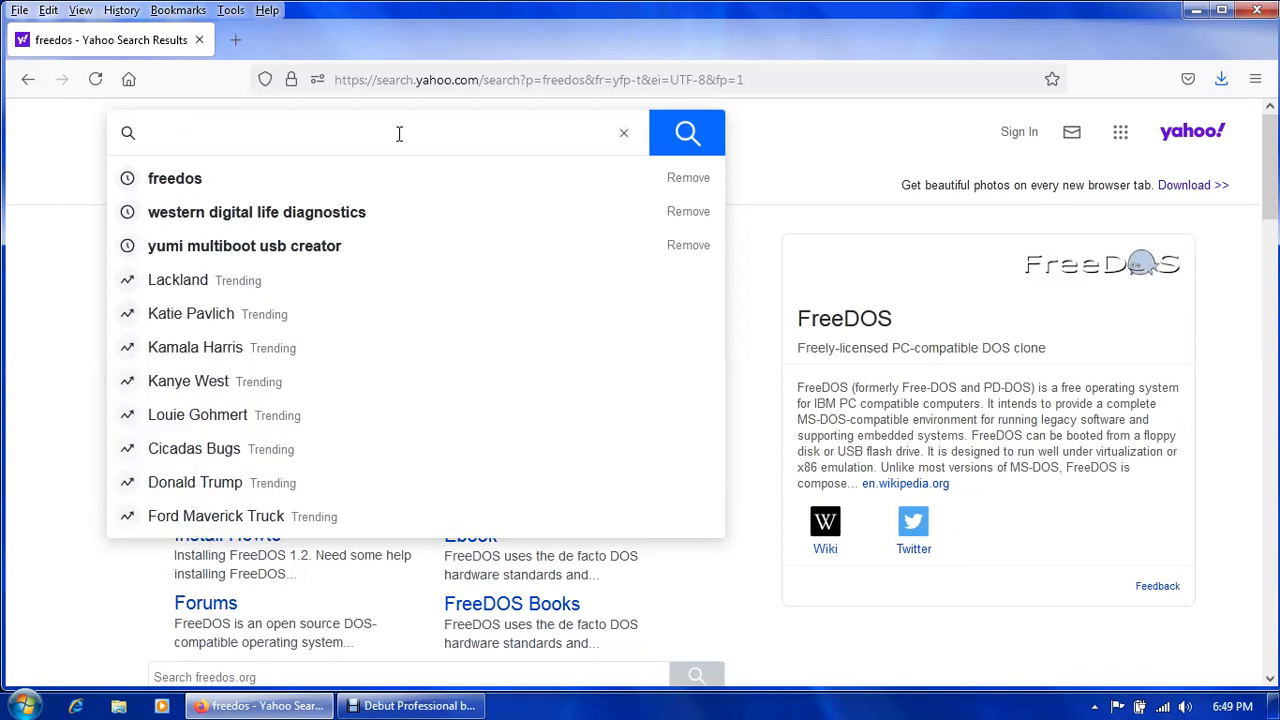
pyautogui.write('west')
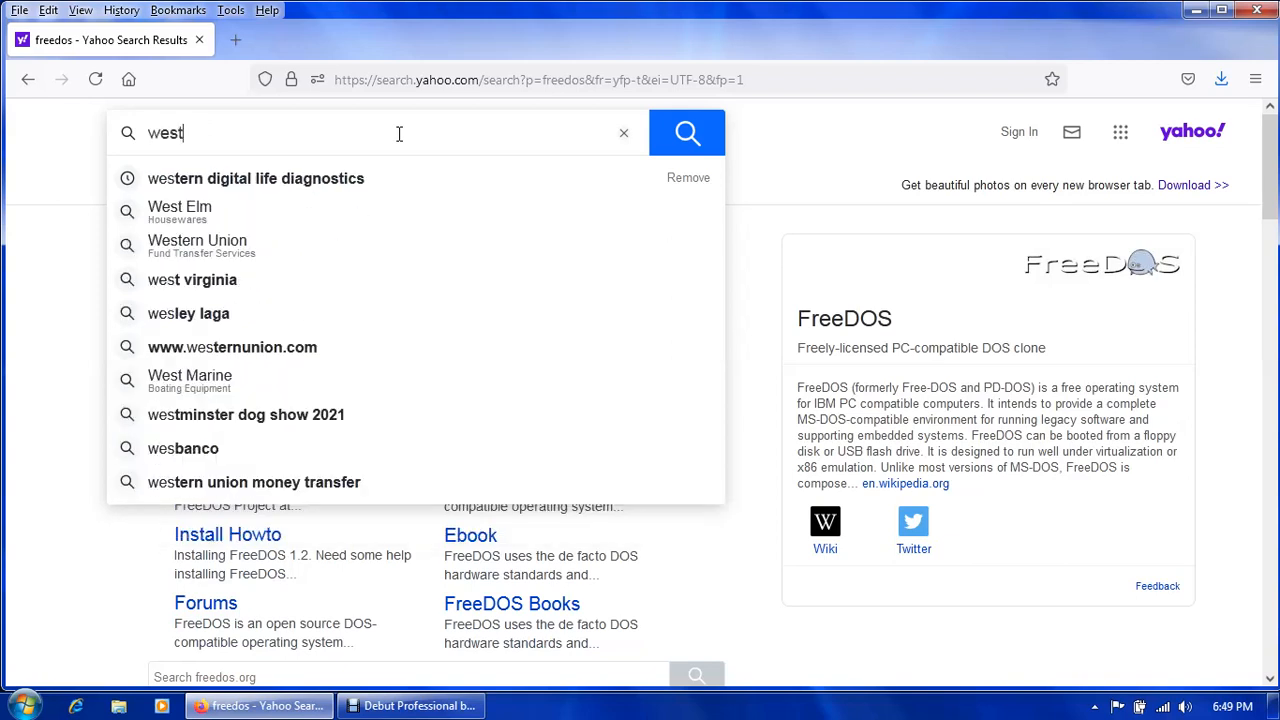
pyautogui.write('ern')
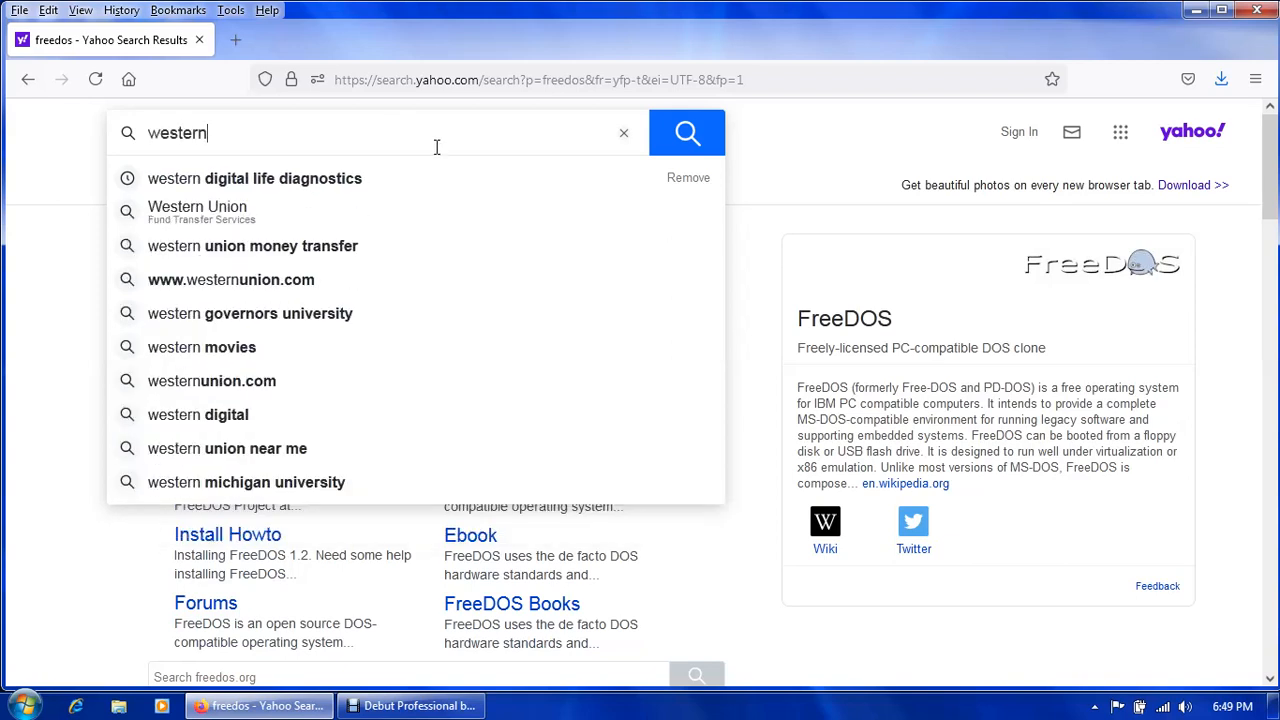
pyautogui.moveTo(276, 184)
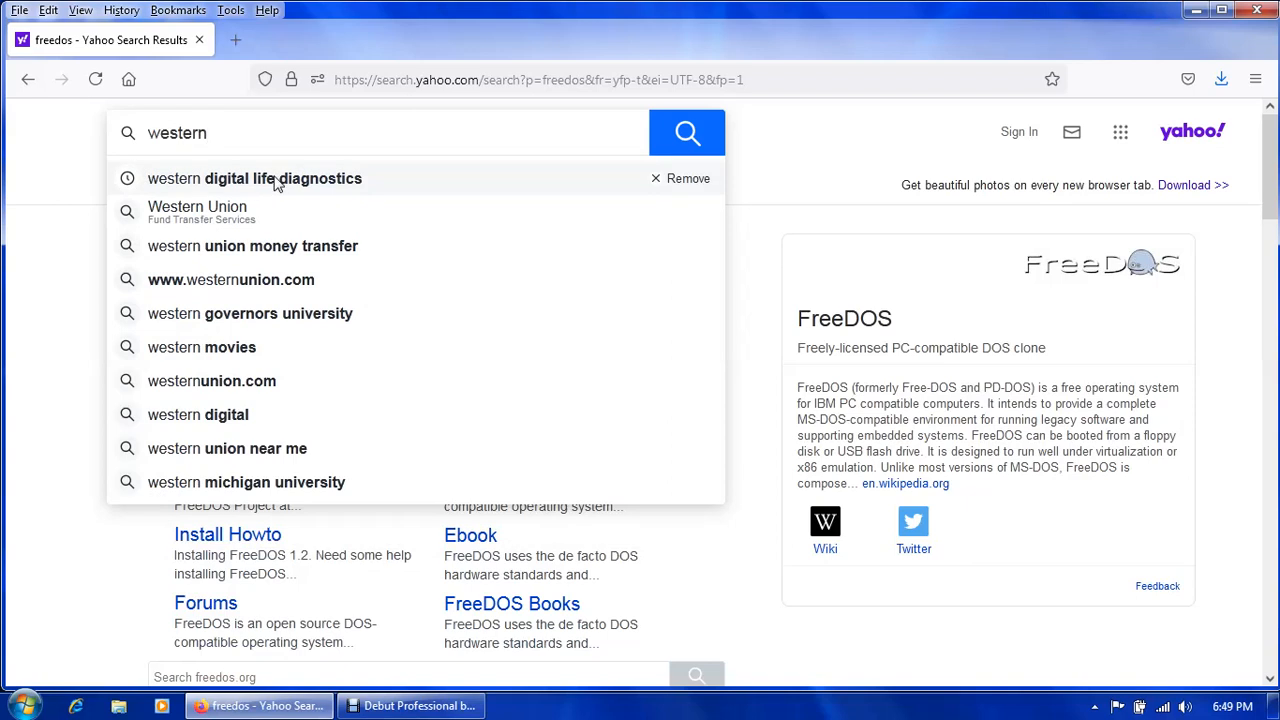
pyautogui.click(254, 178)
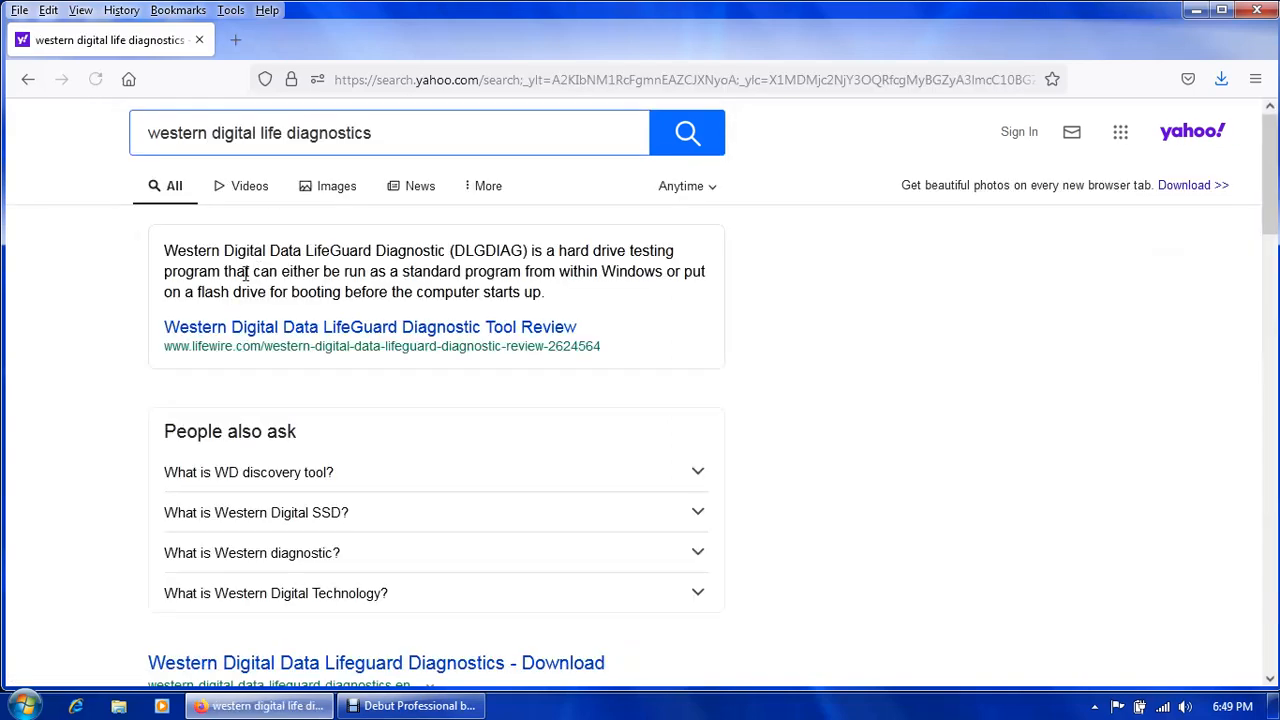
pyautogui.scroll(-3)
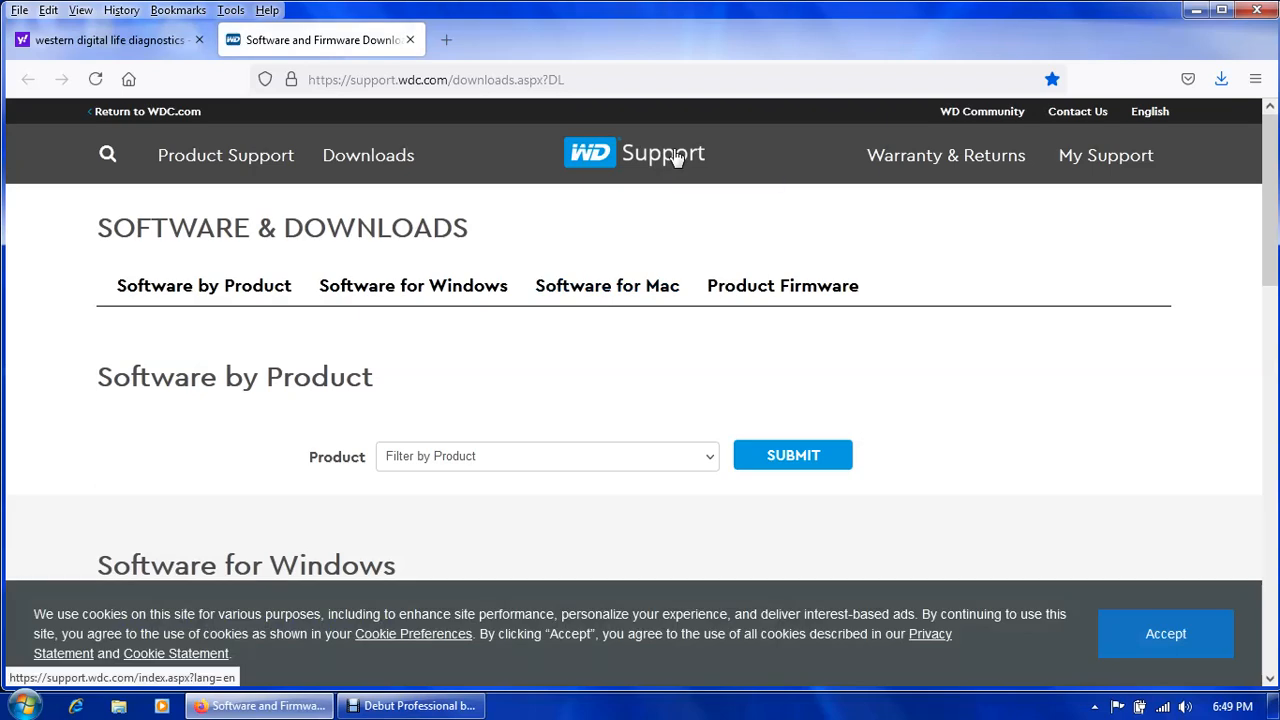
# From WD Support home, browse Internal Drives, SSDs & Embedded Flash to the Desktop (3.5") range.
pyautogui.click(664, 152)
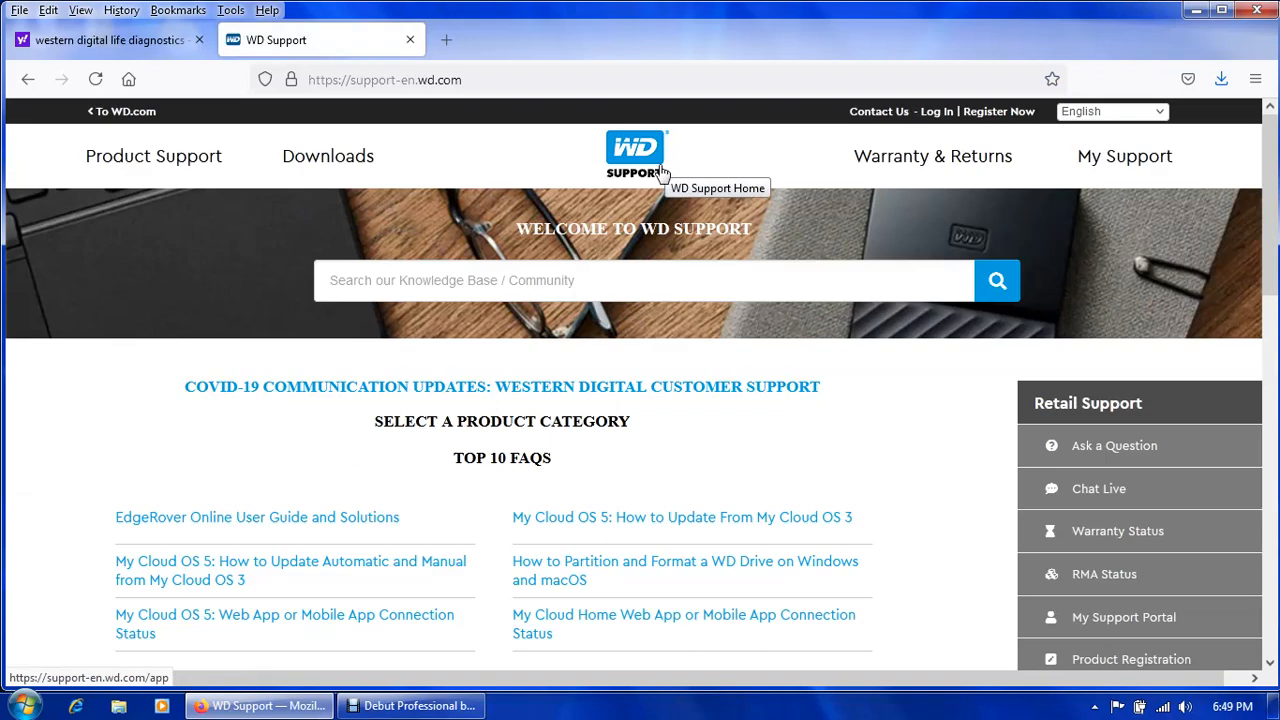
pyautogui.scroll(-3)
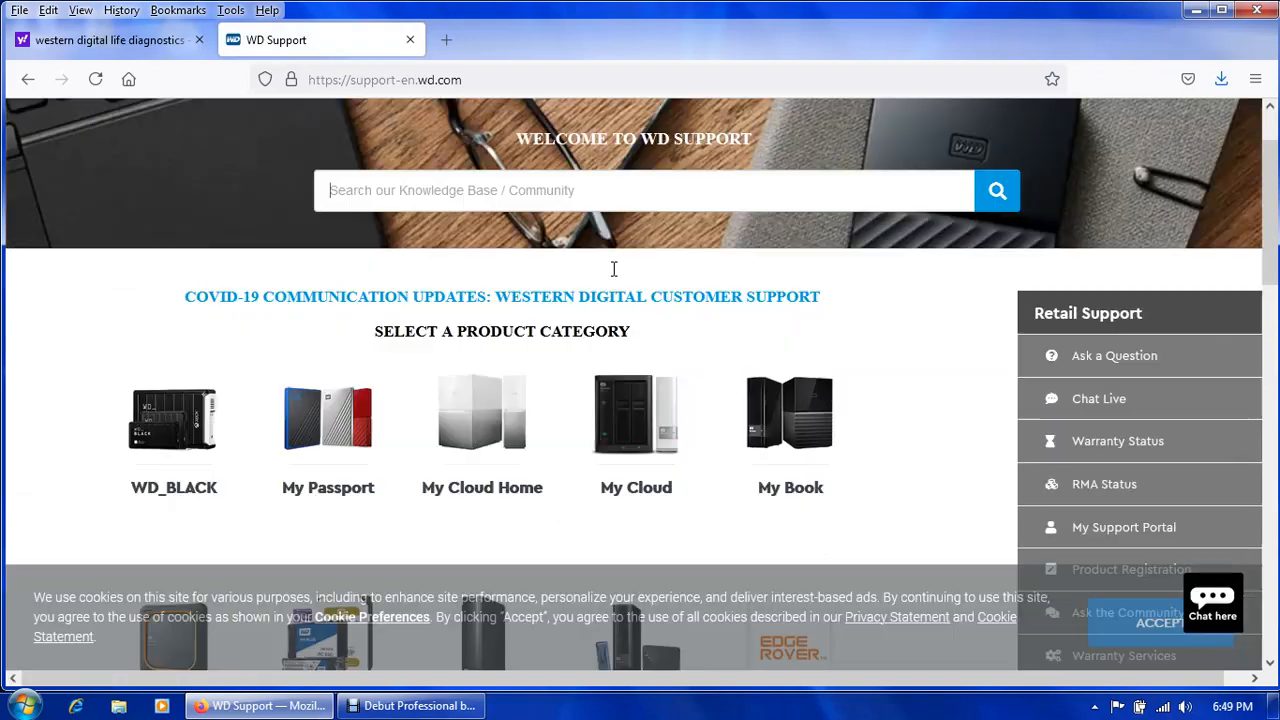
pyautogui.scroll(-3)
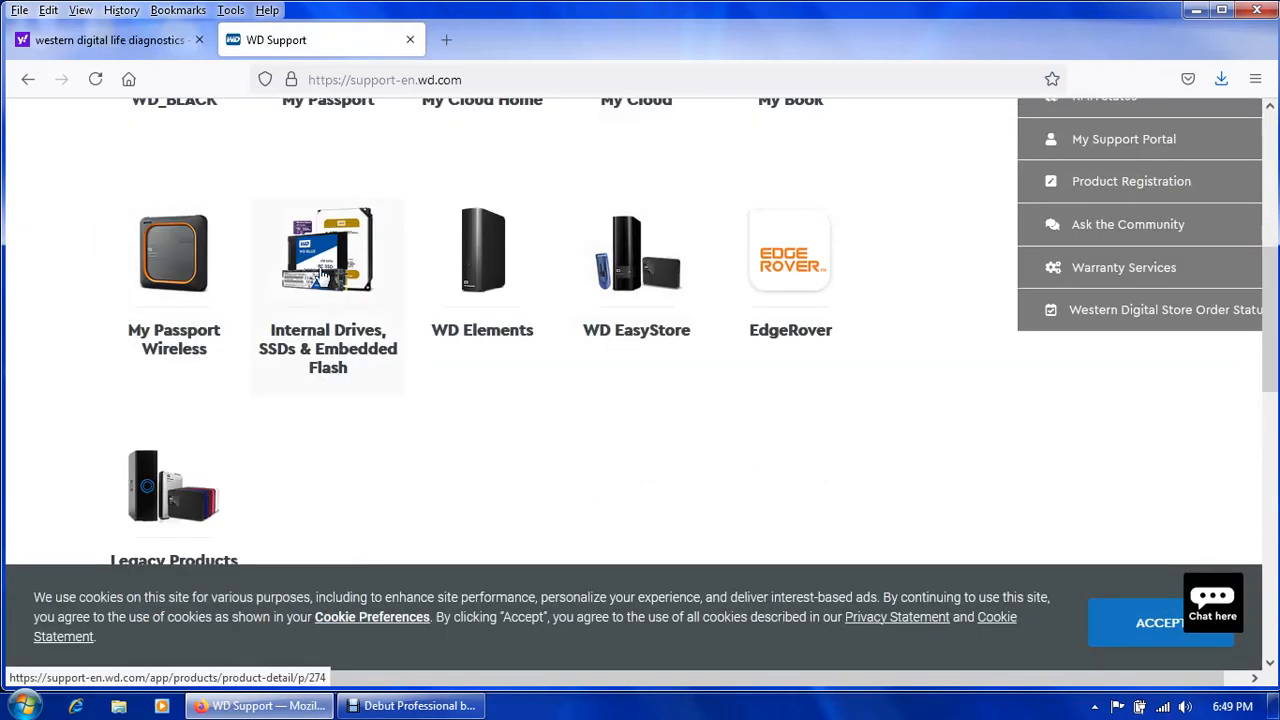
pyautogui.click(328, 252)
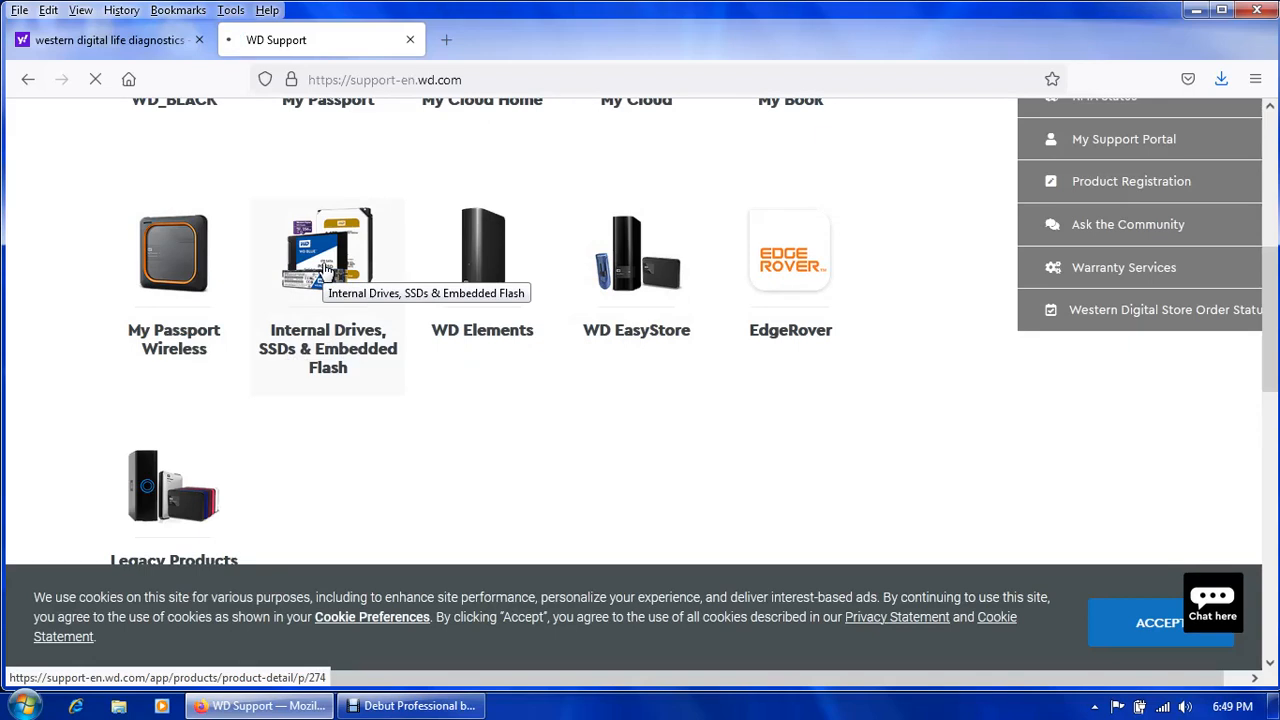
pyautogui.click(328, 256)
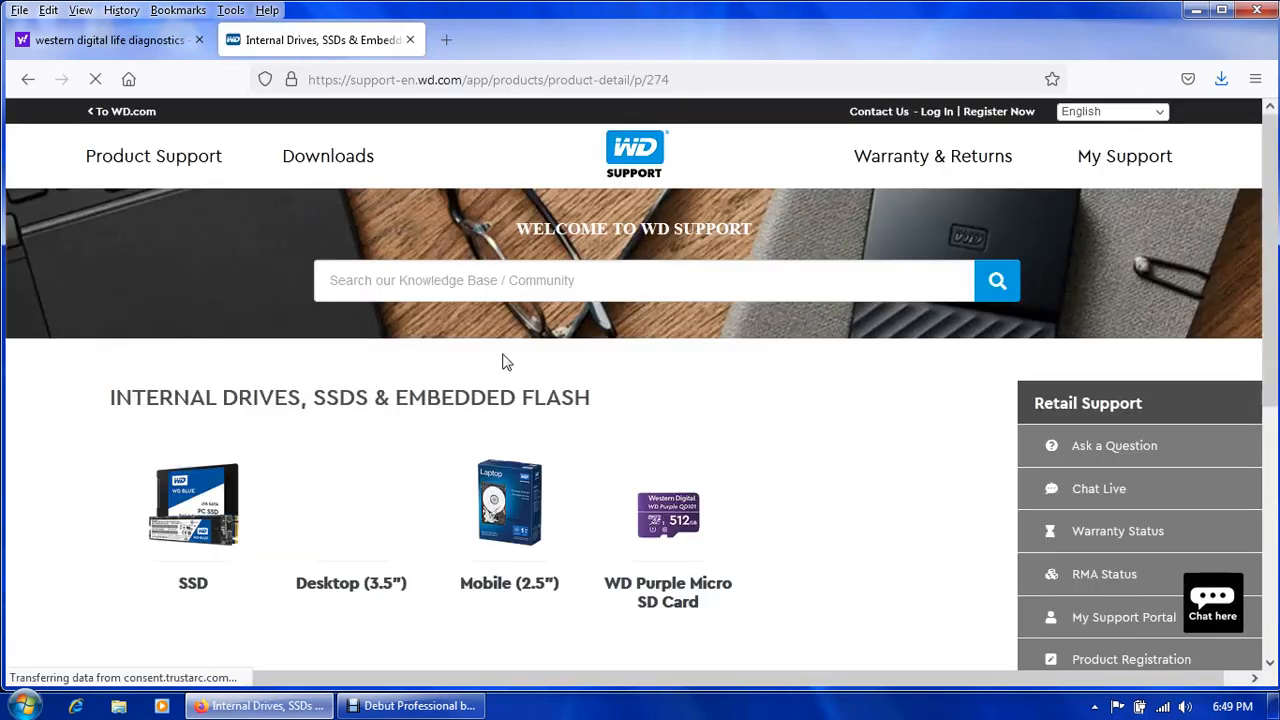
pyautogui.scroll(-3)
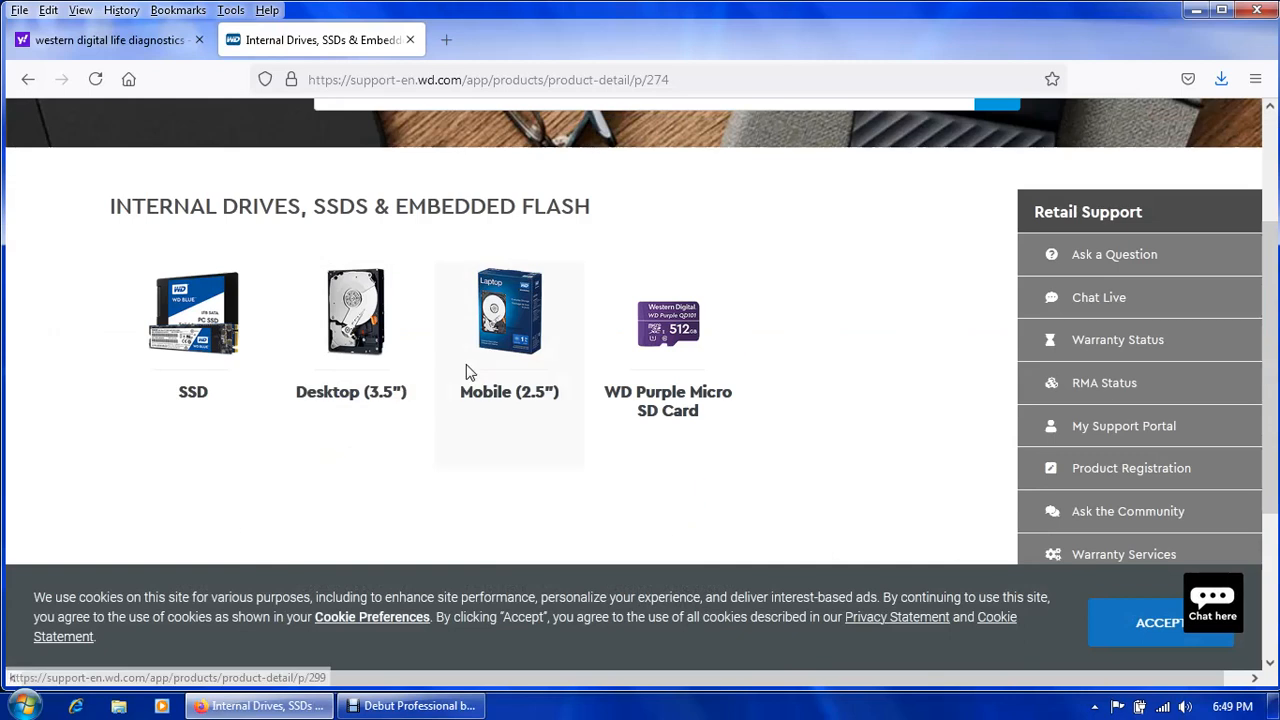
pyautogui.moveTo(356, 310)
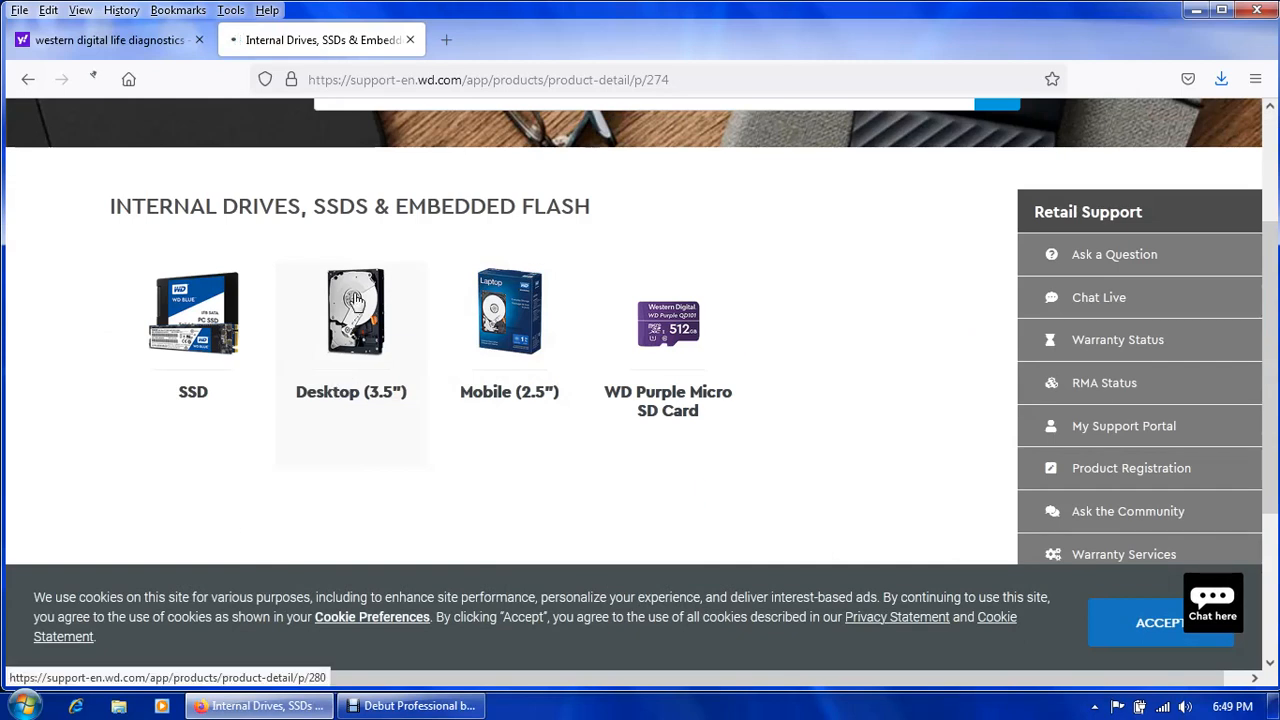
pyautogui.click(352, 312)
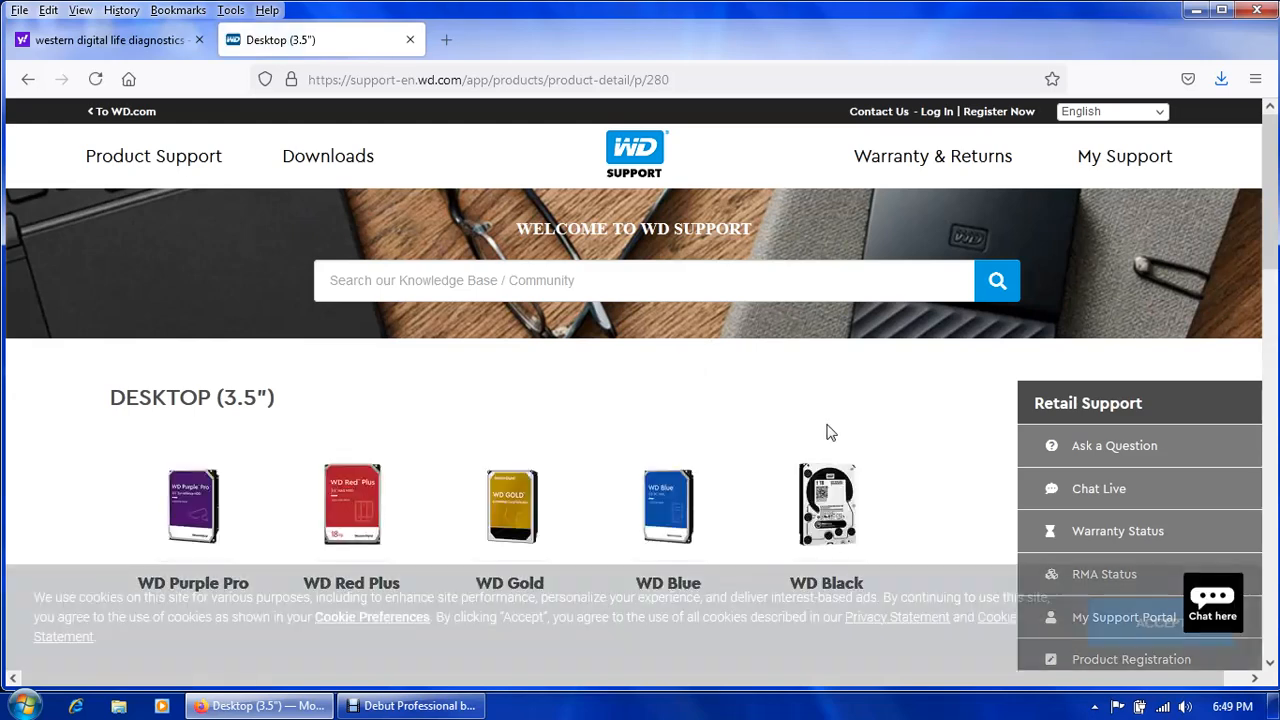
# Open the WD Black support page and scroll to its downloads listing Data Lifeguard Diagnostic.
pyautogui.scroll(-3)
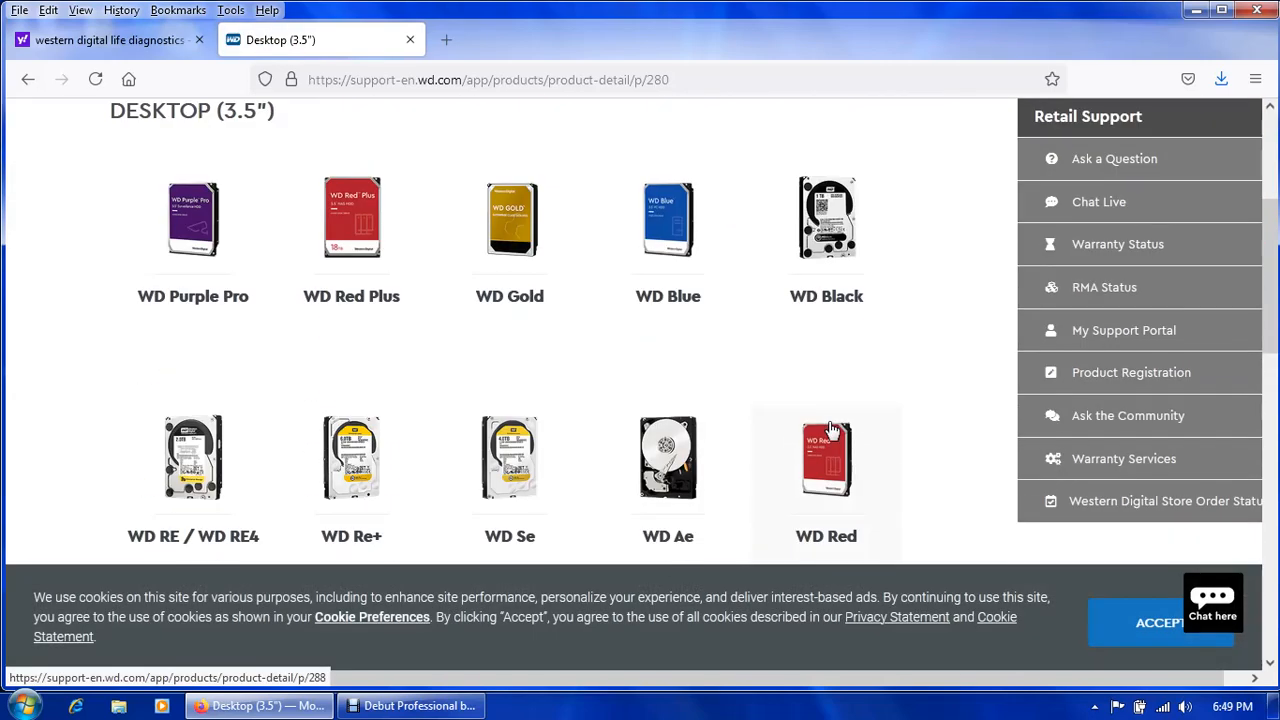
pyautogui.scroll(-3)
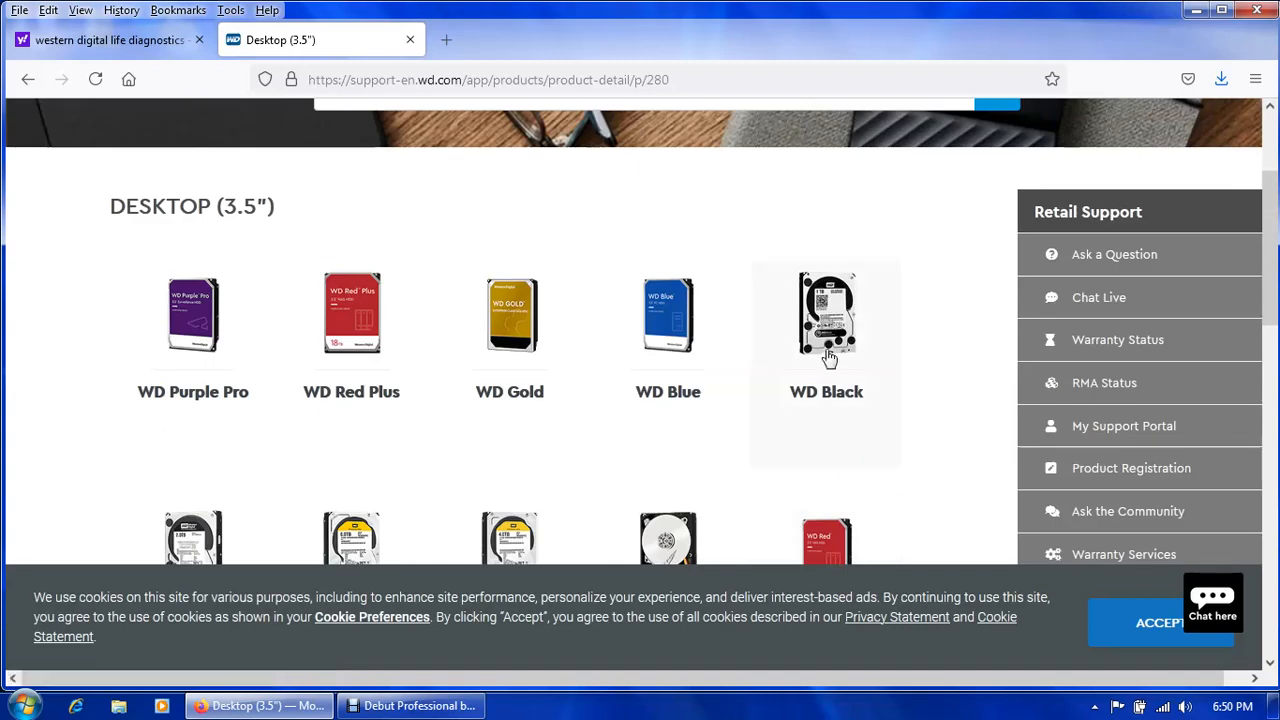
pyautogui.moveTo(826, 330)
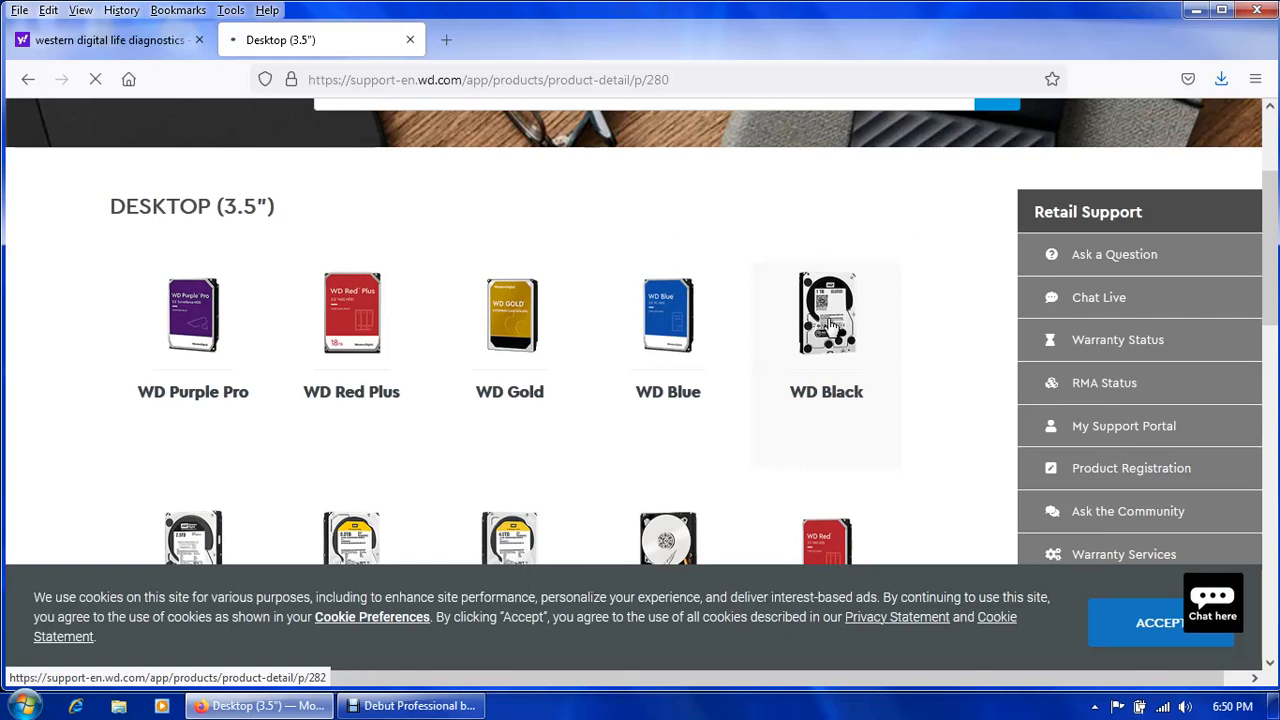
pyautogui.click(826, 312)
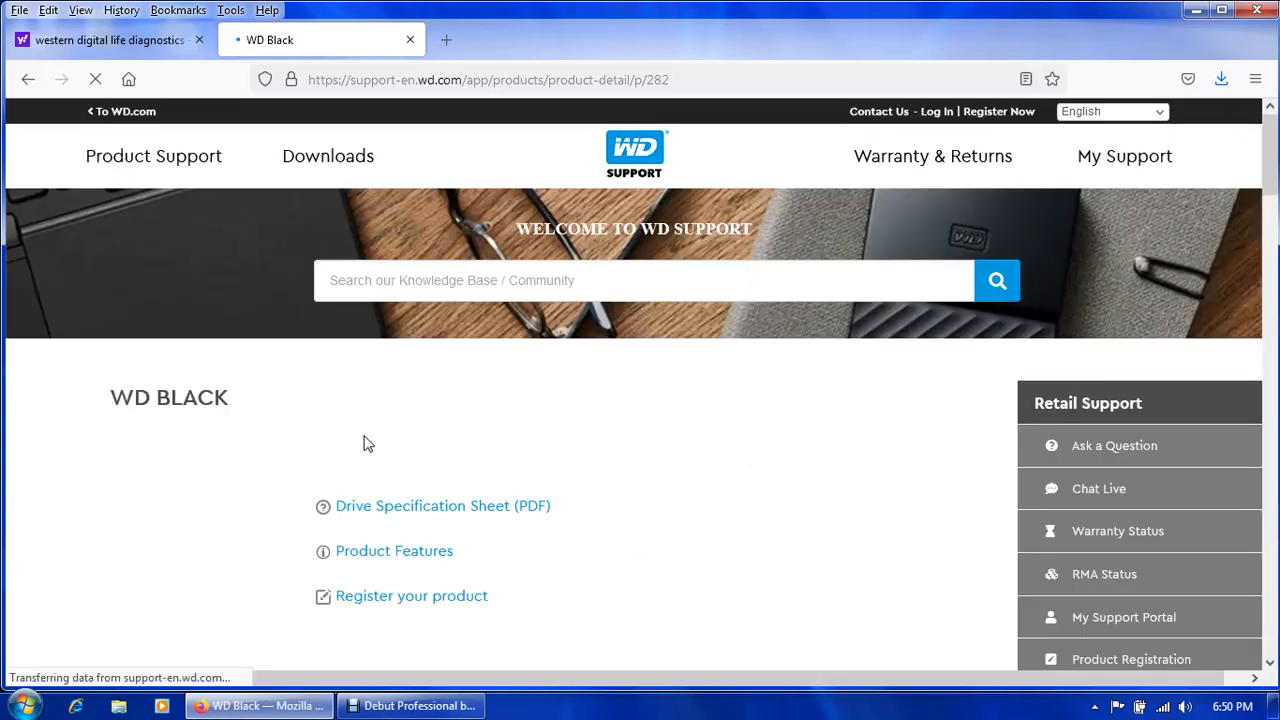
pyautogui.scroll(-3)
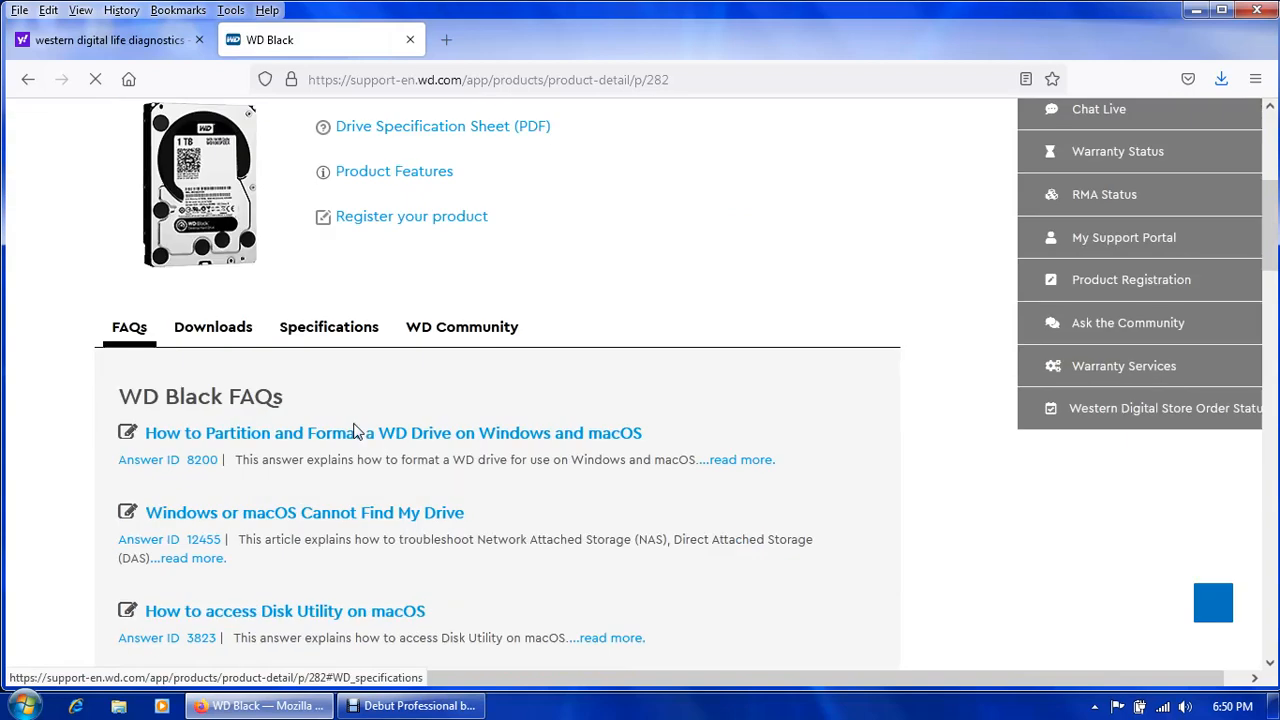
pyautogui.scroll(-3)
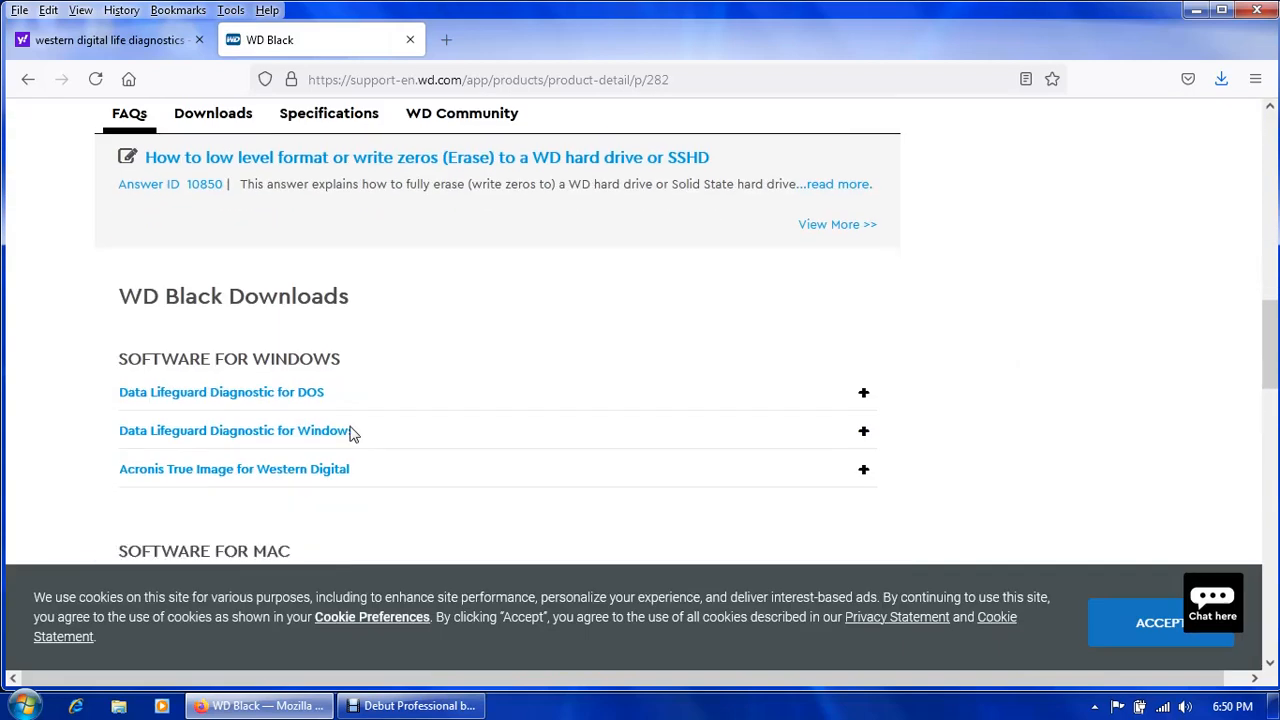
pyautogui.scroll(-3)
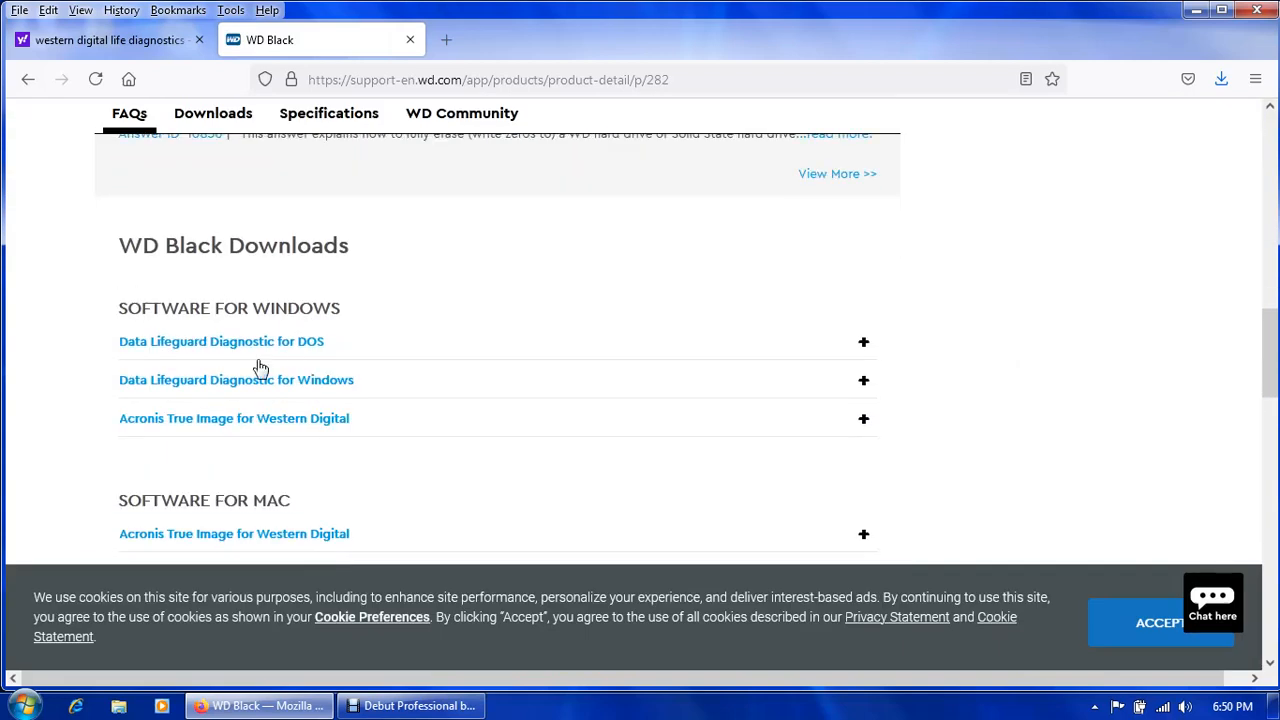
pyautogui.moveTo(196, 348)
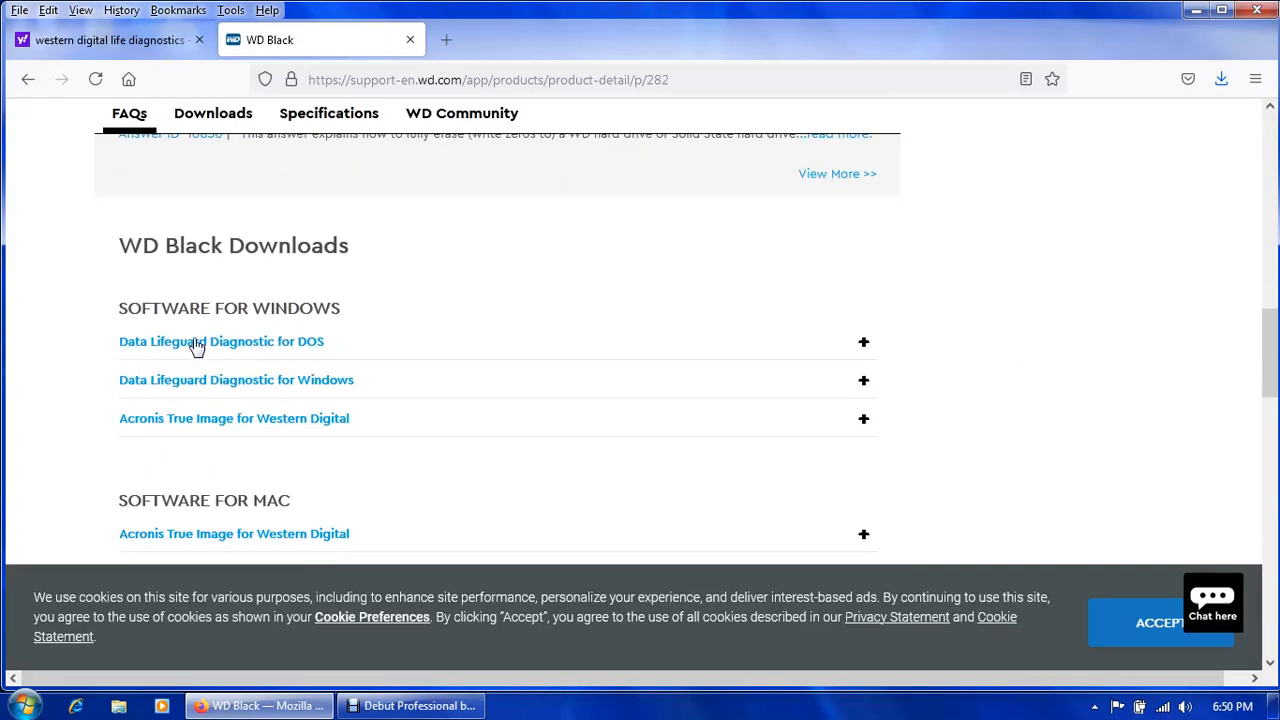
pyautogui.moveTo(270, 350)
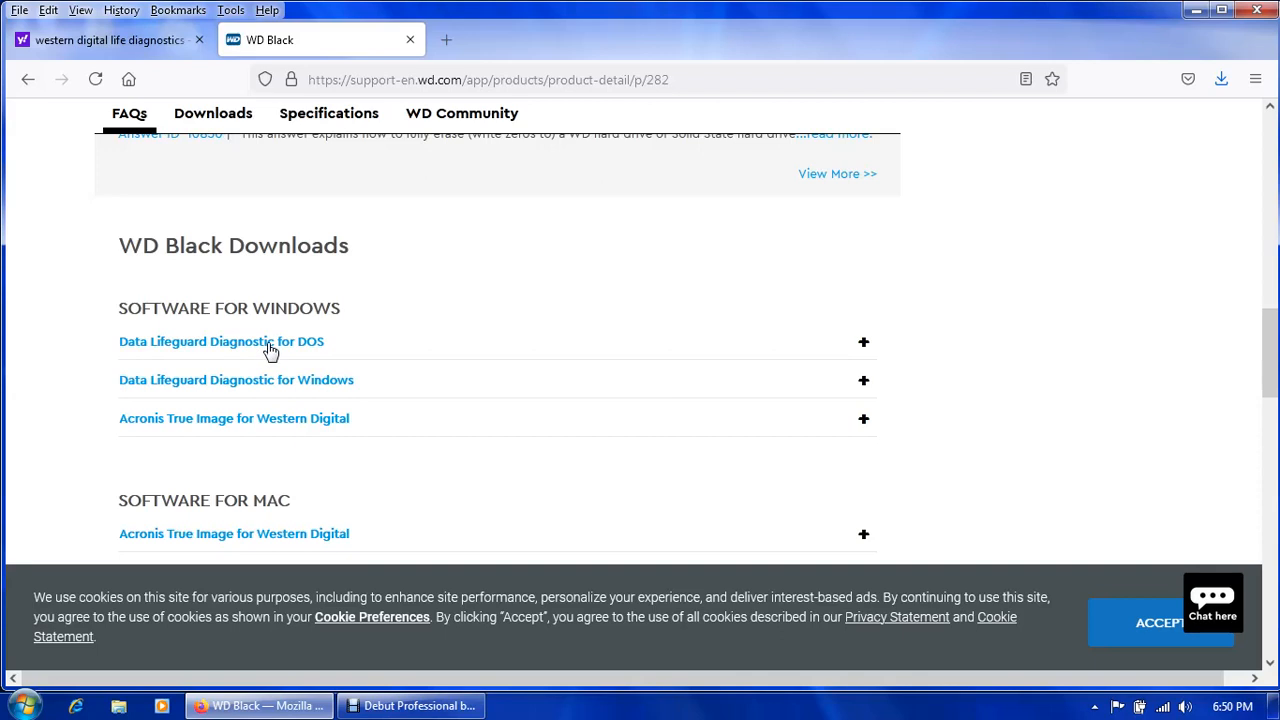
# Download the Data Lifeguard Diagnostic for DOS v5.27 zip into New folder (2).
pyautogui.click(220, 340)
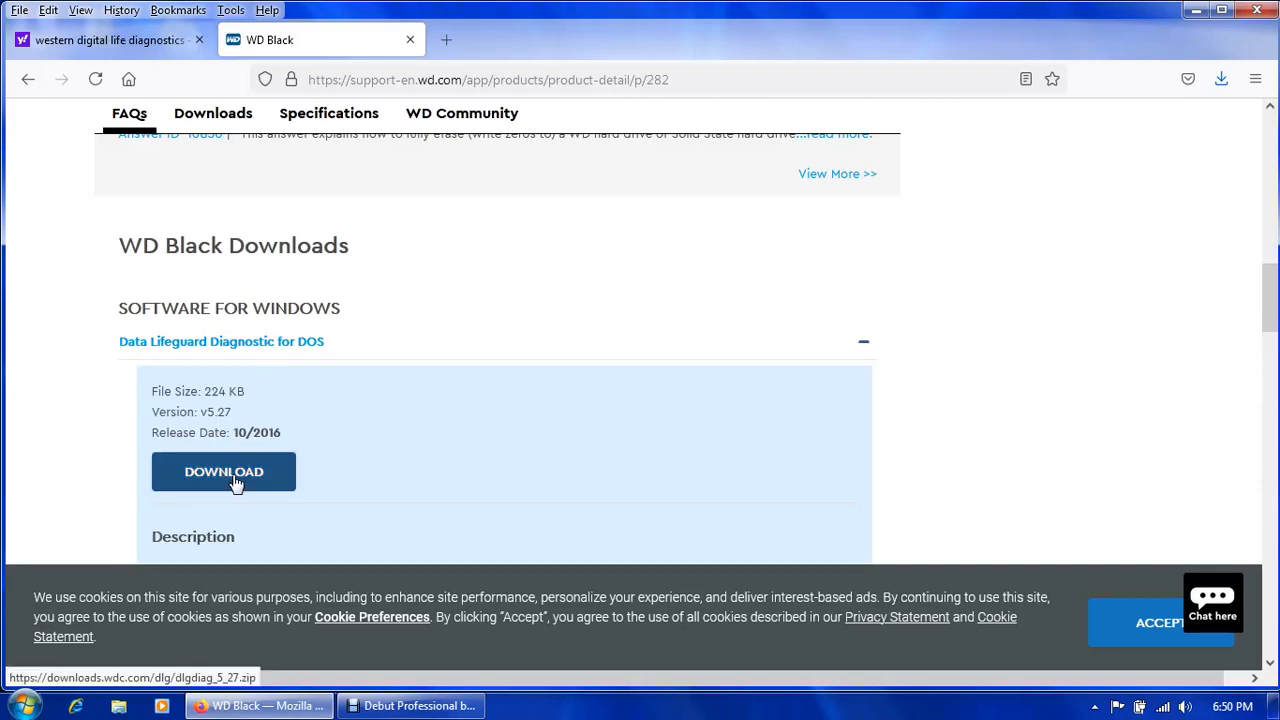
pyautogui.click(224, 472)
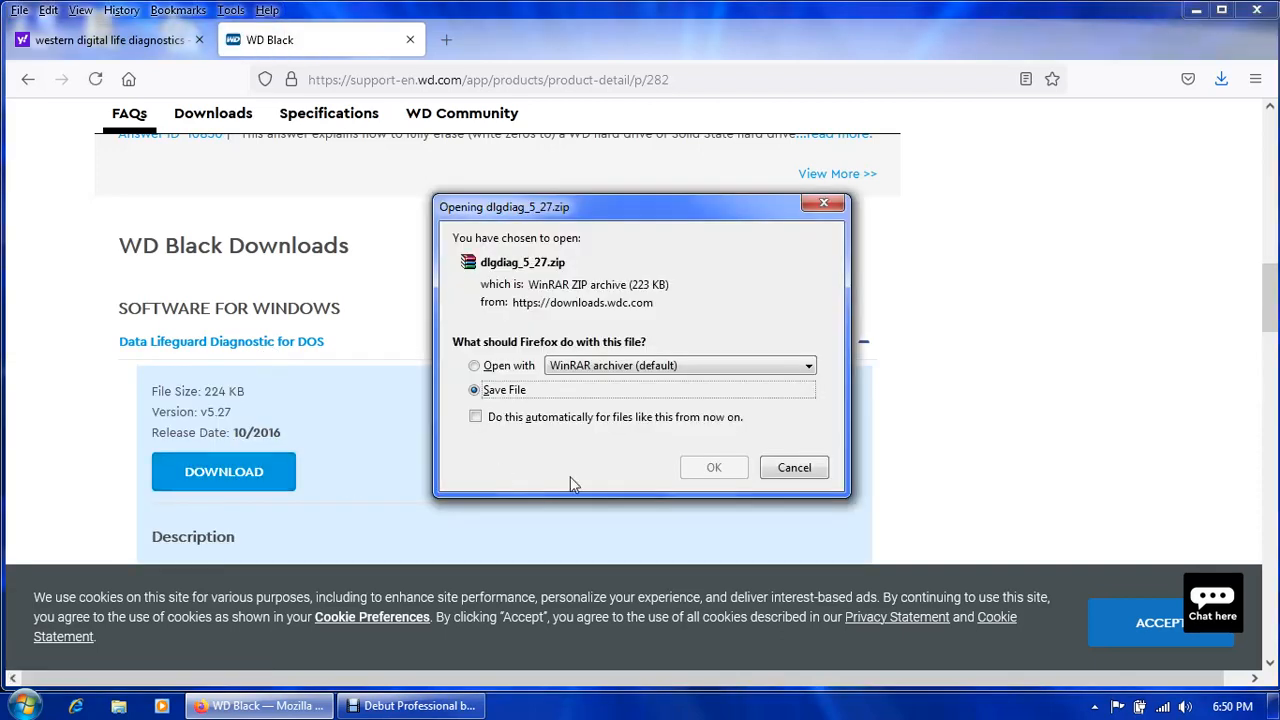
pyautogui.click(714, 468)
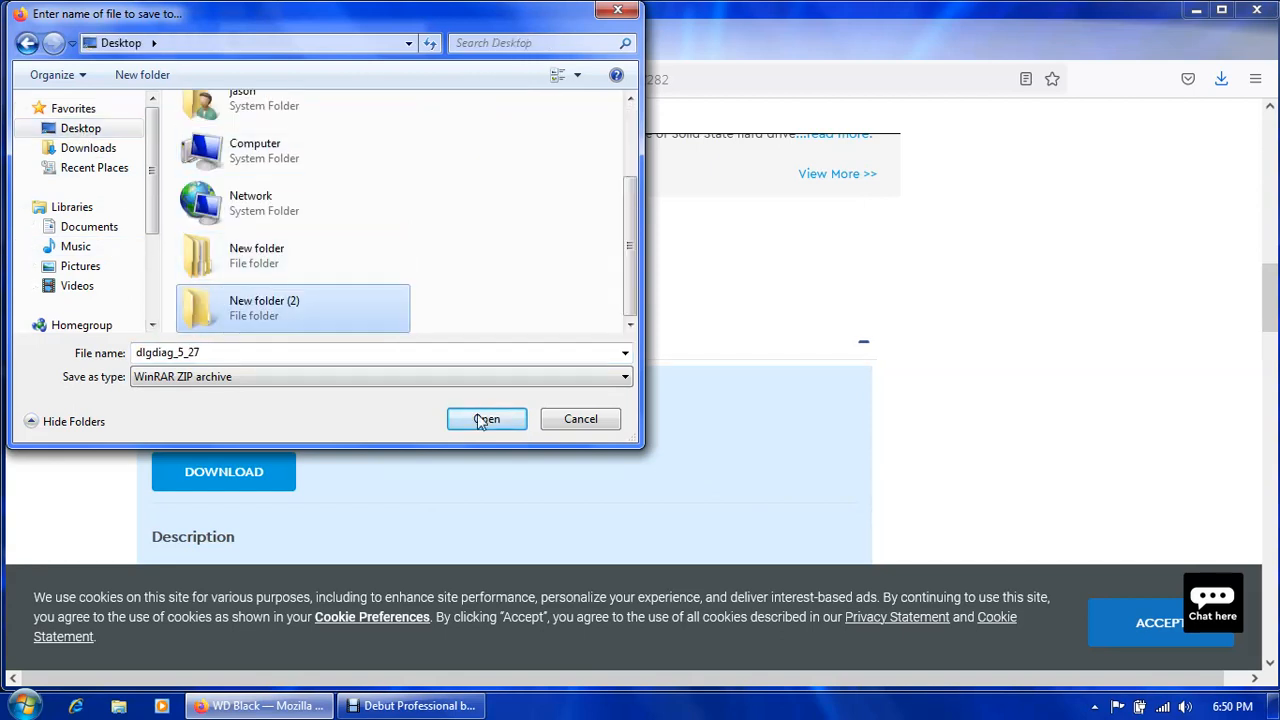
pyautogui.doubleClick(264, 308)
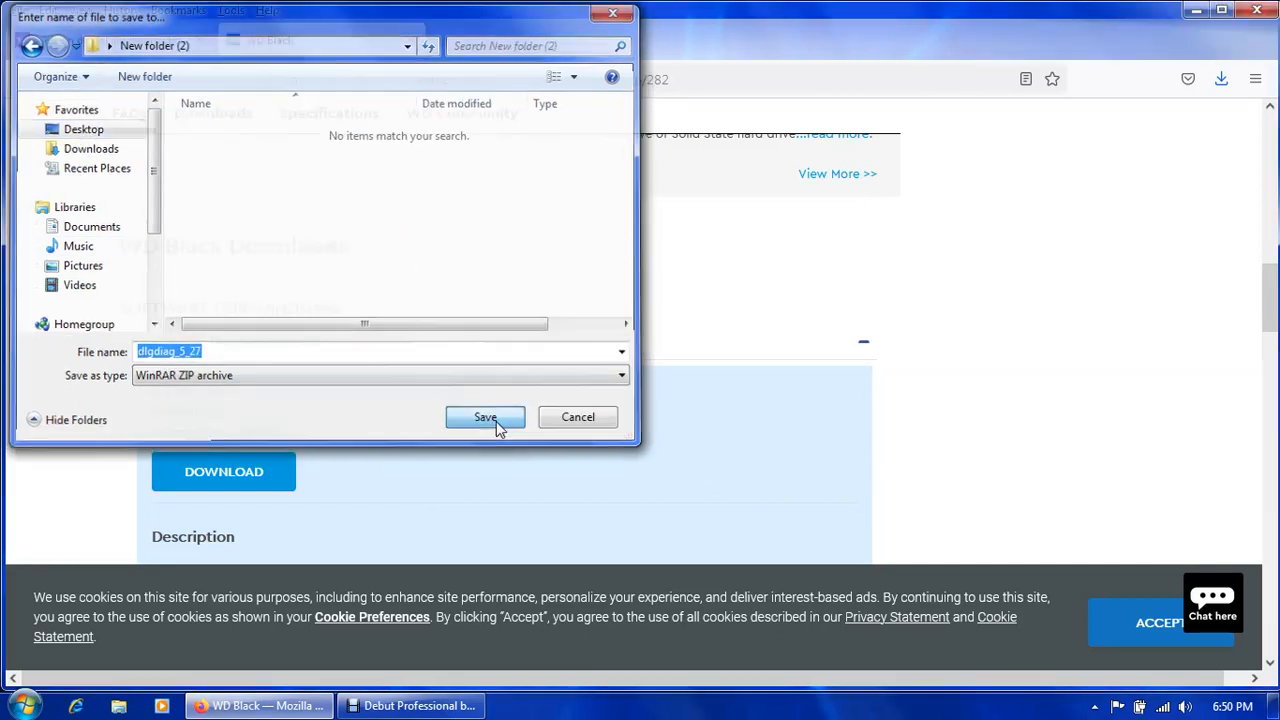
pyautogui.click(484, 418)
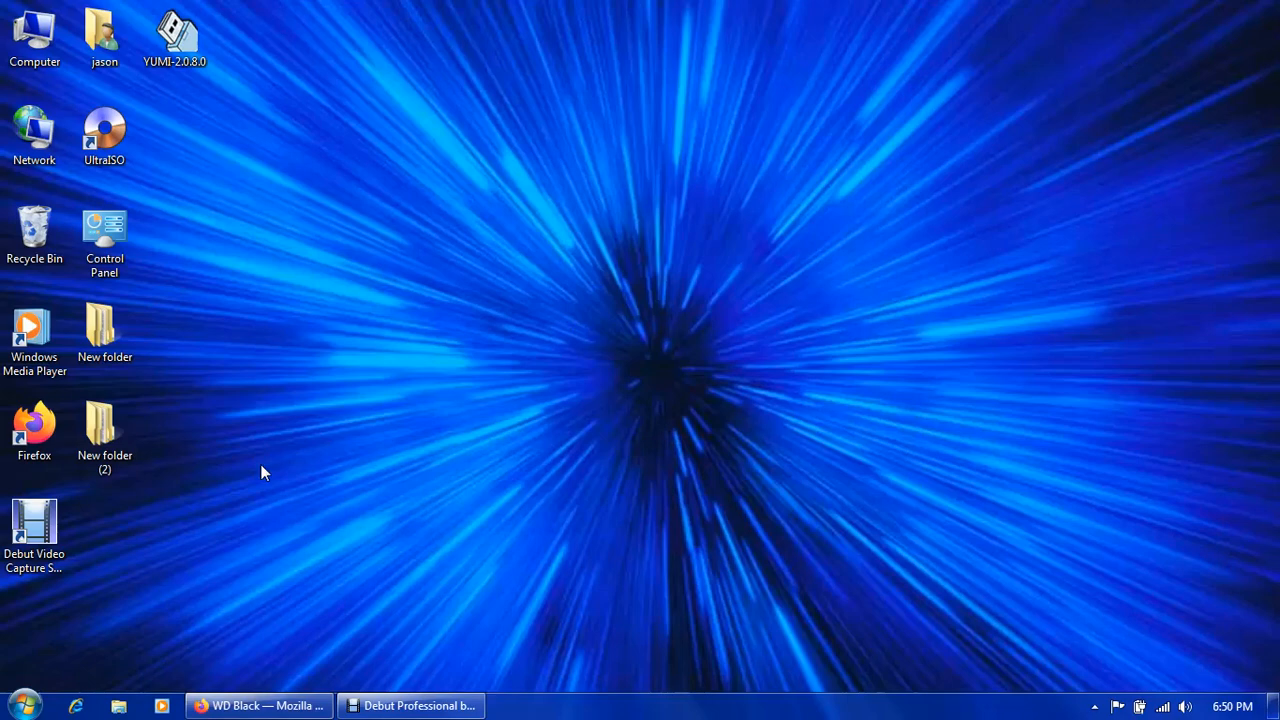
# Open the desktop New folder in Windows Explorer.
pyautogui.click(104, 430)
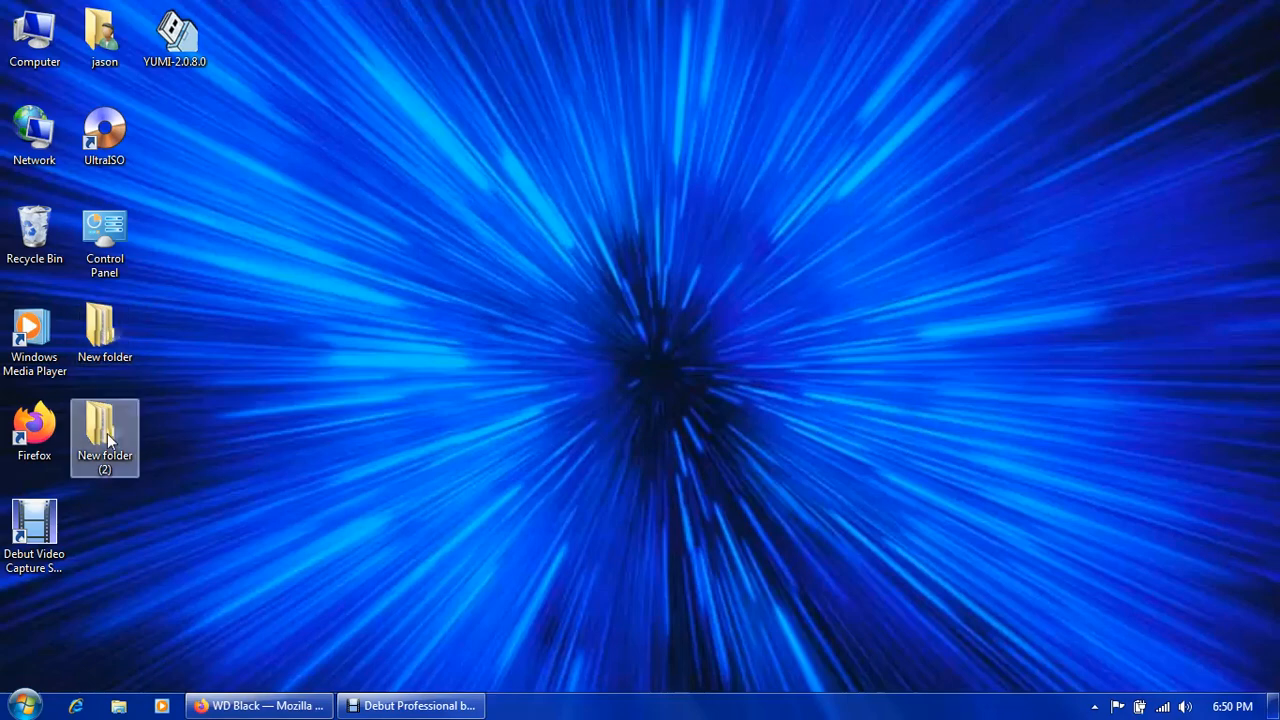
pyautogui.rightClick(104, 436)
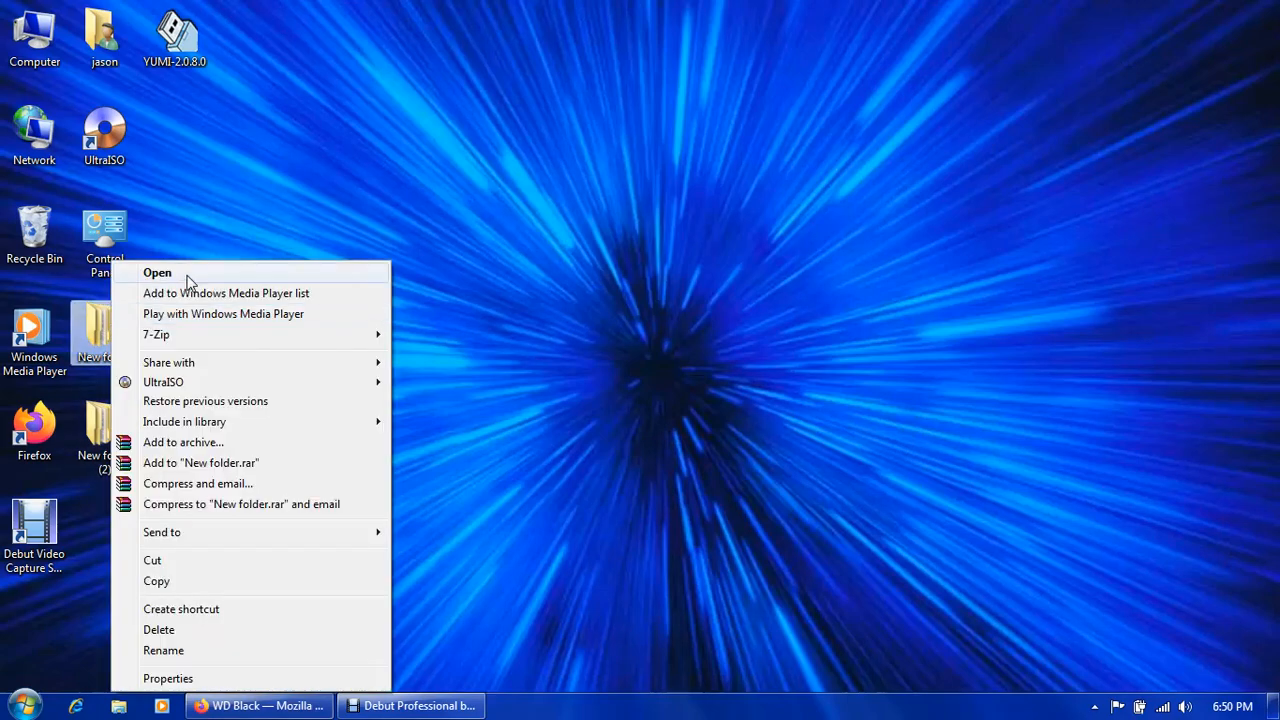
pyautogui.click(156, 272)
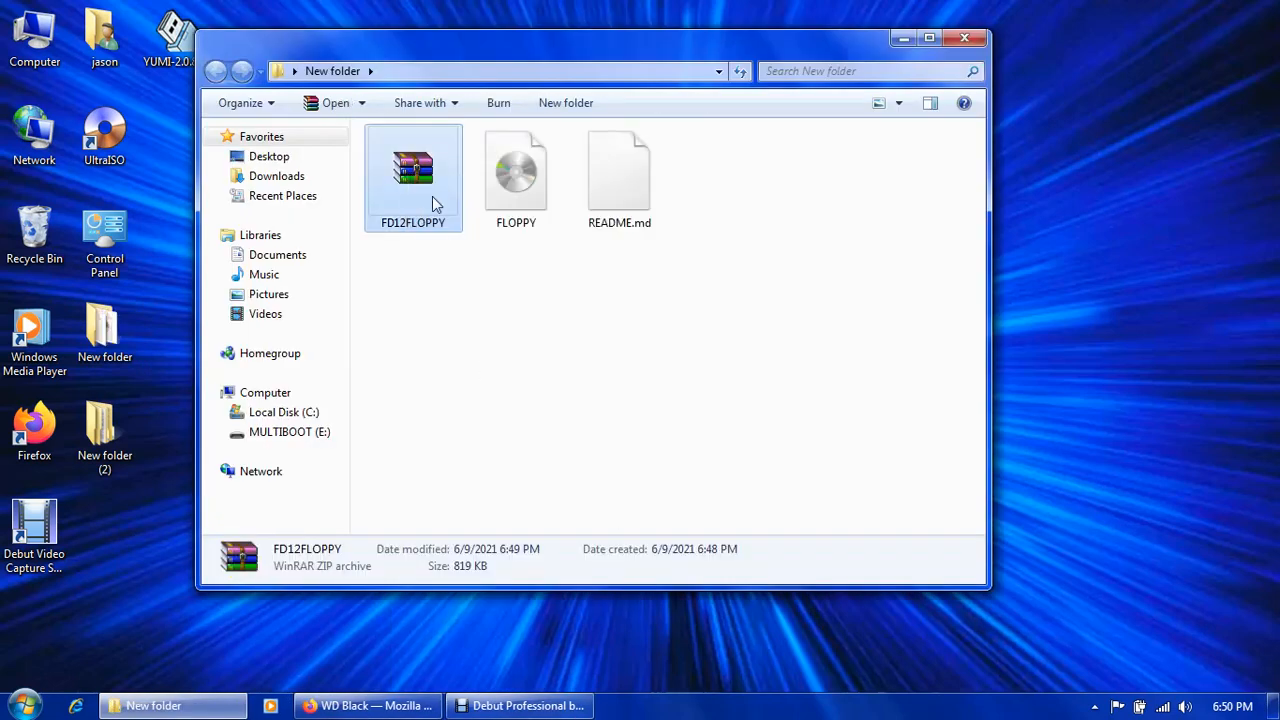
# Delete the FD12FLOPPY archive and README.md, leaving only the FLOPPY image.
pyautogui.rightClick(412, 176)
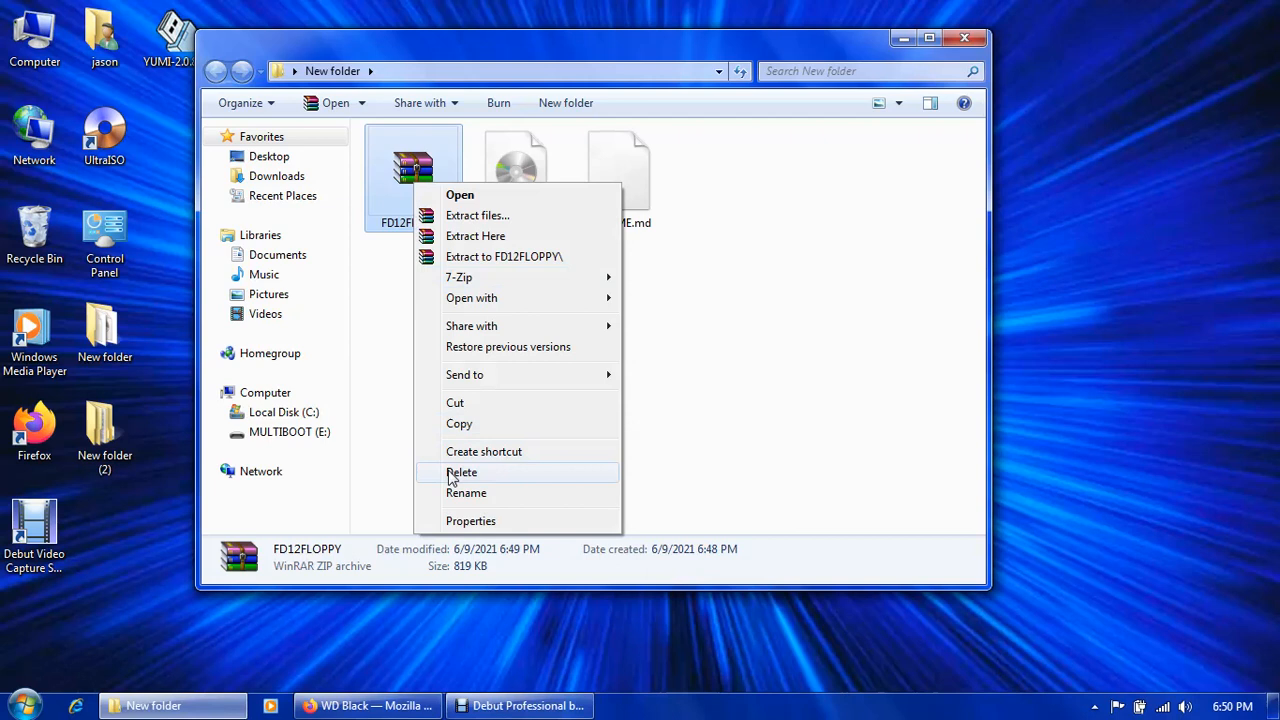
pyautogui.click(460, 472)
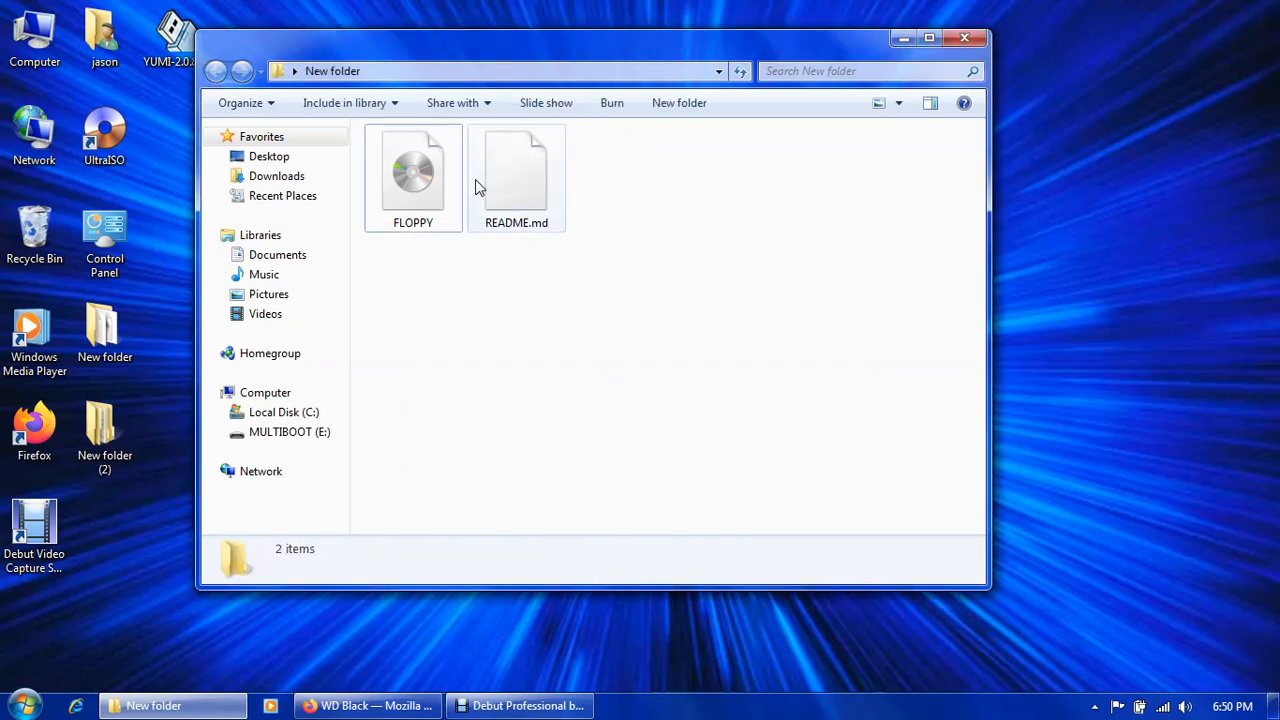
pyautogui.rightClick(516, 176)
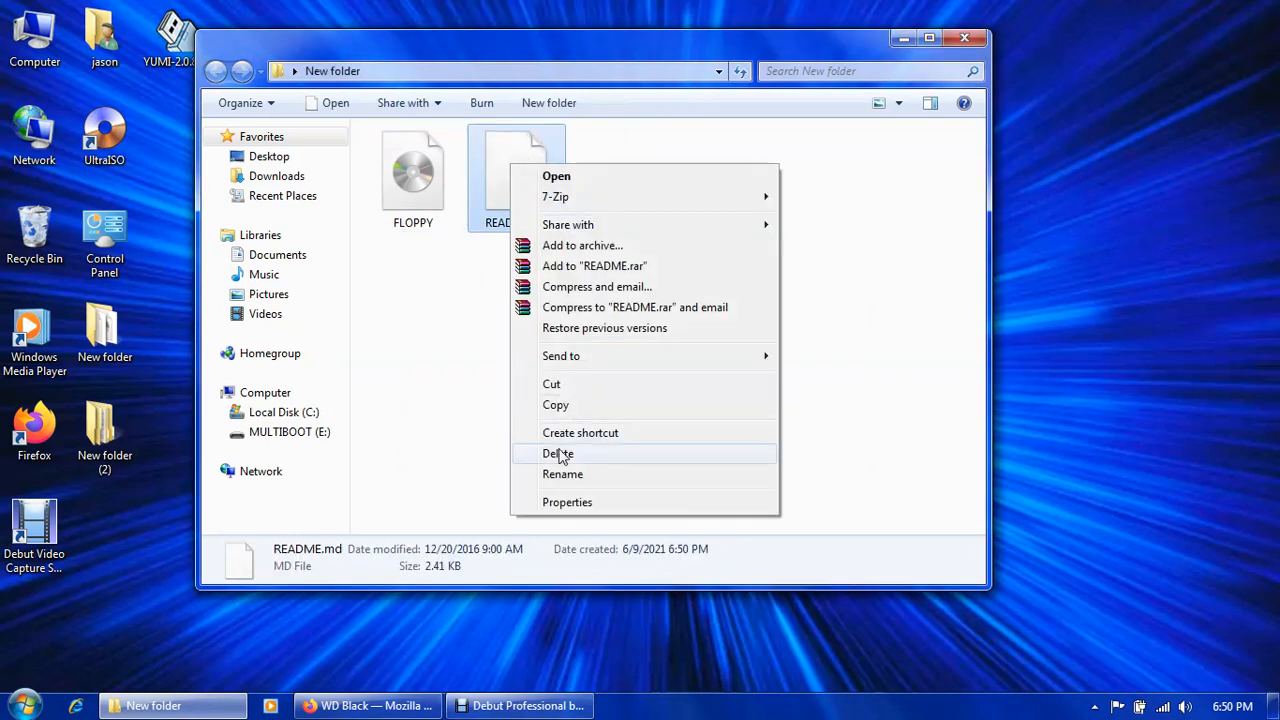
pyautogui.click(558, 452)
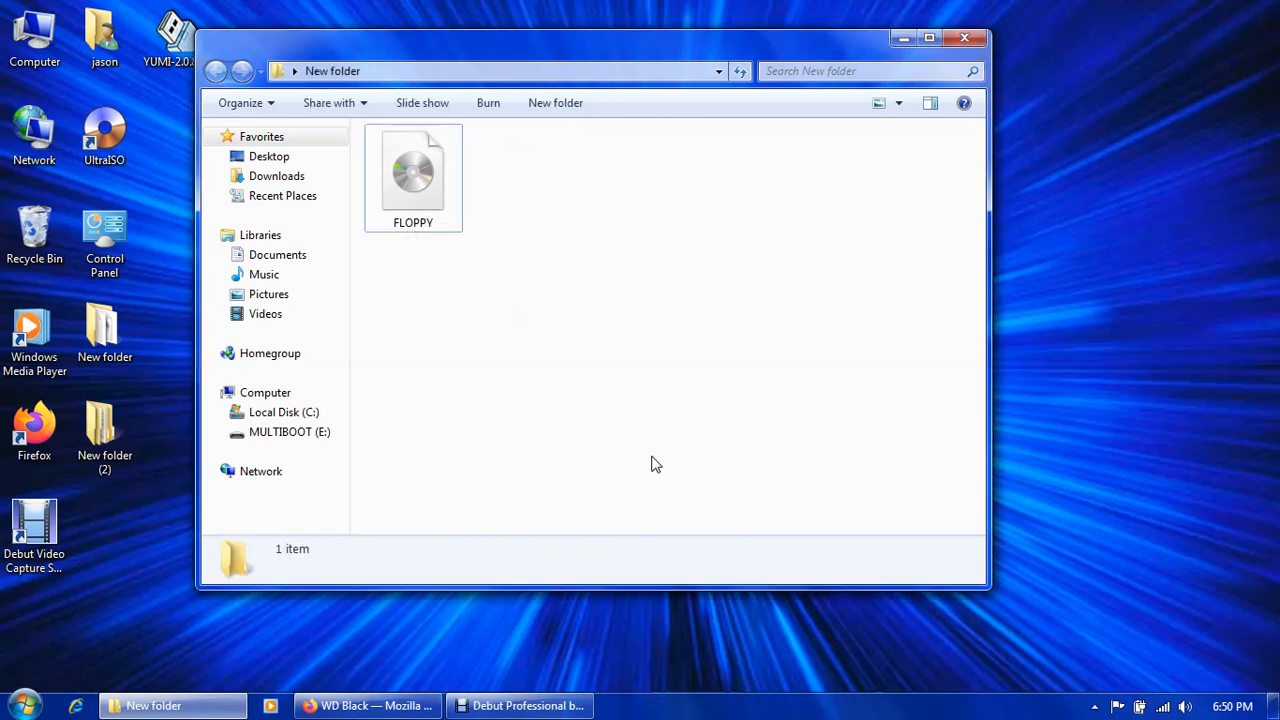
# In New folder (2), extract dlgdiag_5_27.zip here and delete the archive afterwards.
pyautogui.rightClick(104, 430)
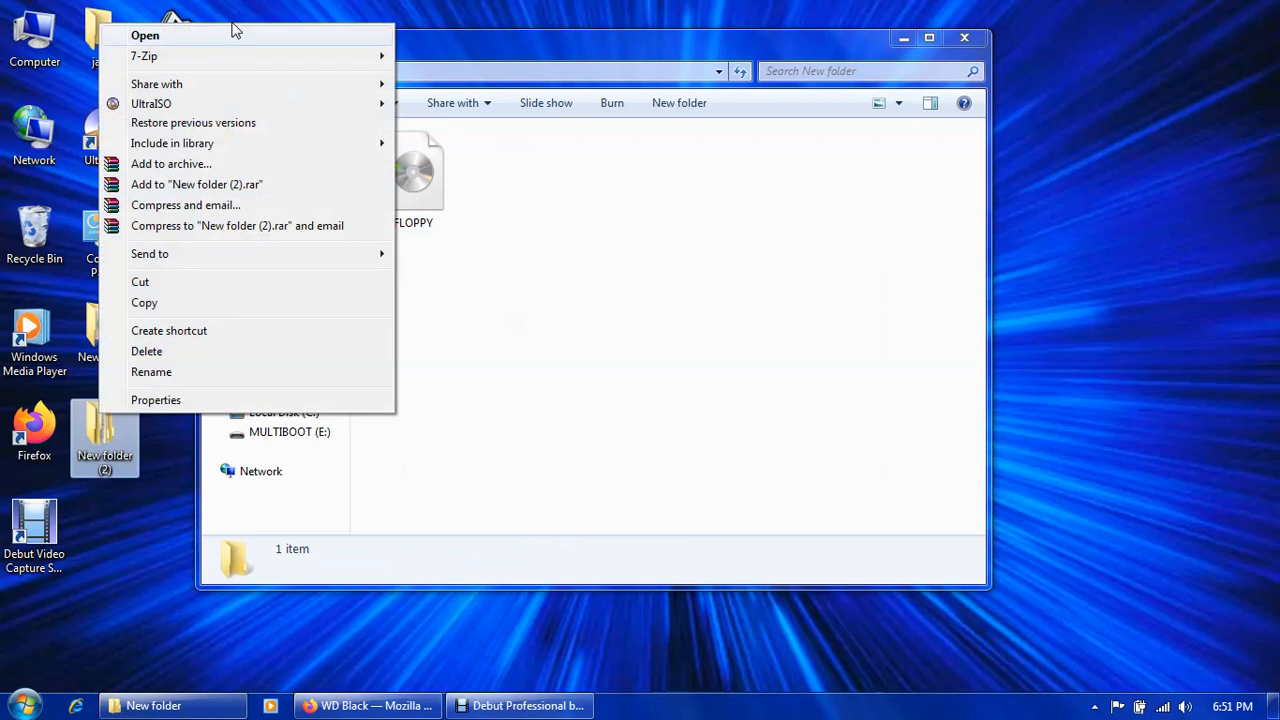
pyautogui.click(144, 36)
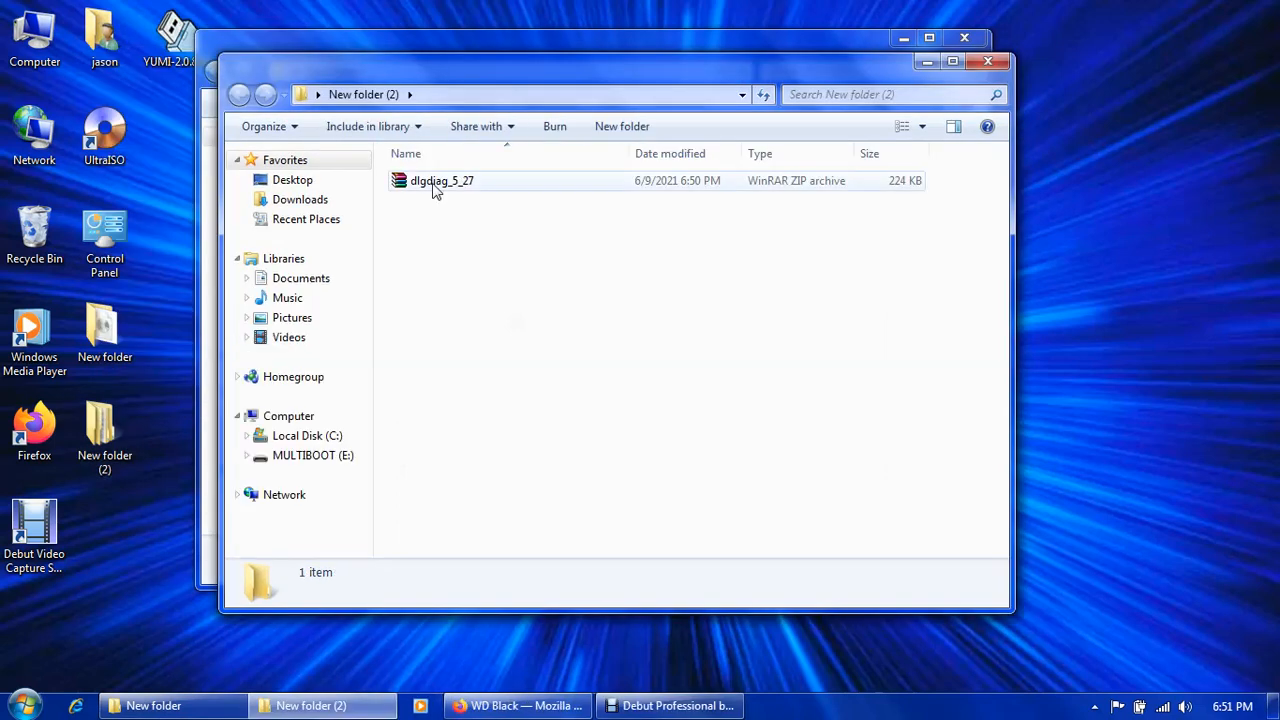
pyautogui.rightClick(440, 180)
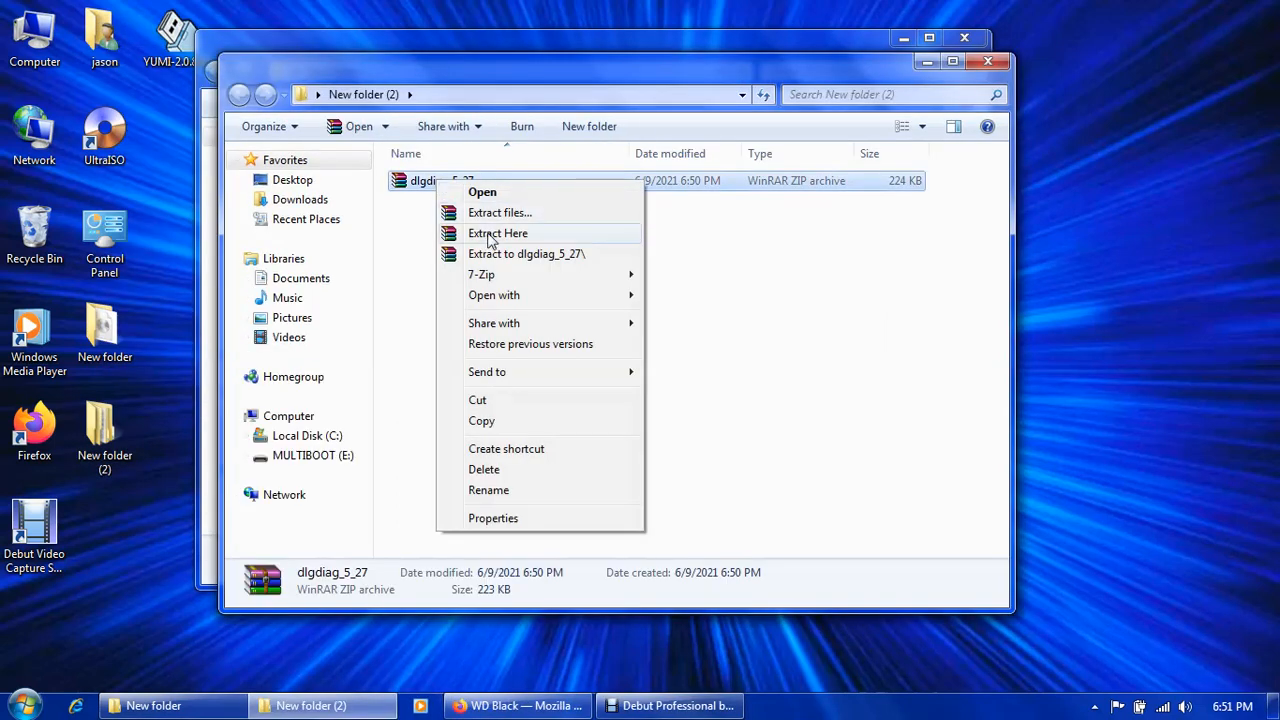
pyautogui.click(496, 232)
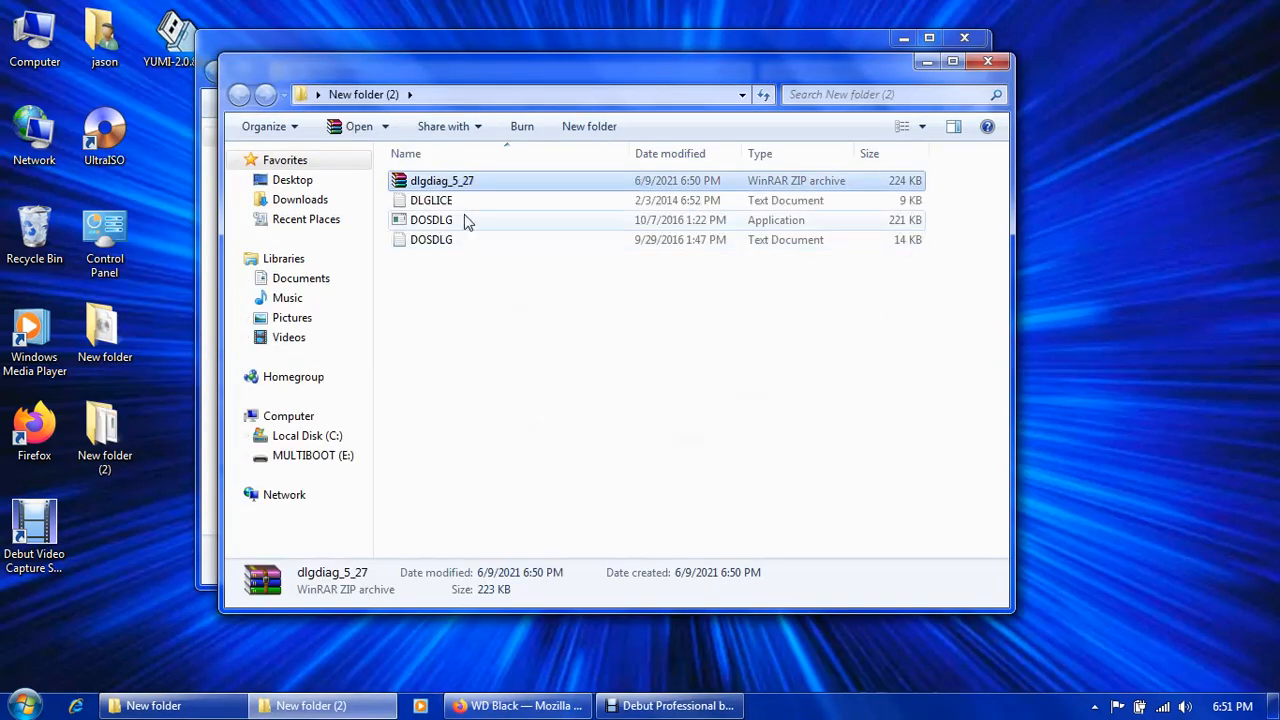
pyautogui.rightClick(440, 180)
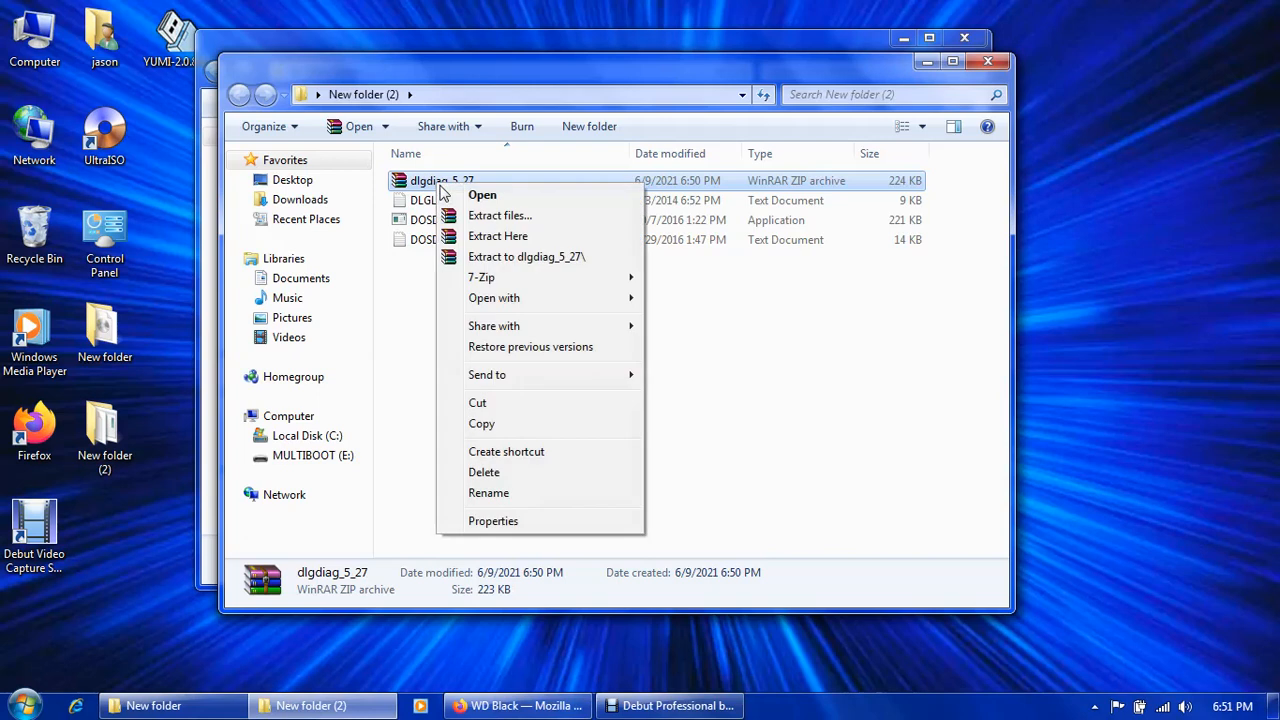
pyautogui.click(484, 472)
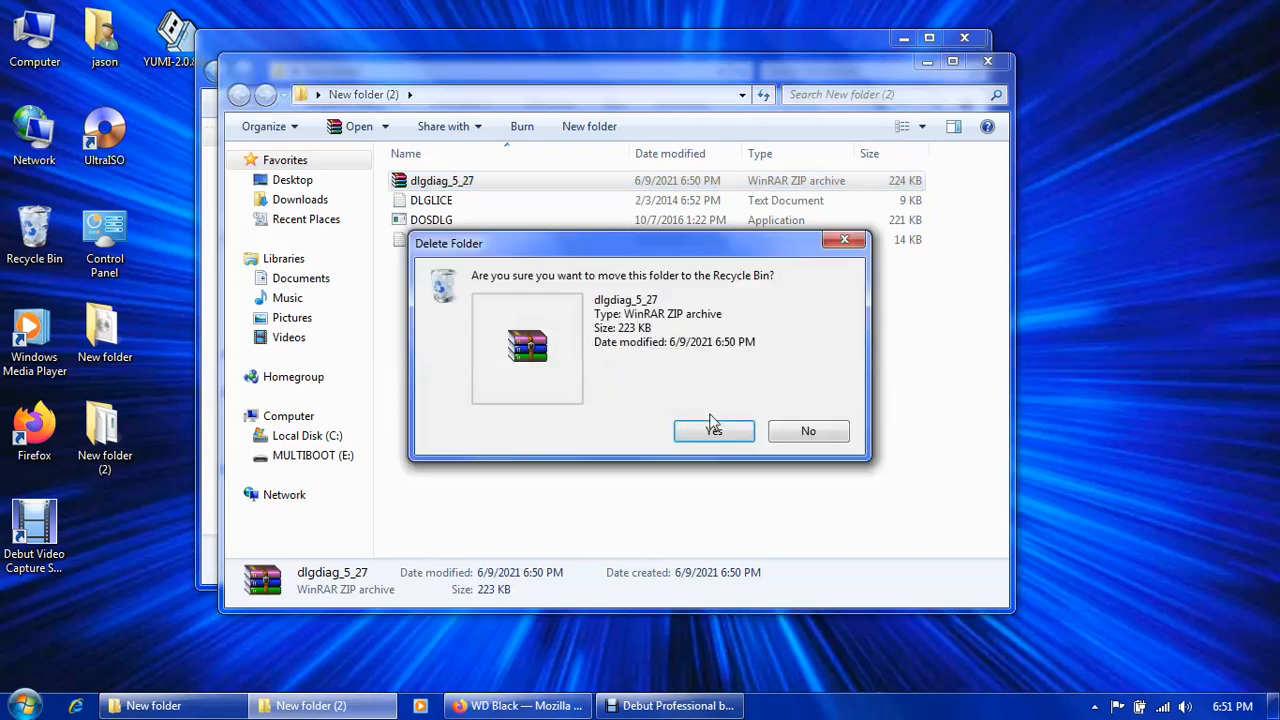
pyautogui.click(714, 430)
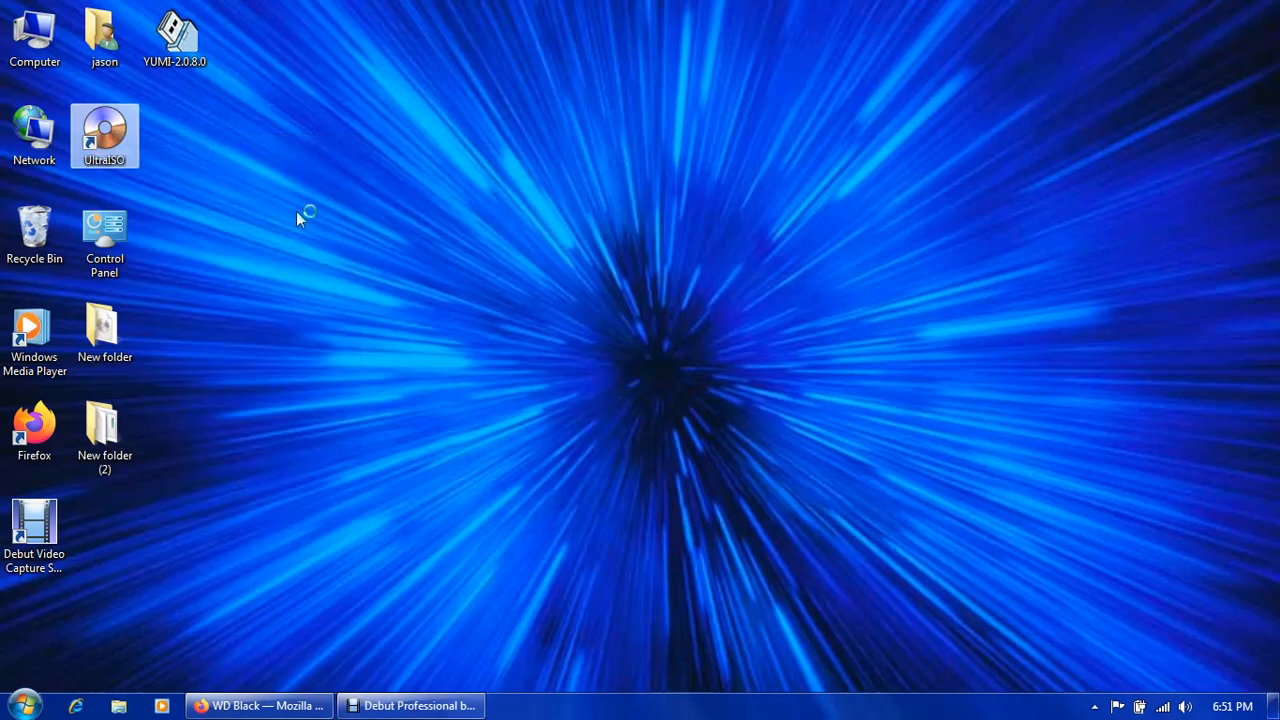
# Launch UltraISO and open FLOPPY.img from Desktop > New folder.
pyautogui.doubleClick(104, 136)
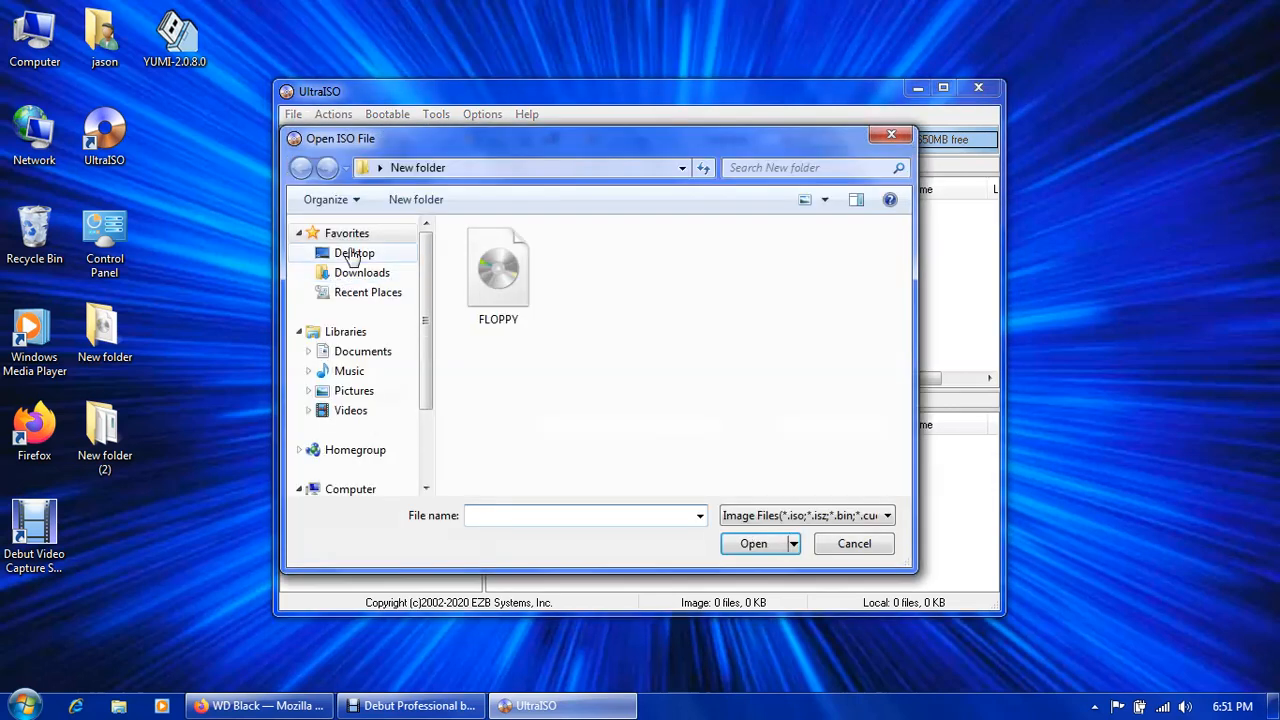
pyautogui.click(356, 252)
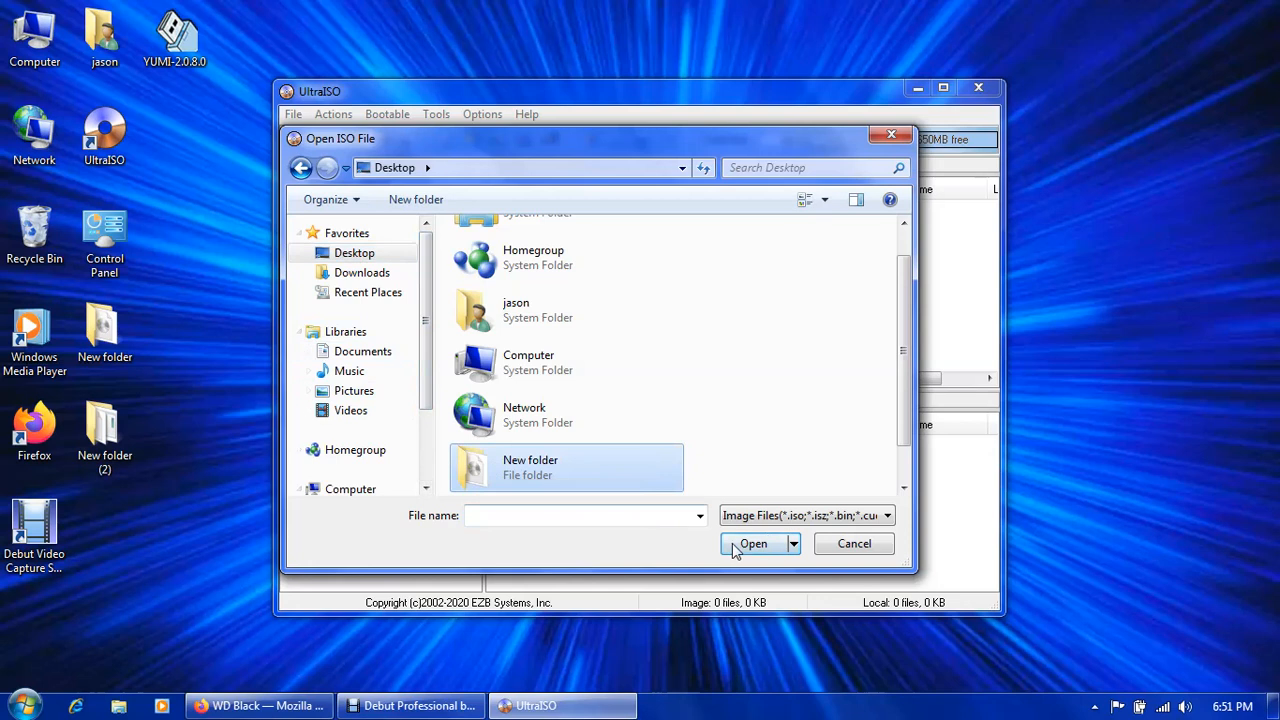
pyautogui.doubleClick(564, 468)
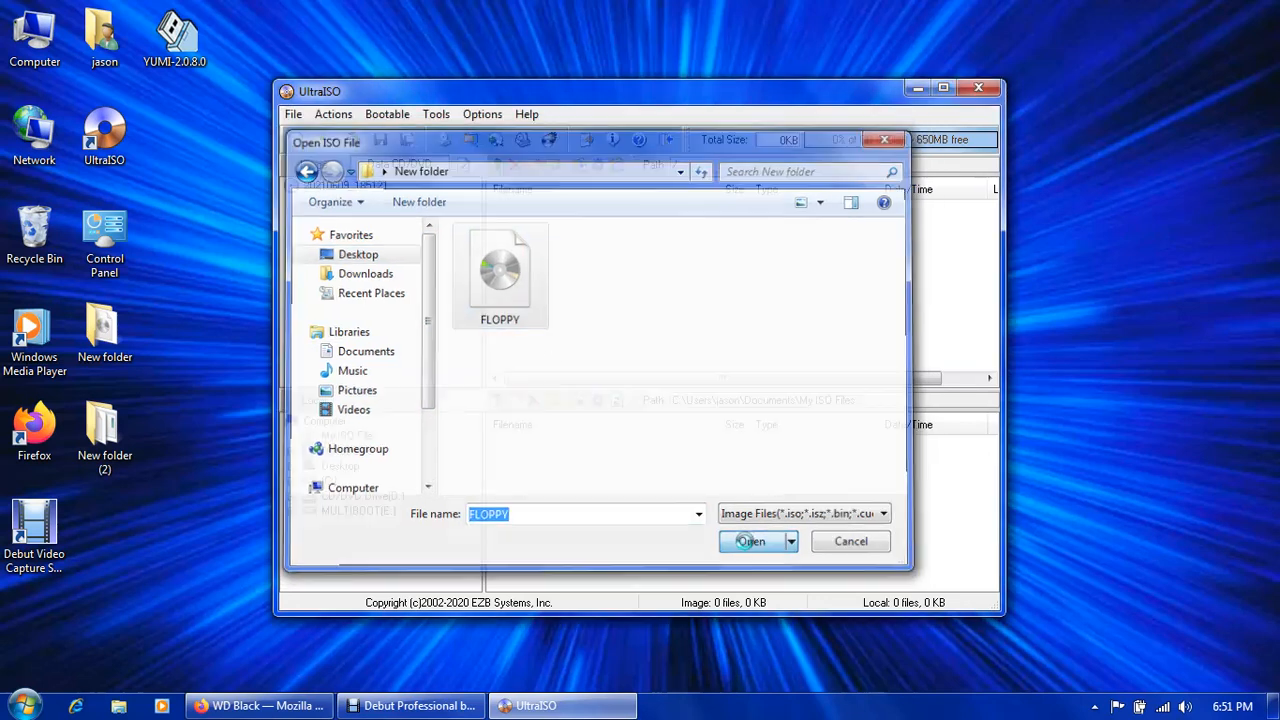
pyautogui.click(752, 540)
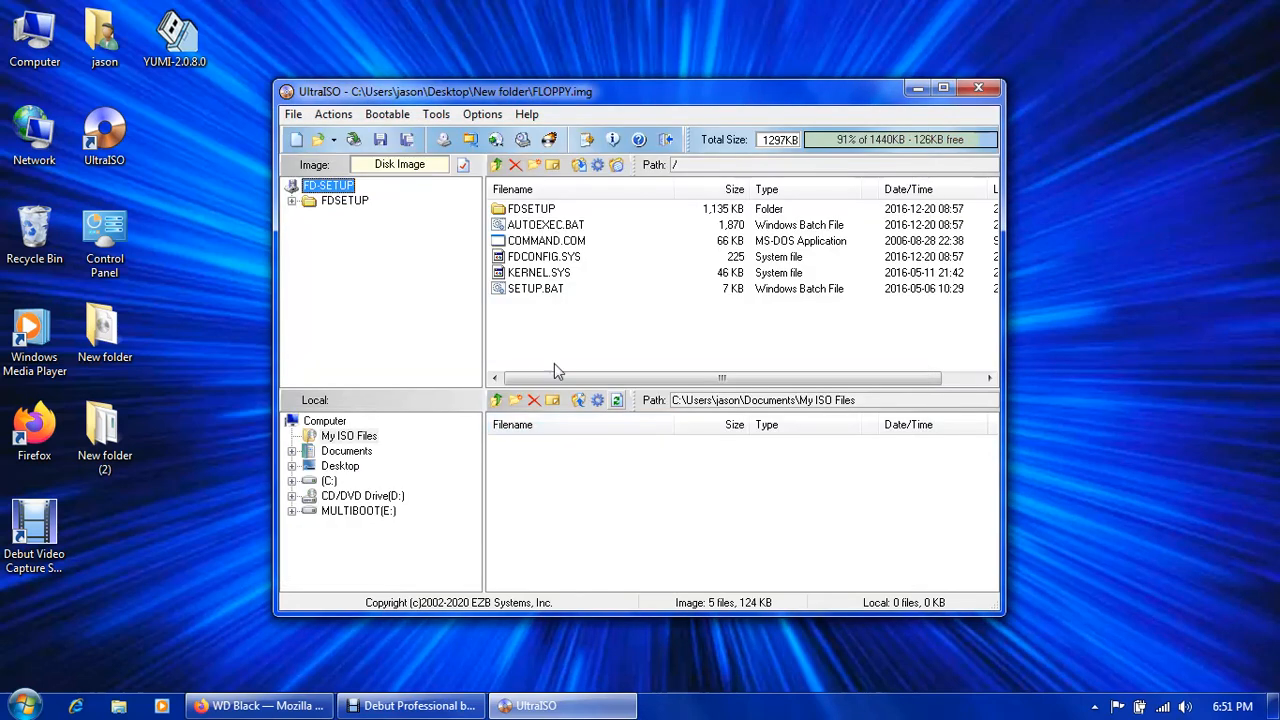
pyautogui.moveTo(538, 298)
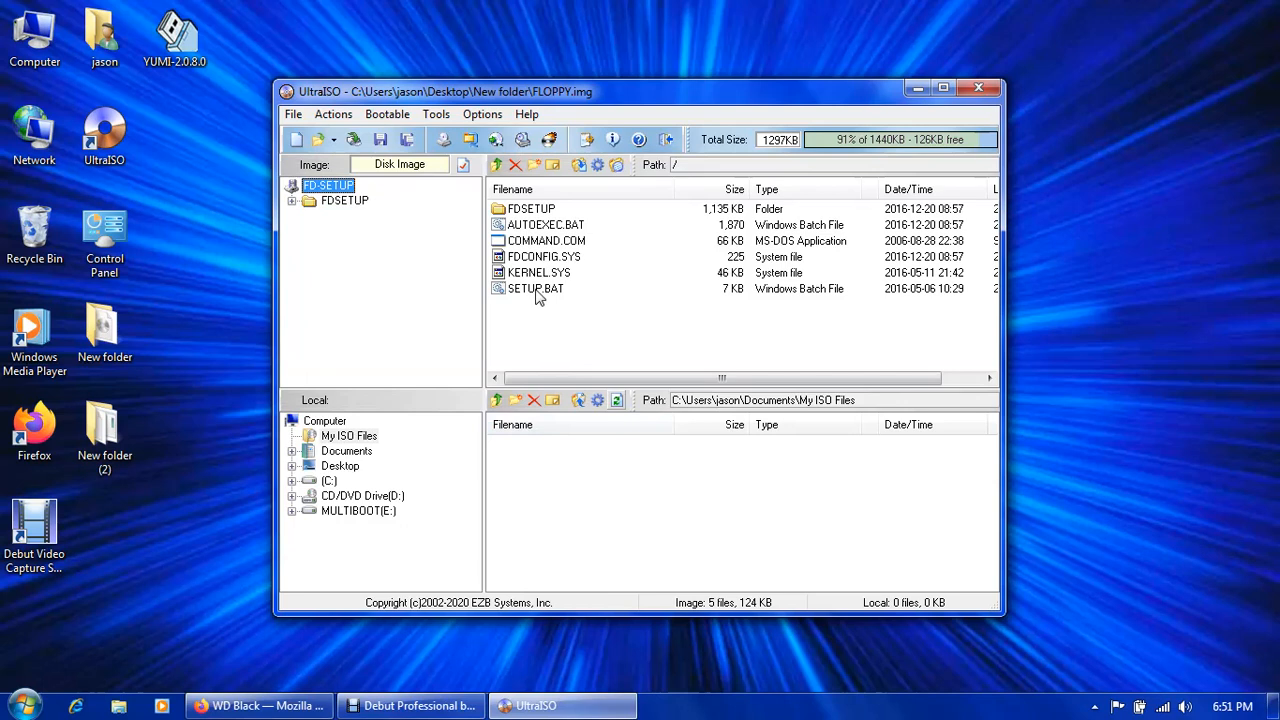
# Delete SETUP.BAT, FDCONFIG.SYS and the FDSETUP folder from the floppy image.
pyautogui.click(536, 288)
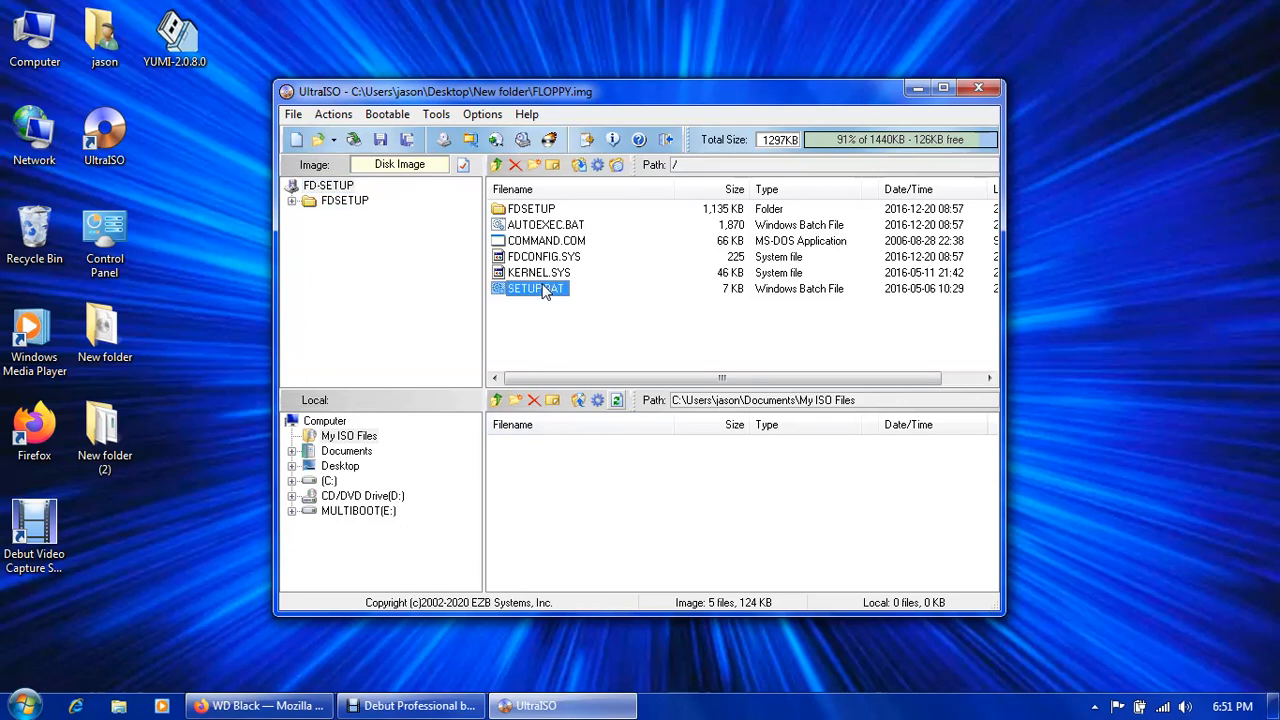
pyautogui.rightClick(536, 288)
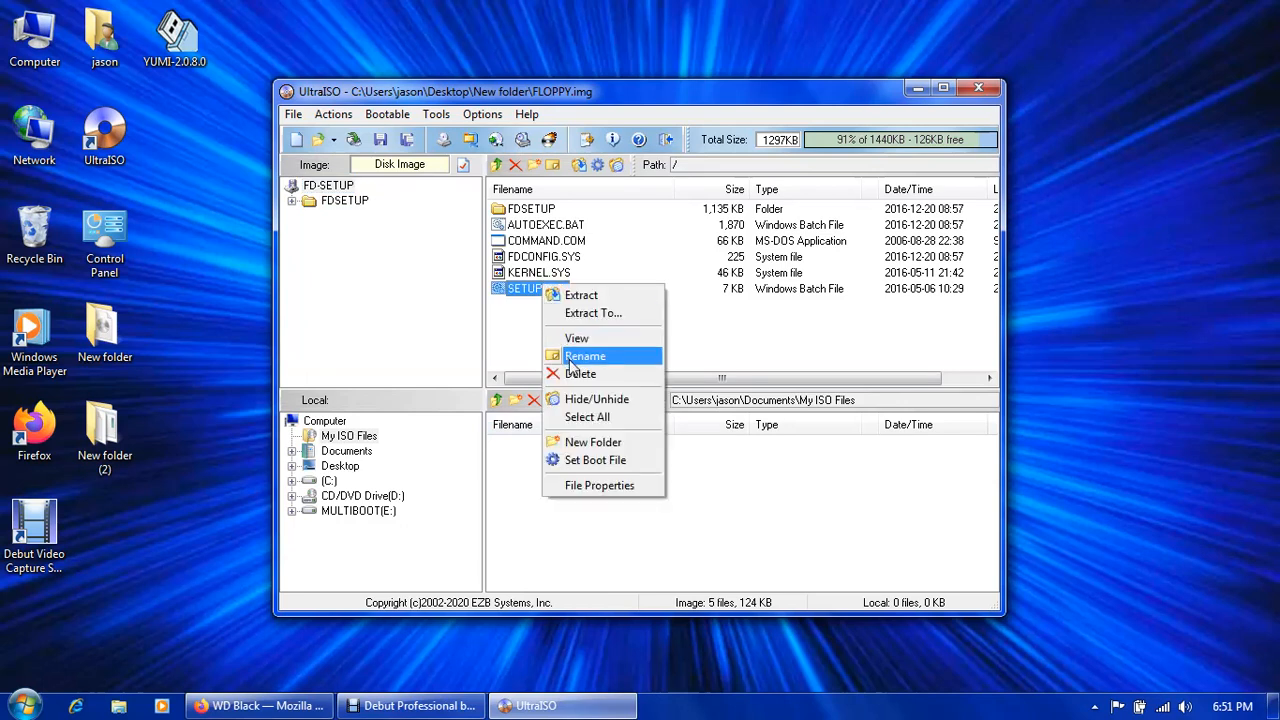
pyautogui.click(580, 374)
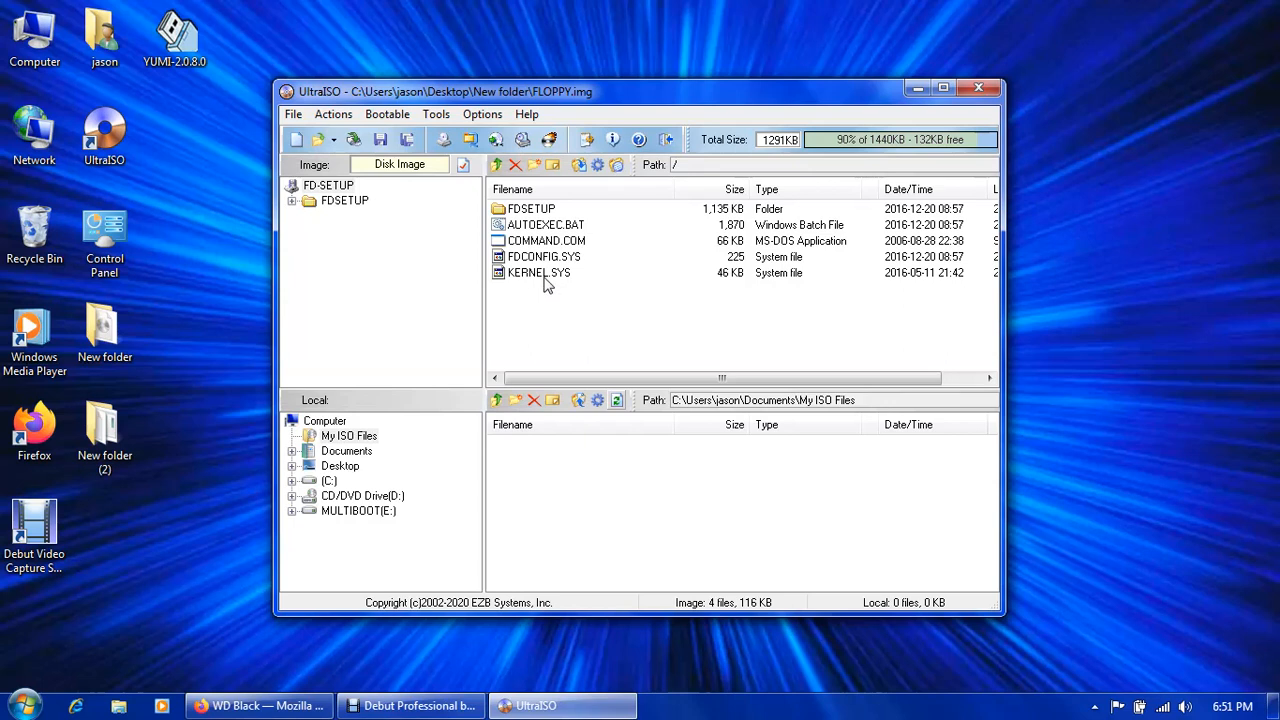
pyautogui.click(544, 256)
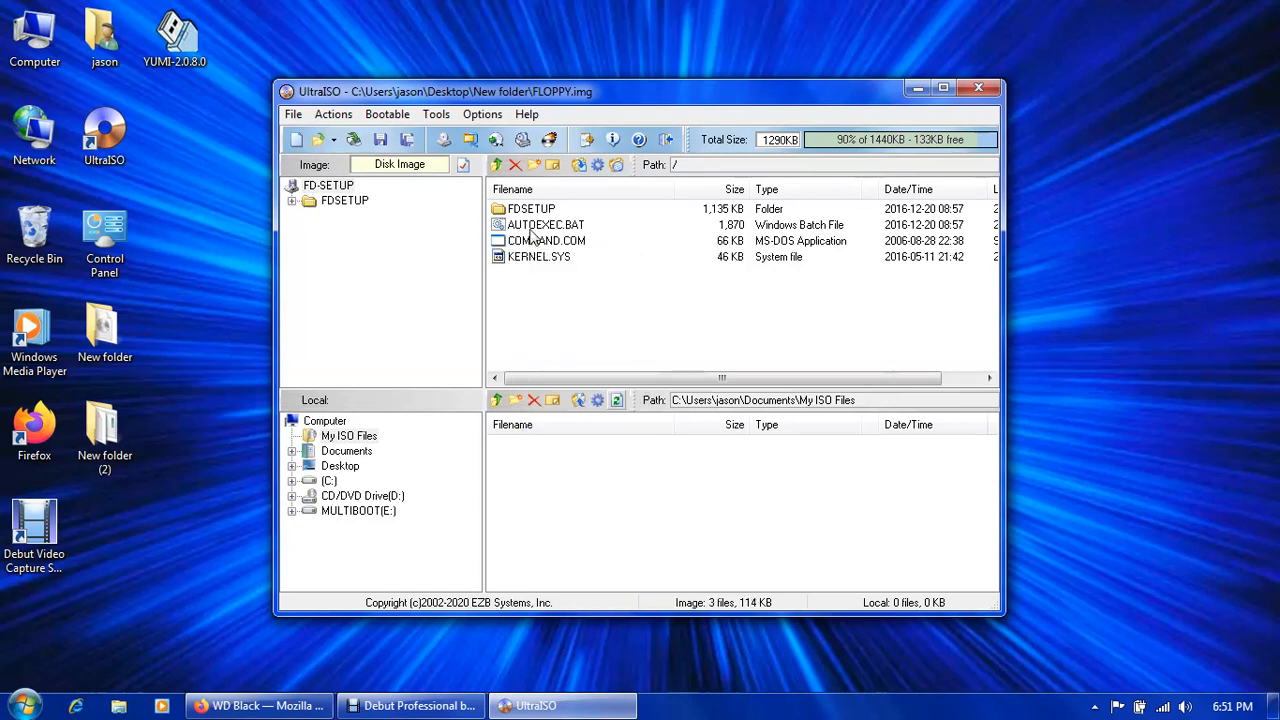
pyautogui.click(532, 208)
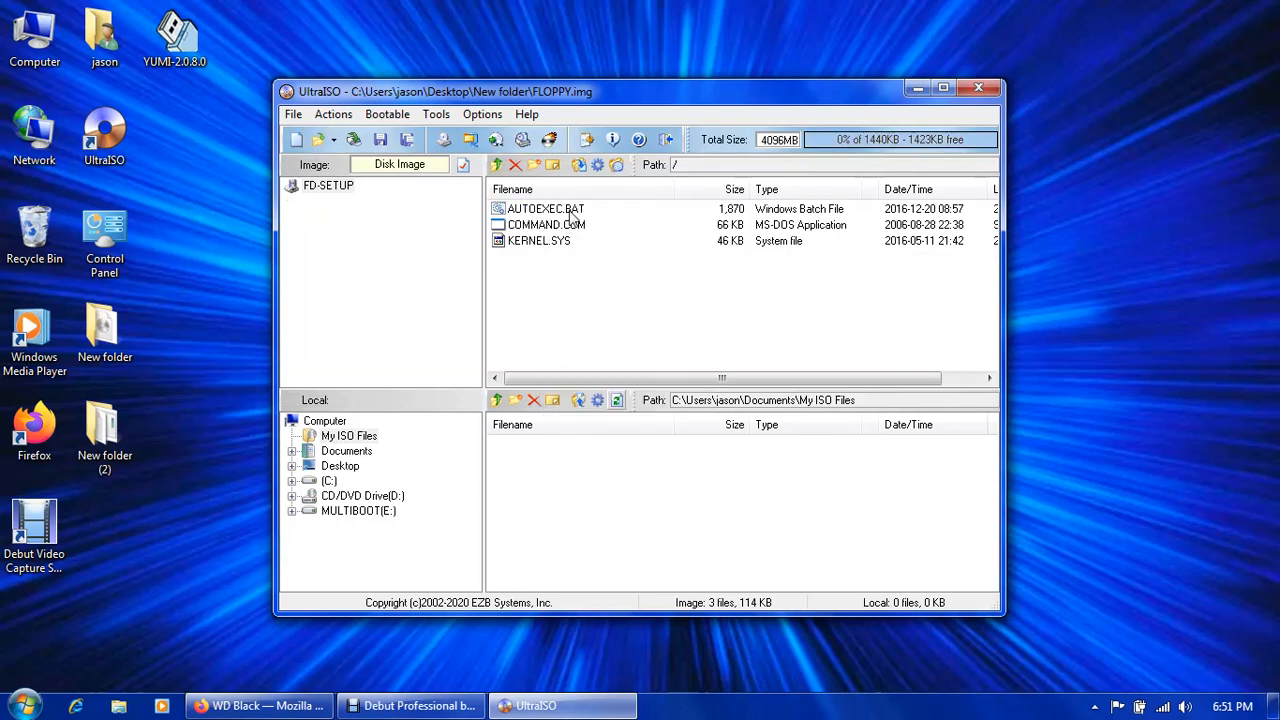
pyautogui.rightClick(104, 430)
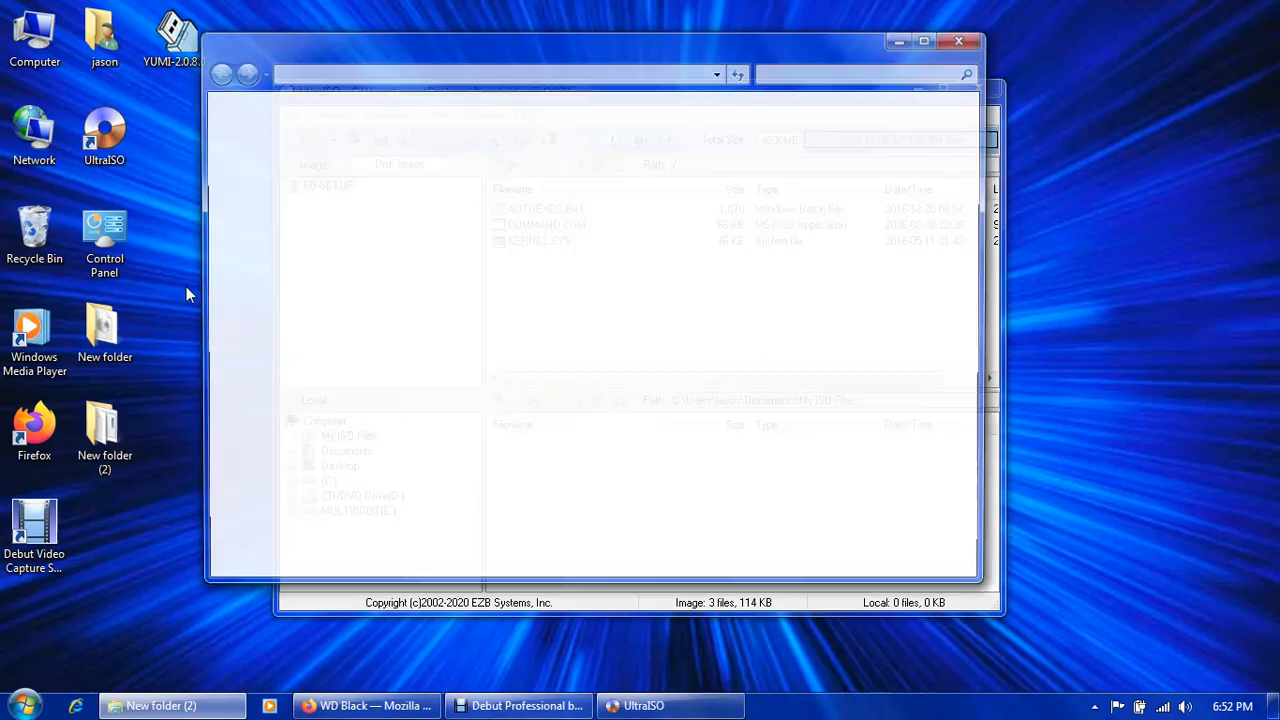
# Enter rename mode on DOSDLG and then DOSDLG5 in New folder (2) to copy the exact DOSDLG5 name.
pyautogui.rightClick(408, 176)
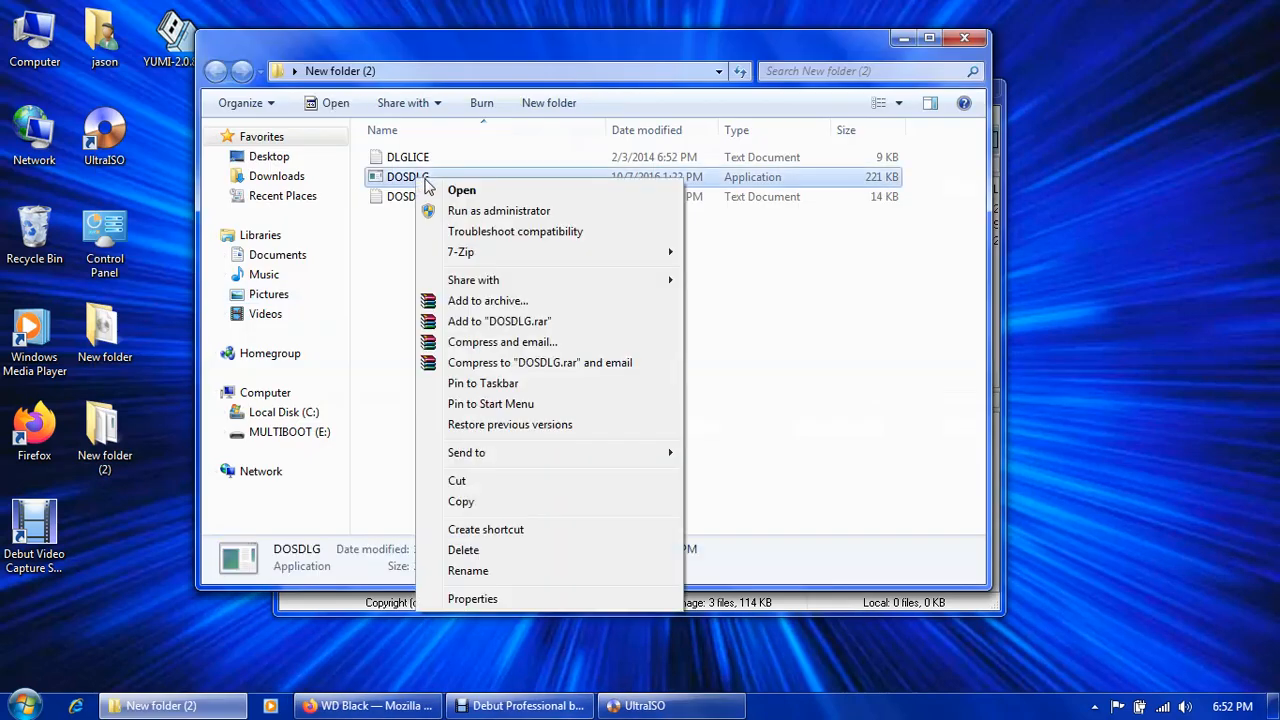
pyautogui.click(468, 570)
pyautogui.write('5')
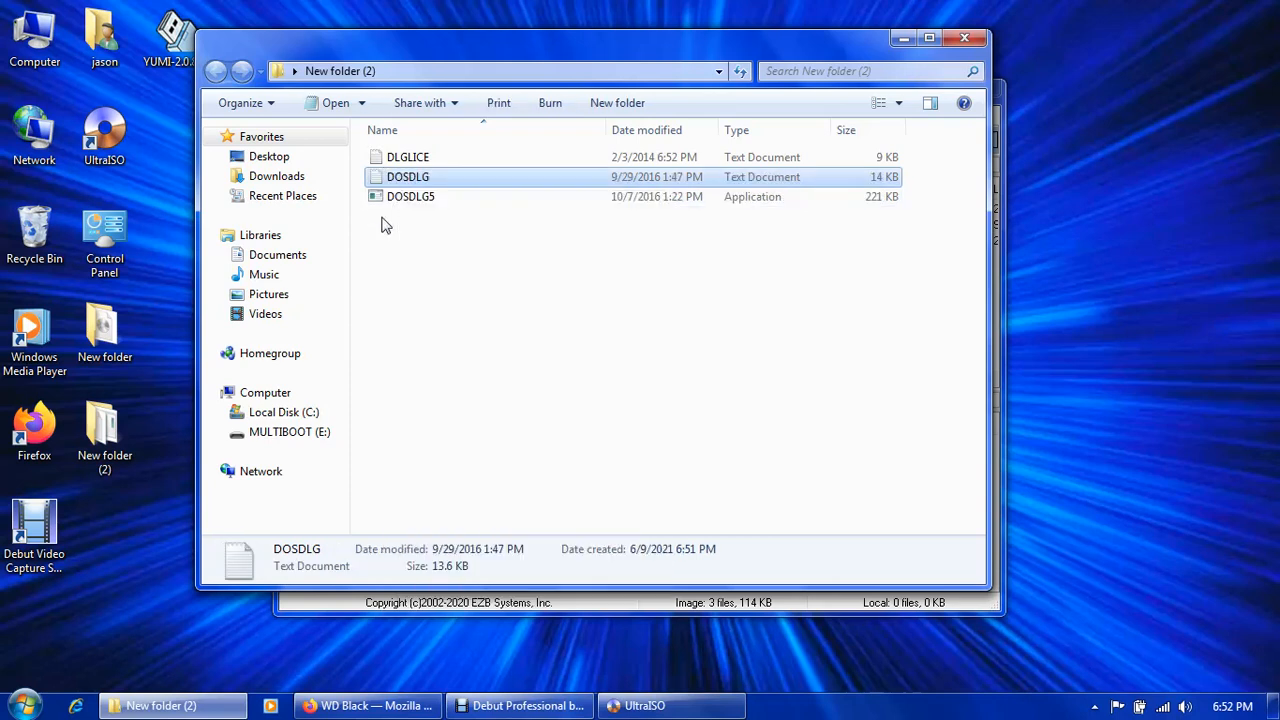
pyautogui.rightClick(410, 196)
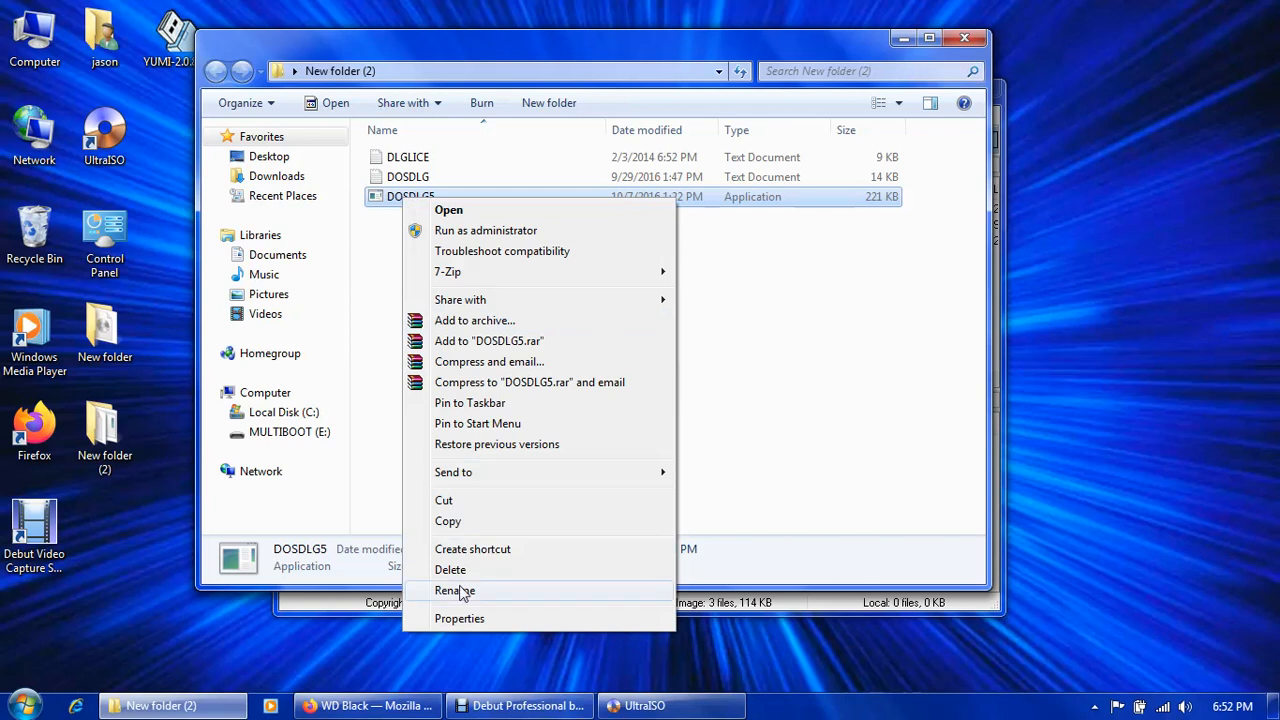
pyautogui.click(454, 590)
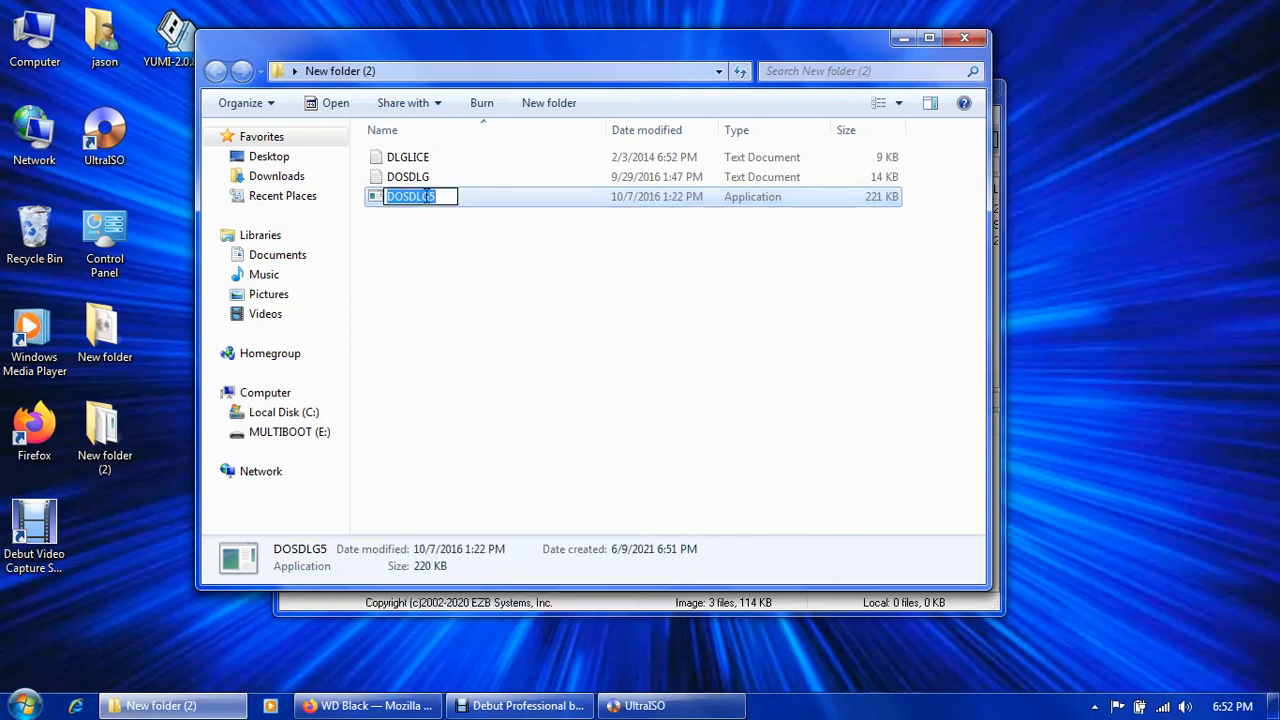
pyautogui.rightClick(410, 196)
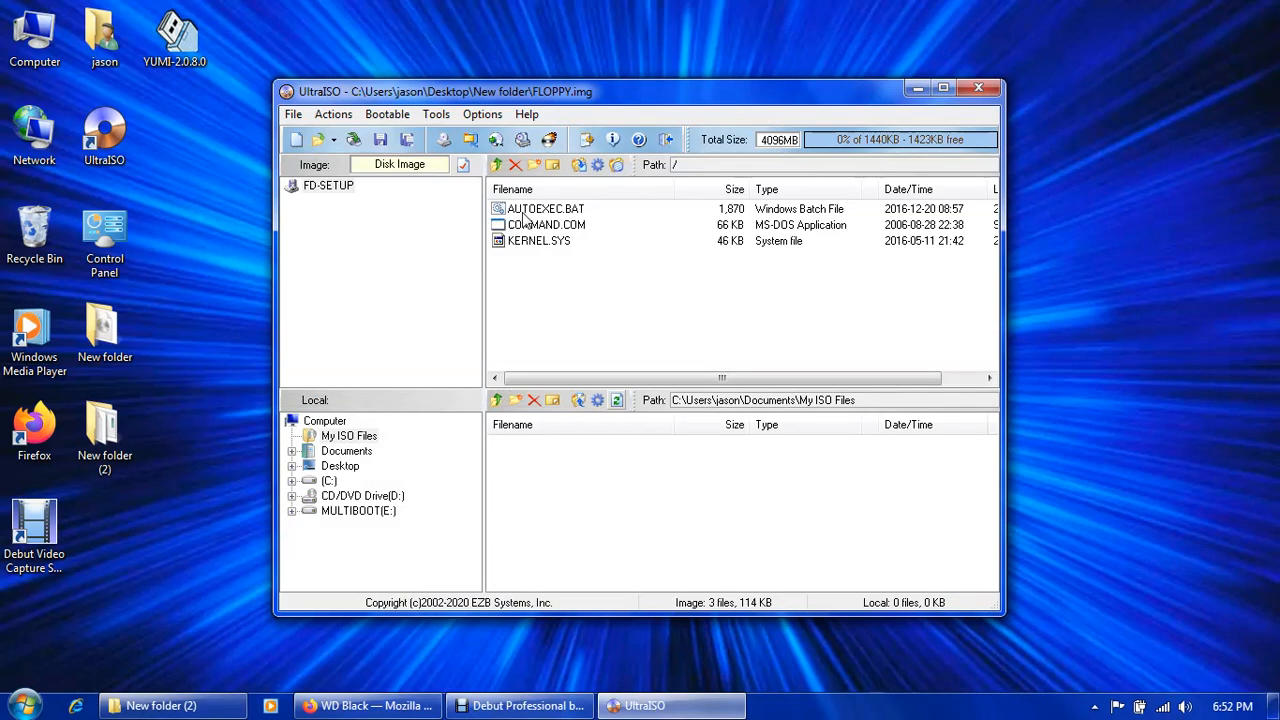
# Extract AUTOEXEC.BAT from the floppy image to the desktop and open it in Notepad.
pyautogui.click(546, 208)
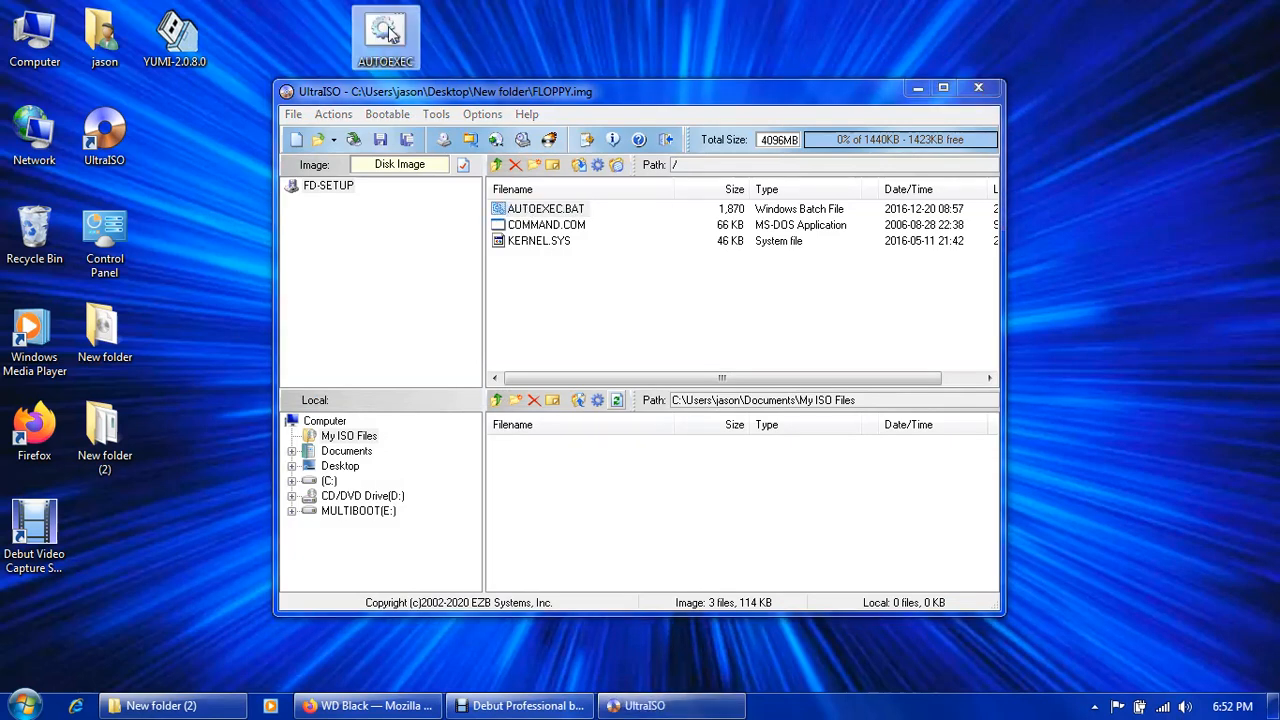
pyautogui.doubleClick(384, 30)
pyautogui.write('DOSDLG5')
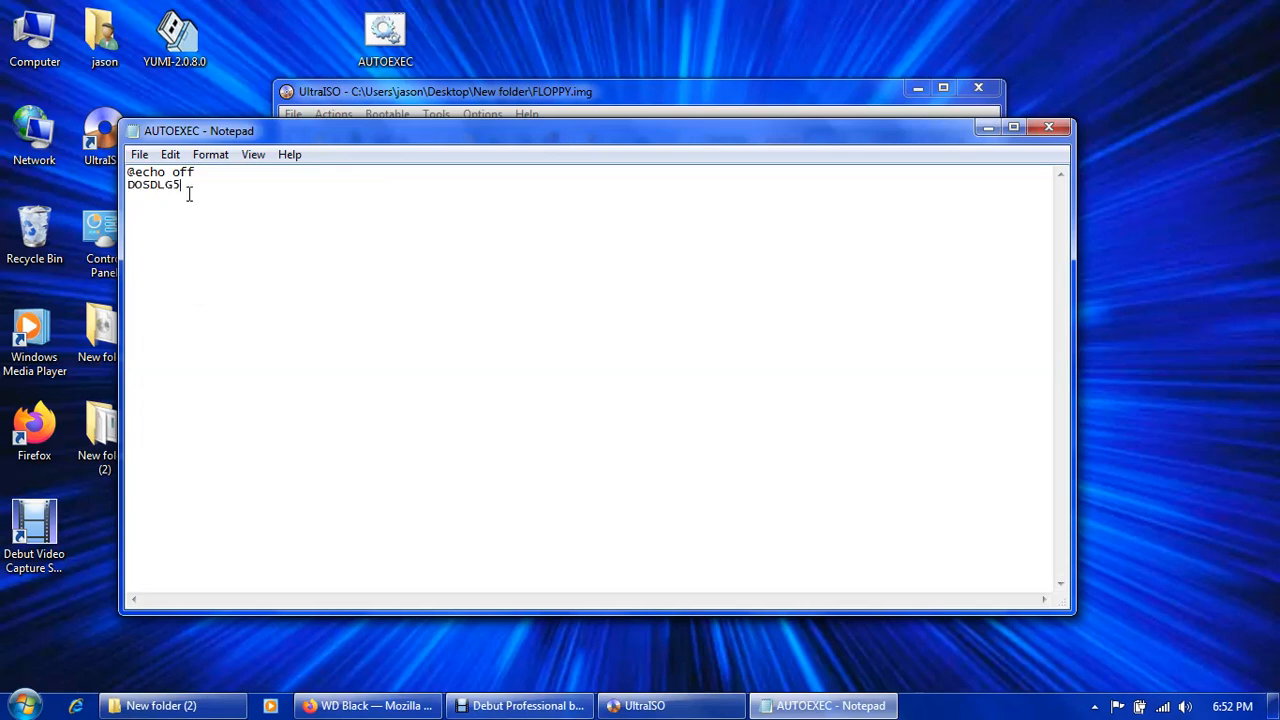
pyautogui.moveTo(196, 264)
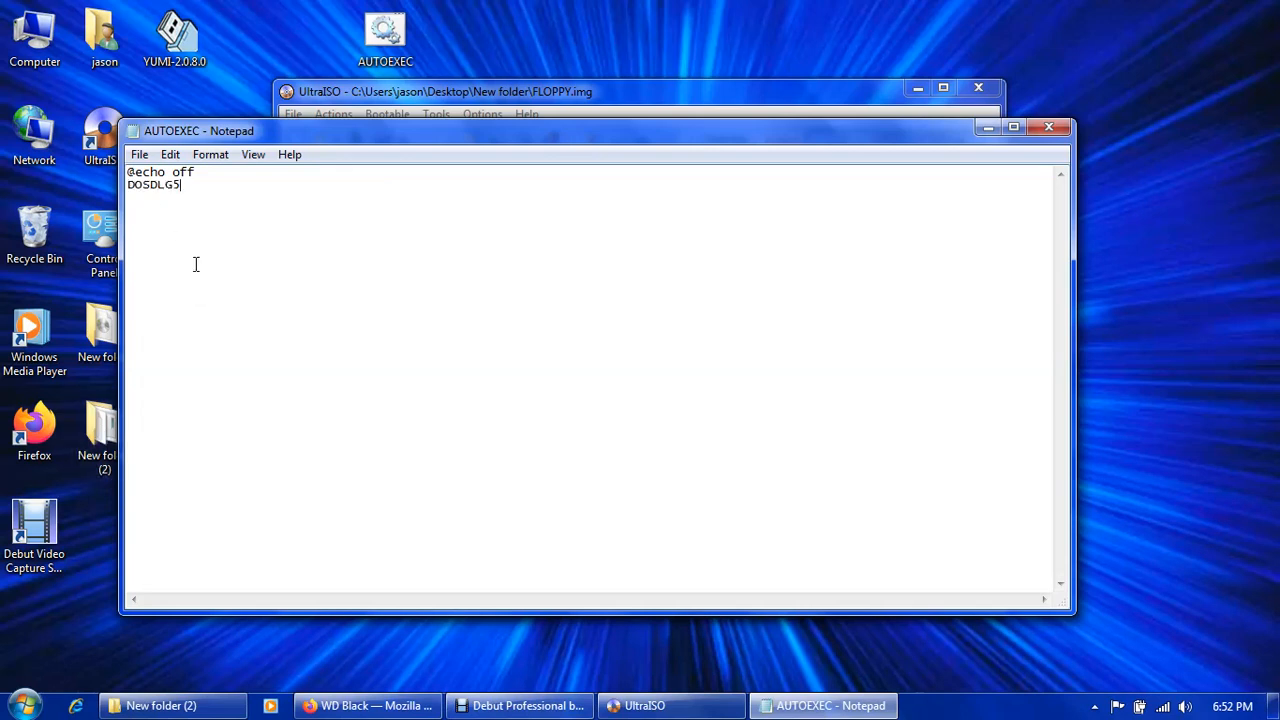
pyautogui.click(140, 154)
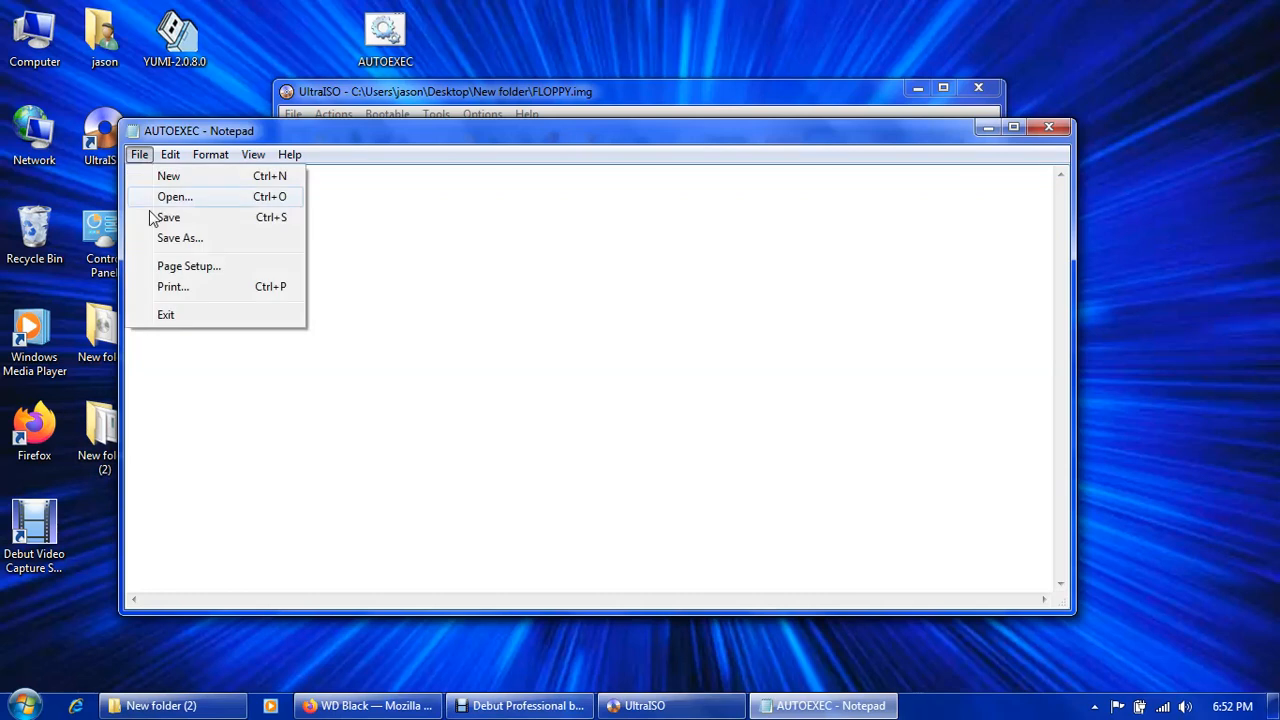
pyautogui.click(180, 238)
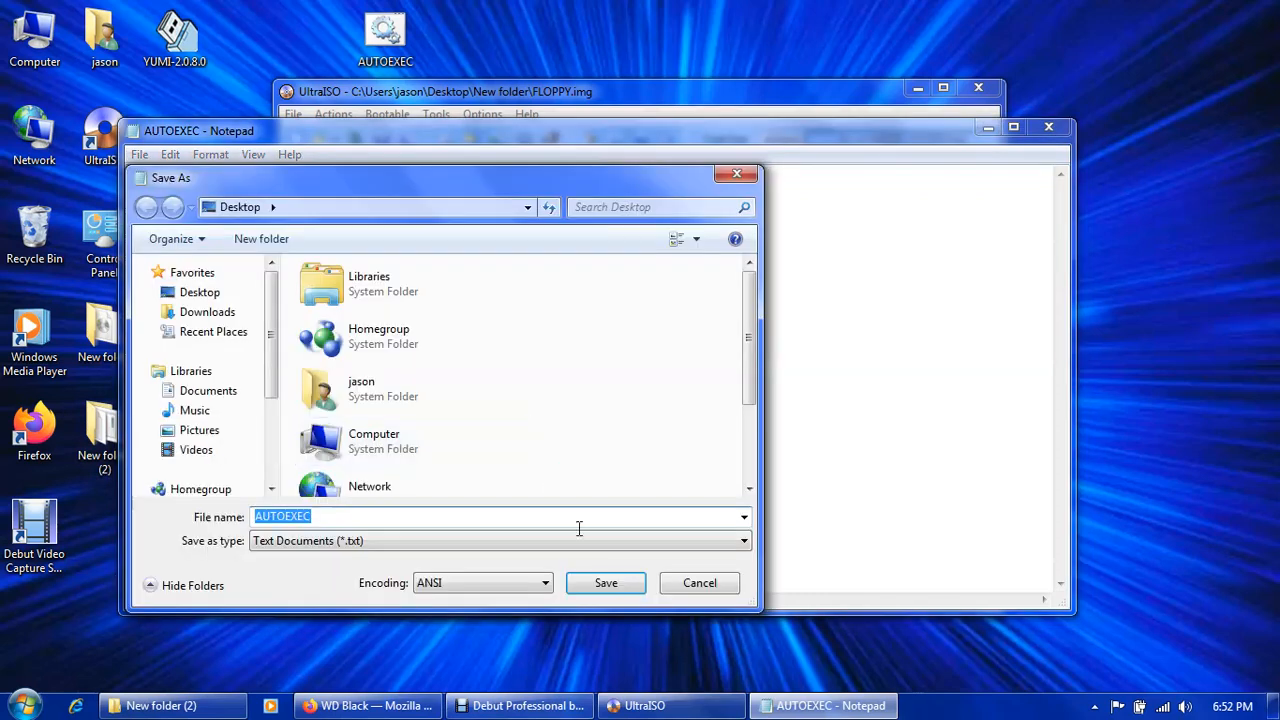
pyautogui.click(606, 584)
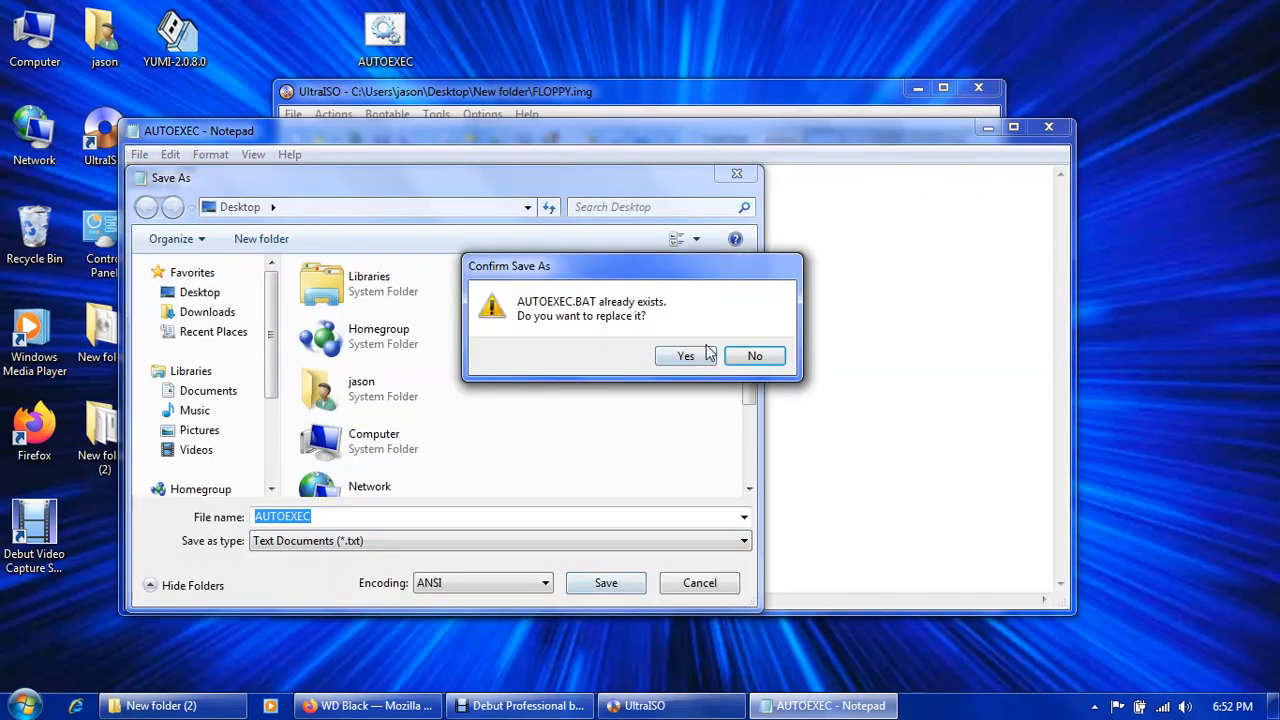
pyautogui.click(684, 356)
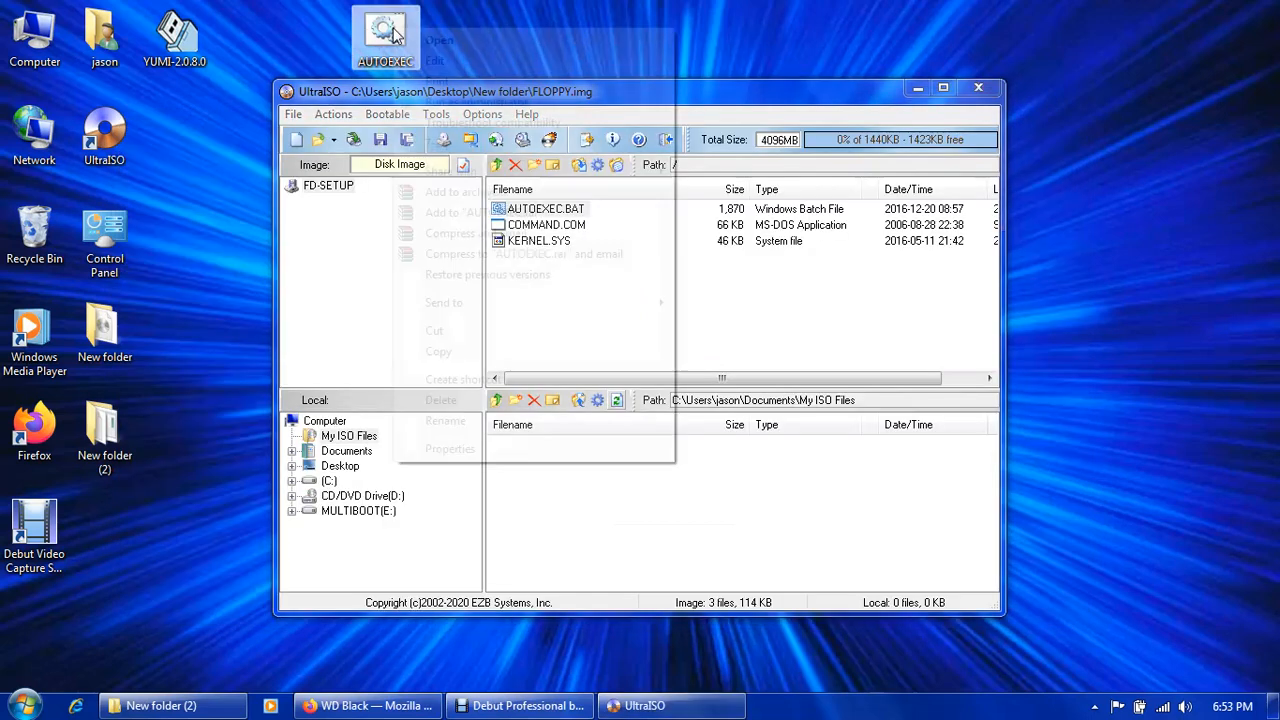
# Copy the edited desktop AUTOEXEC.BAT and paste it over the one in UltraISO's floppy image.
pyautogui.rightClick(386, 36)
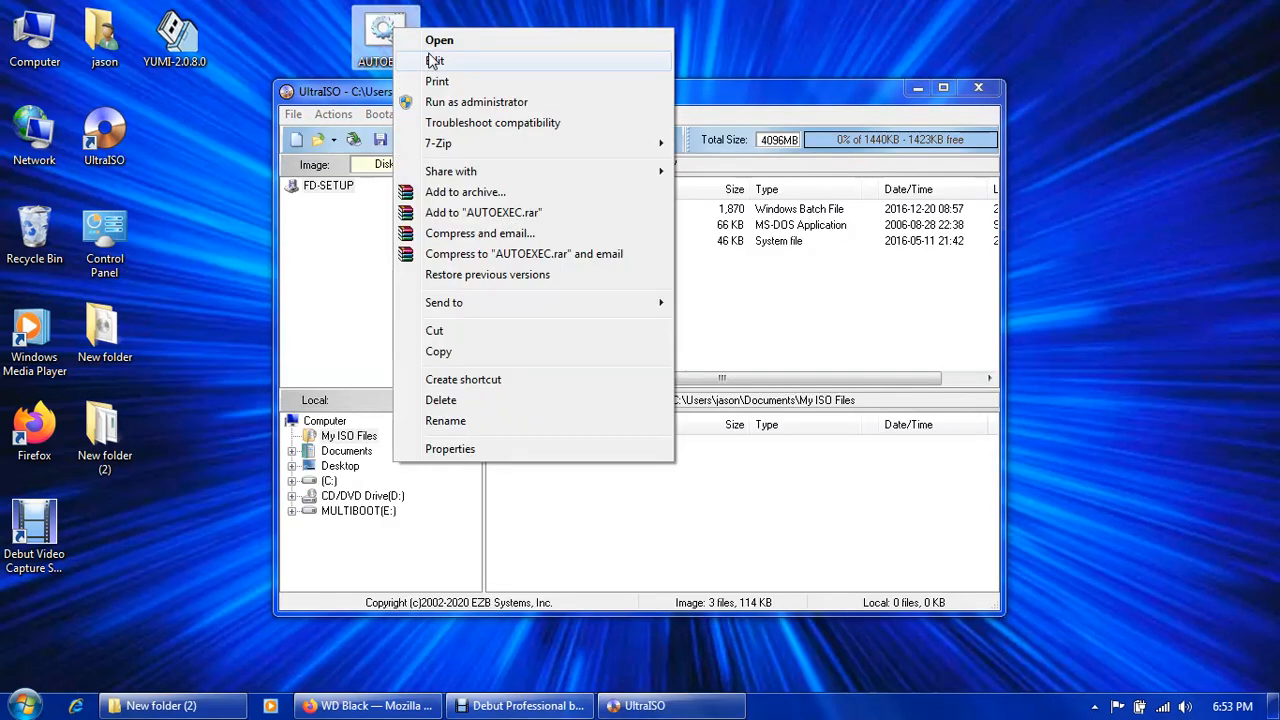
pyautogui.click(440, 40)
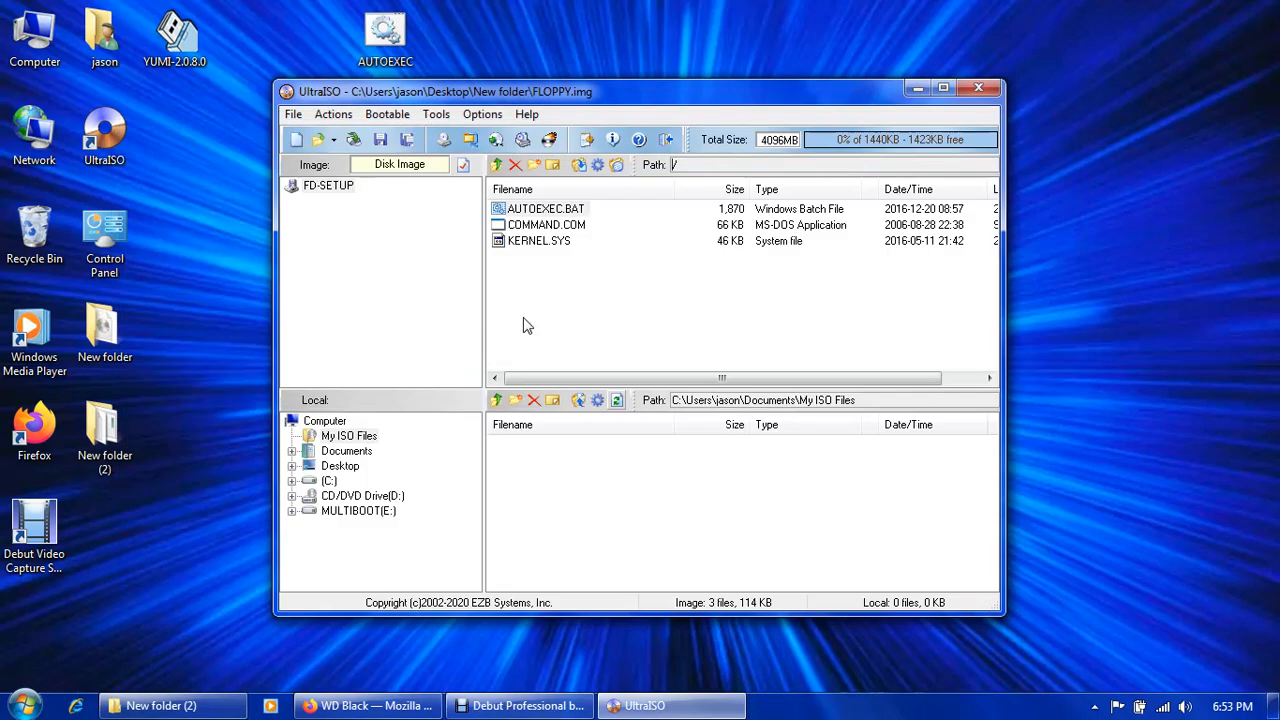
pyautogui.rightClick(546, 208)
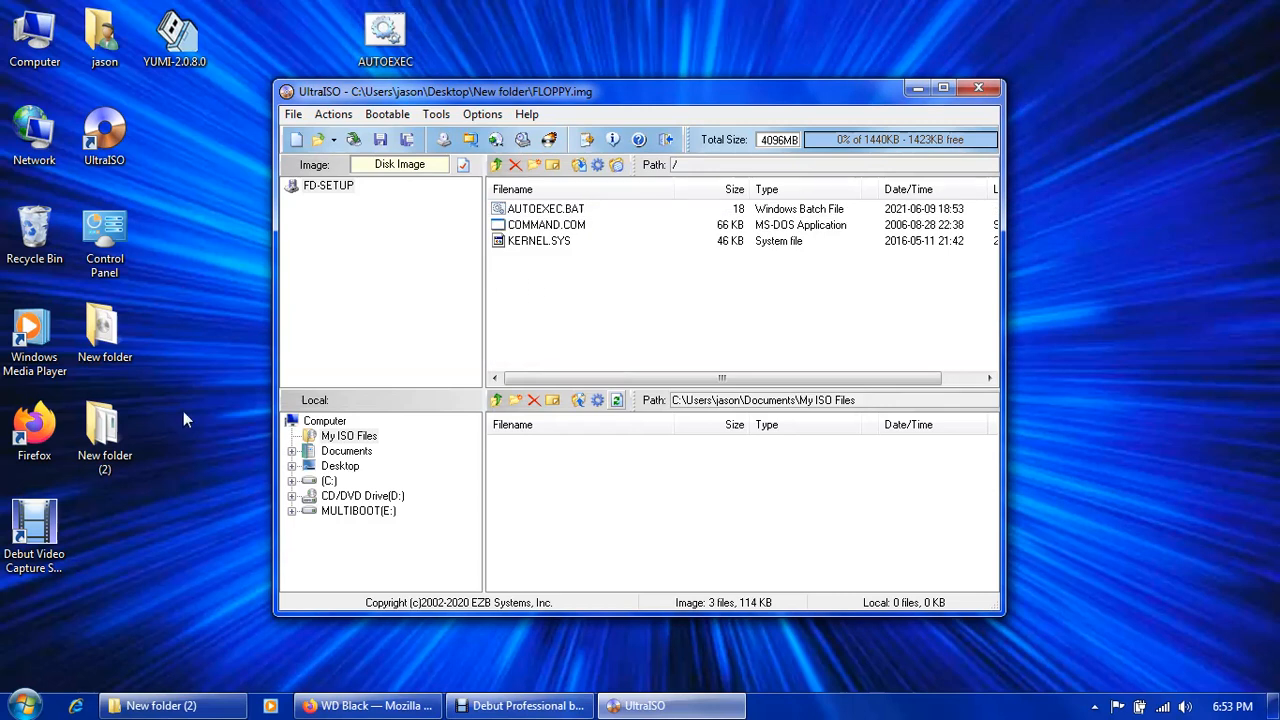
pyautogui.click(104, 436)
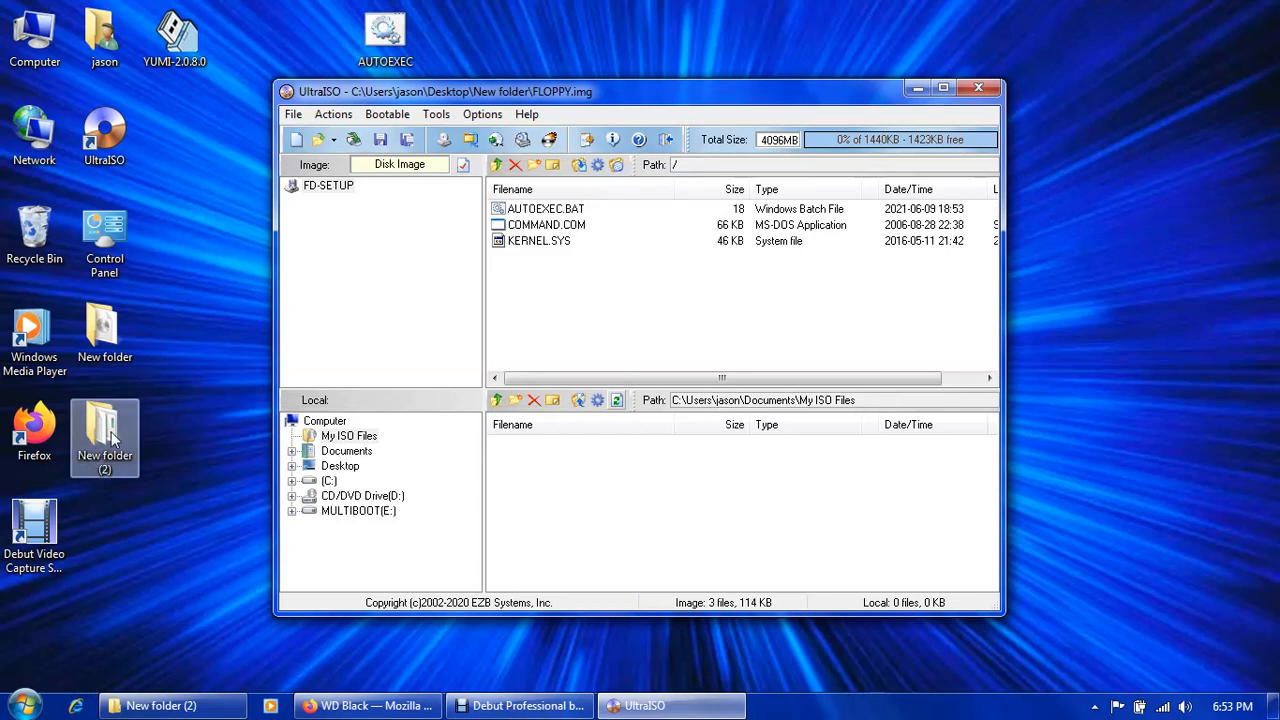
pyautogui.rightClick(104, 436)
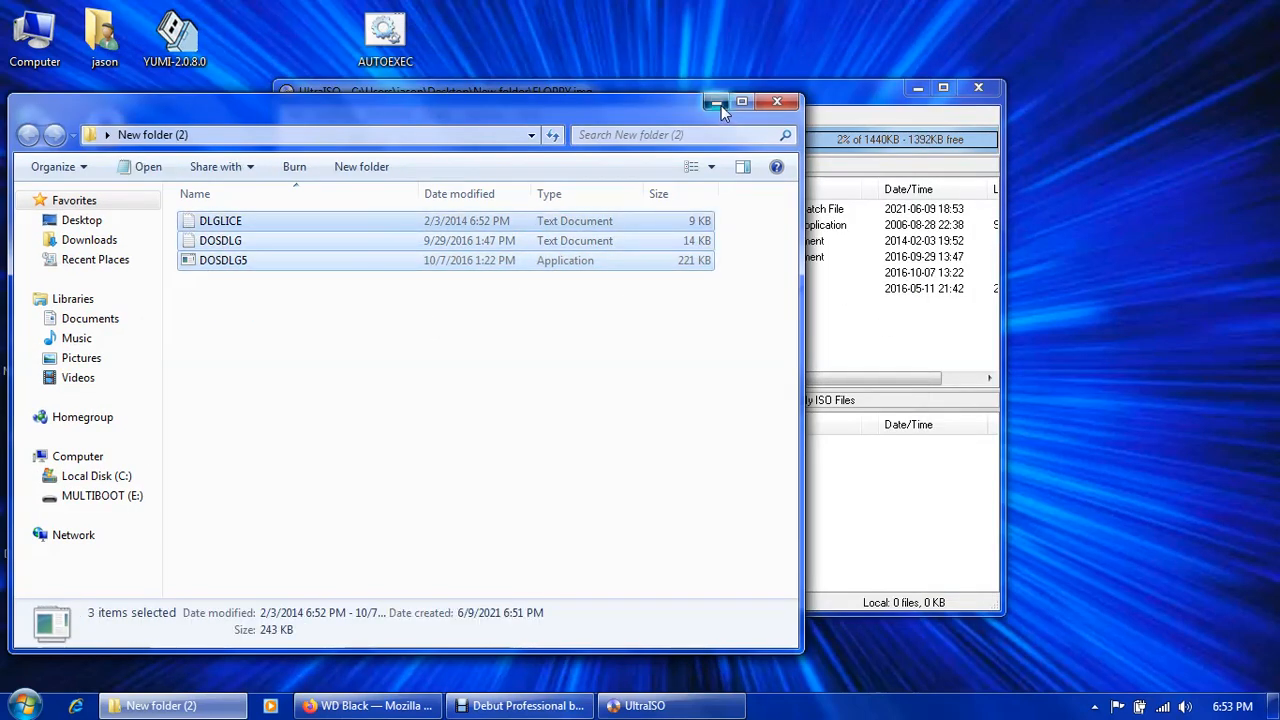
# Save the floppy image with DLGLICE, DOSDLG and DOSDLG5 as freedos.ima in New folder and close UltraISO.
pyautogui.click(296, 112)
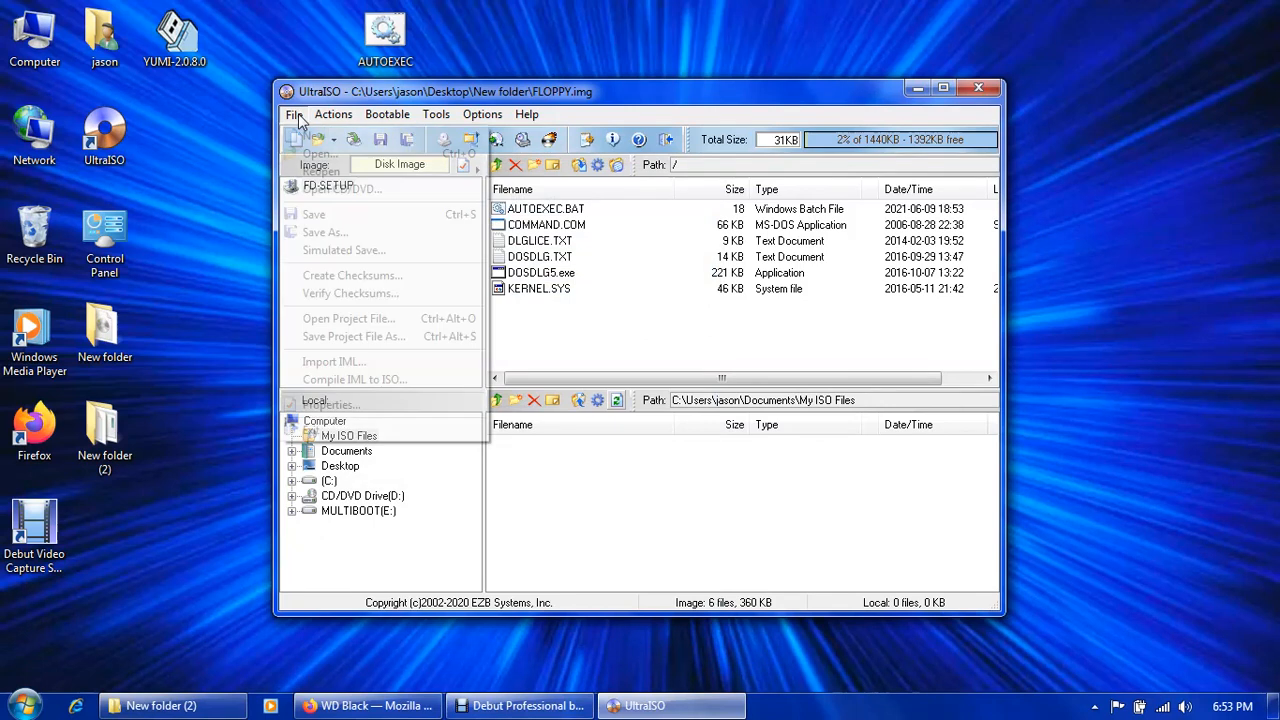
pyautogui.click(324, 232)
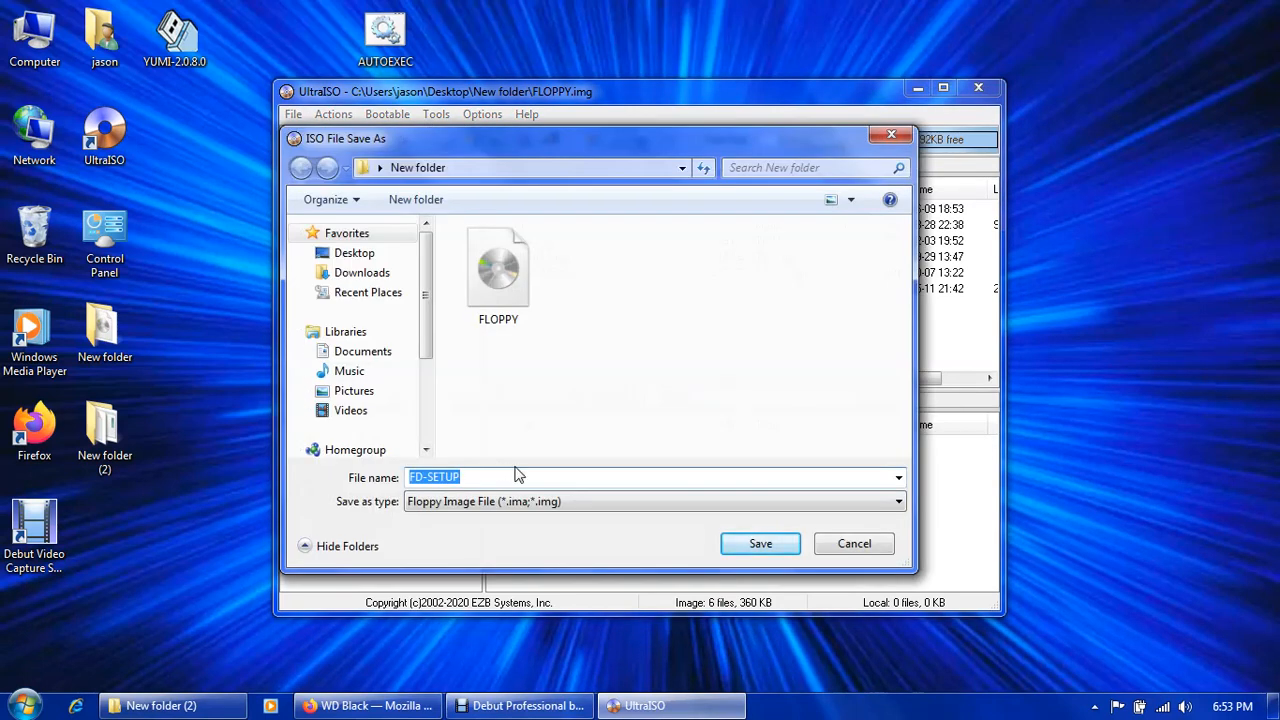
pyautogui.write('freedo')
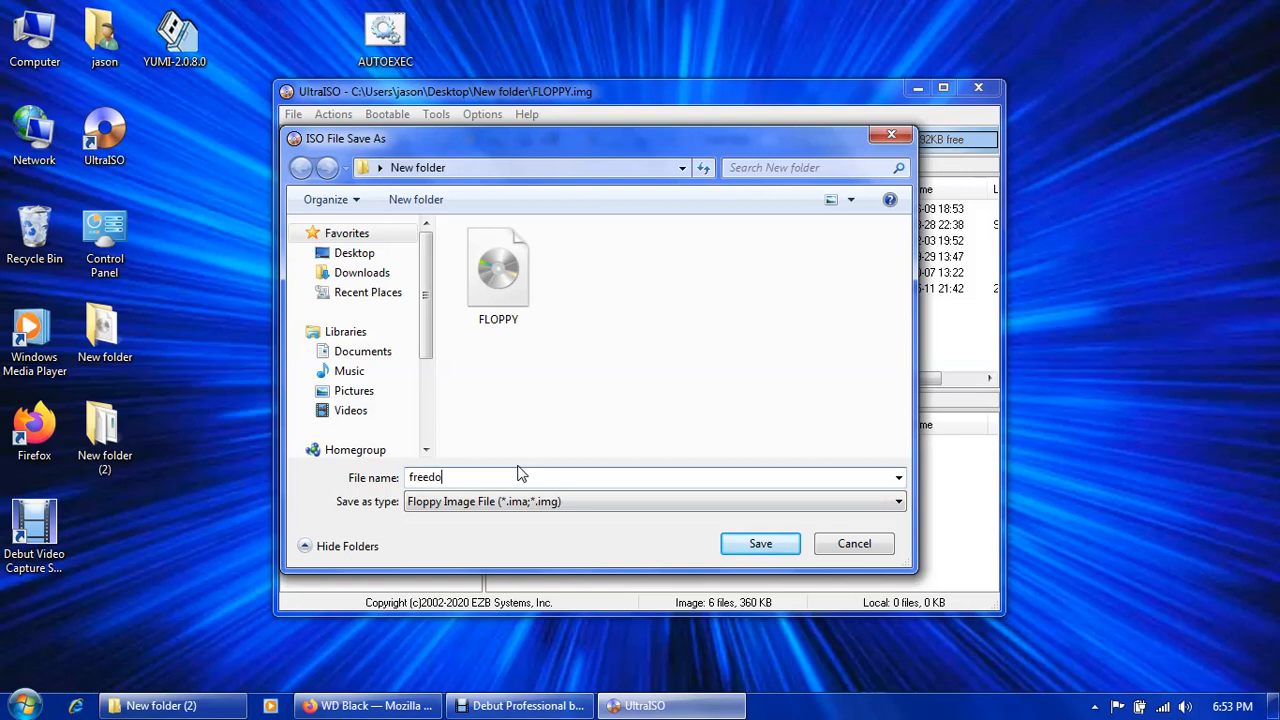
pyautogui.write('s')
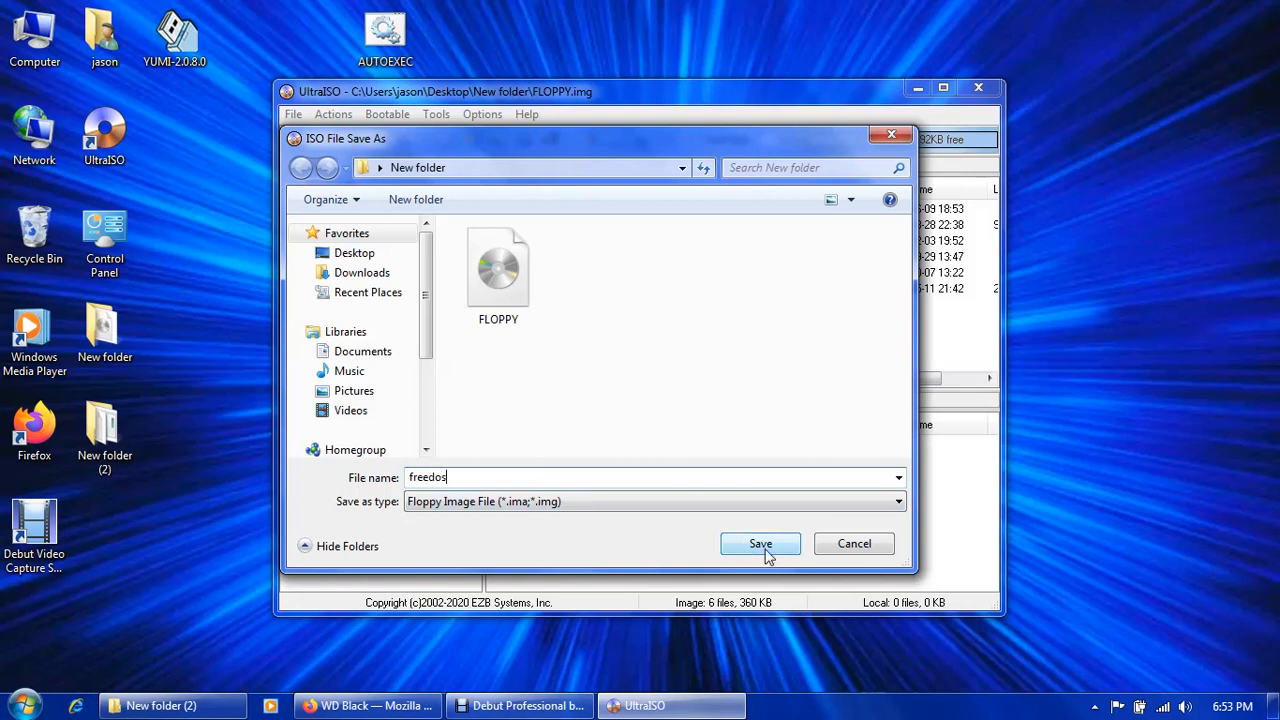
pyautogui.click(760, 544)
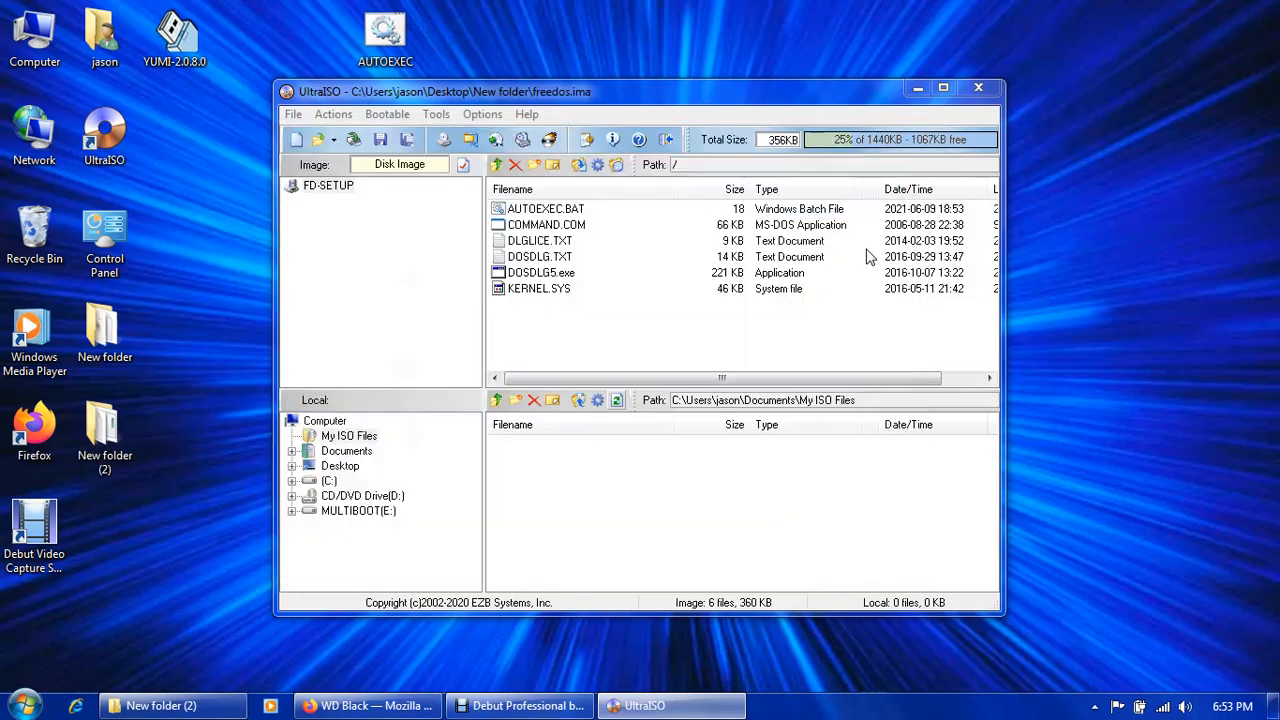
pyautogui.click(978, 88)
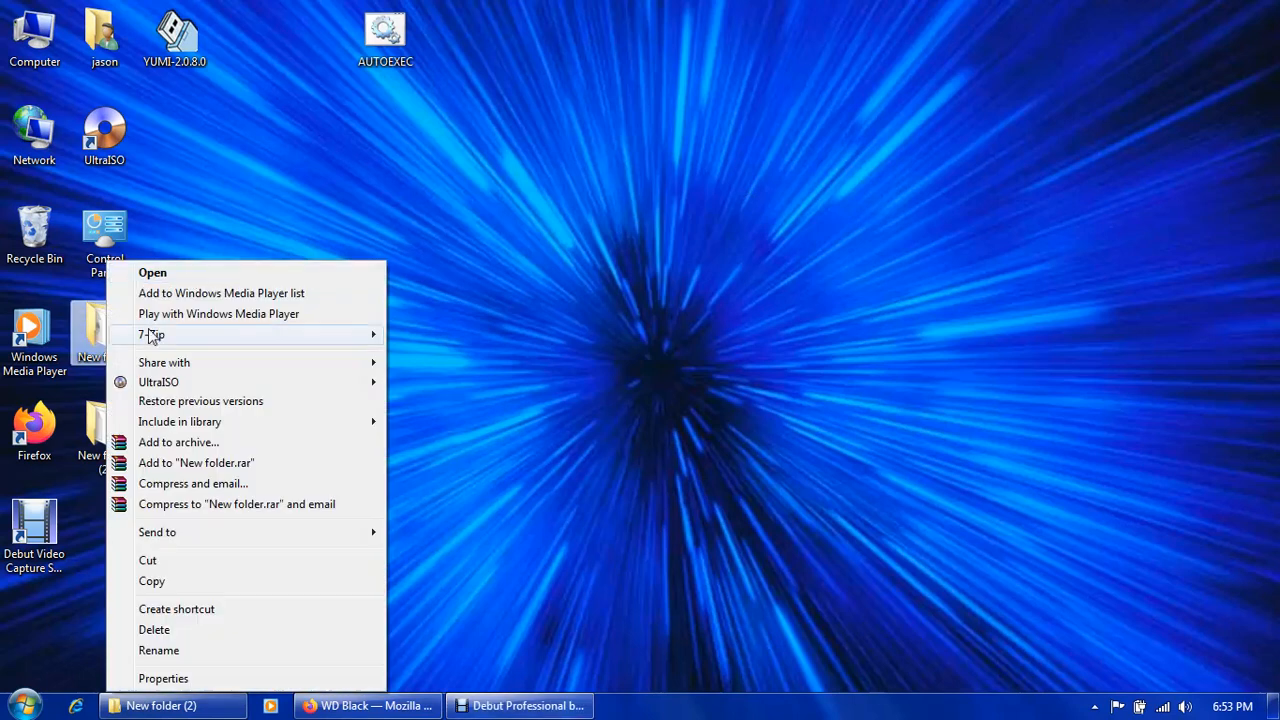
# Check New folder holds FLOPPY and freedos.ima, then delete the leftover desktop AUTOEXEC.
pyautogui.click(152, 272)
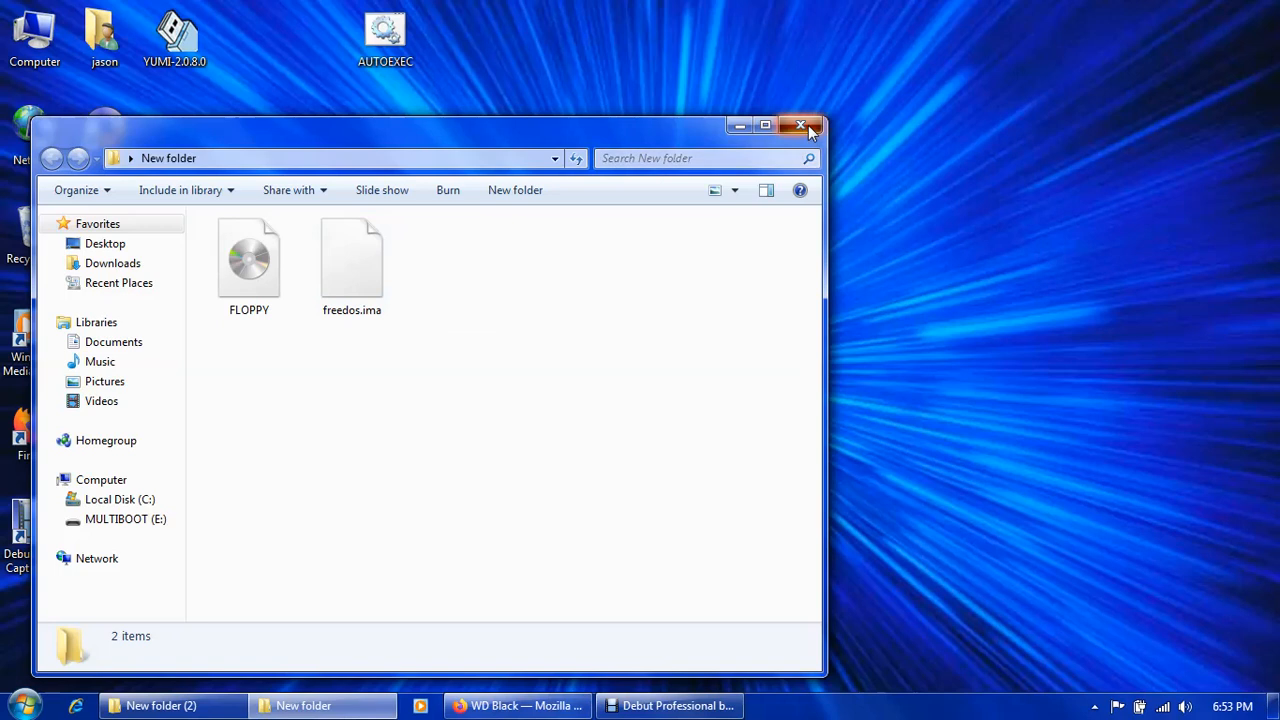
pyautogui.rightClick(384, 30)
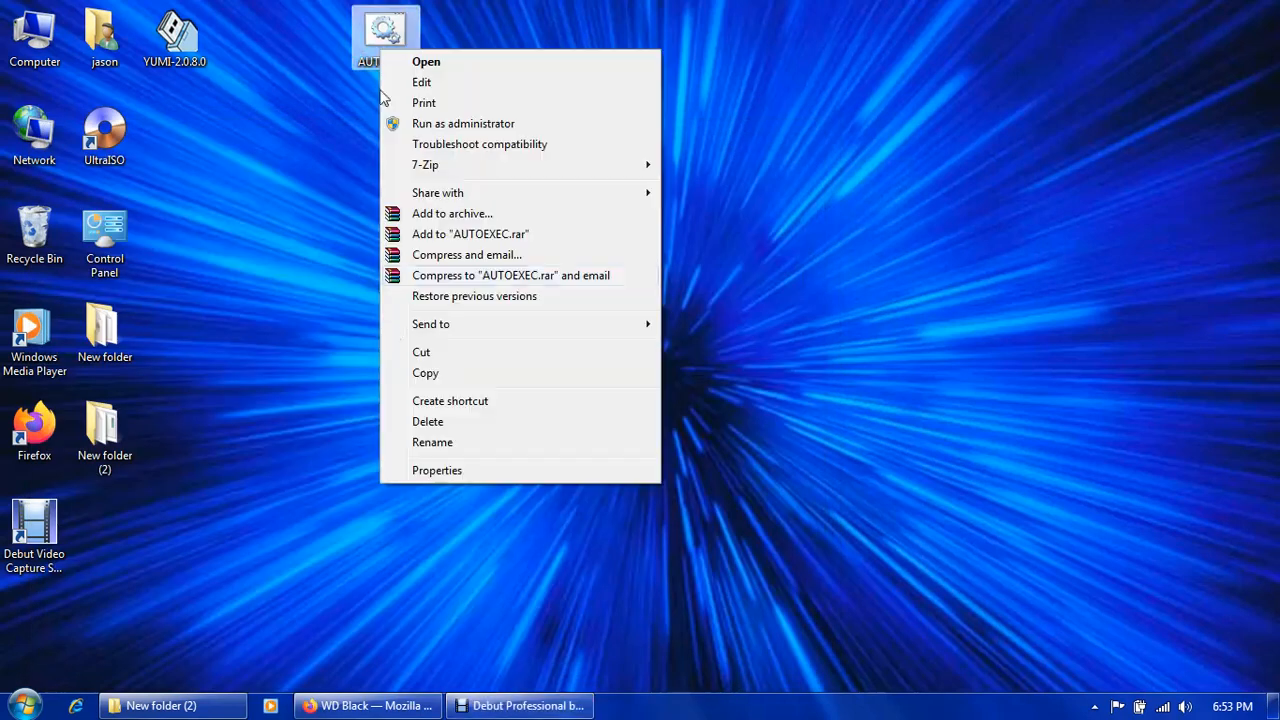
pyautogui.click(428, 420)
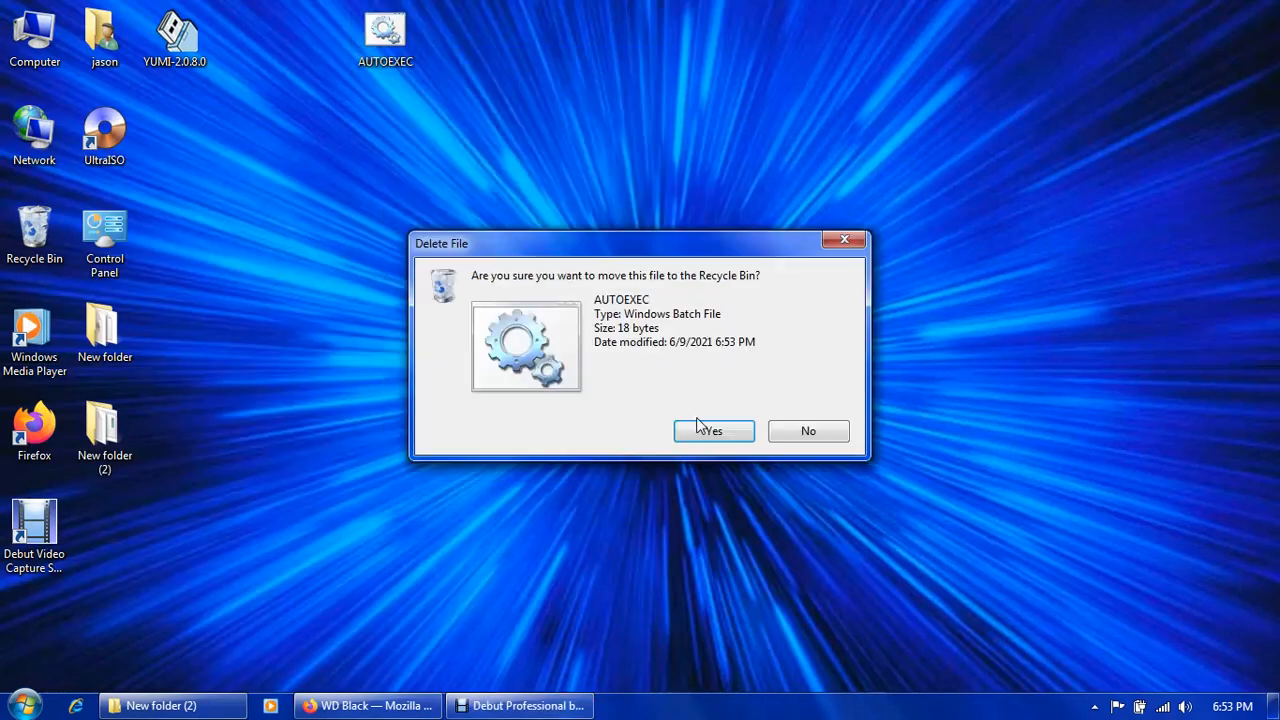
pyautogui.click(712, 432)
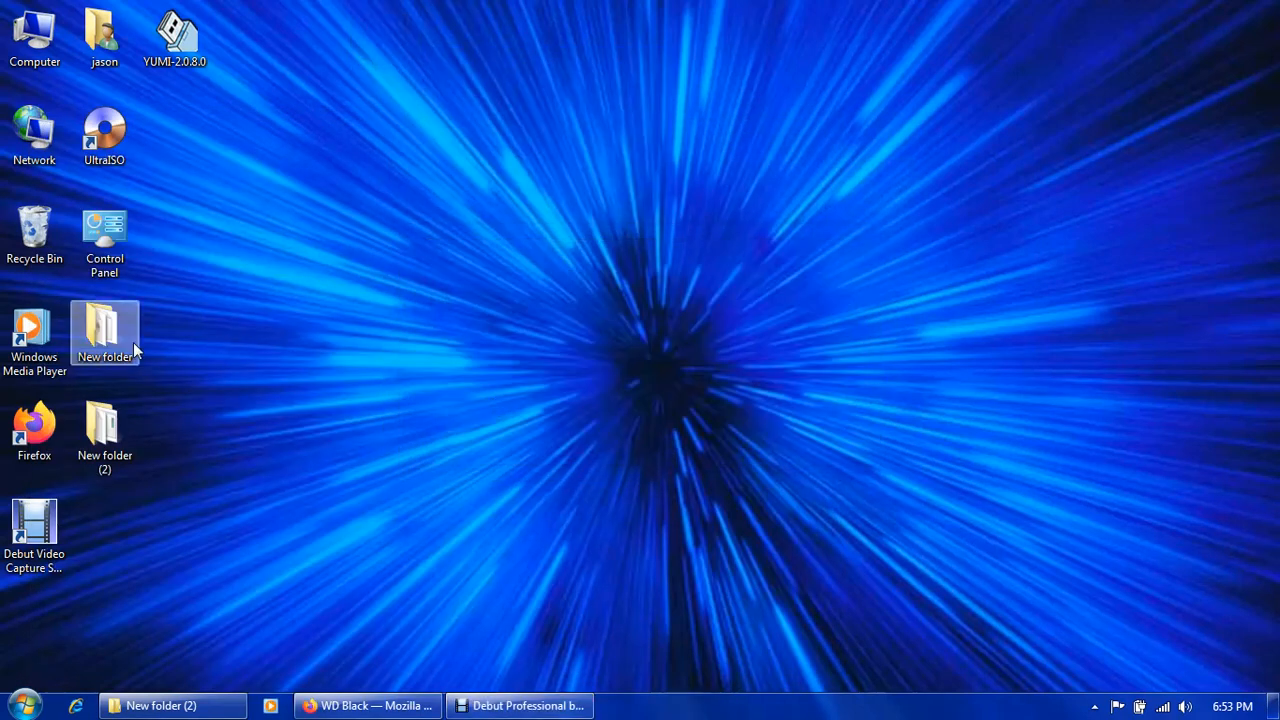
pyautogui.click(104, 136)
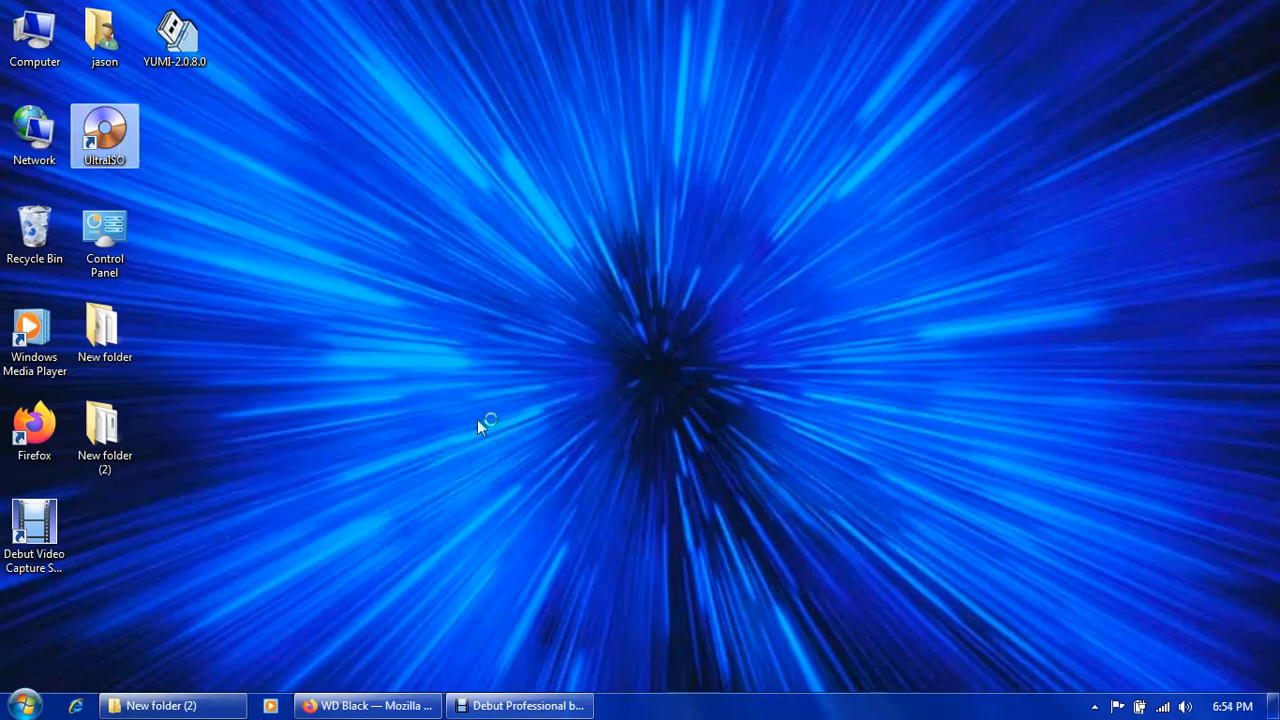
# Launch UltraISO and add the DOSDLG files from New folder (2) to a fresh CD image.
pyautogui.doubleClick(104, 136)
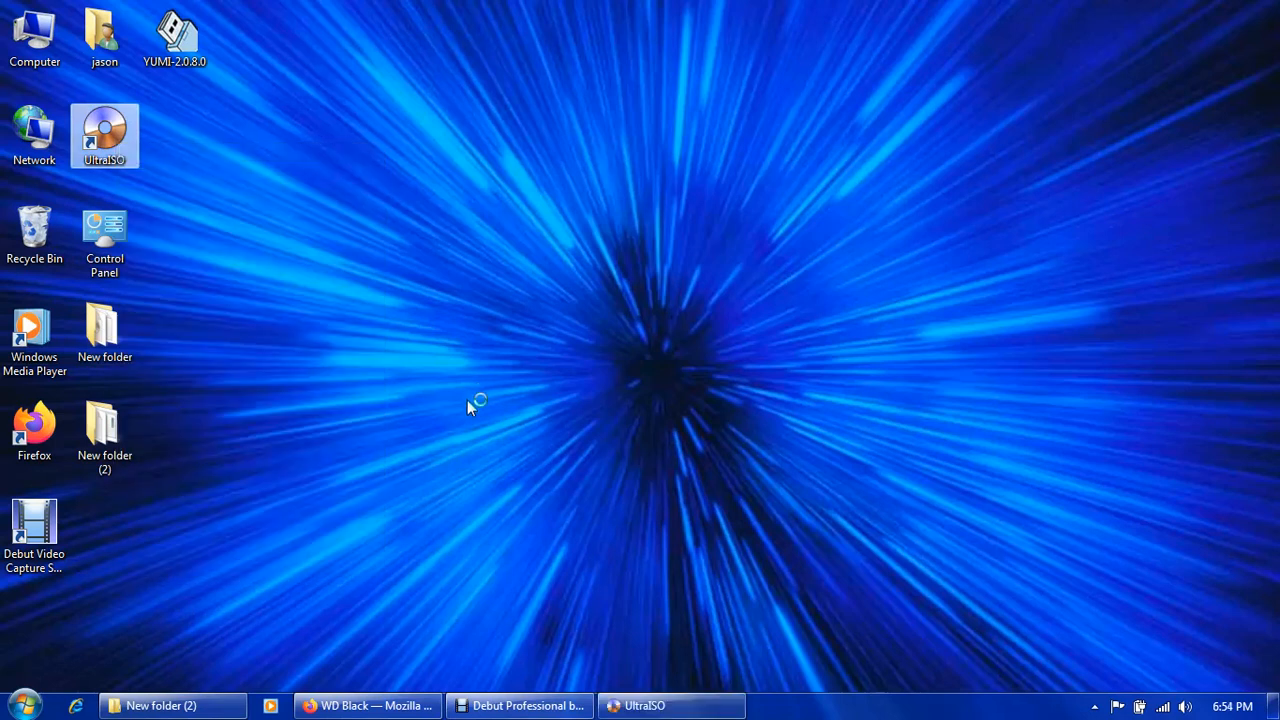
pyautogui.rightClick(104, 430)
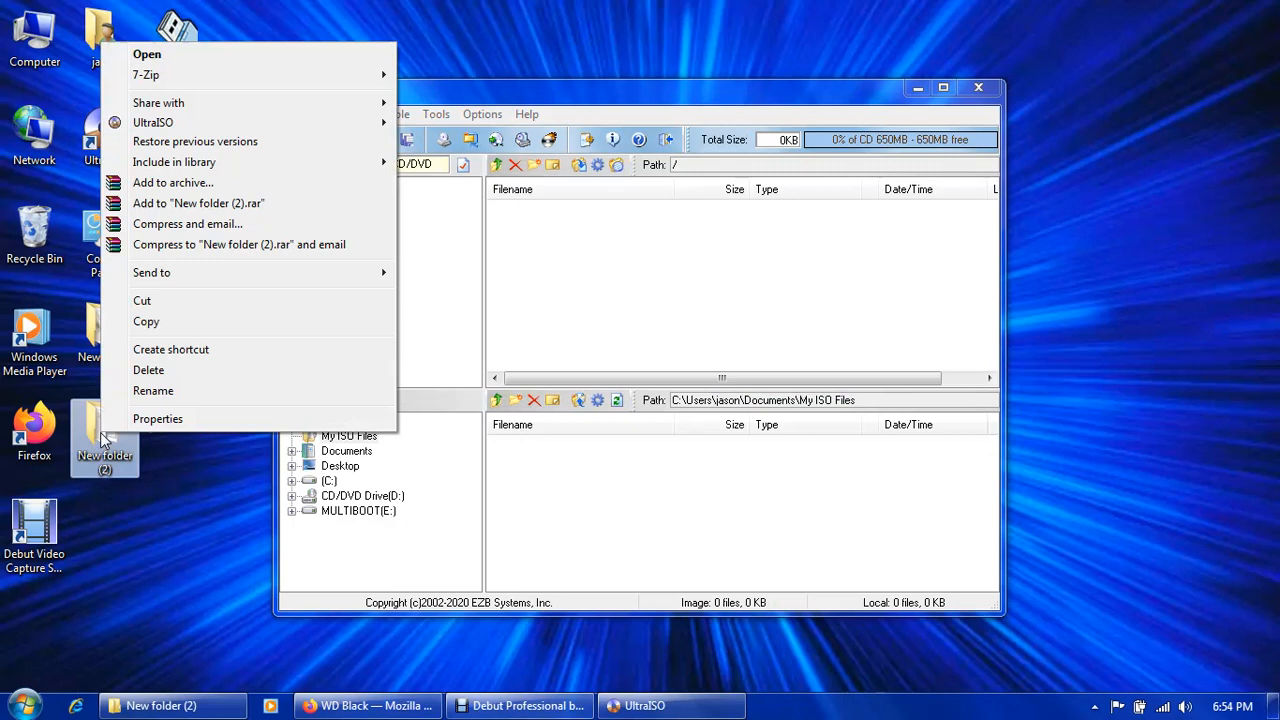
pyautogui.click(146, 52)
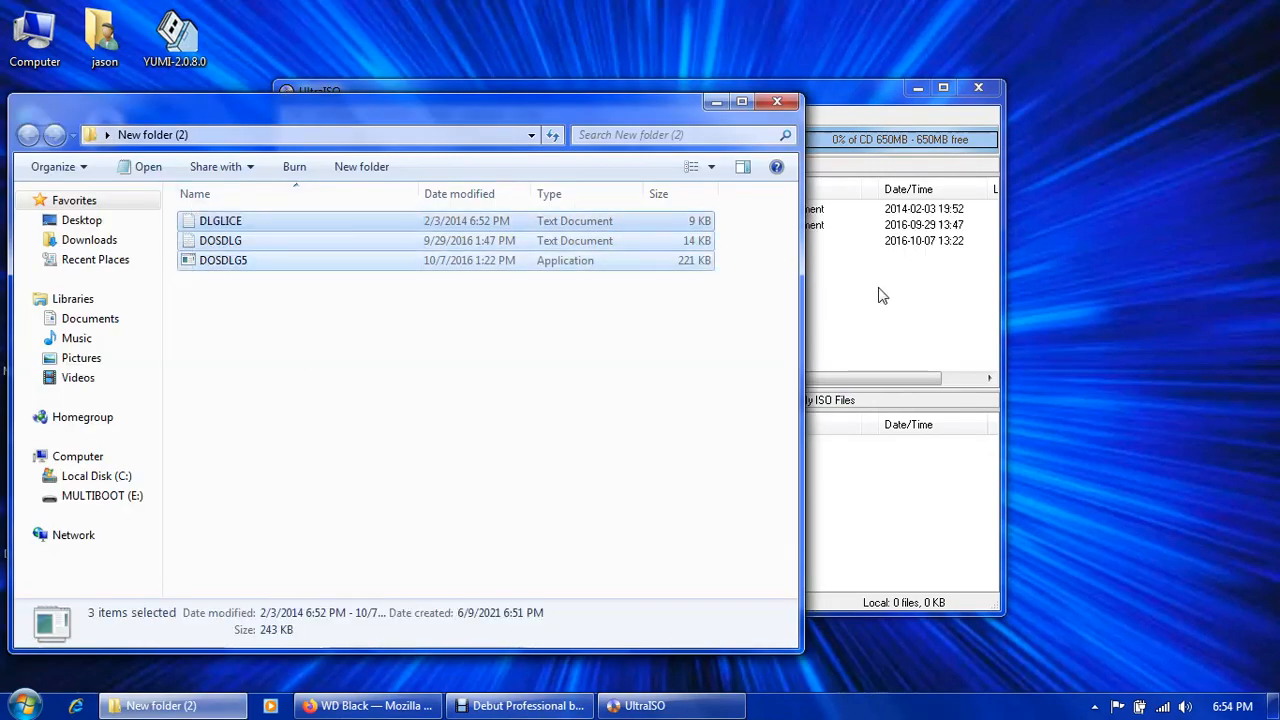
pyautogui.click(644, 704)
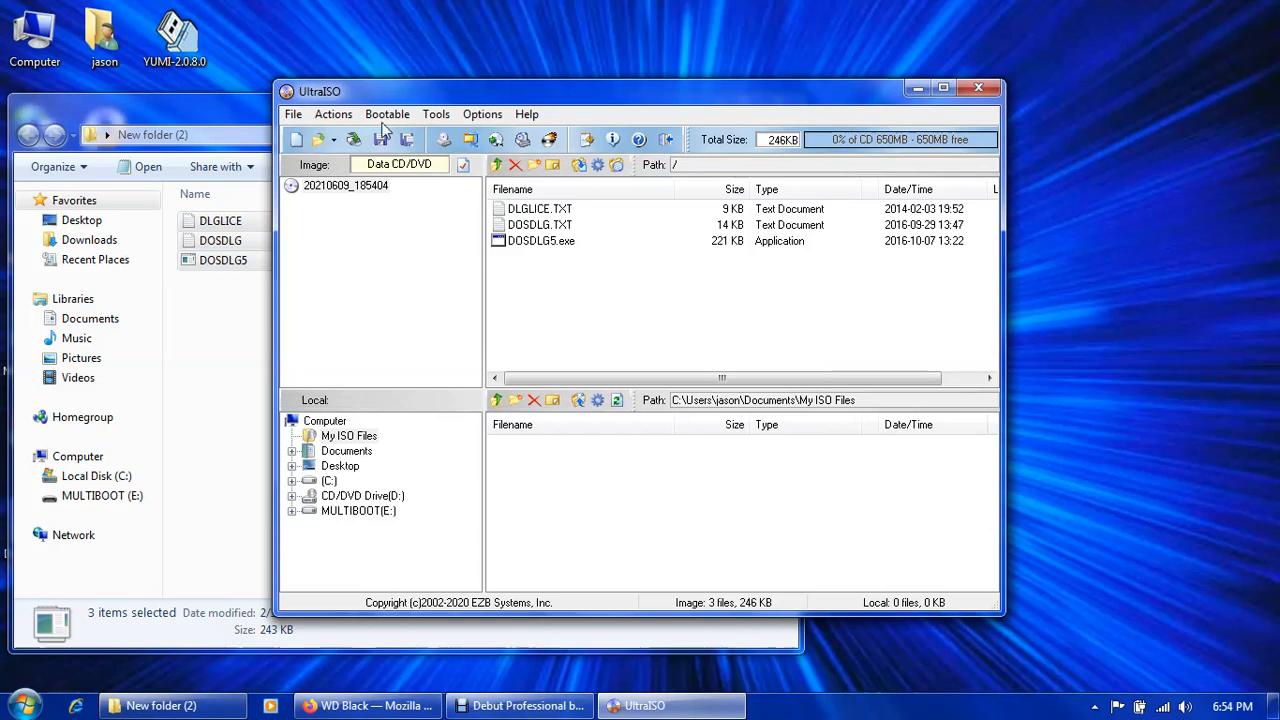
# Load freedos.ima as the image's boot file via Bootable > Load Boot File.
pyautogui.click(388, 112)
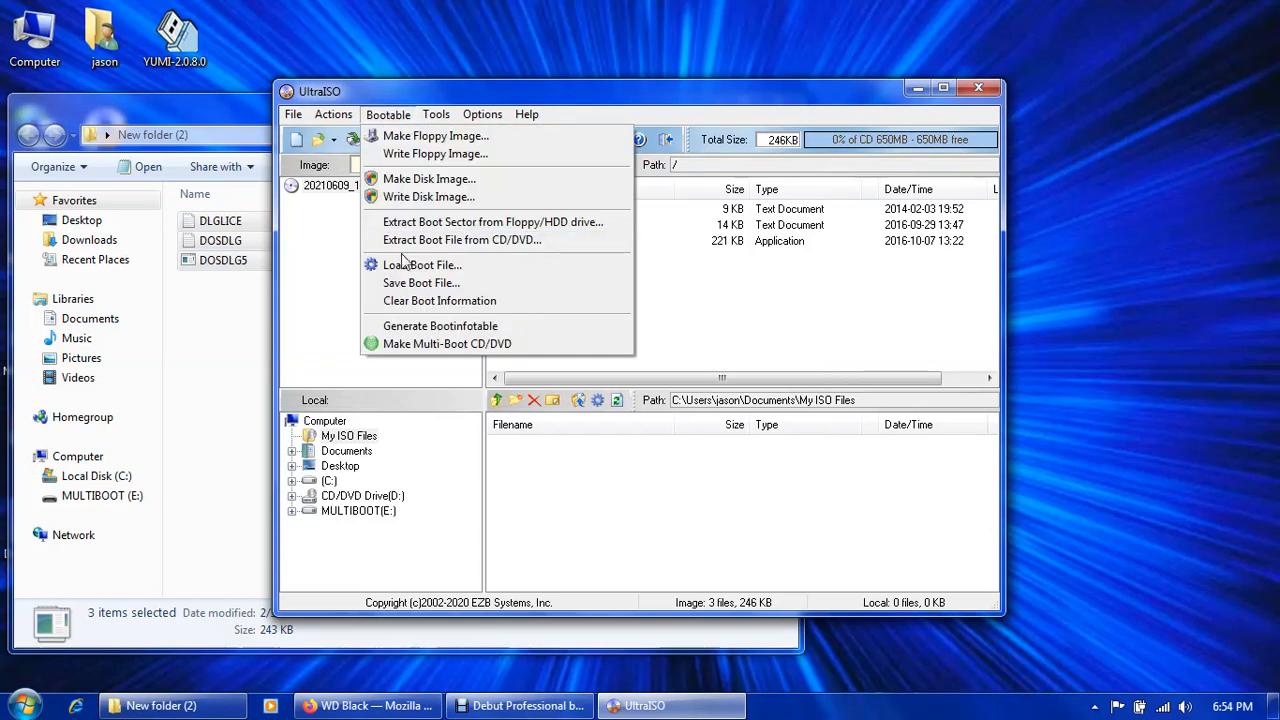
pyautogui.click(420, 264)
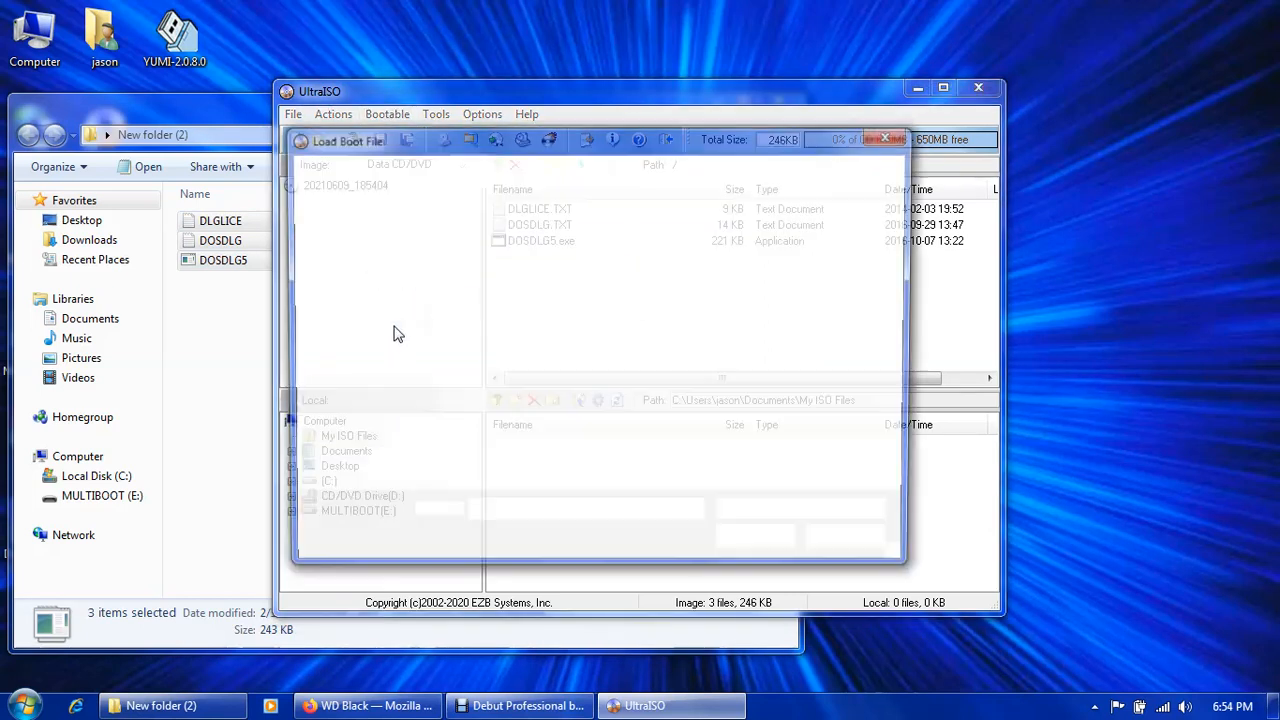
pyautogui.click(344, 140)
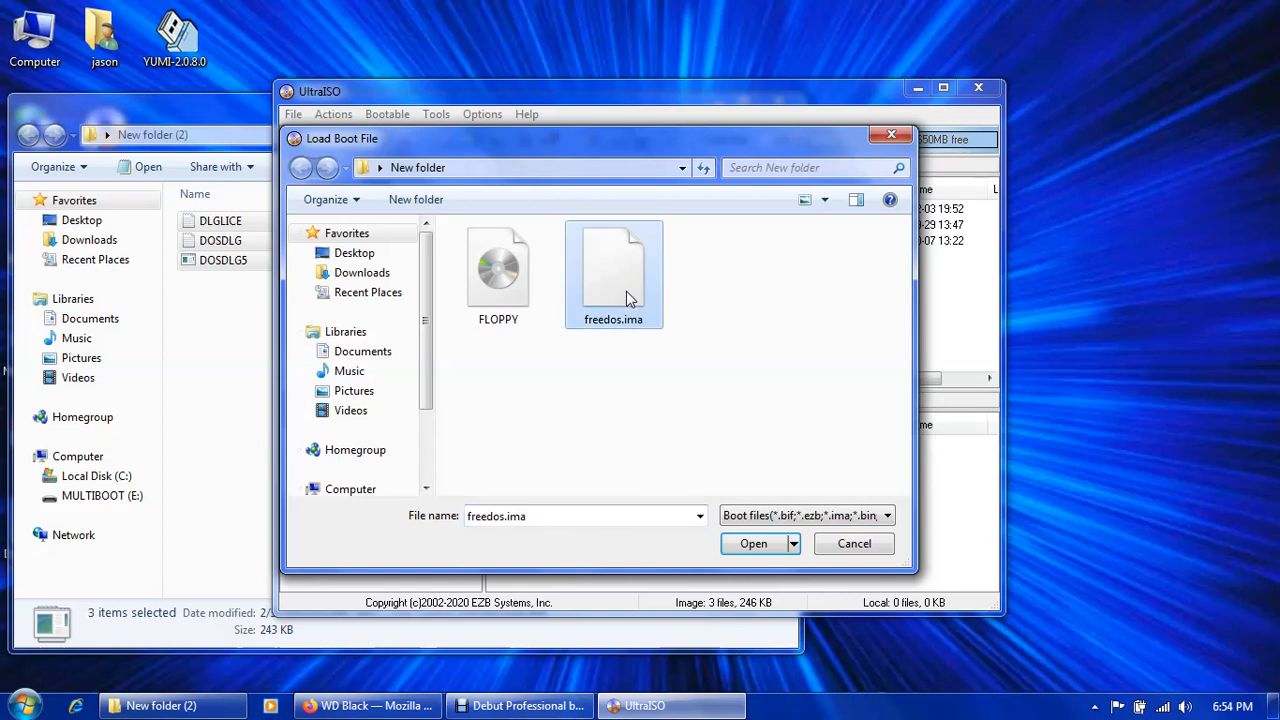
pyautogui.click(752, 544)
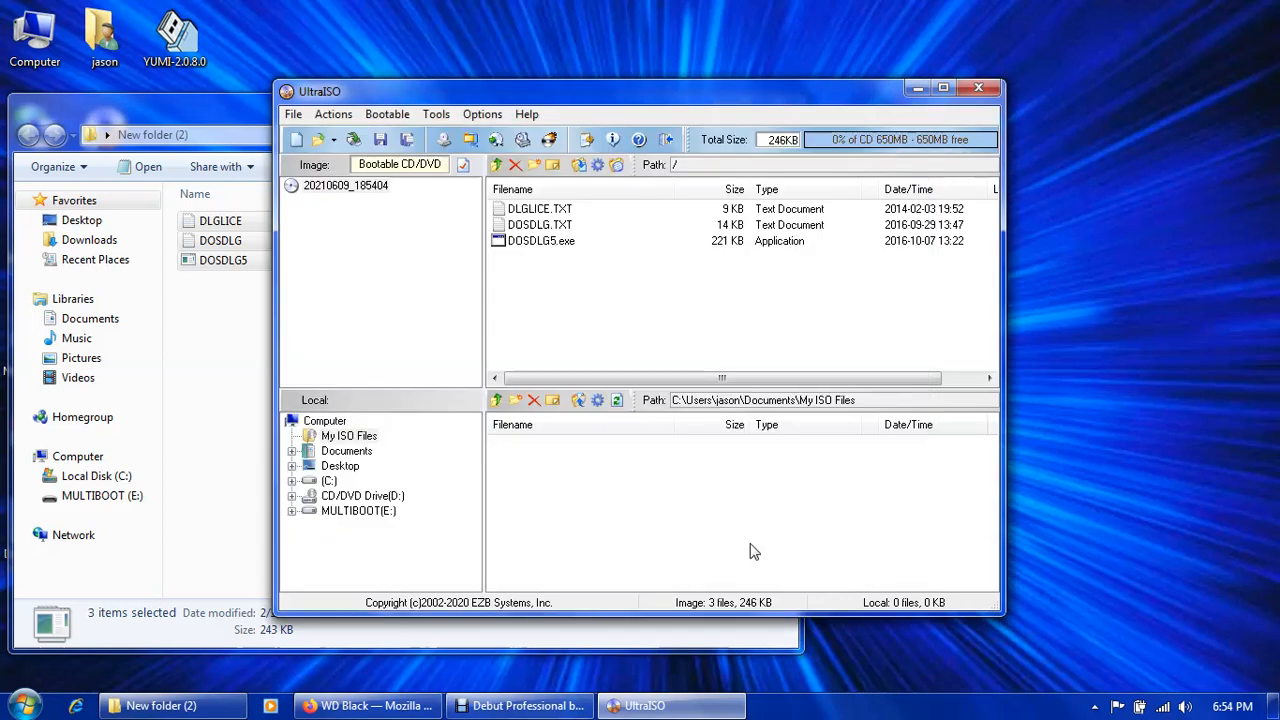
pyautogui.click(292, 112)
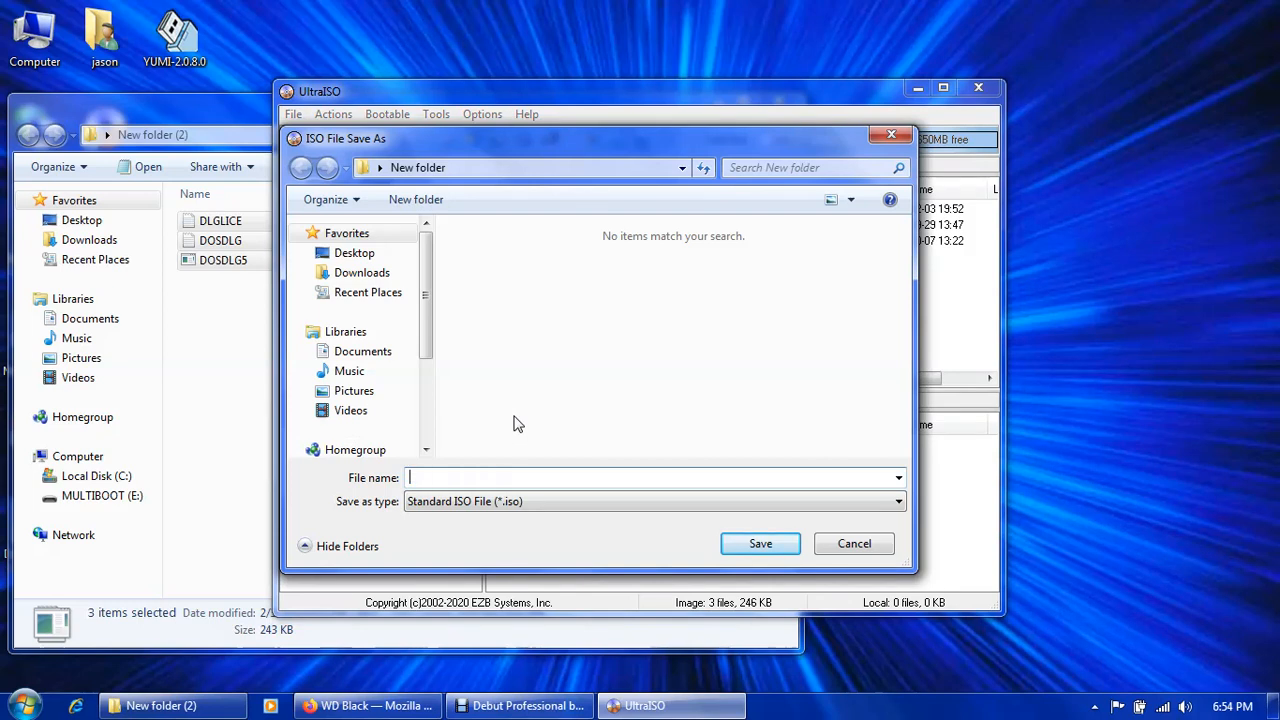
# Save the bootable image as wdc 5.27.iso in New folder and close UltraISO.
pyautogui.write('wdc')
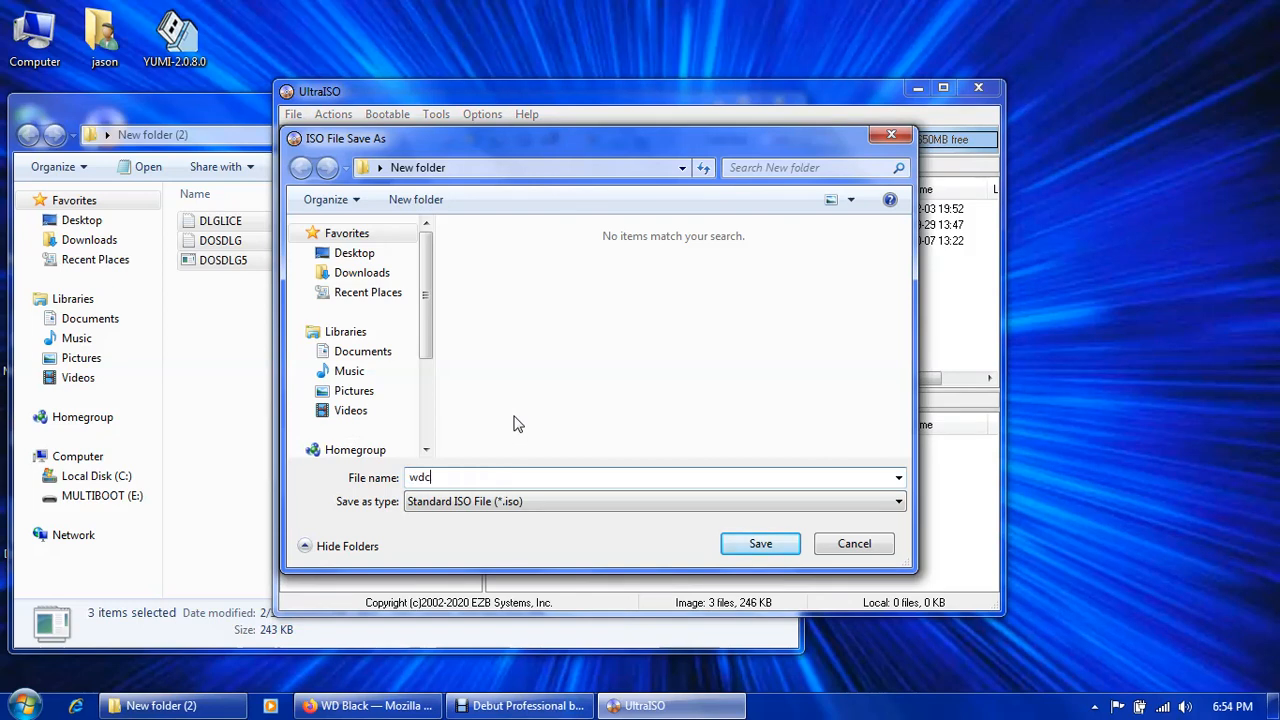
pyautogui.write('5.27')
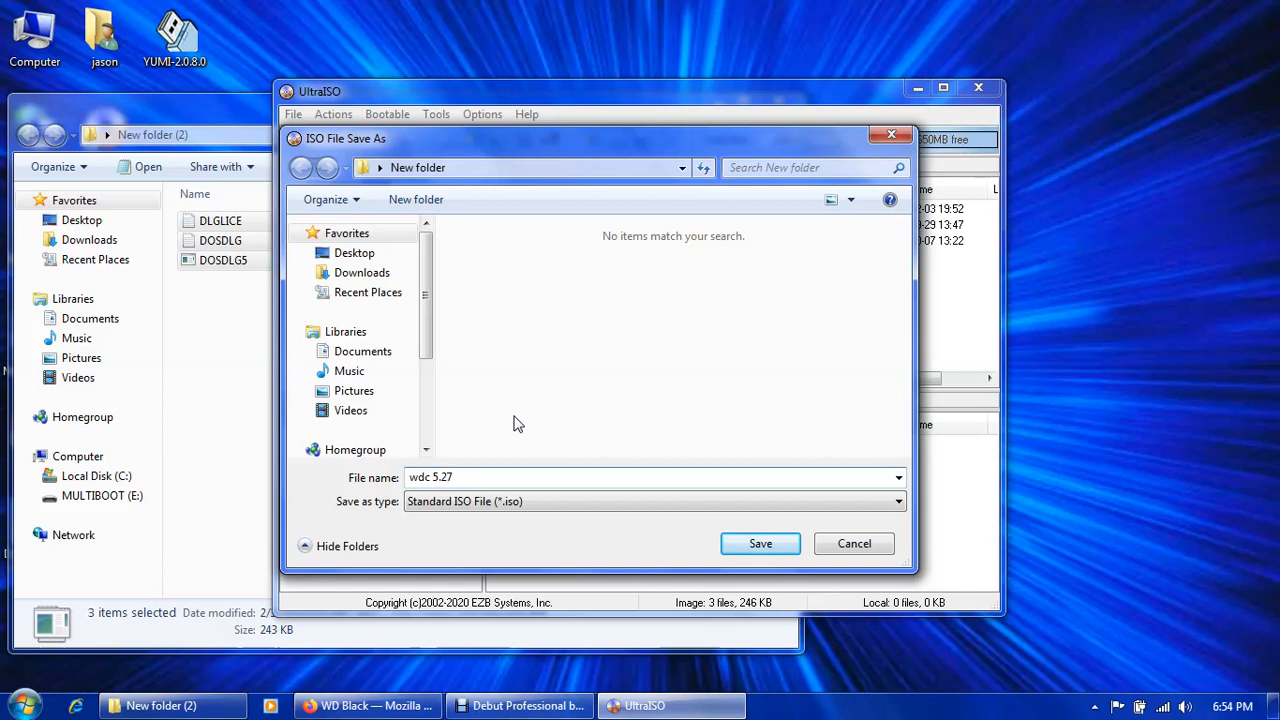
pyautogui.click(760, 544)
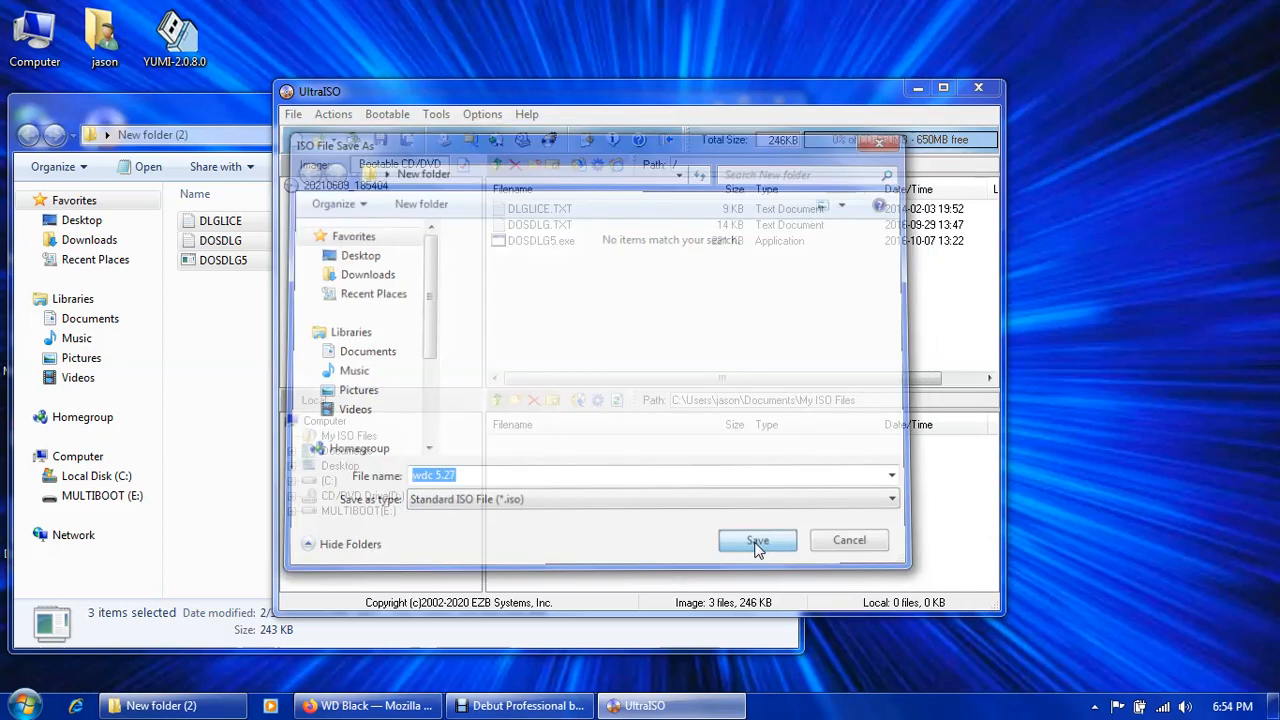
pyautogui.click(756, 540)
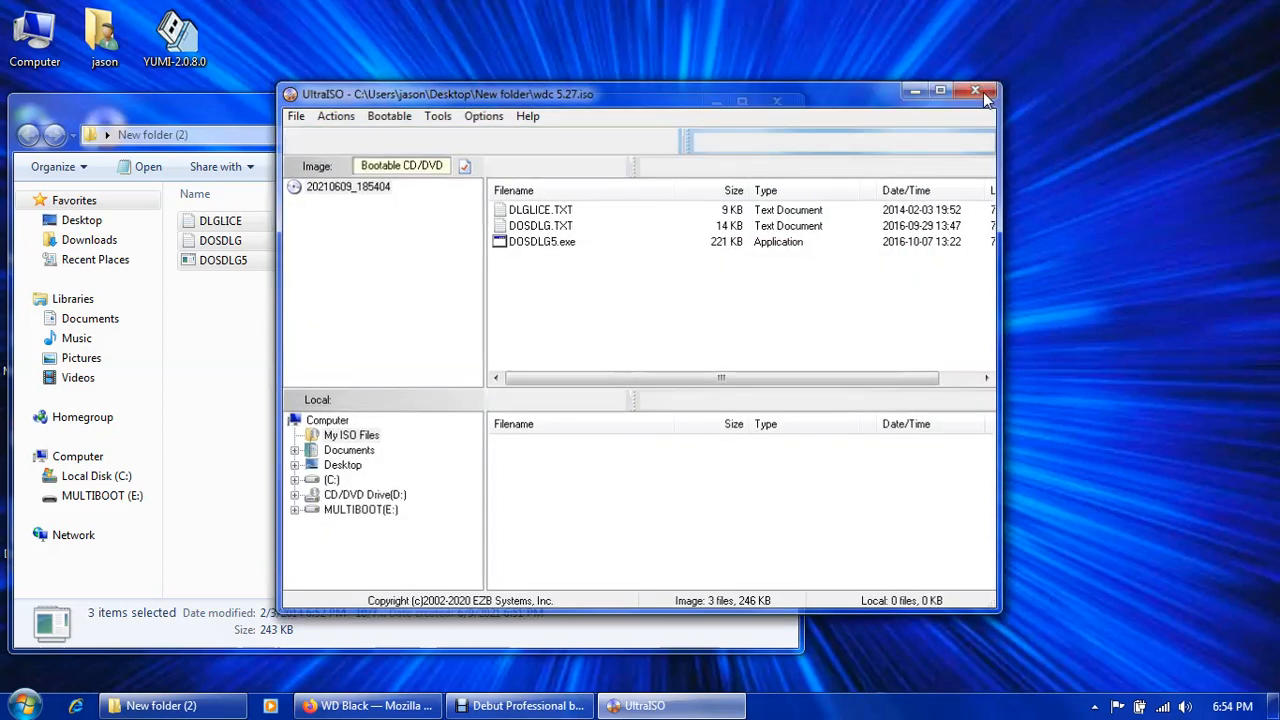
pyautogui.click(976, 92)
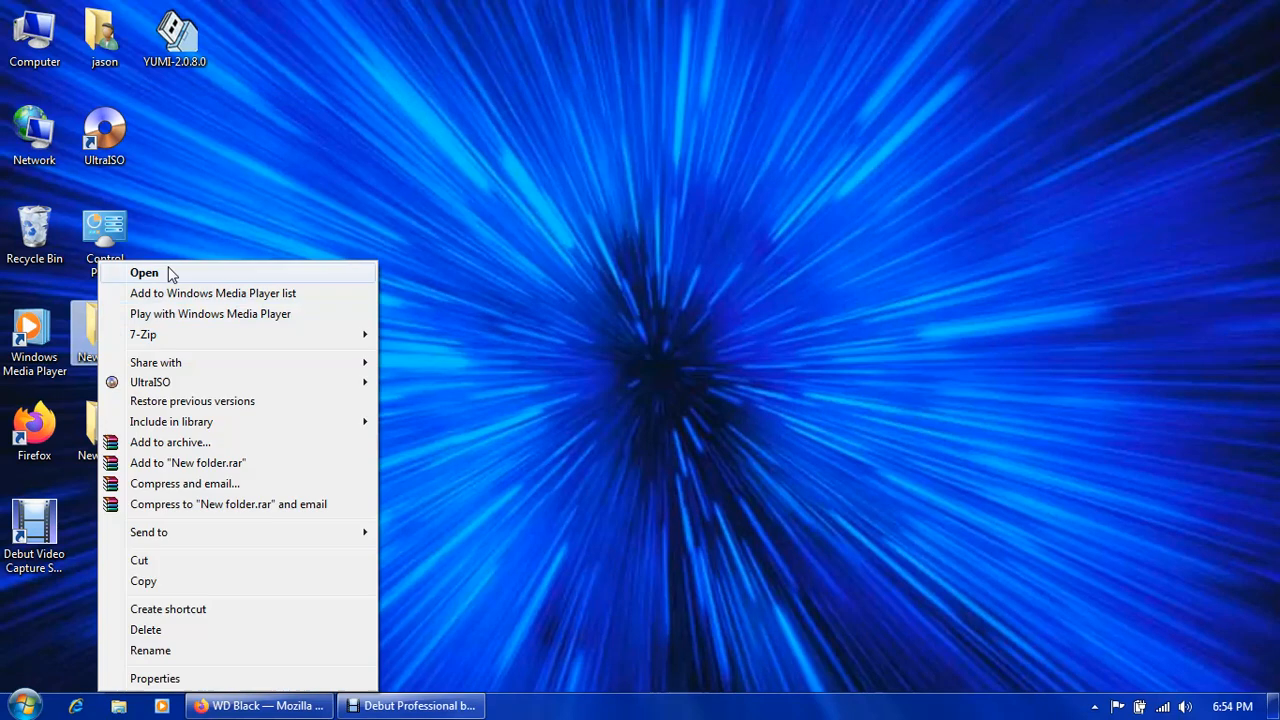
# Confirm New folder now holds wdc 5.27.iso, close it and launch YUMI.
pyautogui.click(144, 272)
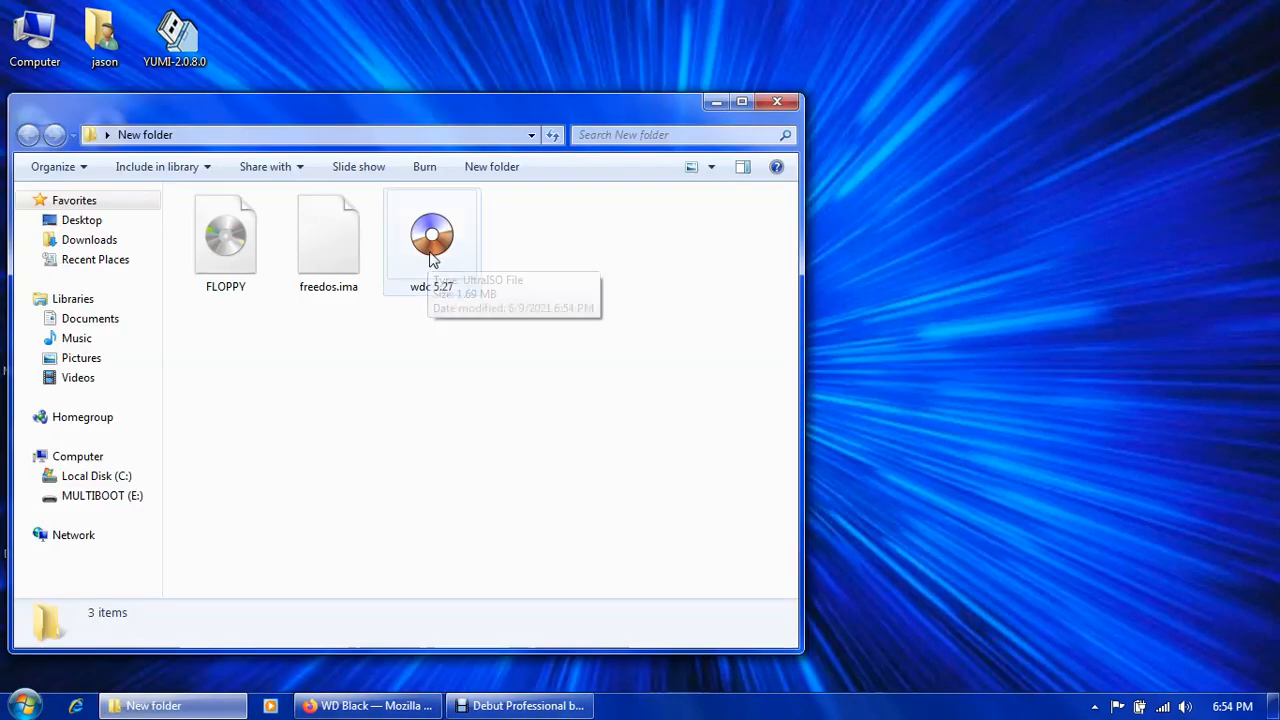
pyautogui.moveTo(448, 270)
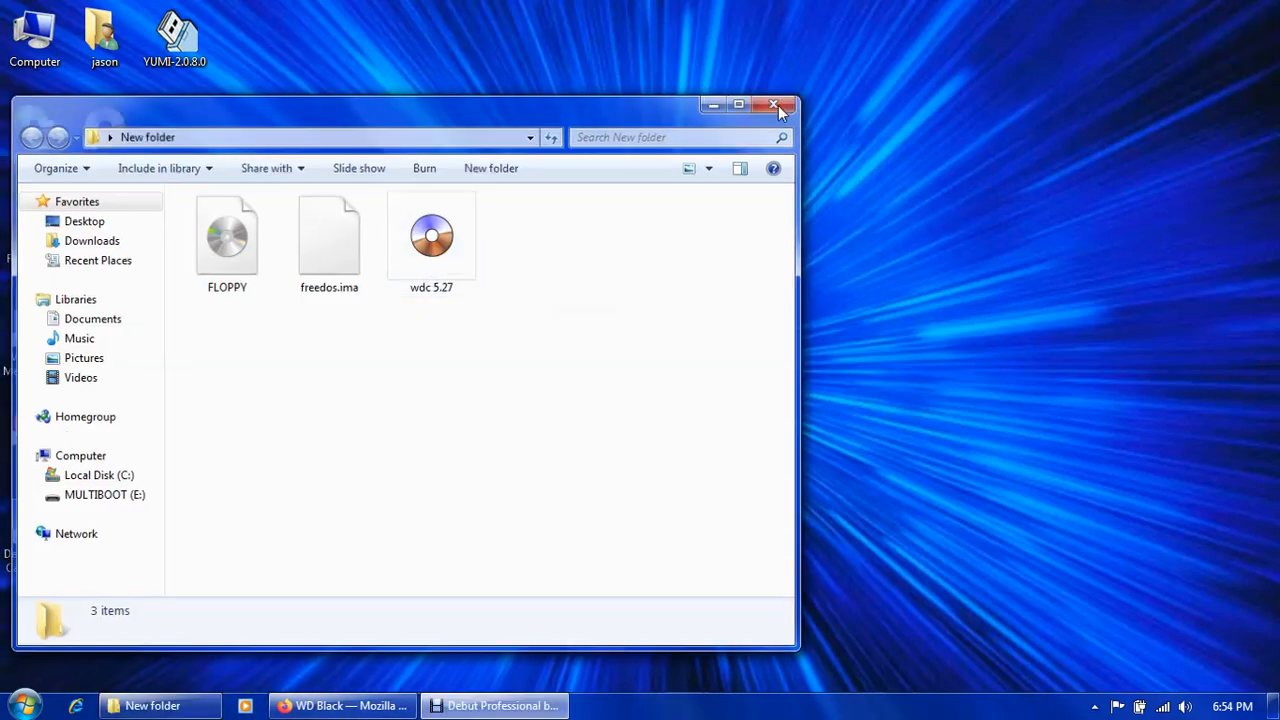
pyautogui.click(772, 104)
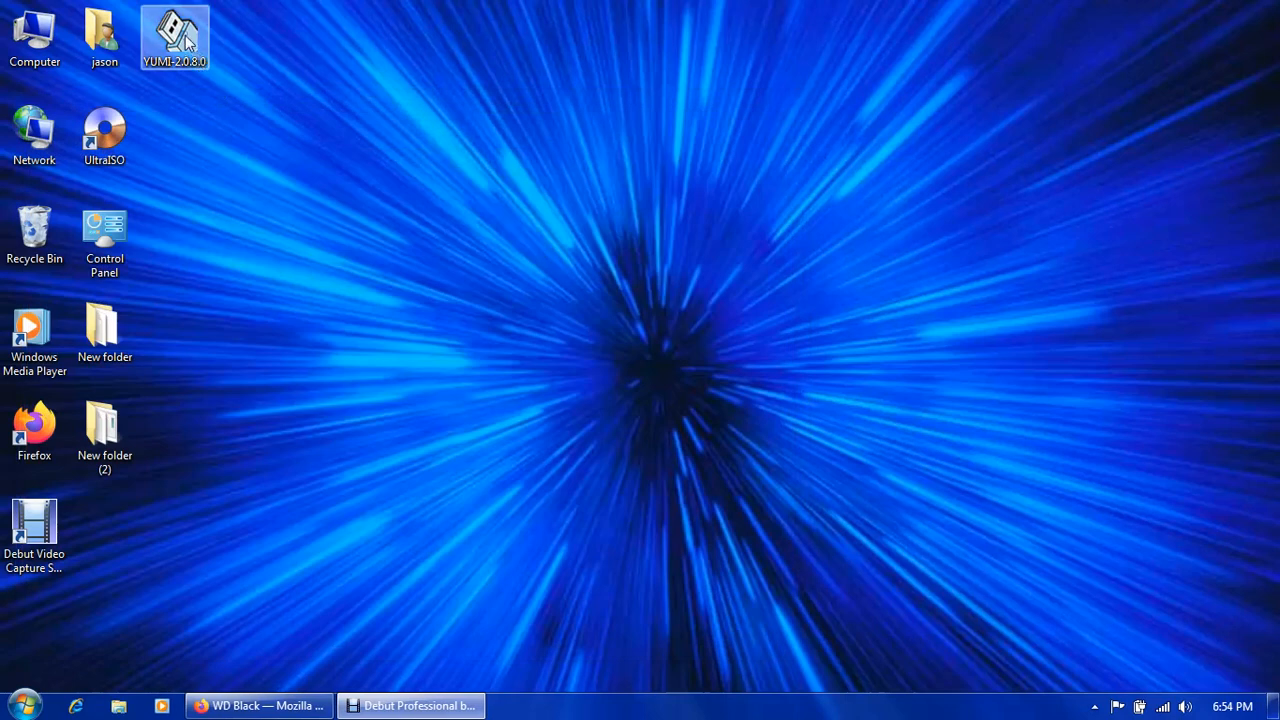
pyautogui.doubleClick(174, 36)
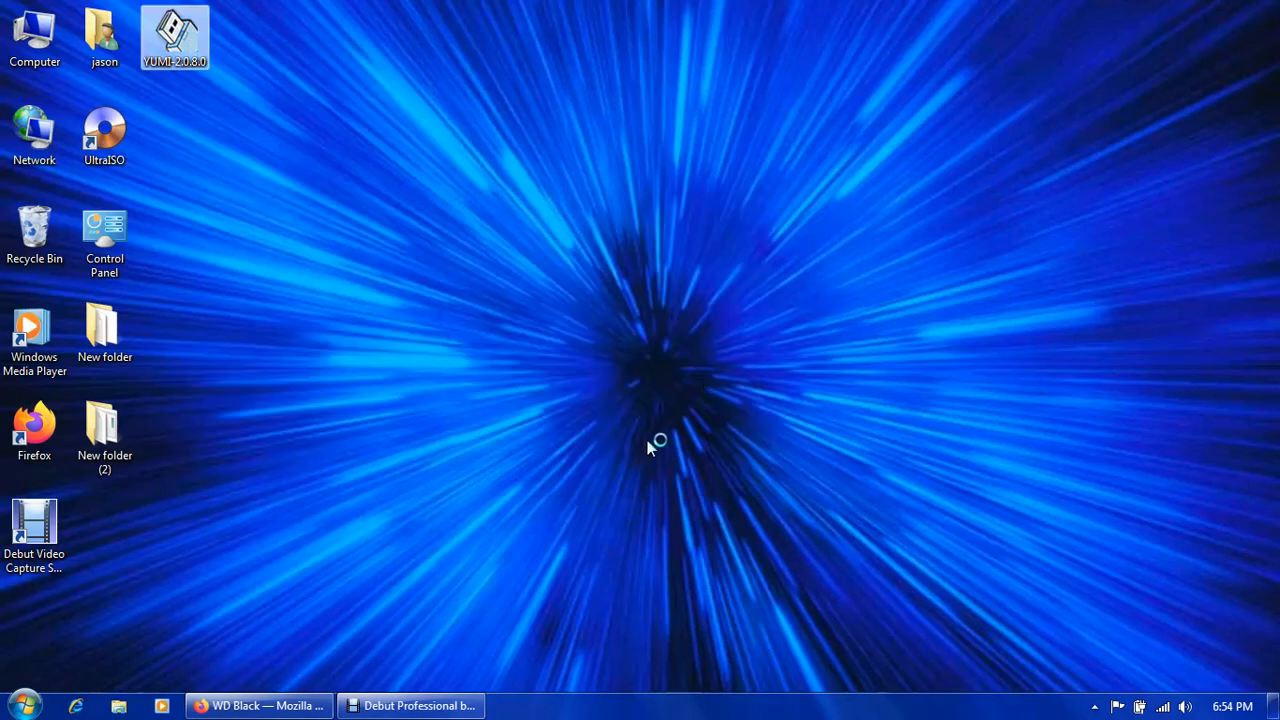
# Accept YUMI's license, target E:\ MULTIBOOT with Wipe Entire Disk and NTFS Format, distribution Try Unlisted ISO (GRUB Partition 4).
pyautogui.doubleClick(174, 36)
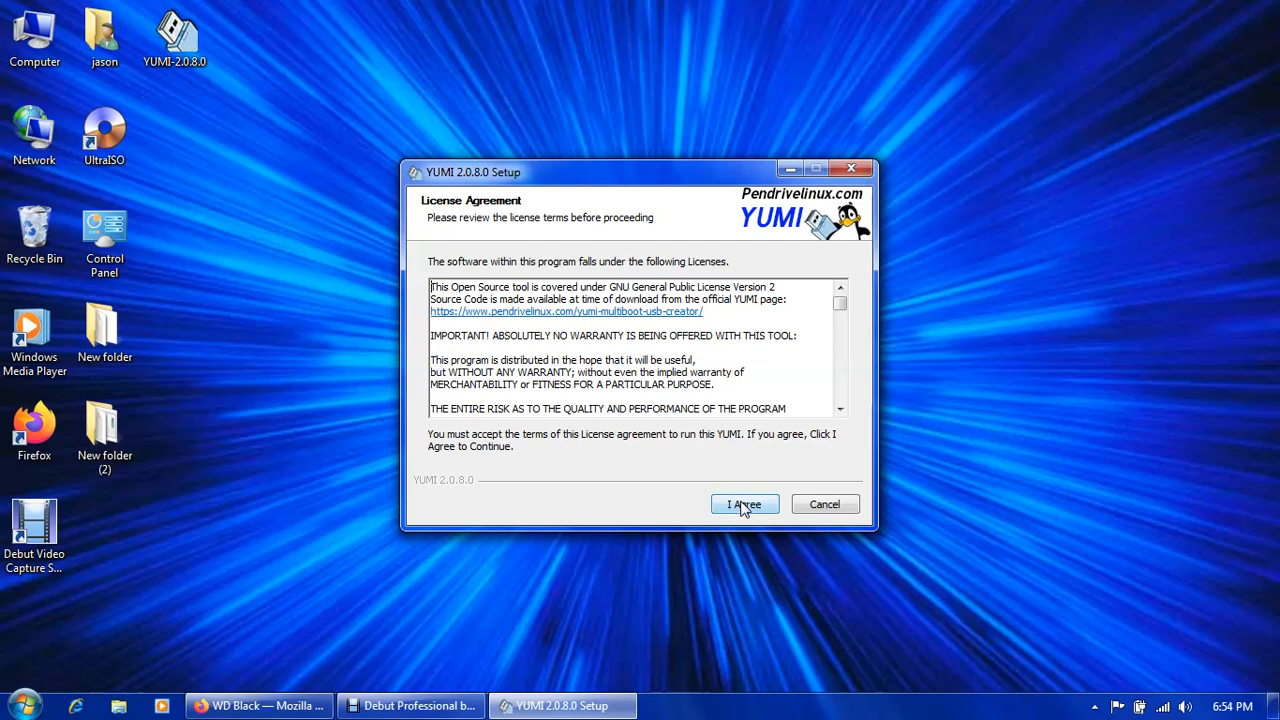
pyautogui.click(744, 504)
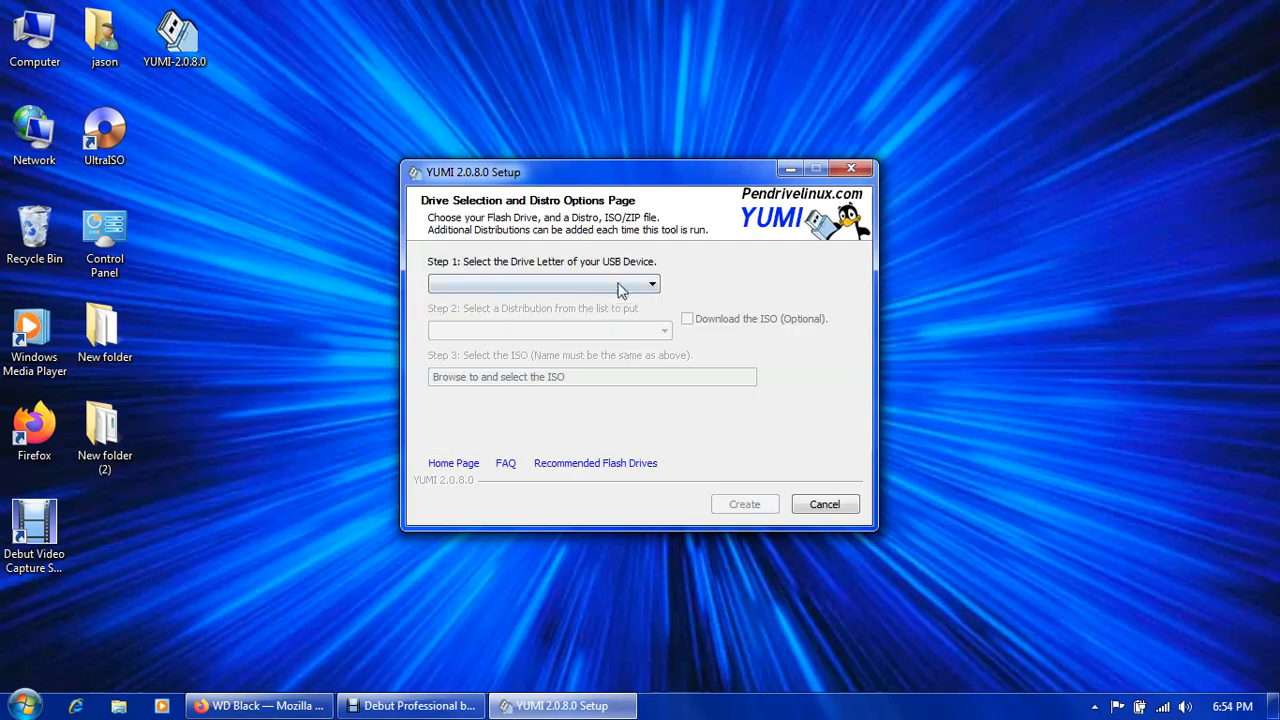
pyautogui.click(652, 284)
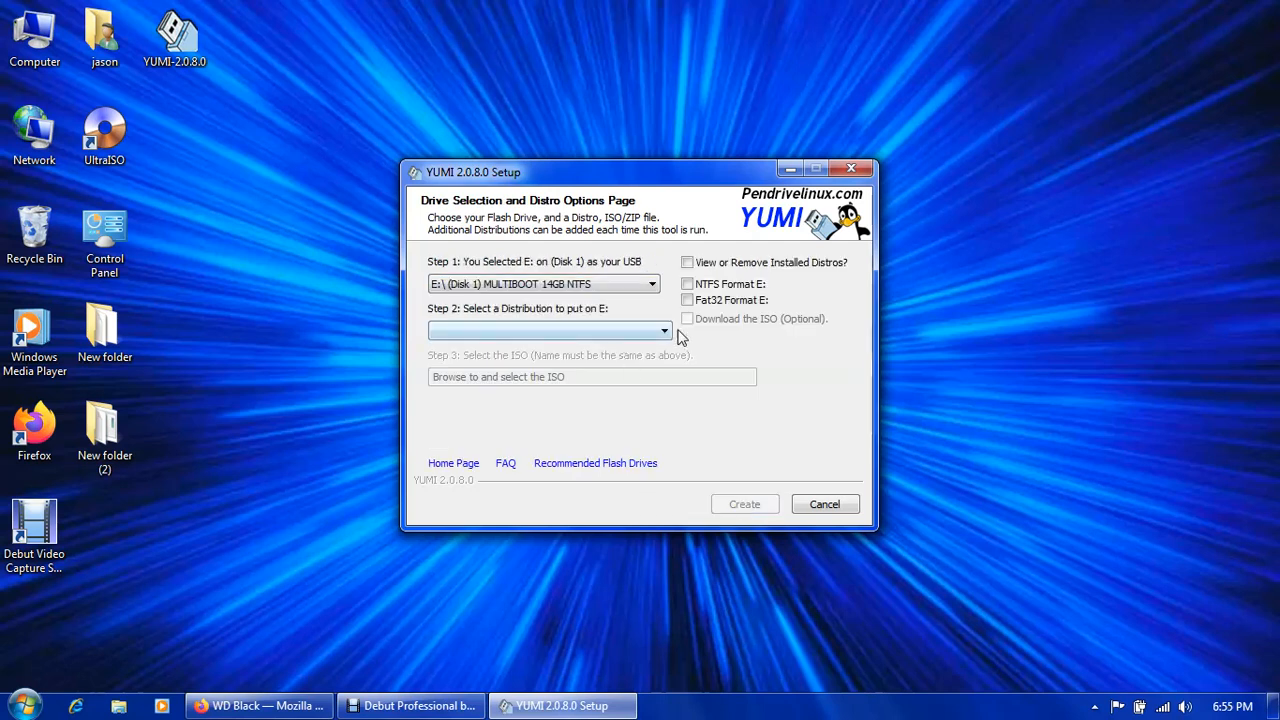
pyautogui.click(688, 284)
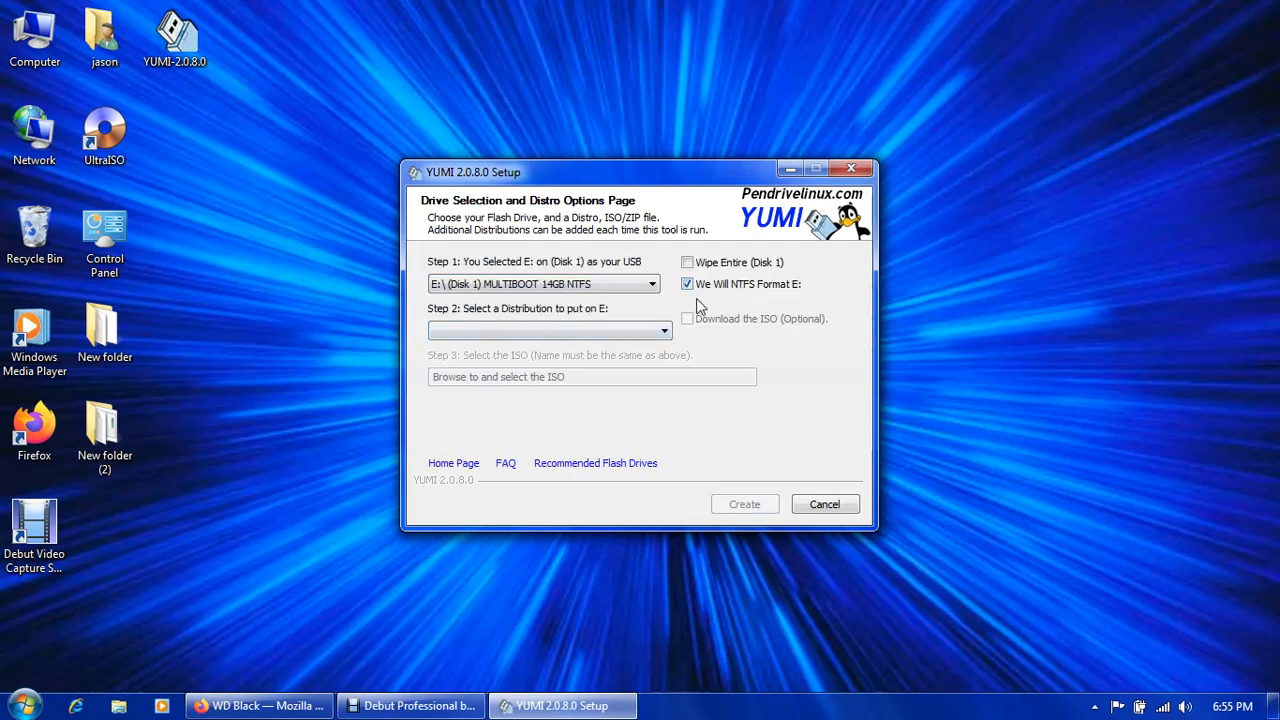
pyautogui.click(688, 262)
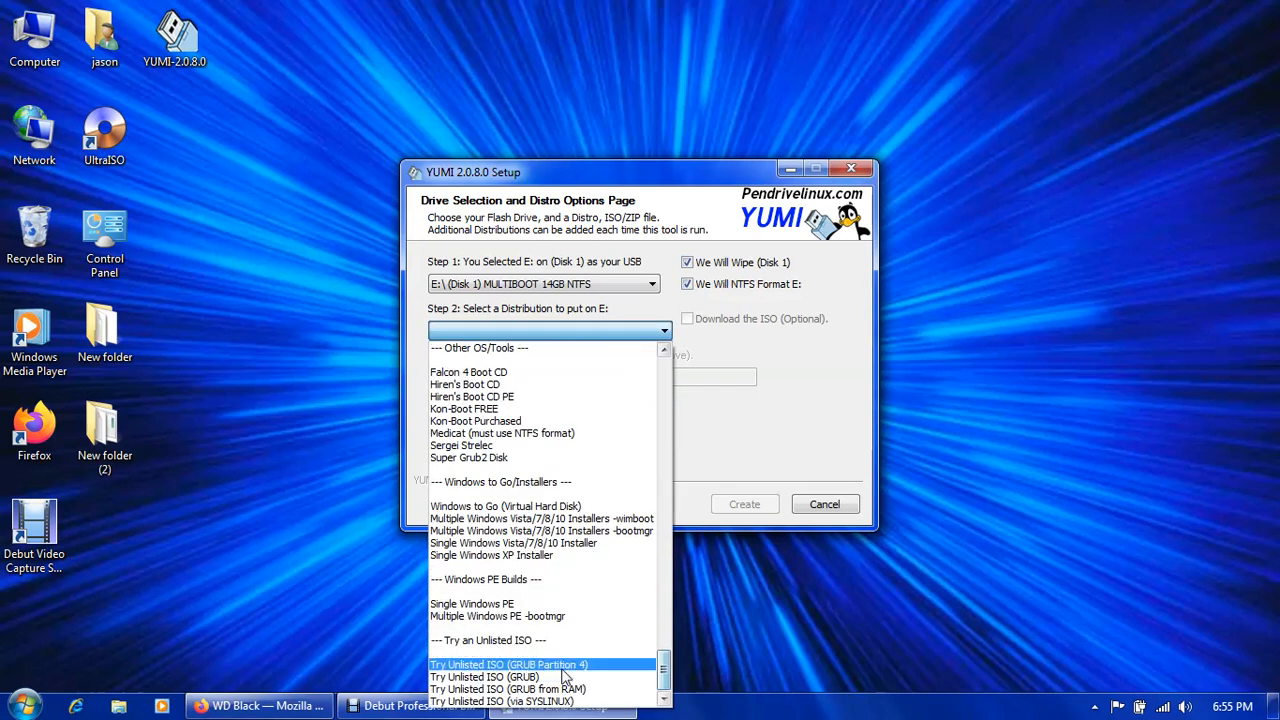
pyautogui.moveTo(510, 664)
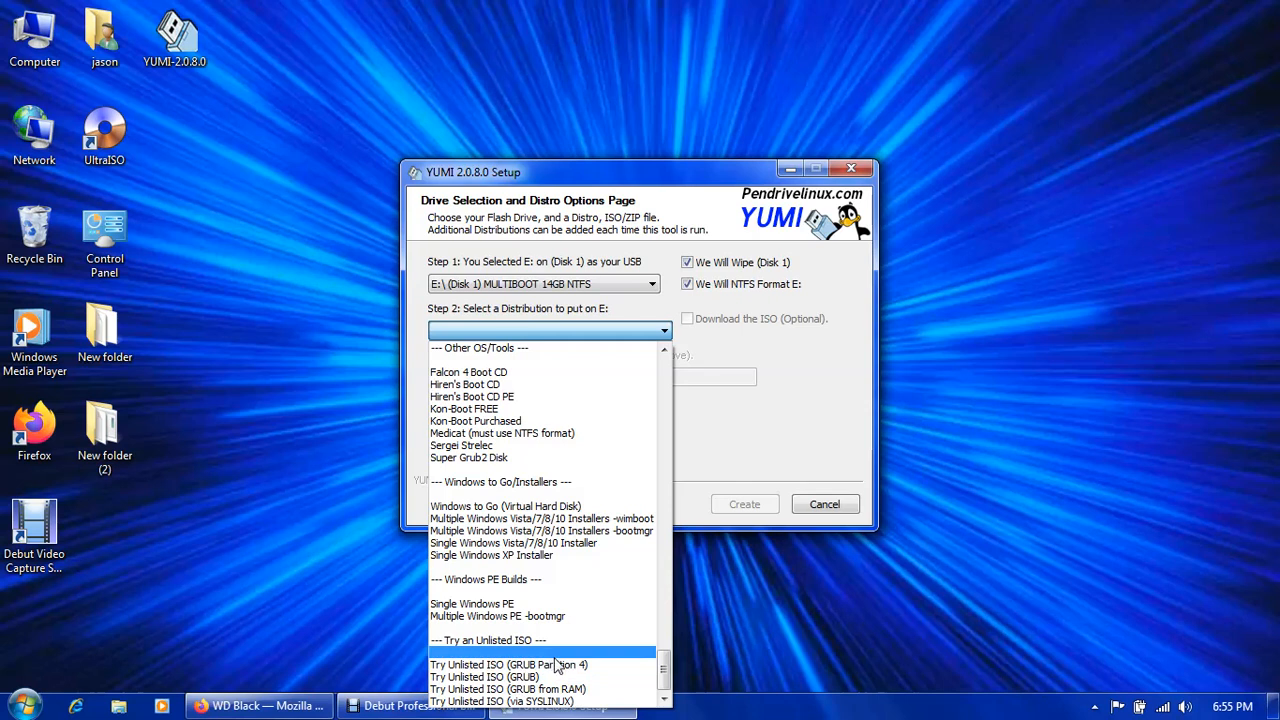
pyautogui.click(508, 664)
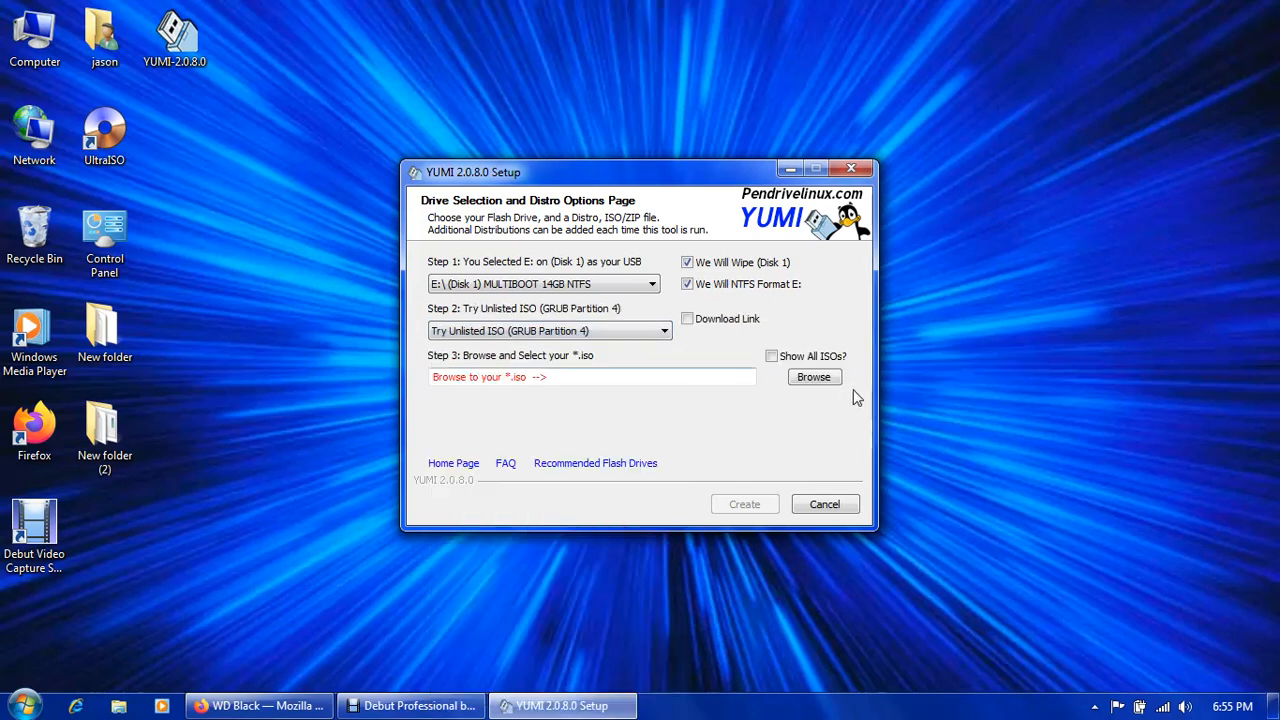
# Browse to wdc-5.27.iso in the desktop's New folder and start creating the multiboot entry on E:.
pyautogui.click(814, 376)
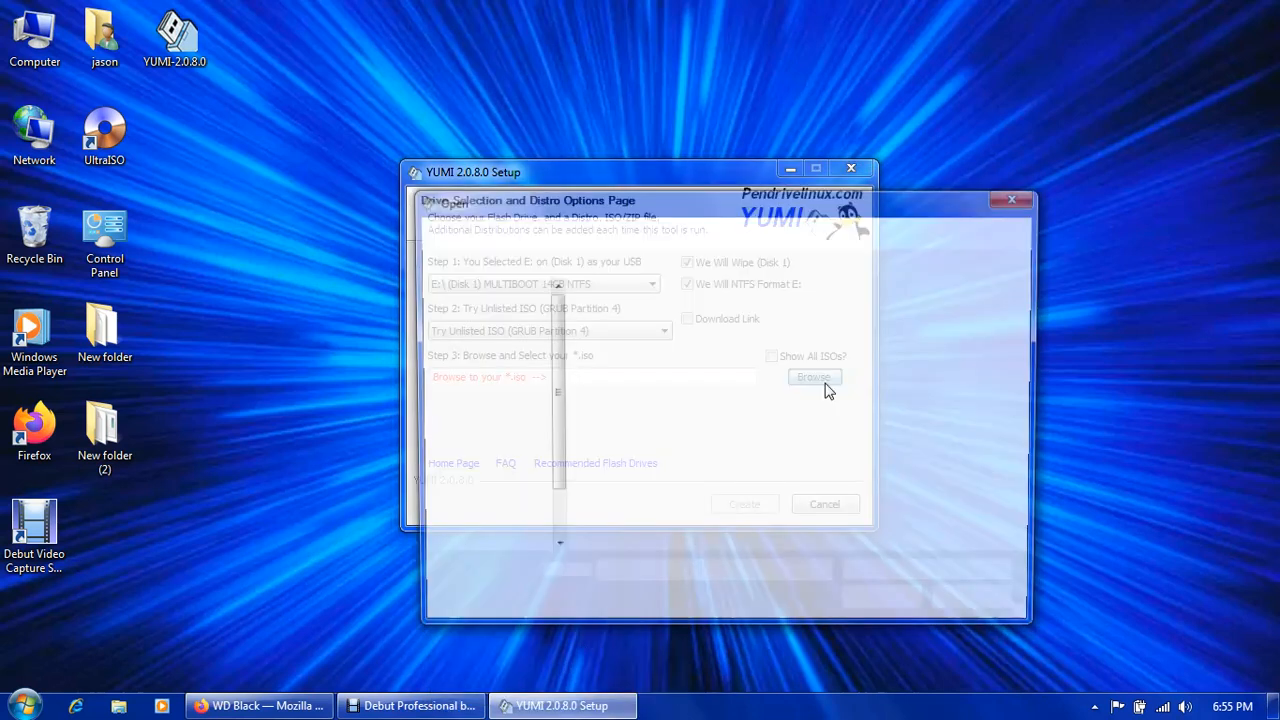
pyautogui.click(814, 376)
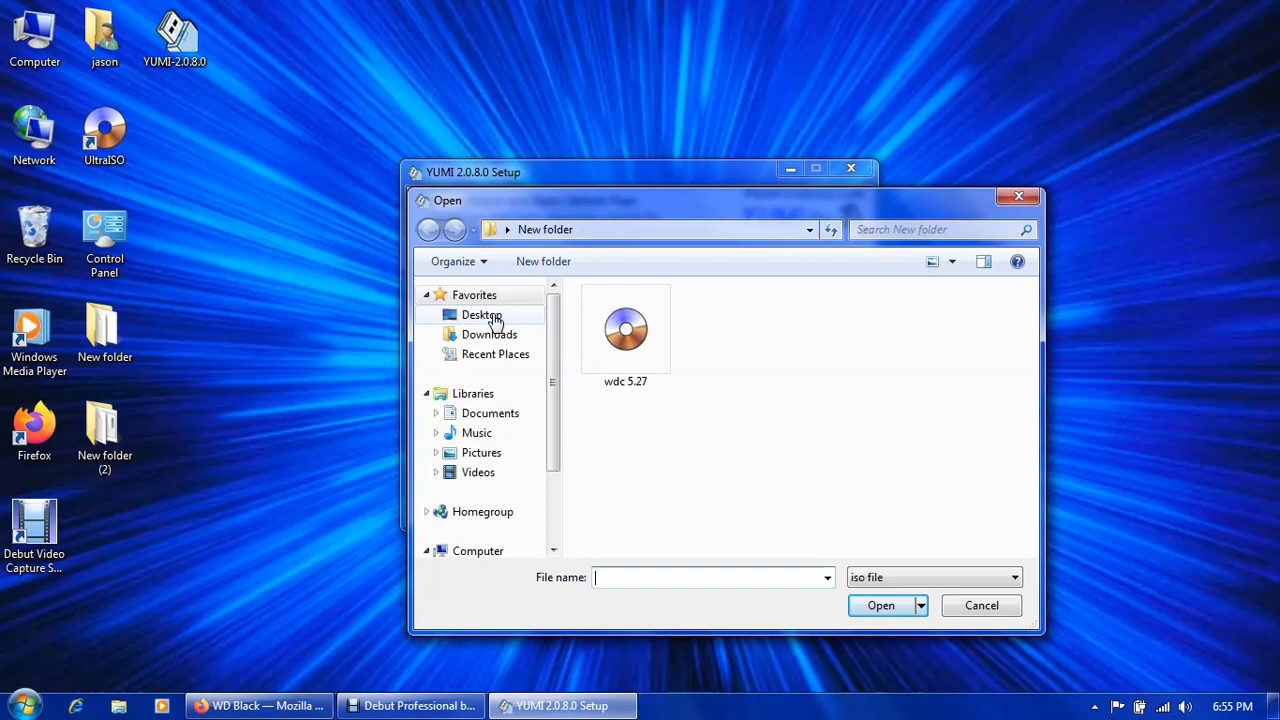
pyautogui.click(480, 314)
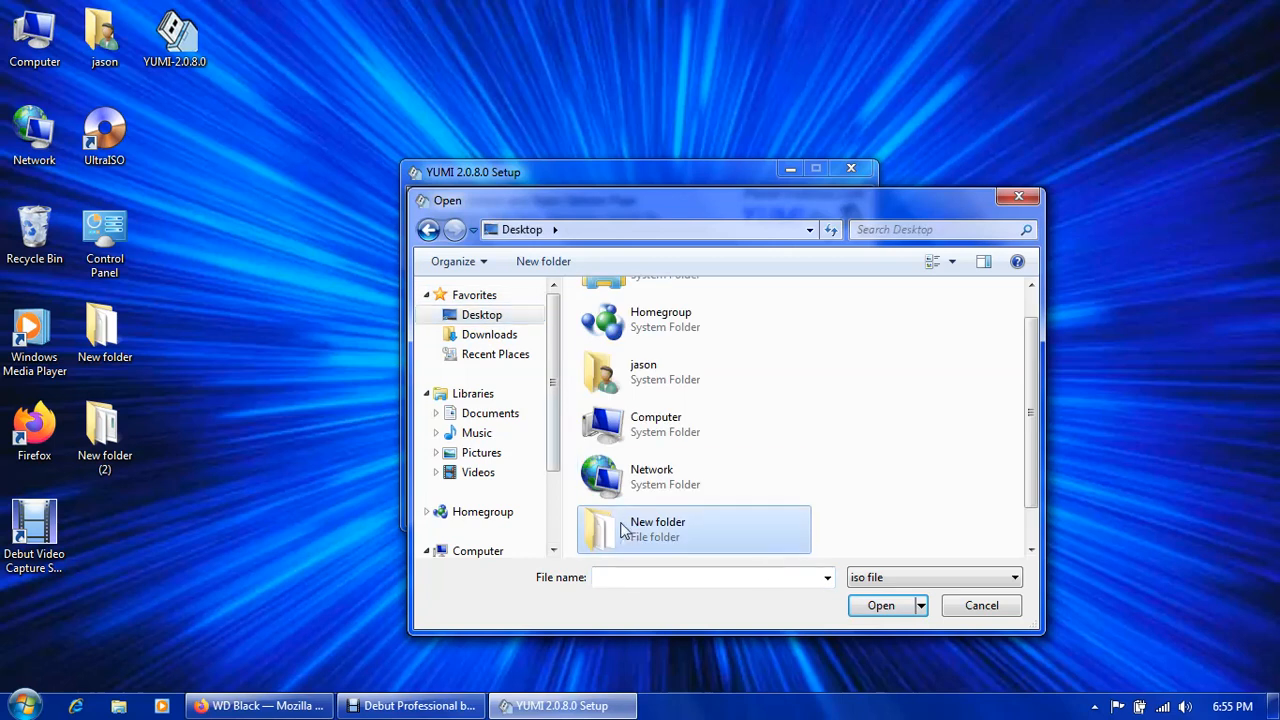
pyautogui.doubleClick(656, 528)
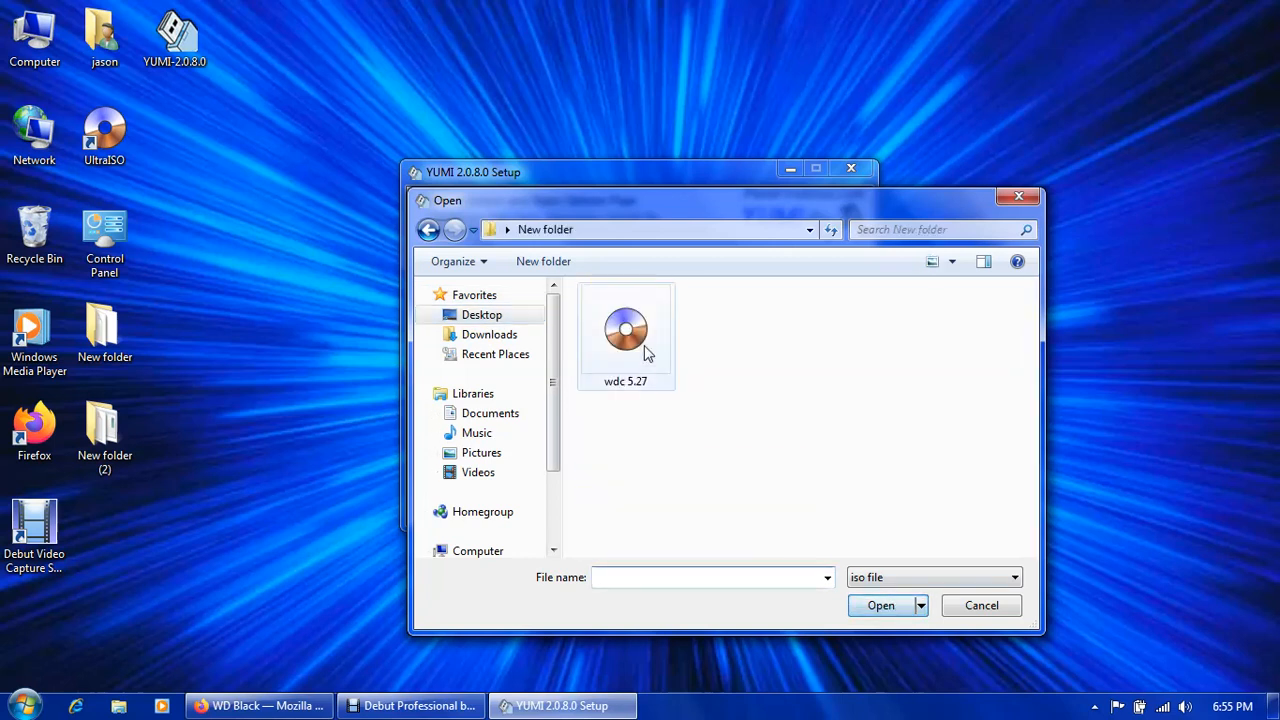
pyautogui.doubleClick(624, 330)
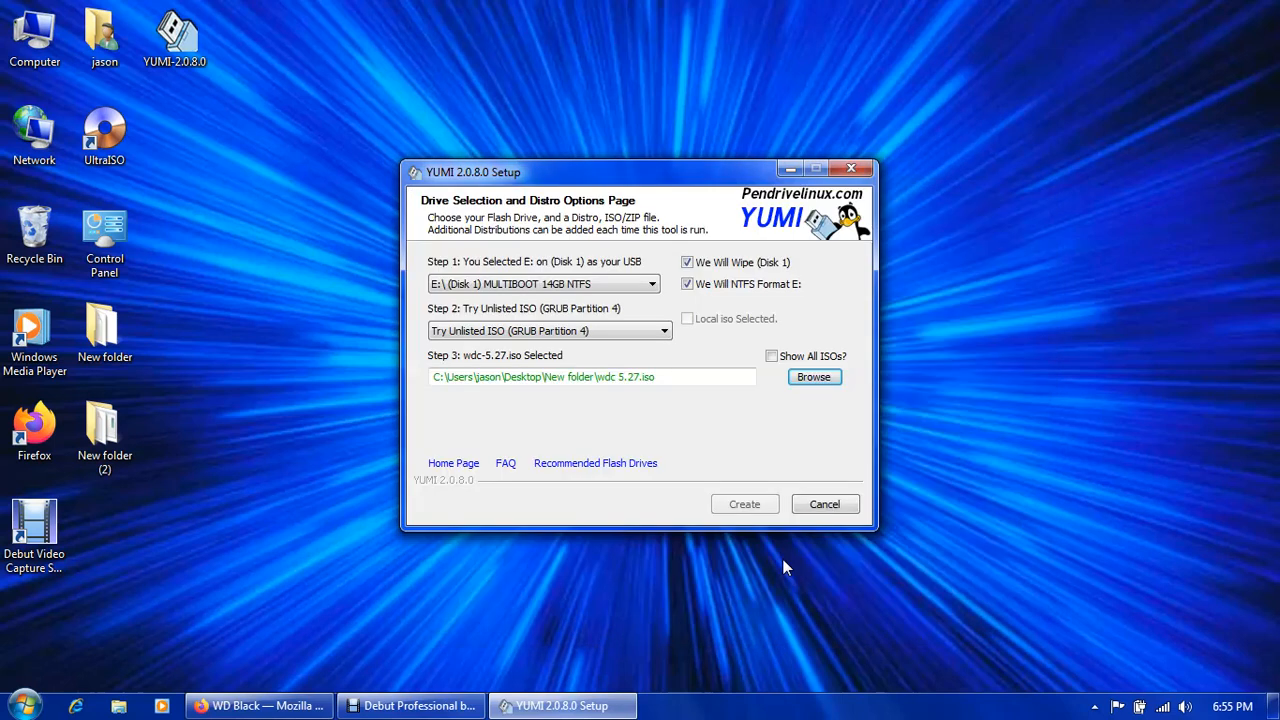
pyautogui.click(744, 504)
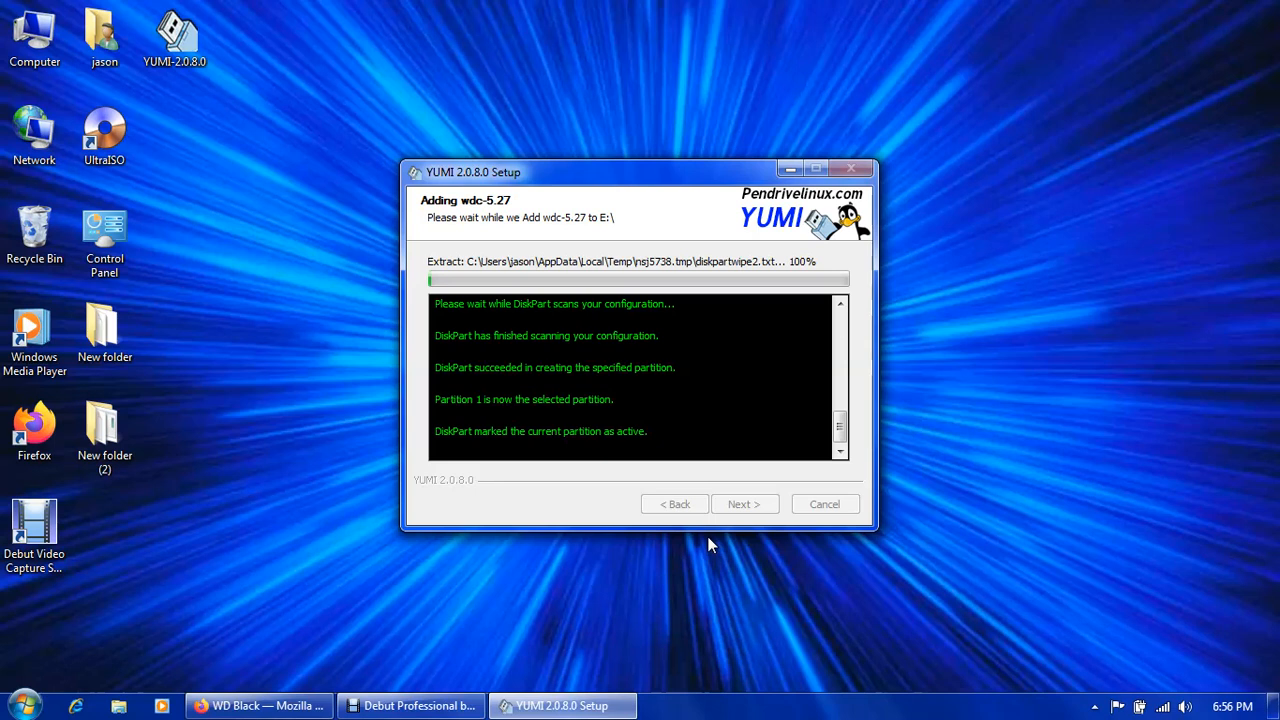
pyautogui.moveTo(716, 548)
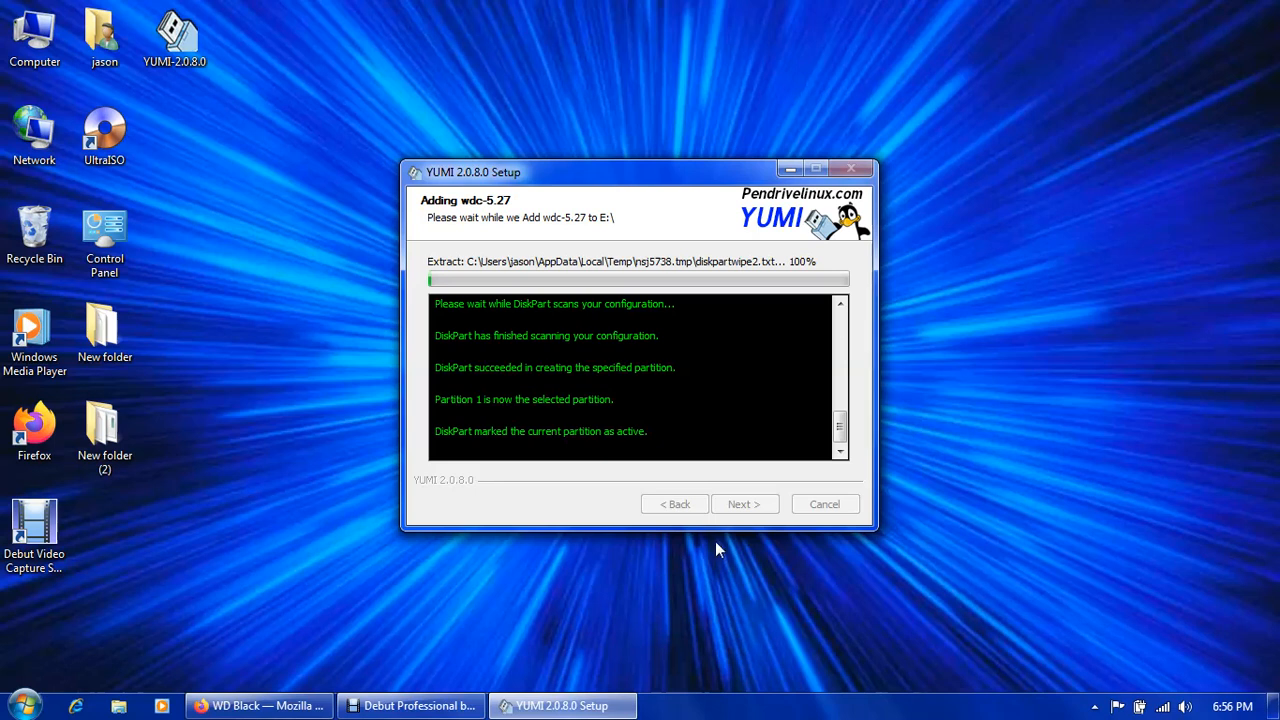
pyautogui.moveTo(714, 548)
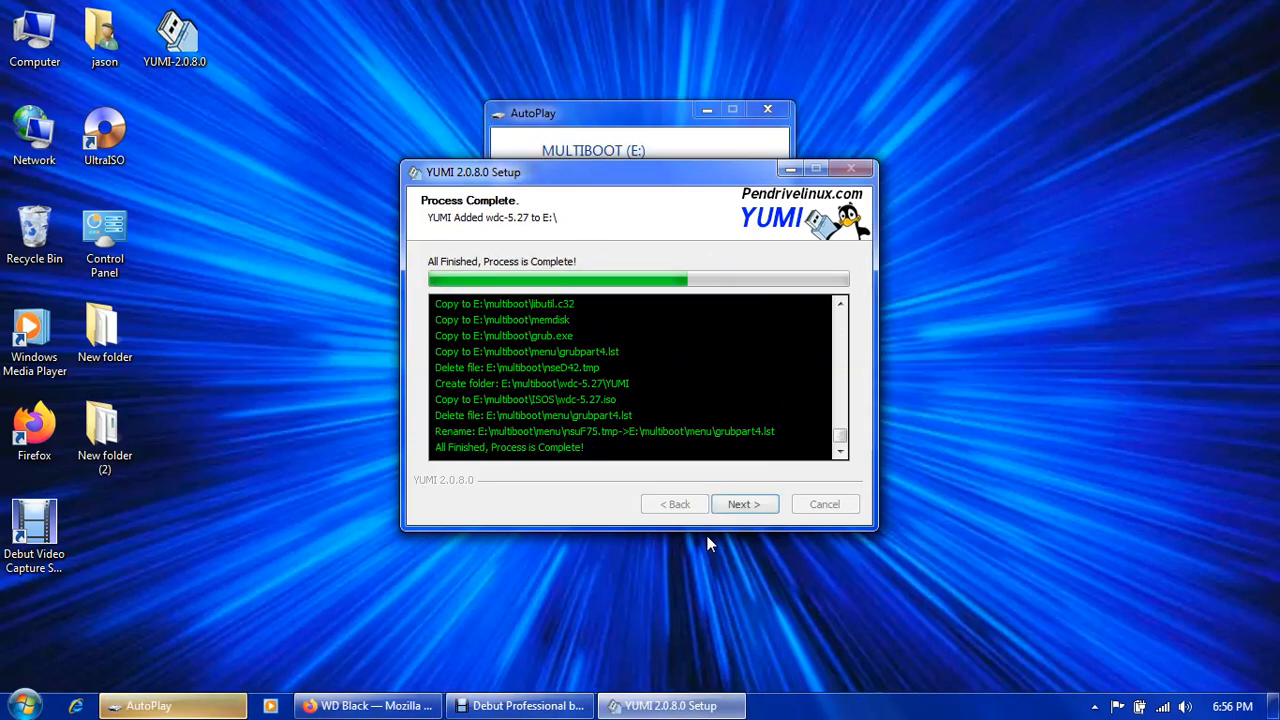
# Continue past the completed process, answer No to more ISOs, and finish the YUMI installer.
pyautogui.click(744, 504)
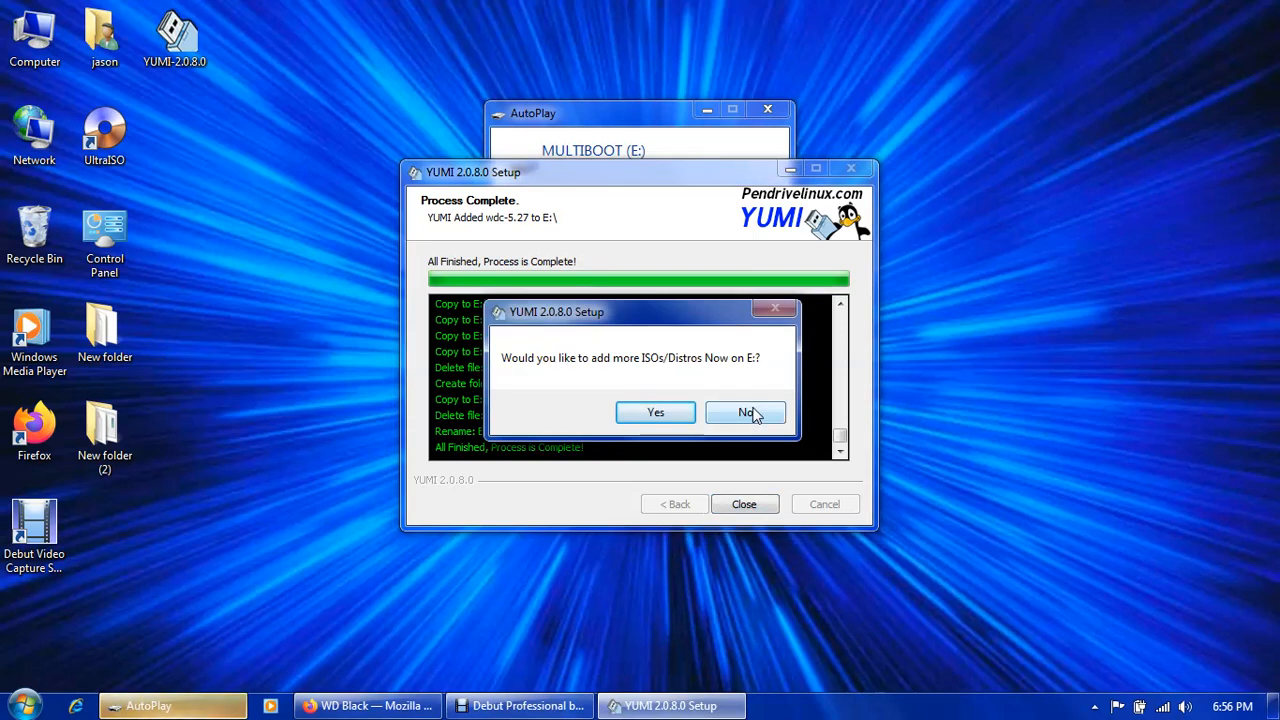
pyautogui.click(744, 412)
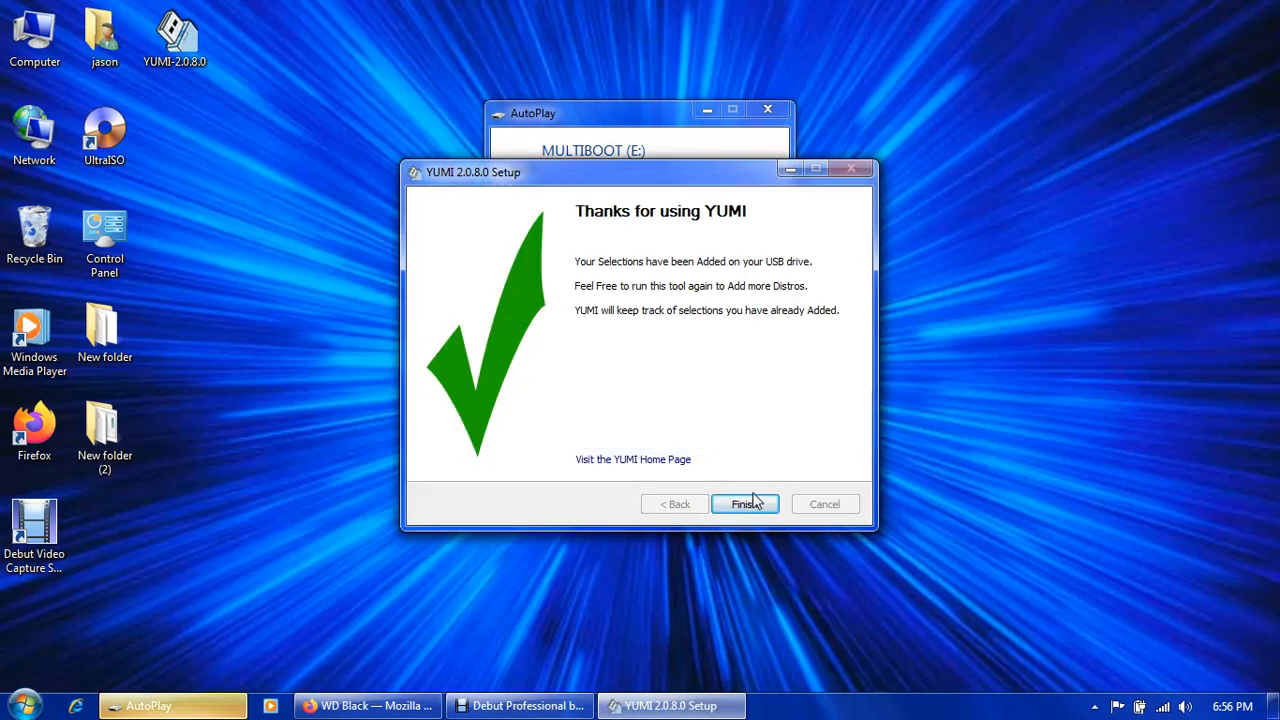
pyautogui.click(744, 504)
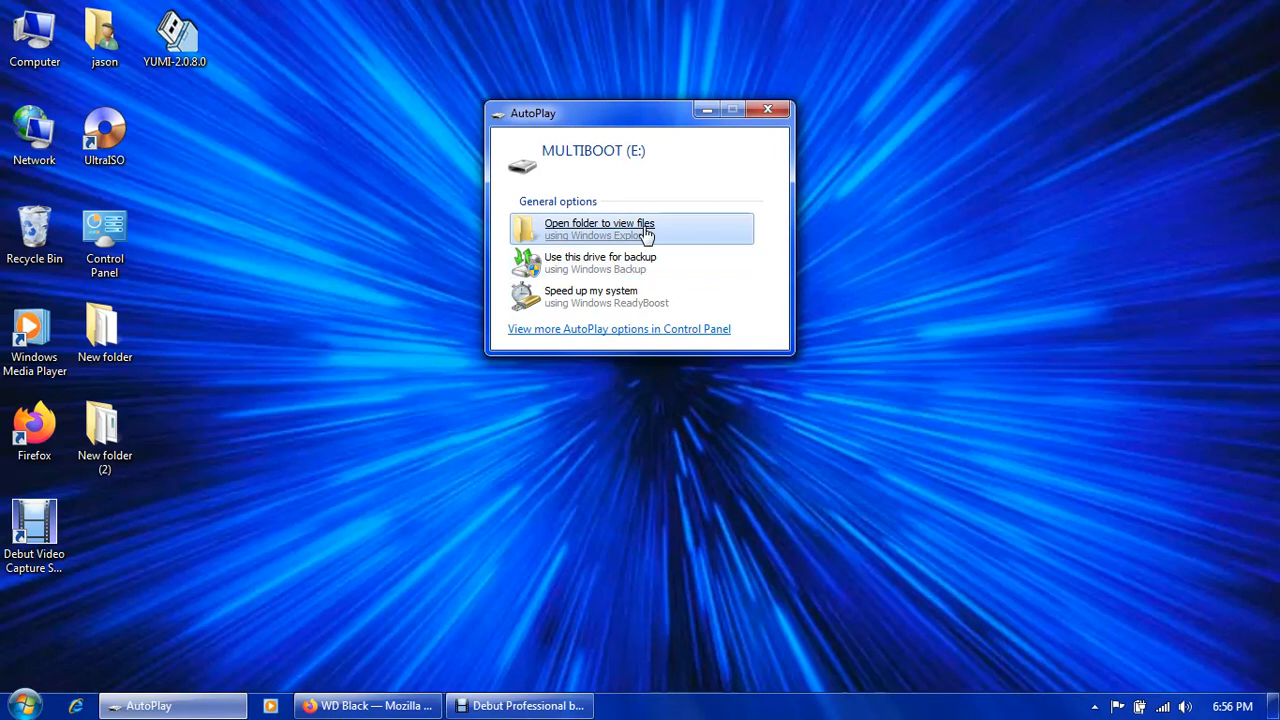
# View MULTIBOOT (E:) from AutoPlay, check the multiboot folder holds wdc-5.27, then close it.
pyautogui.click(600, 228)
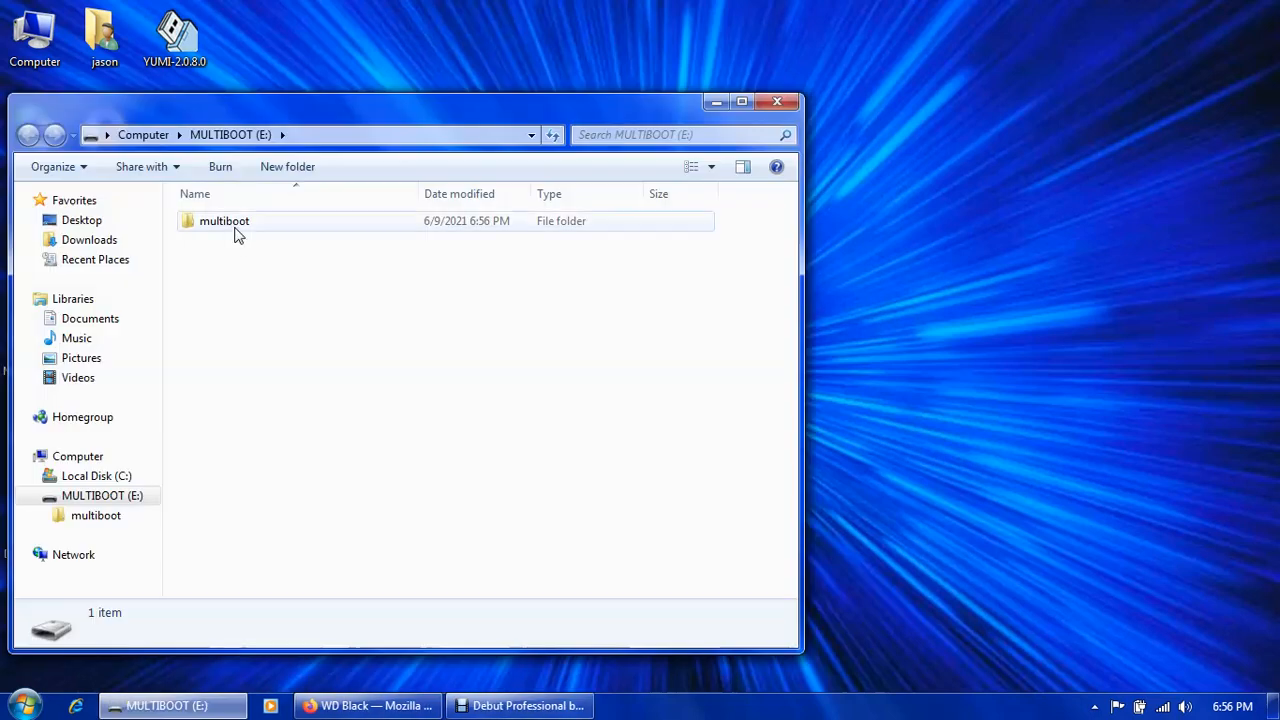
pyautogui.doubleClick(224, 220)
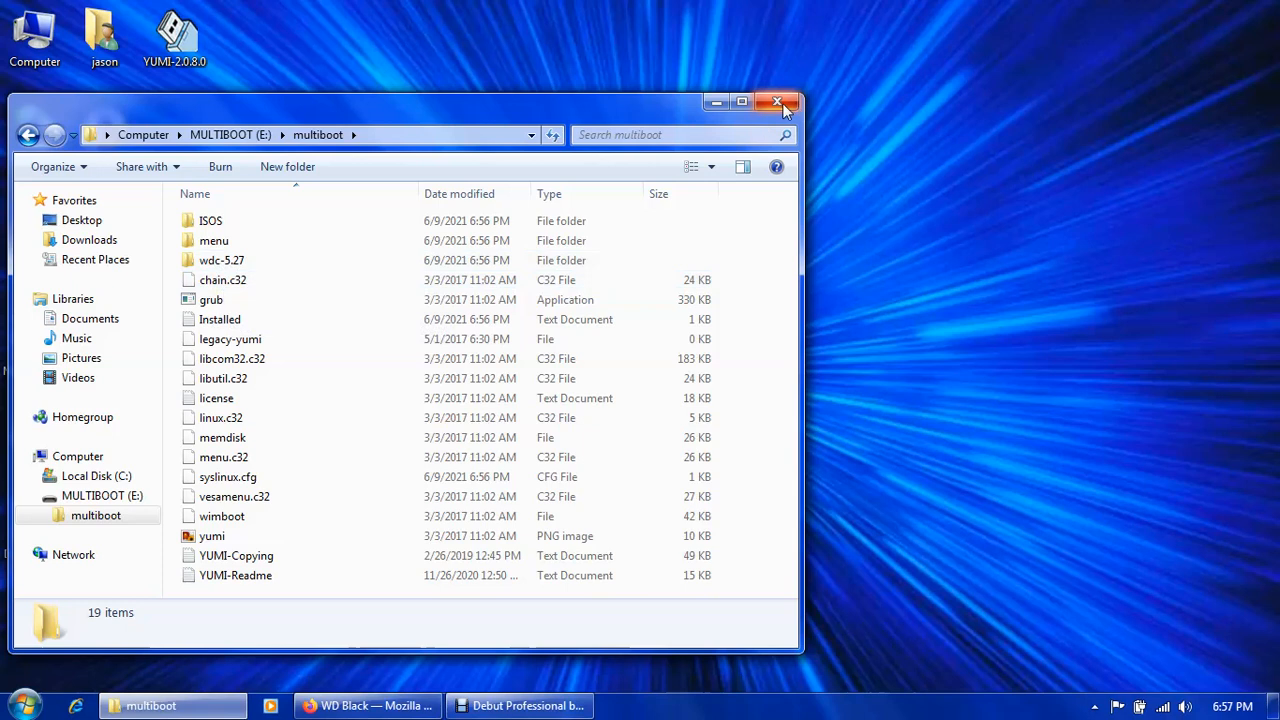
pyautogui.click(784, 102)
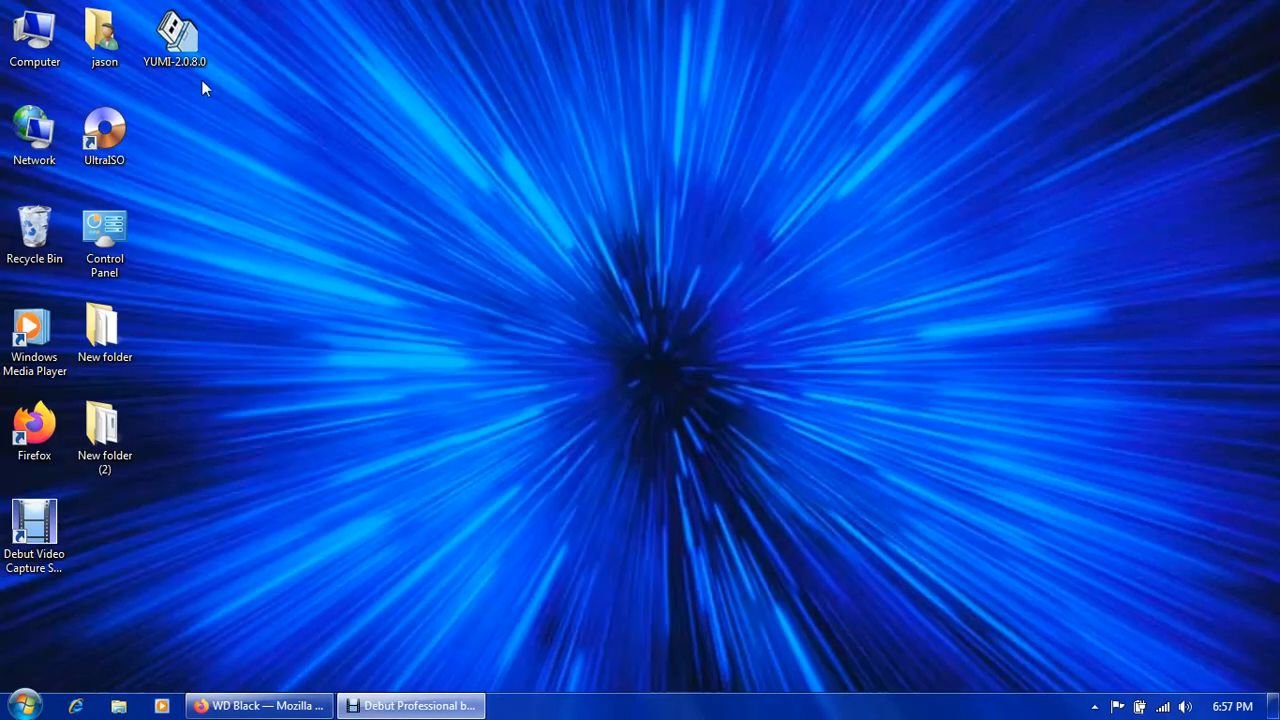
pyautogui.click(104, 36)
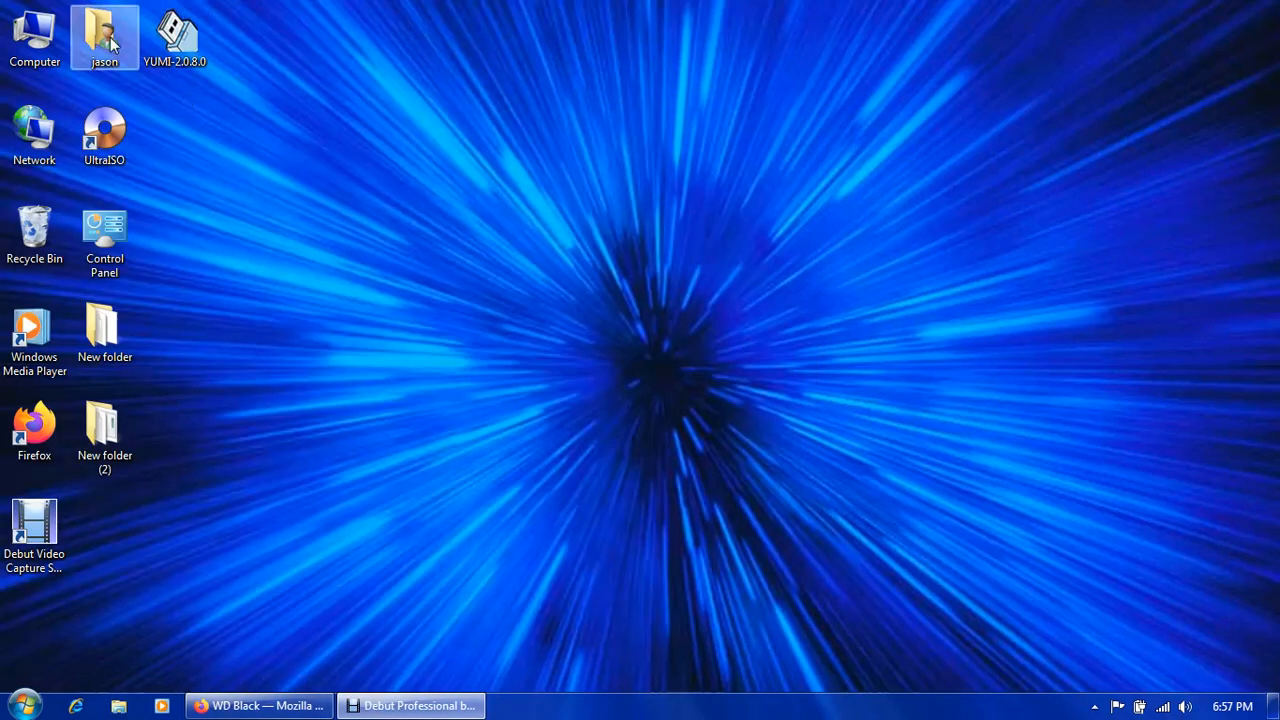
pyautogui.moveTo(172, 108)
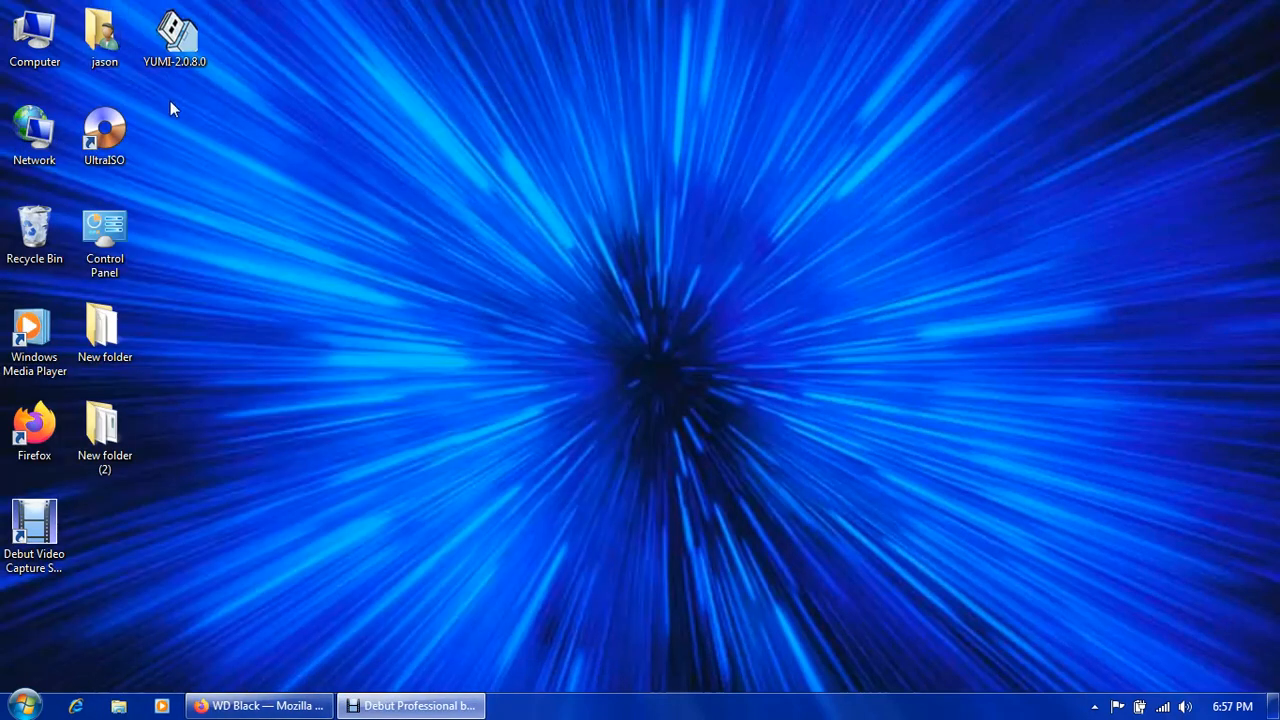
# Open the user folder's My Pictures and preview BIOS screenshot image 1 in Photo Viewer.
pyautogui.rightClick(104, 36)
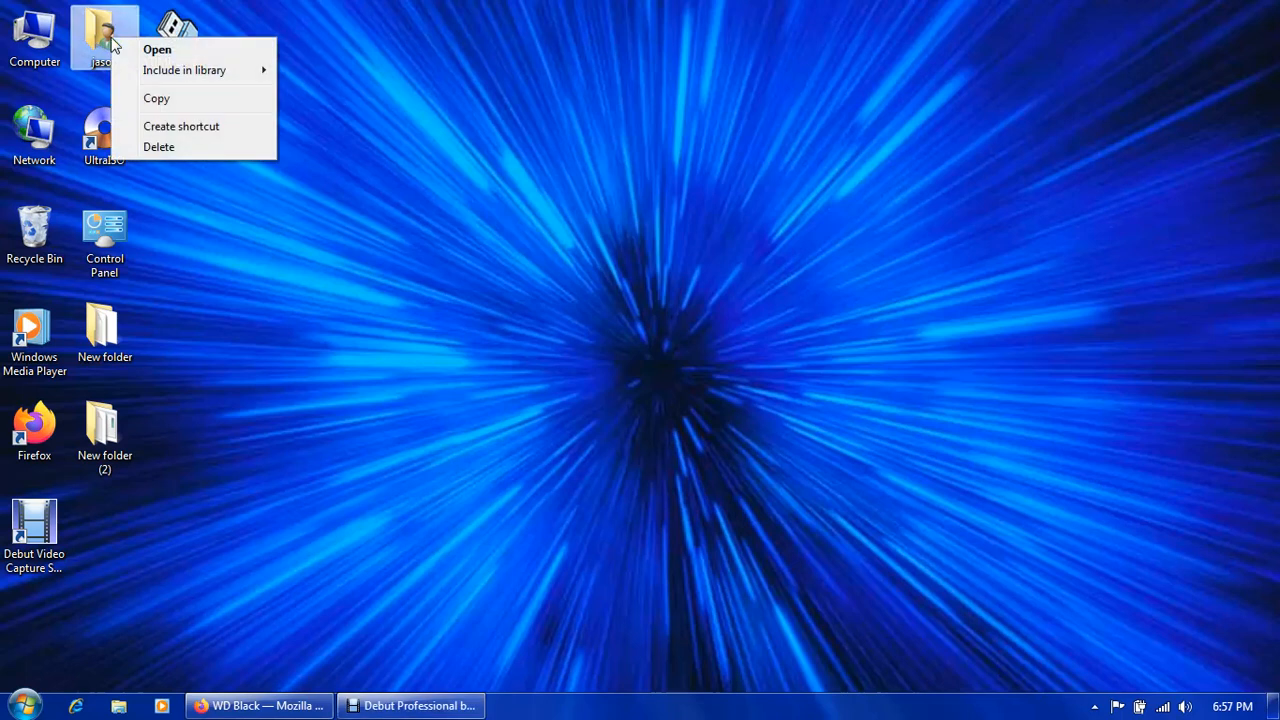
pyautogui.click(156, 48)
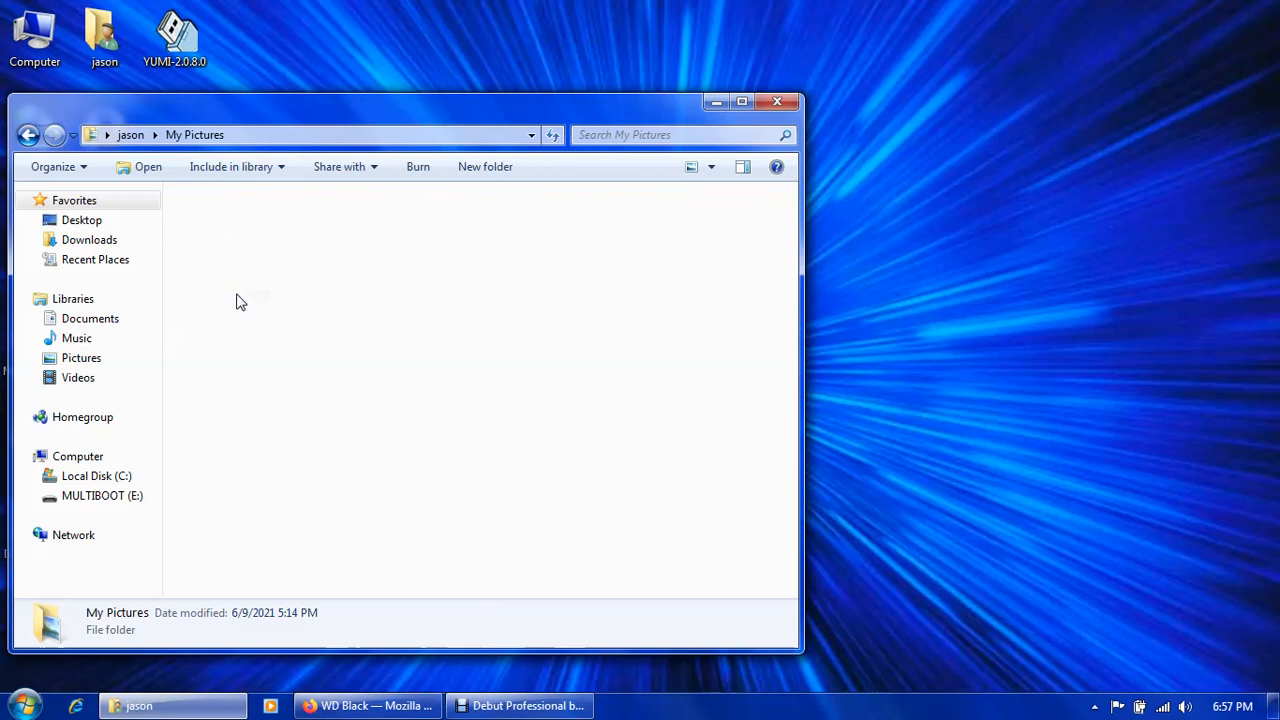
pyautogui.rightClick(204, 224)
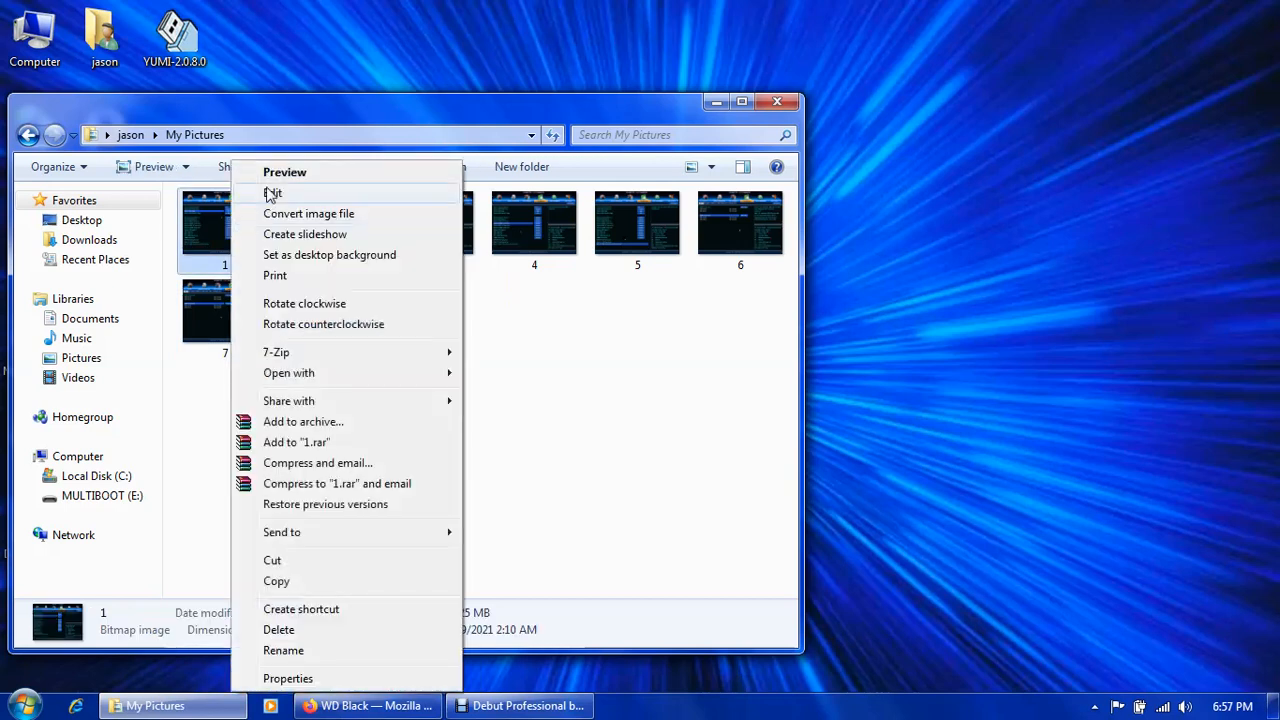
pyautogui.click(284, 172)
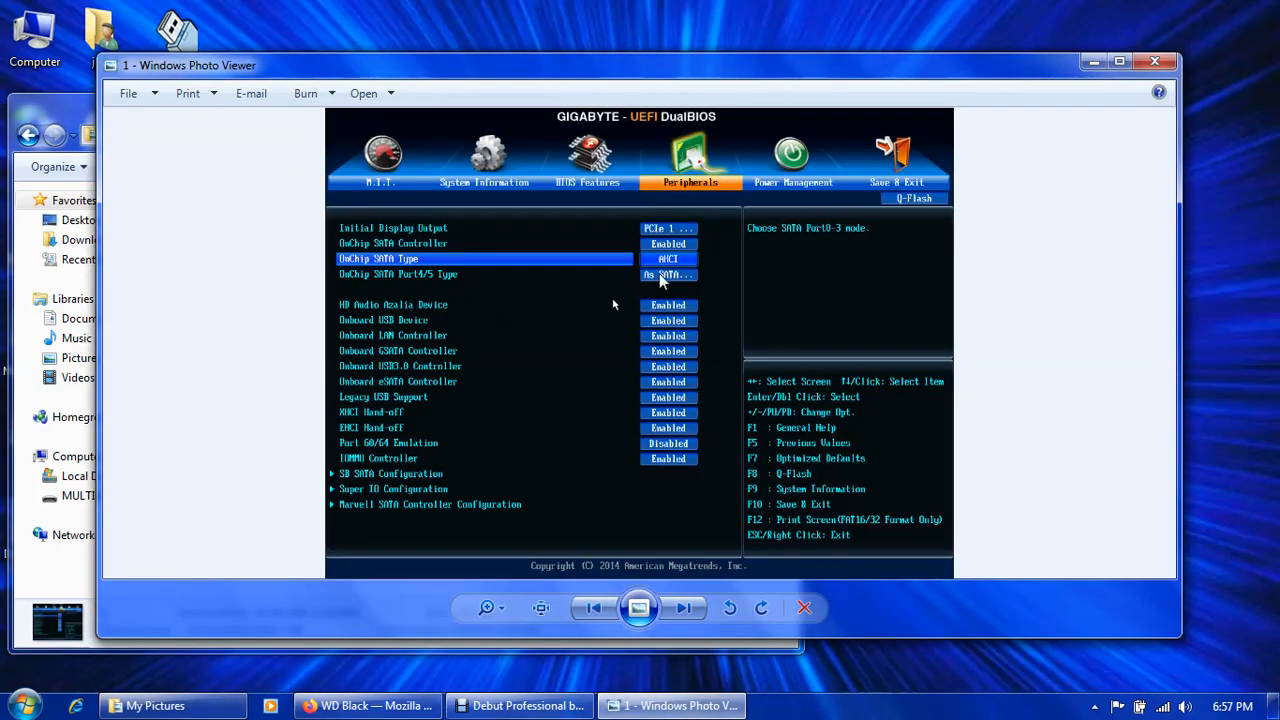
pyautogui.moveTo(672, 284)
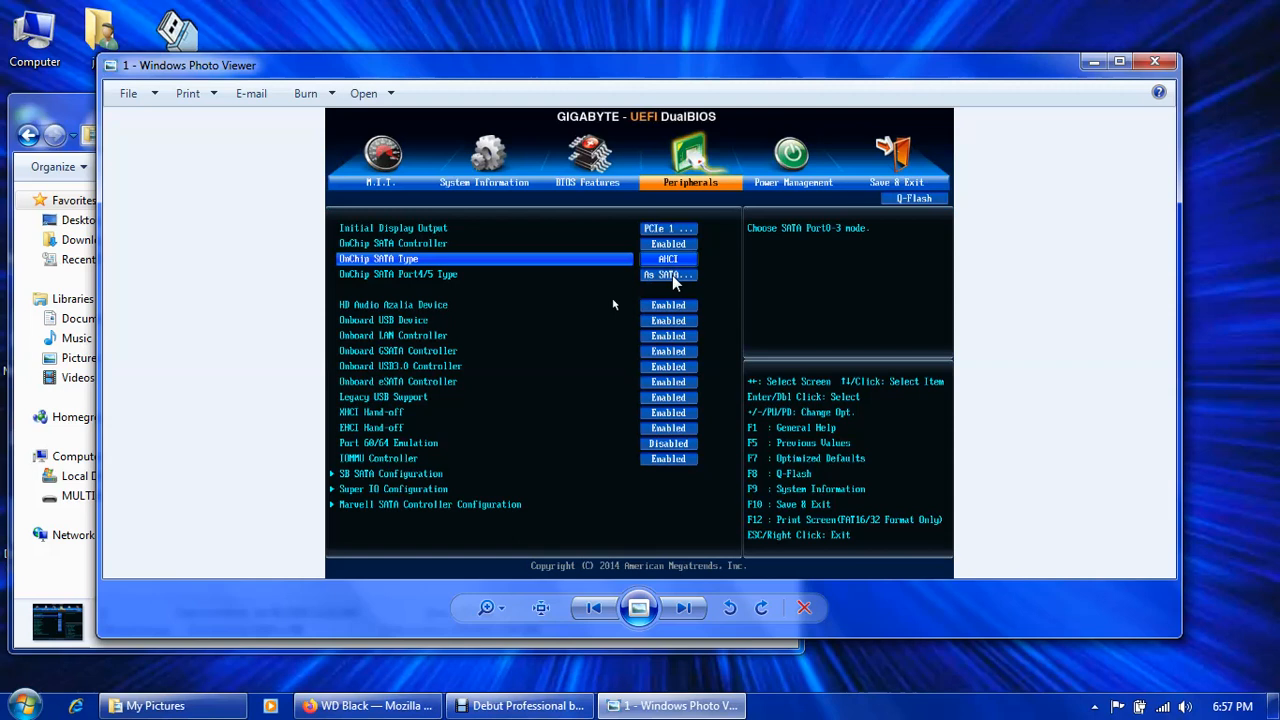
pyautogui.moveTo(678, 366)
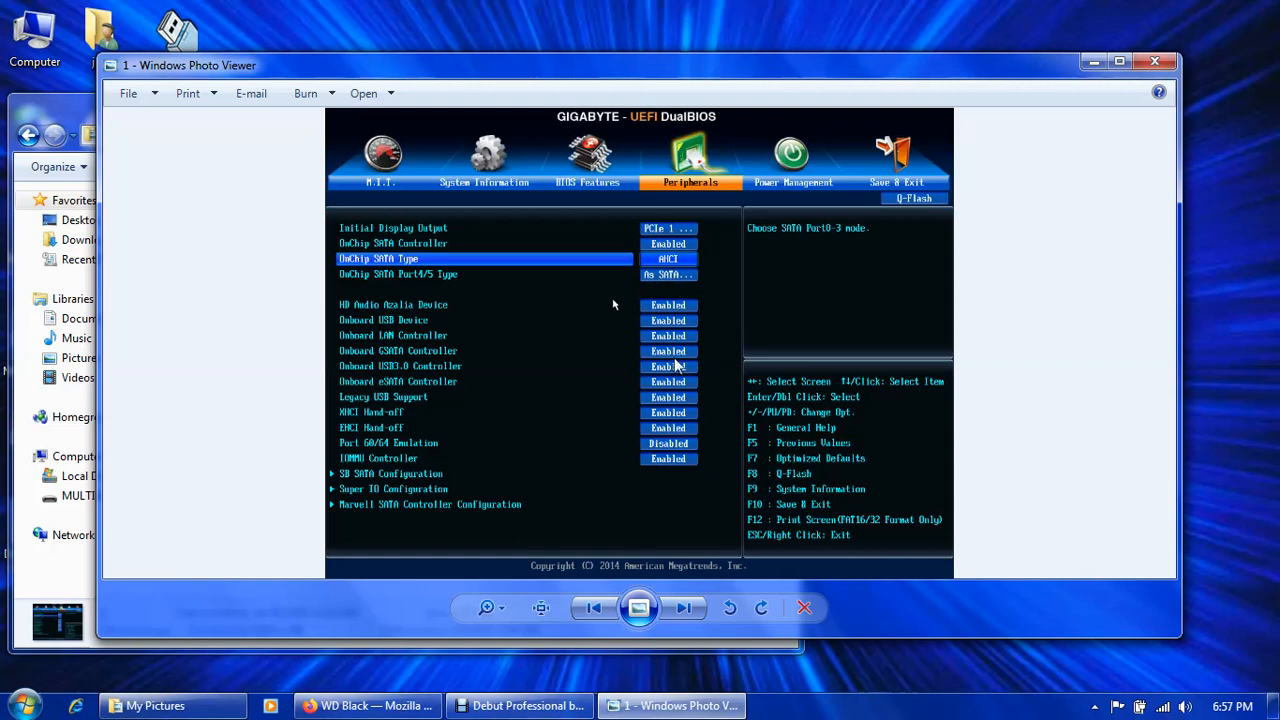
pyautogui.moveTo(684, 608)
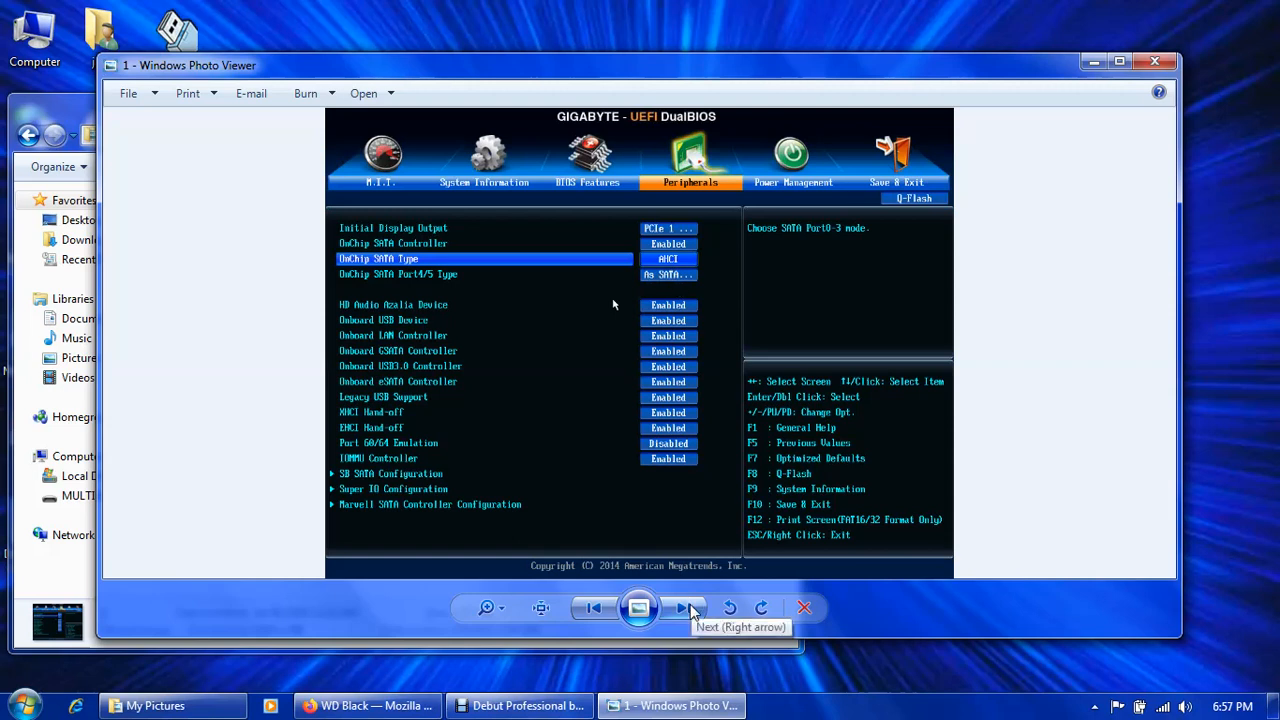
# Advance through the BIOS screenshots to image 3 showing OnChip SATA Type as Native IDE.
pyautogui.click(684, 608)
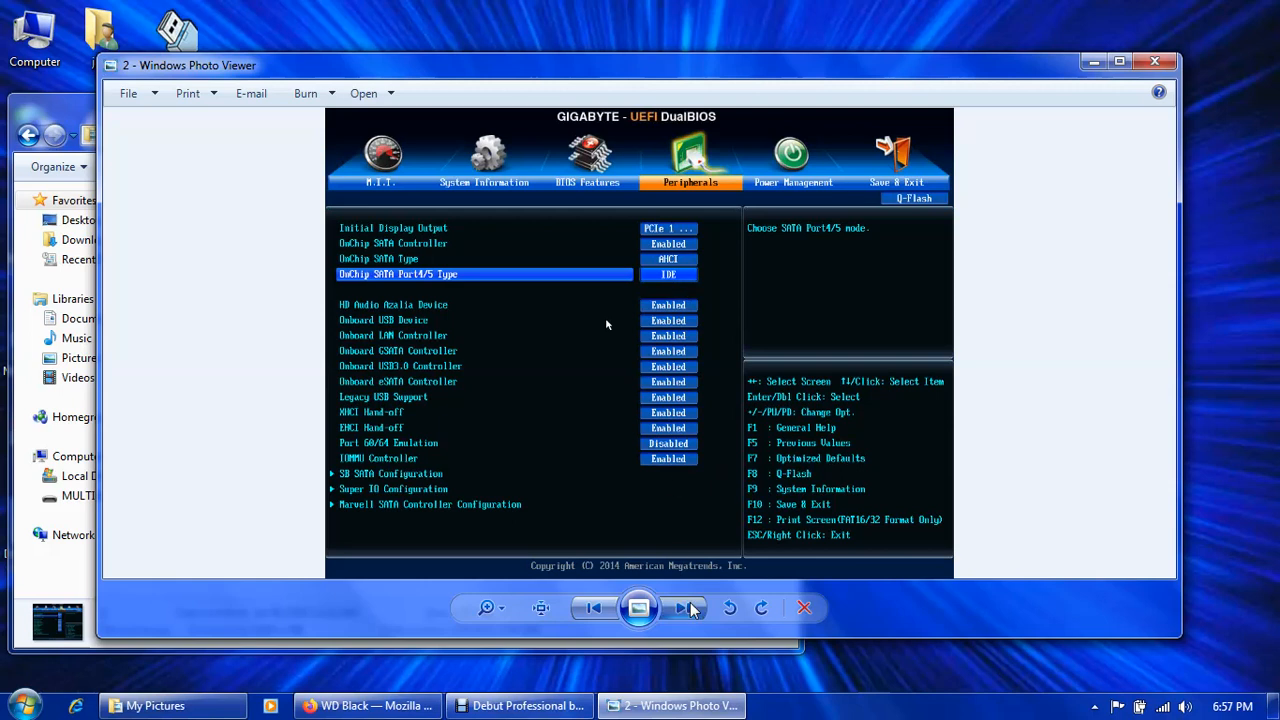
pyautogui.click(684, 608)
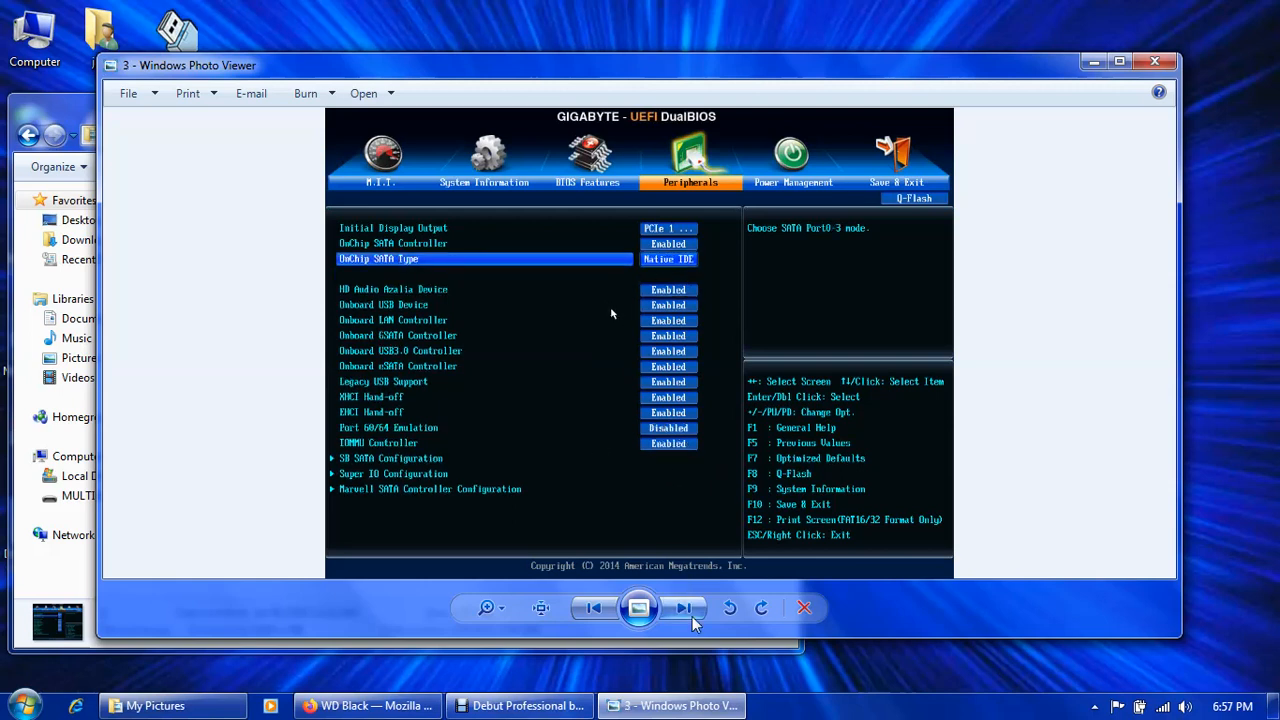
pyautogui.moveTo(684, 608)
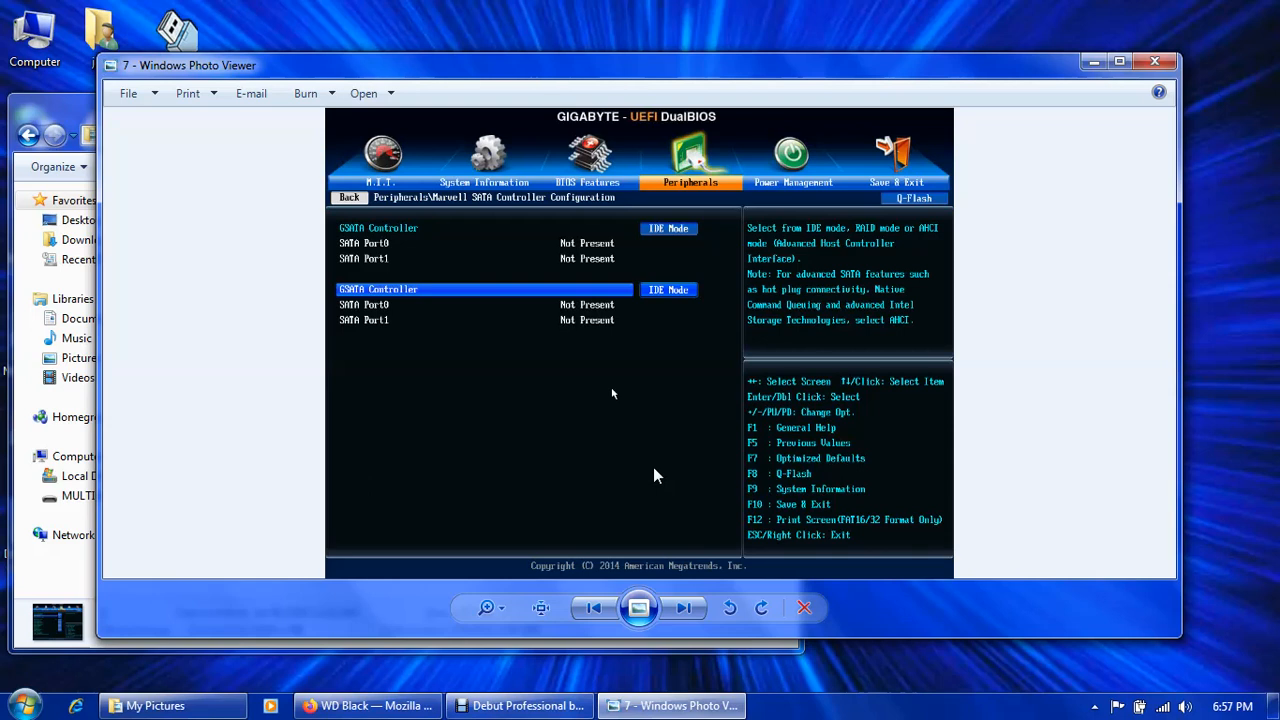
pyautogui.moveTo(892, 300)
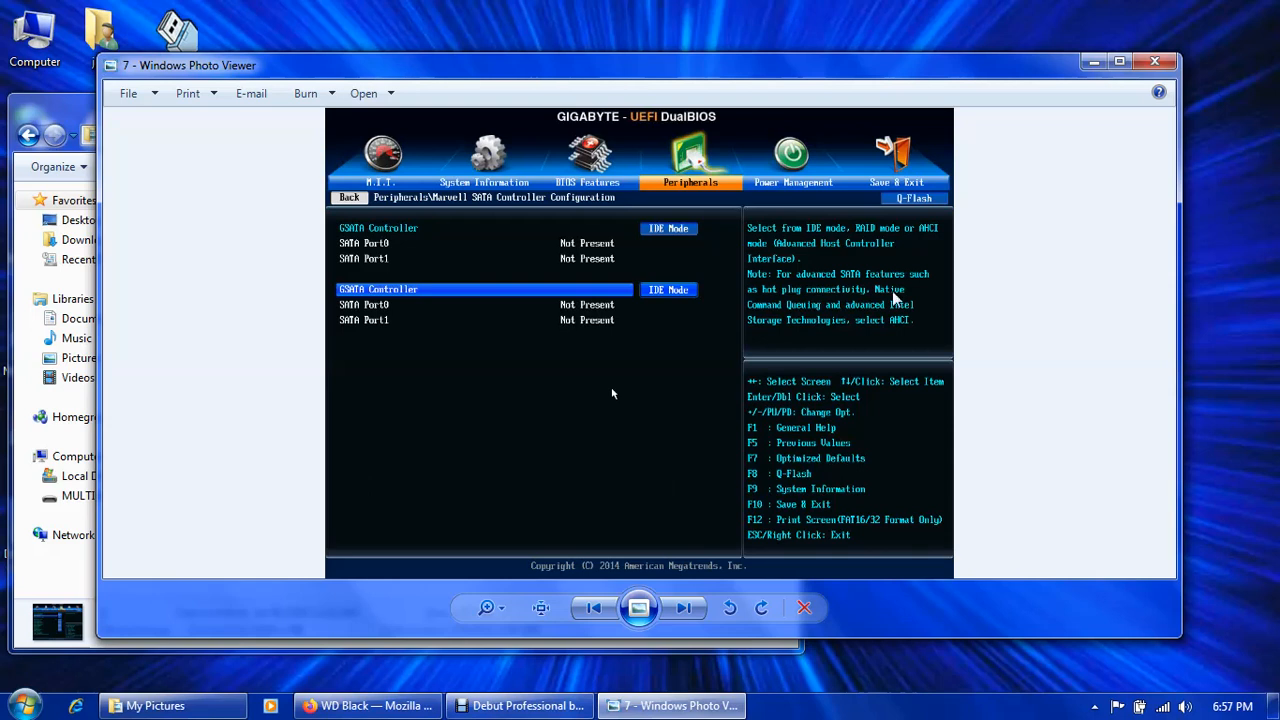
pyautogui.moveTo(584, 358)
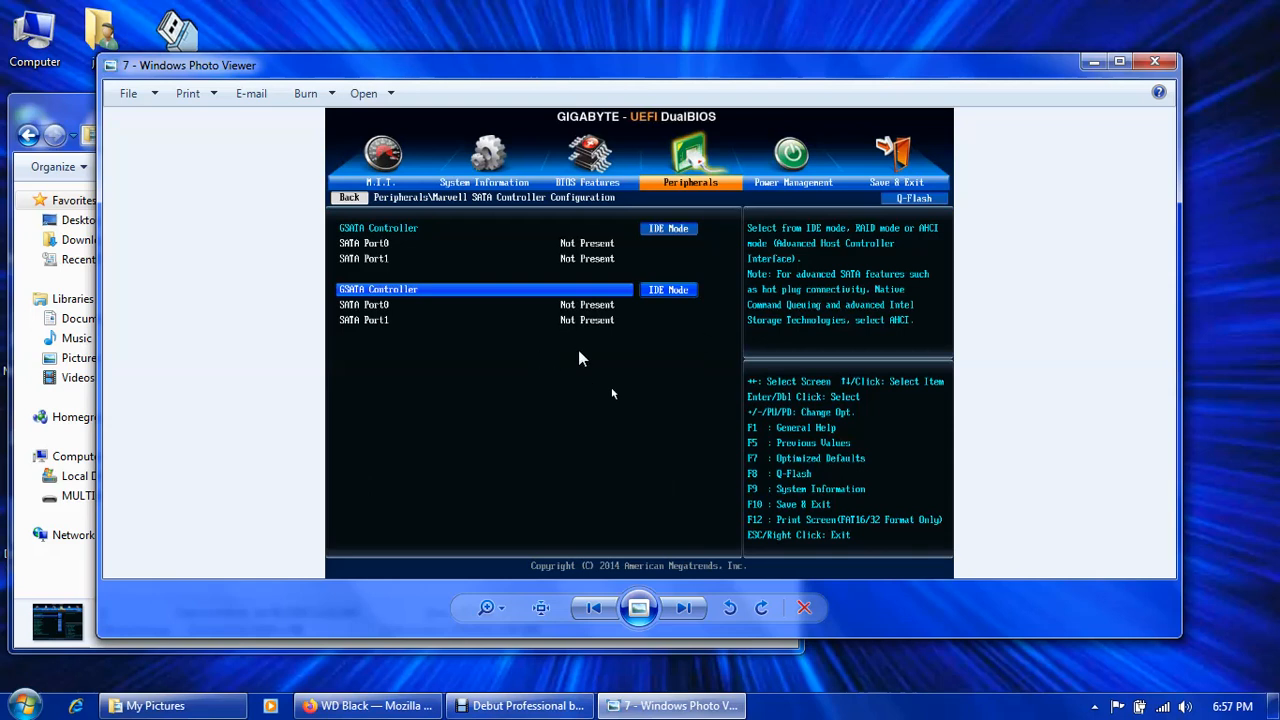
pyautogui.moveTo(596, 364)
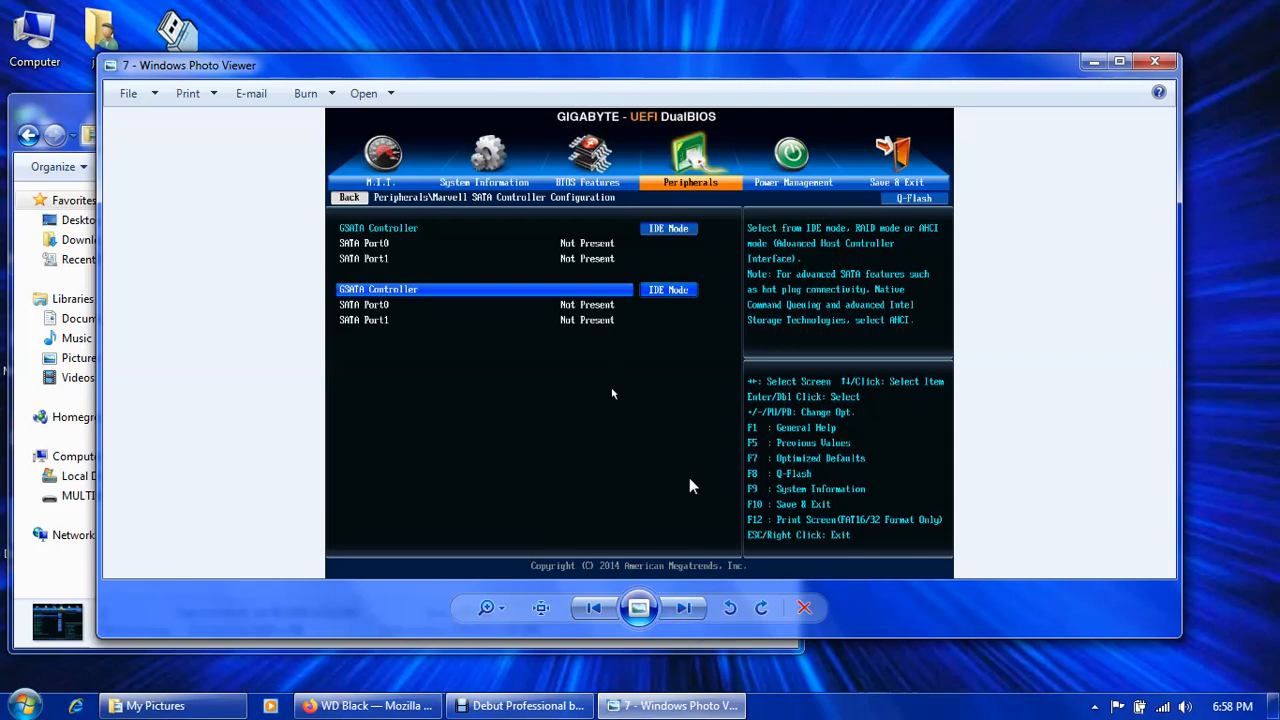
pyautogui.moveTo(652, 488)
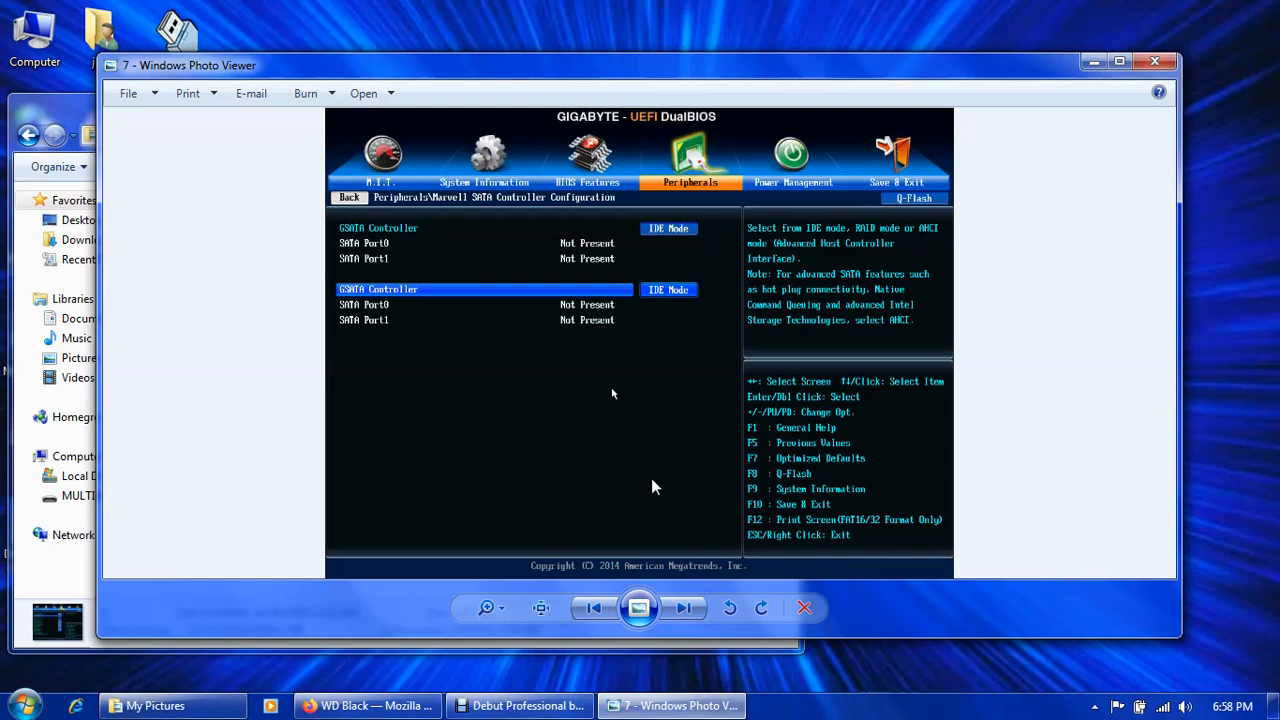
pyautogui.moveTo(900, 332)
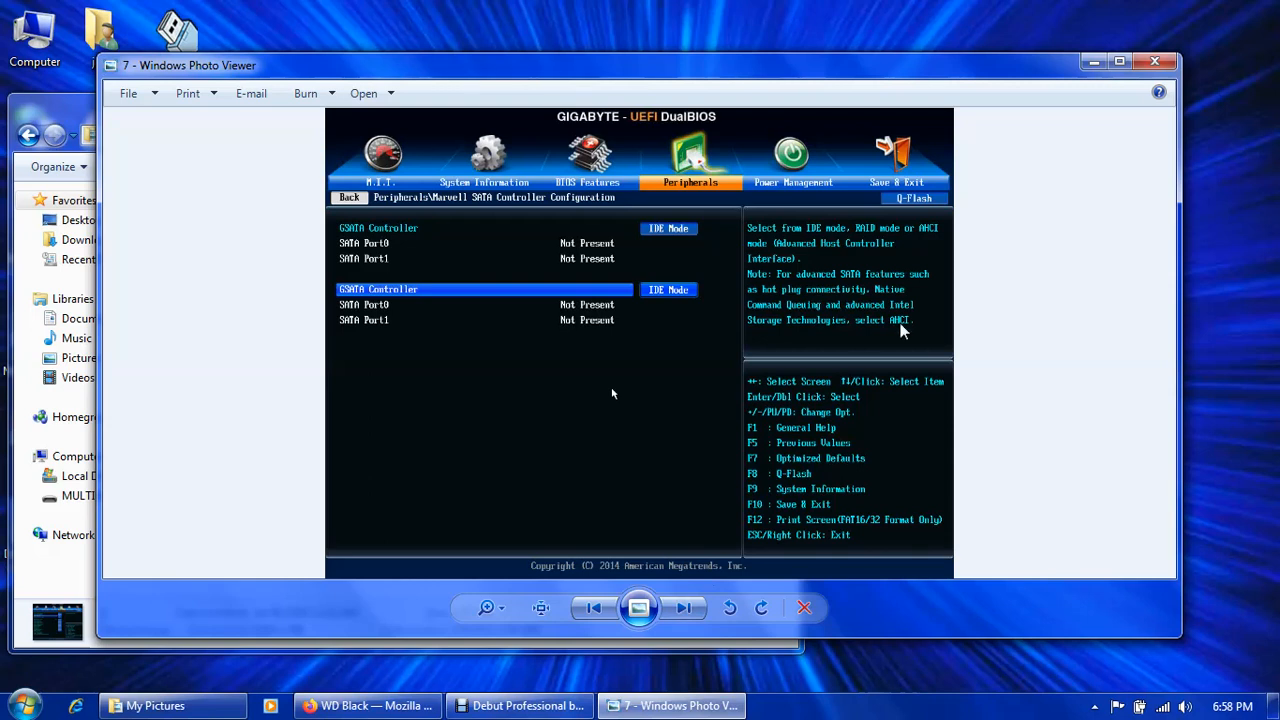